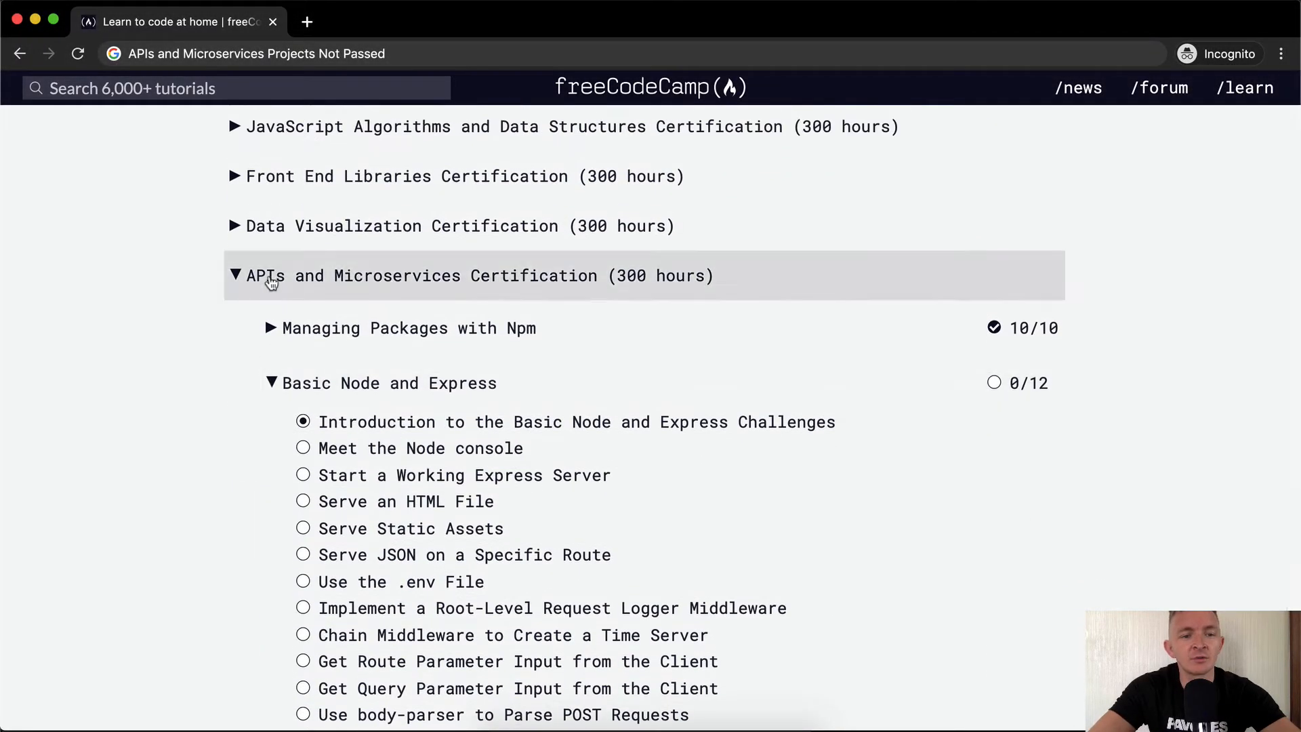
mouse_move(676, 288)
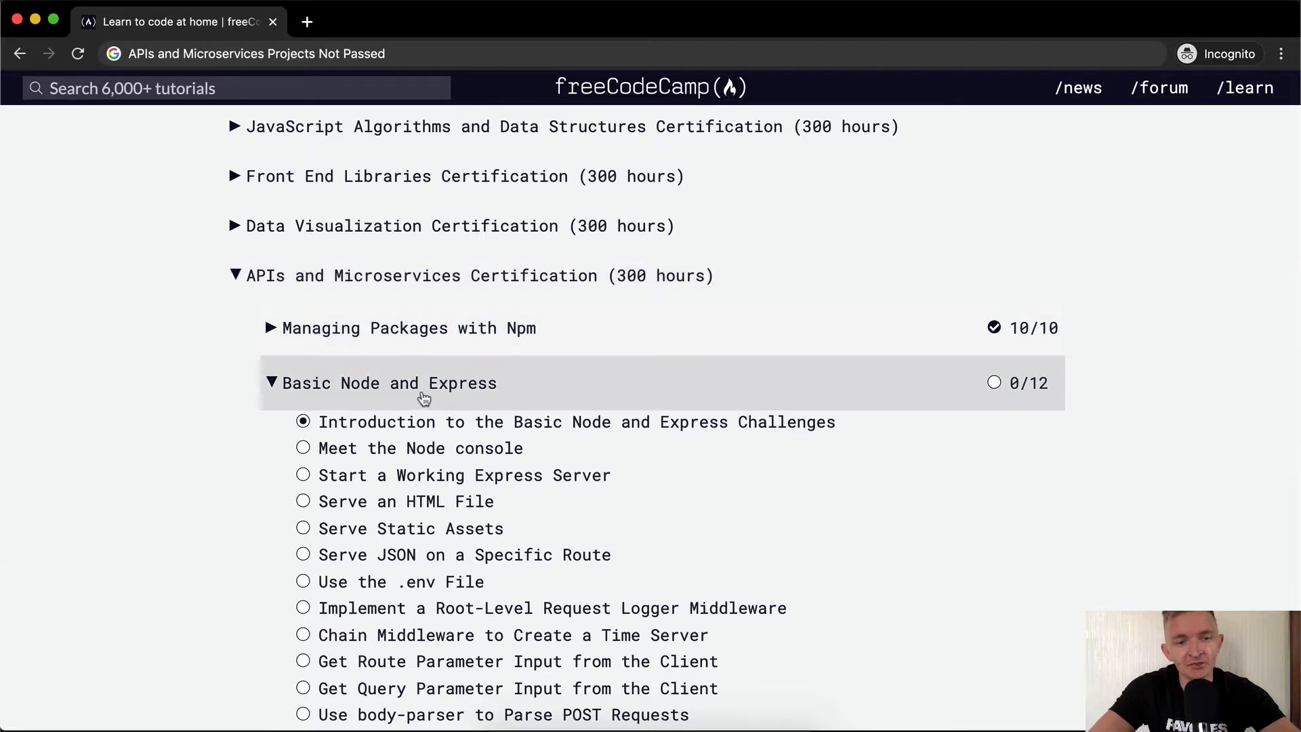
mouse_move(508, 431)
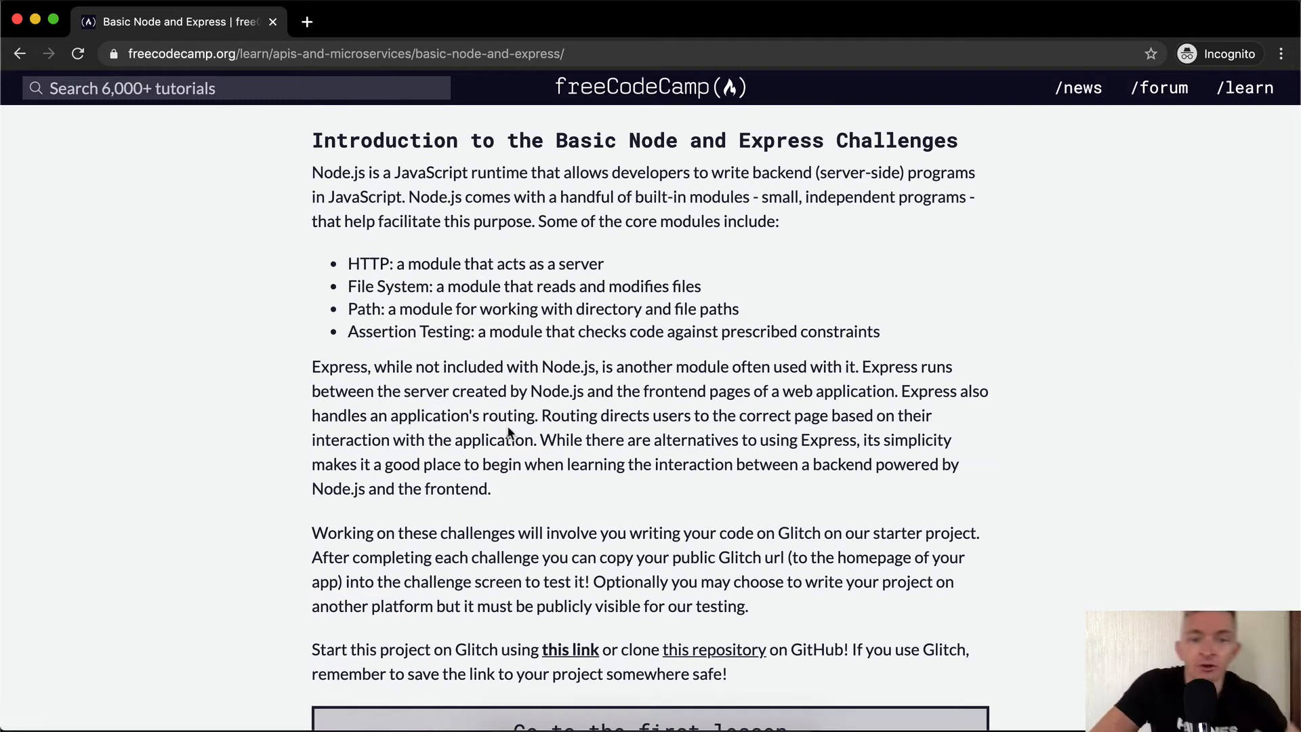
mouse_move(323, 254)
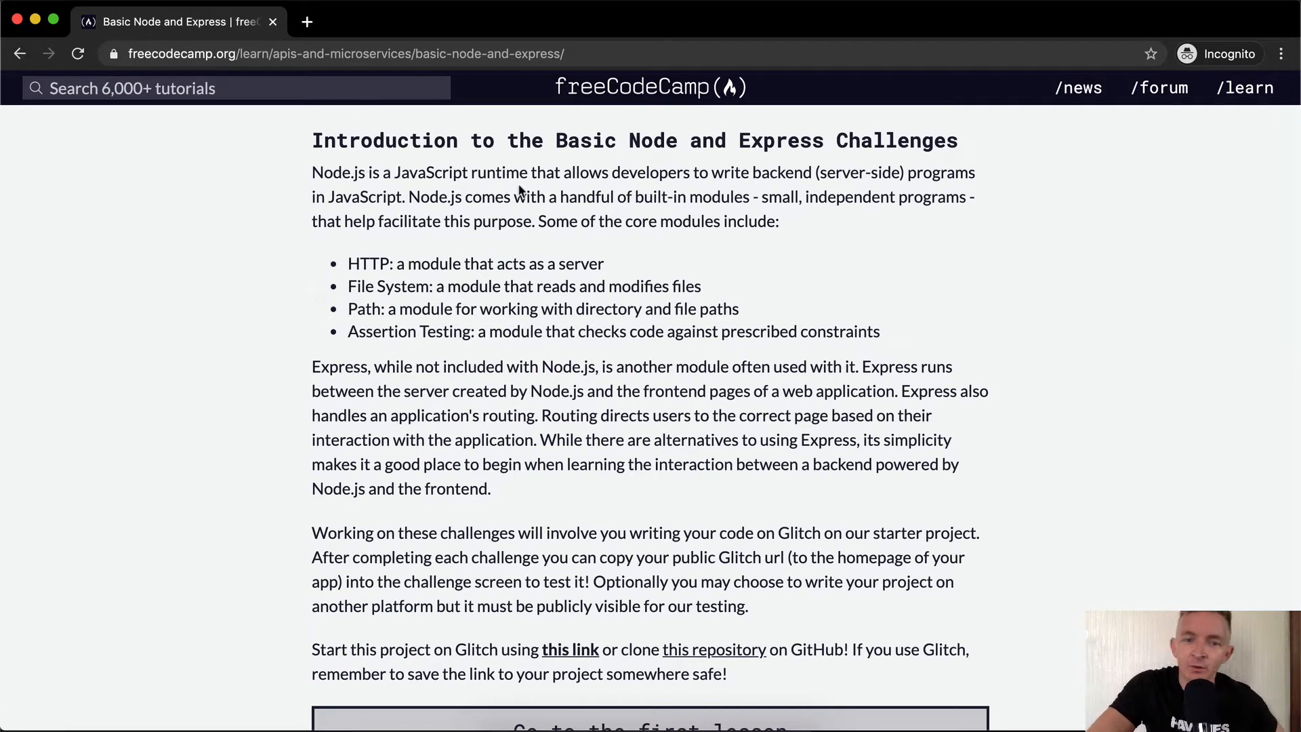
mouse_move(849, 188)
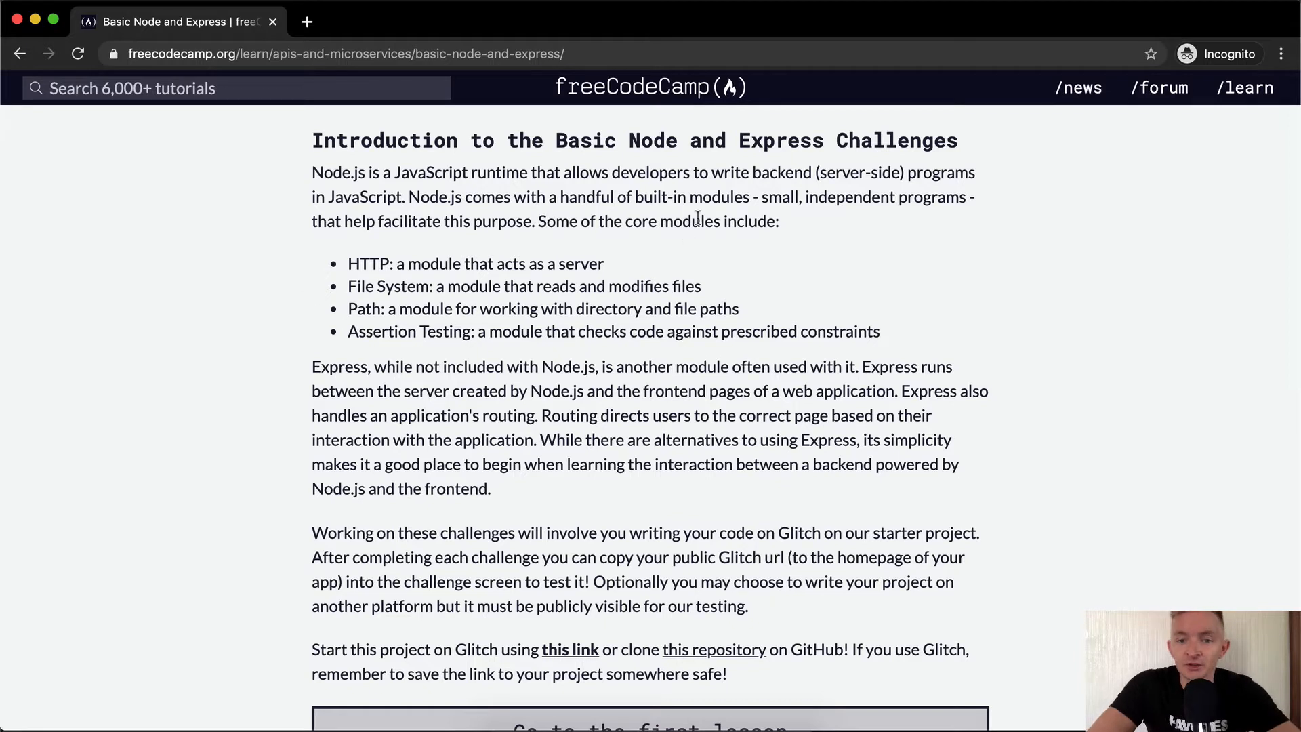
double_click(368, 264)
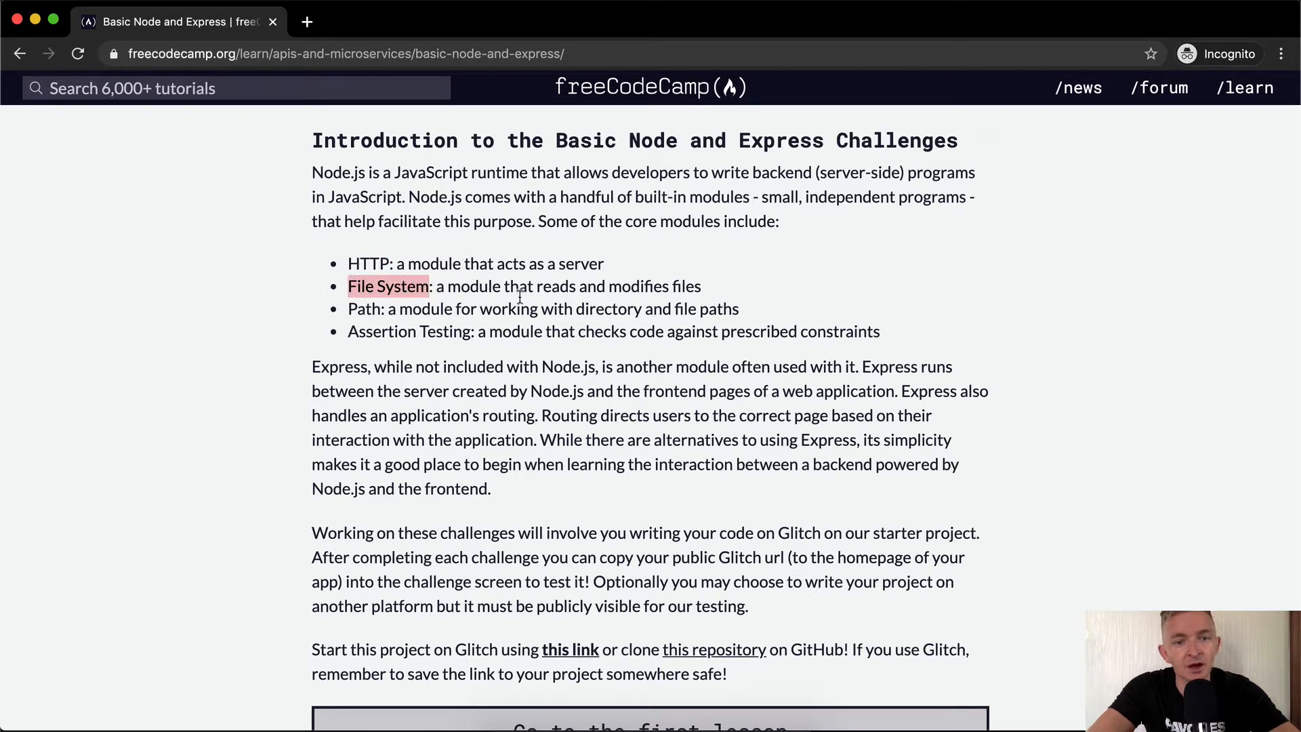
mouse_move(537, 309)
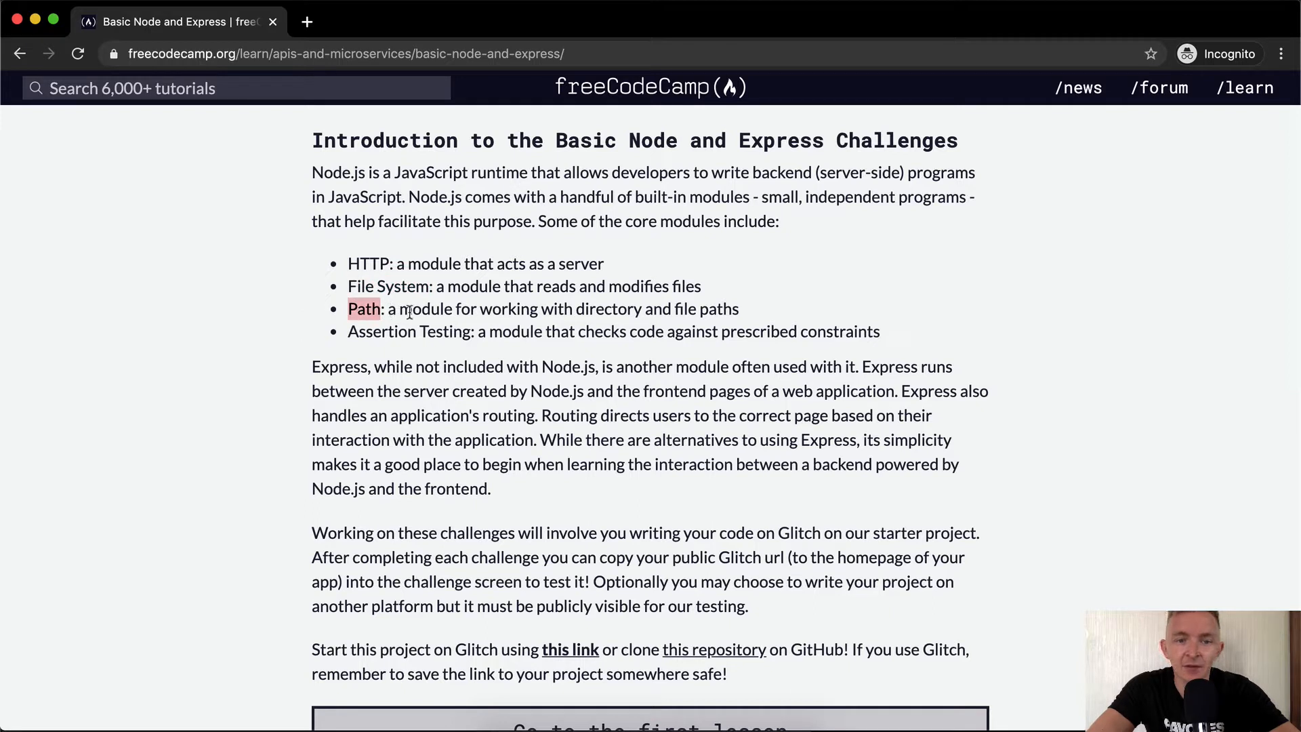
mouse_move(755, 308)
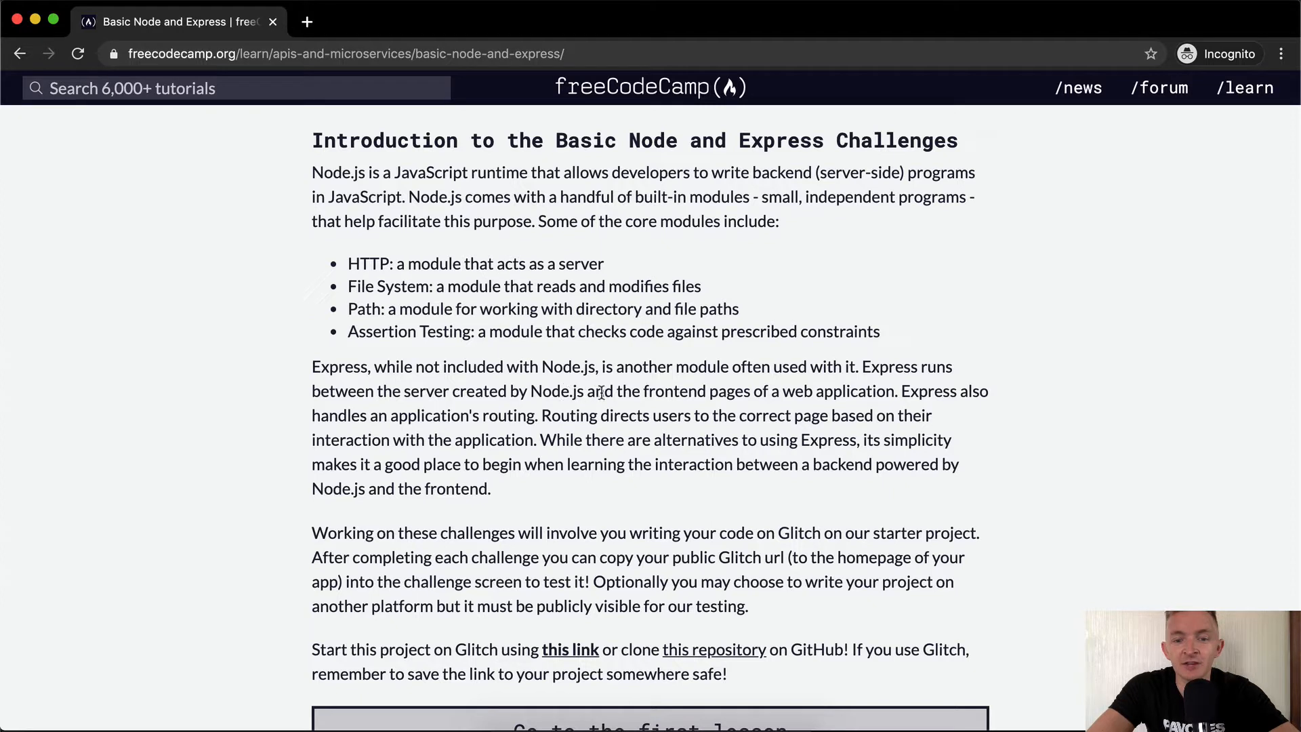
mouse_move(872, 391)
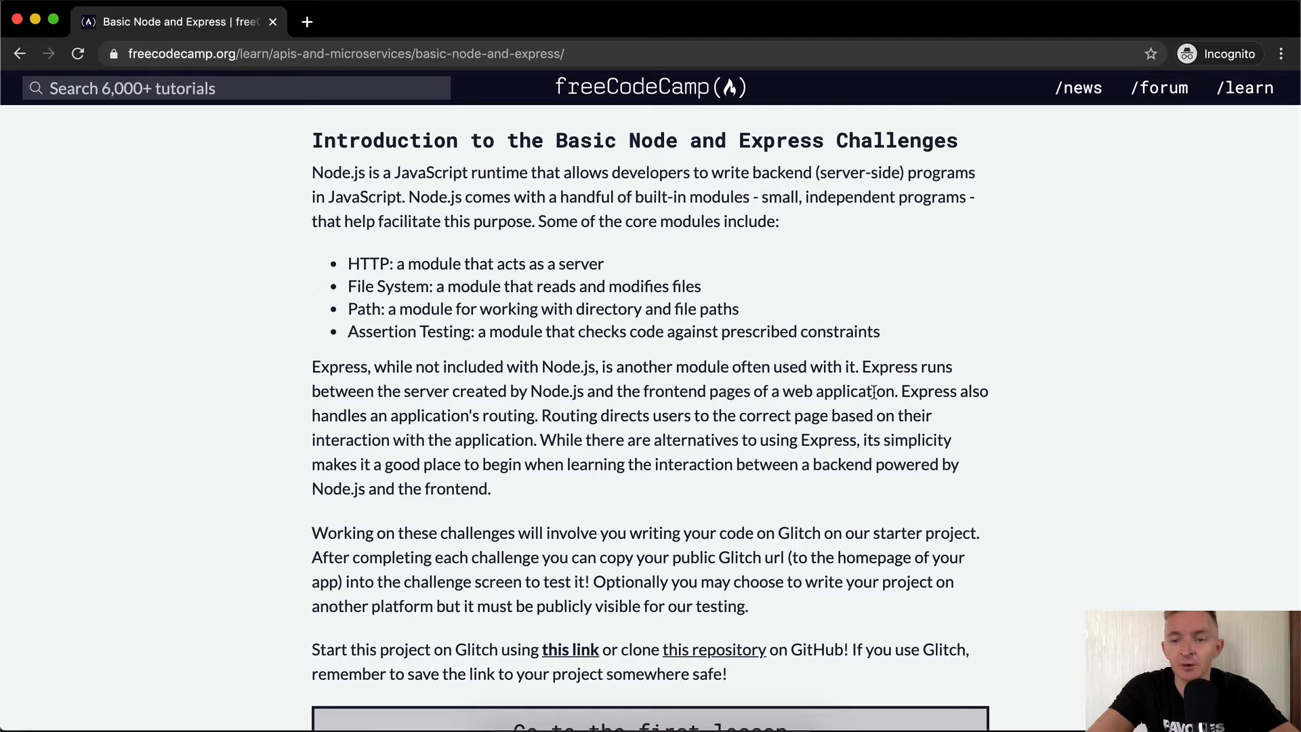
mouse_move(477, 414)
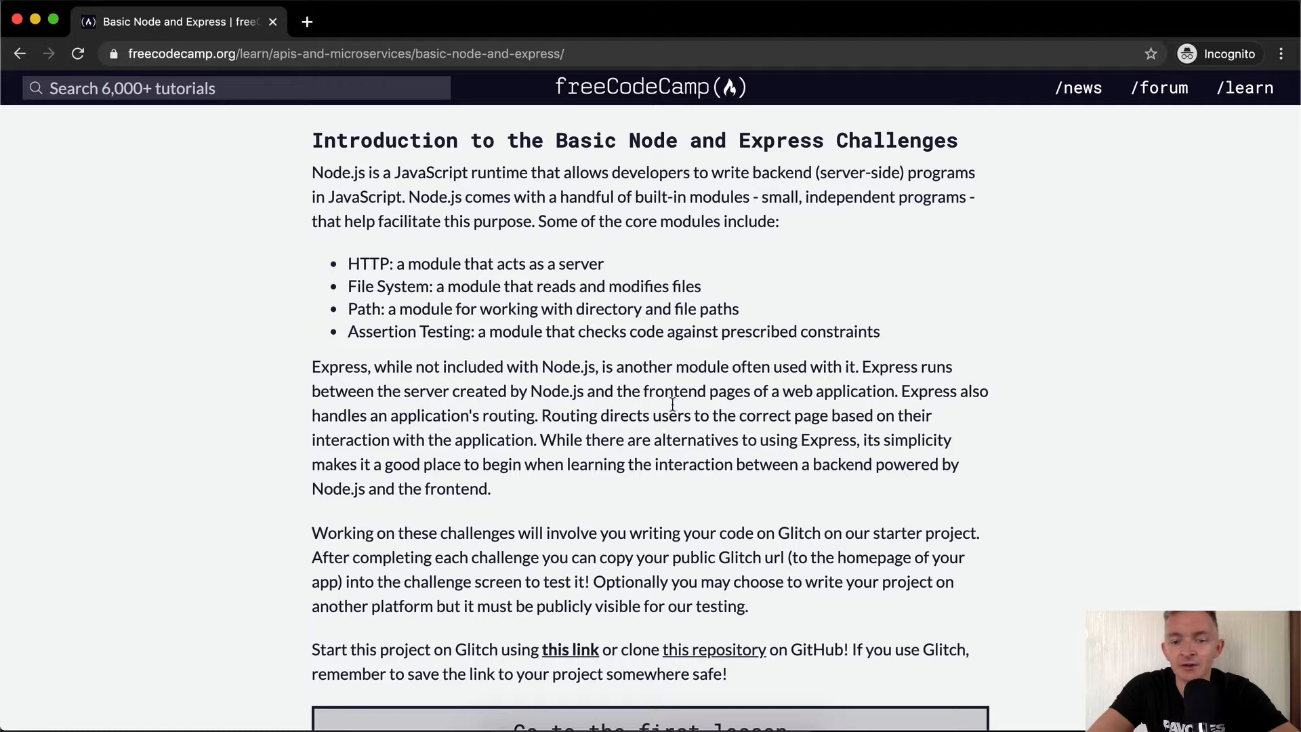
mouse_move(868, 416)
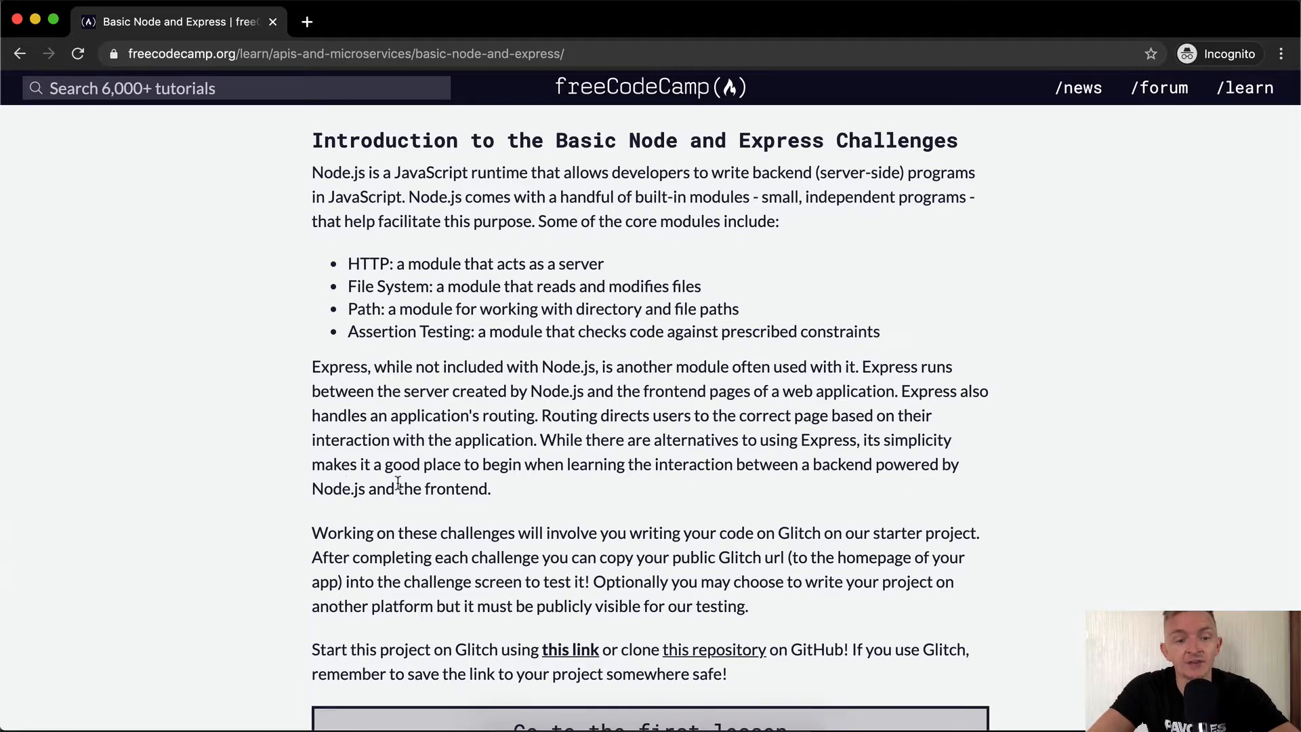
scroll(down, 3)
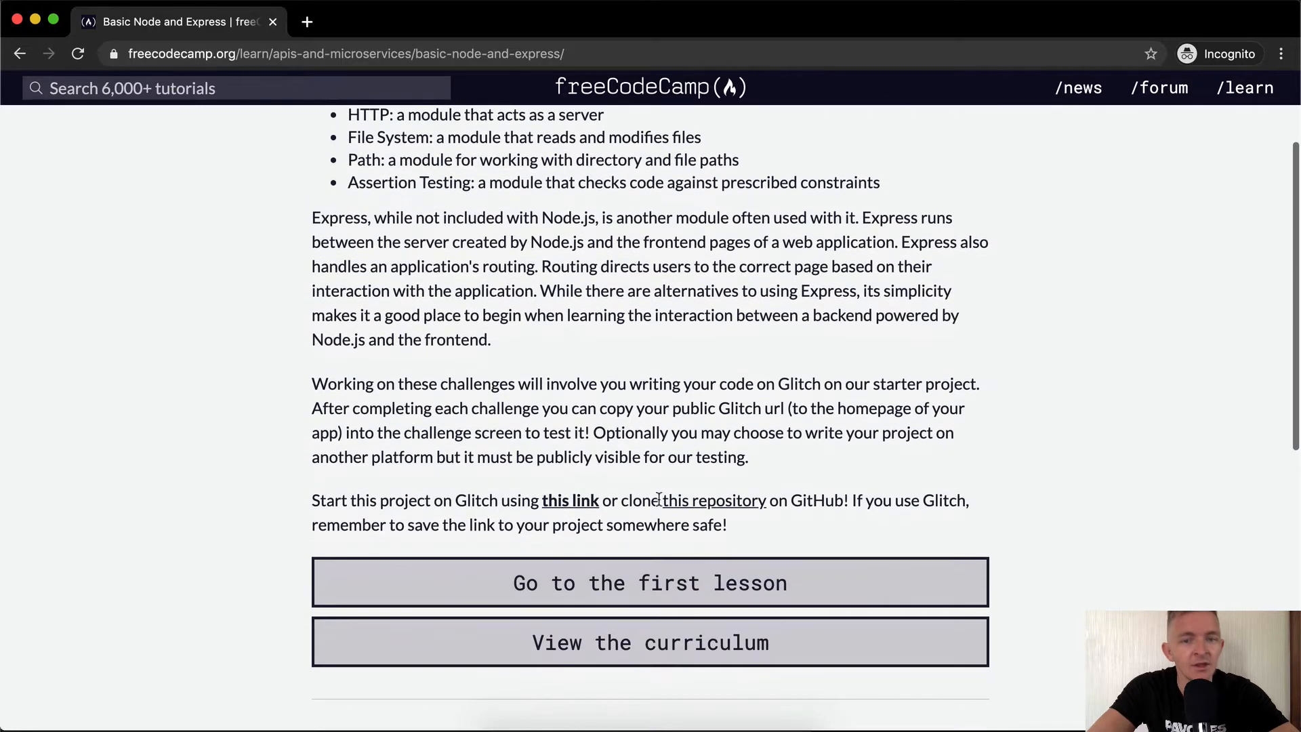
scroll(down, 3)
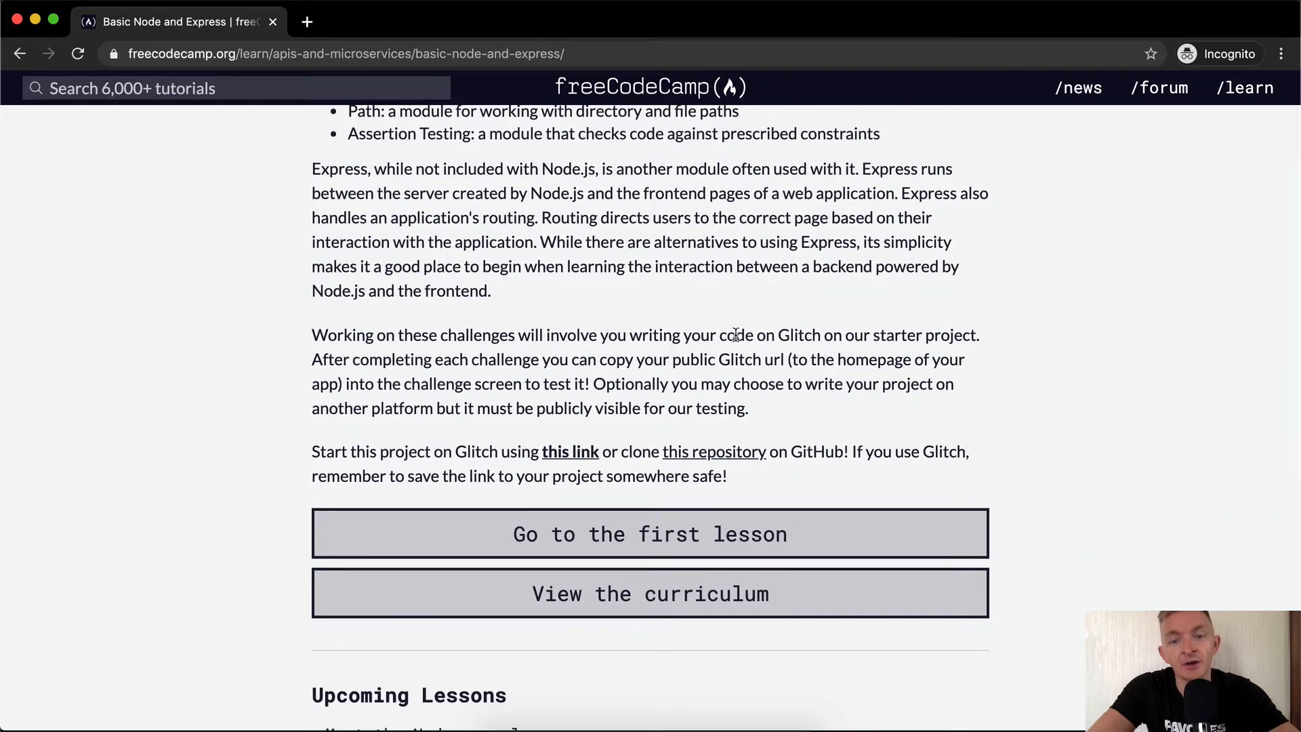
mouse_move(431, 341)
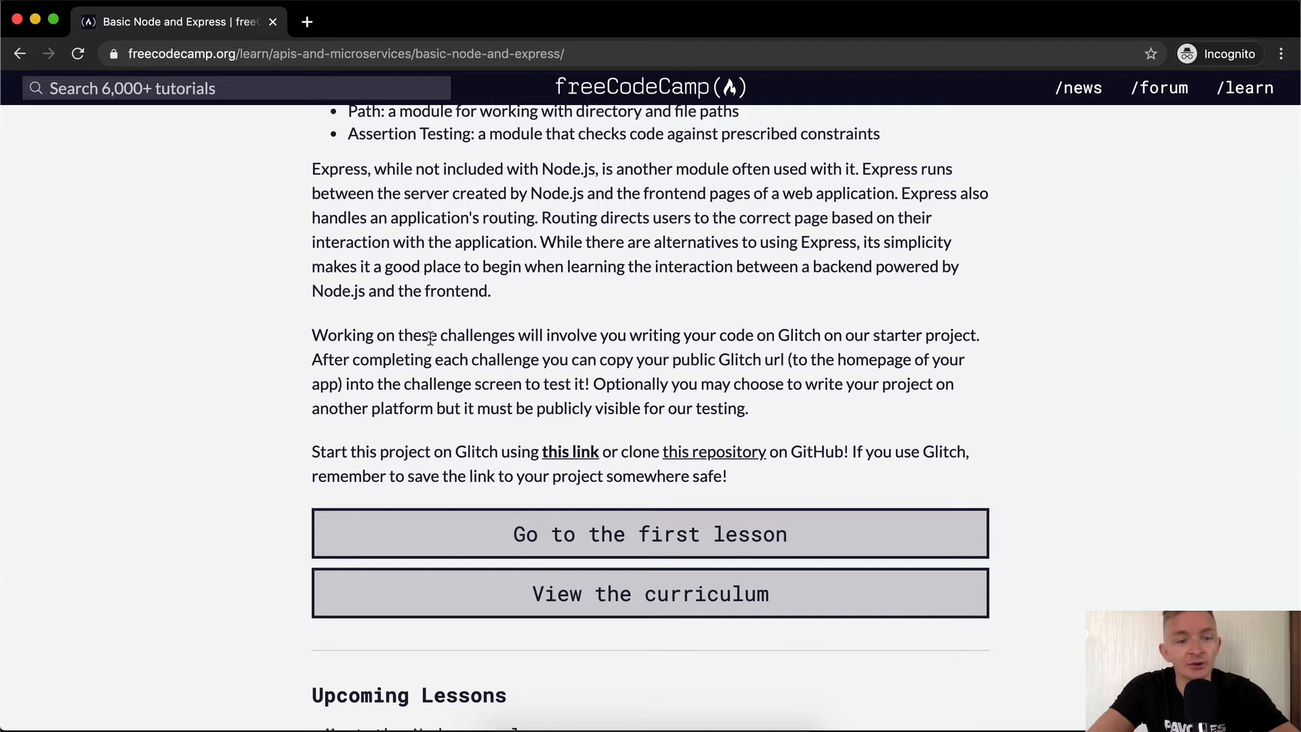
mouse_move(622, 364)
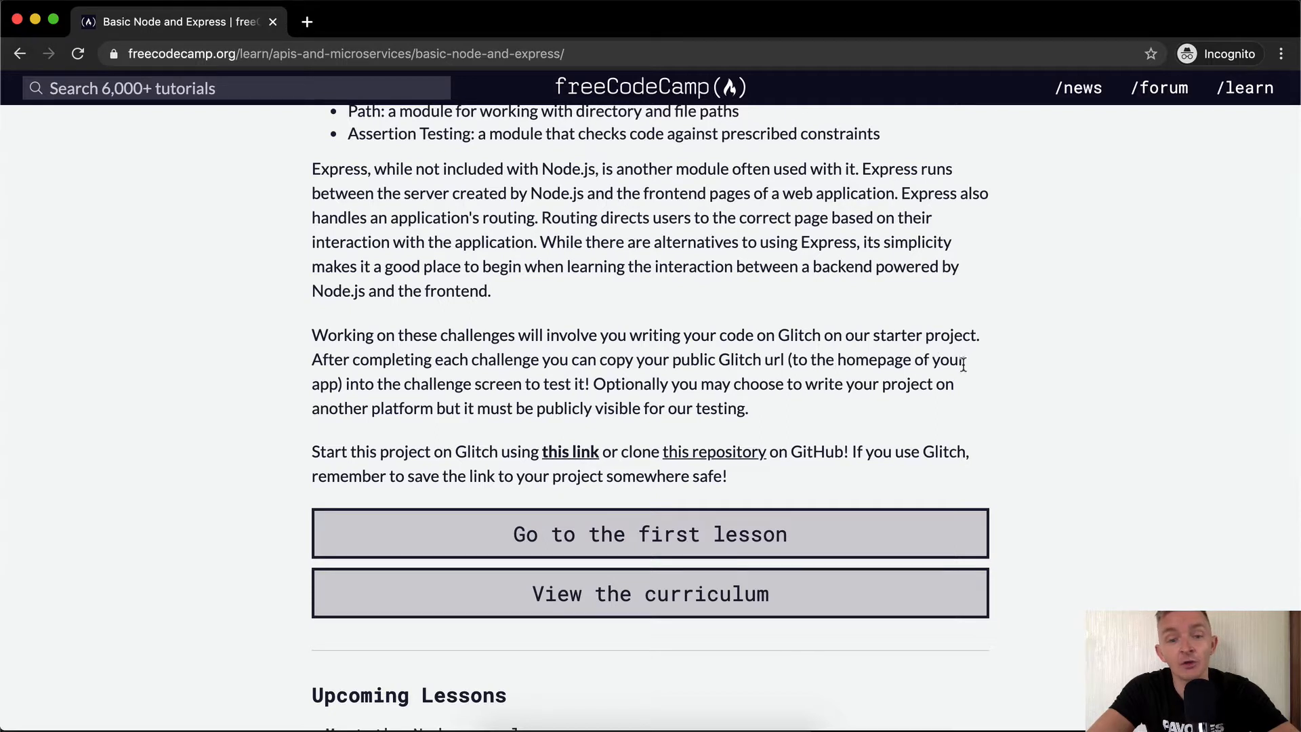
mouse_move(446, 385)
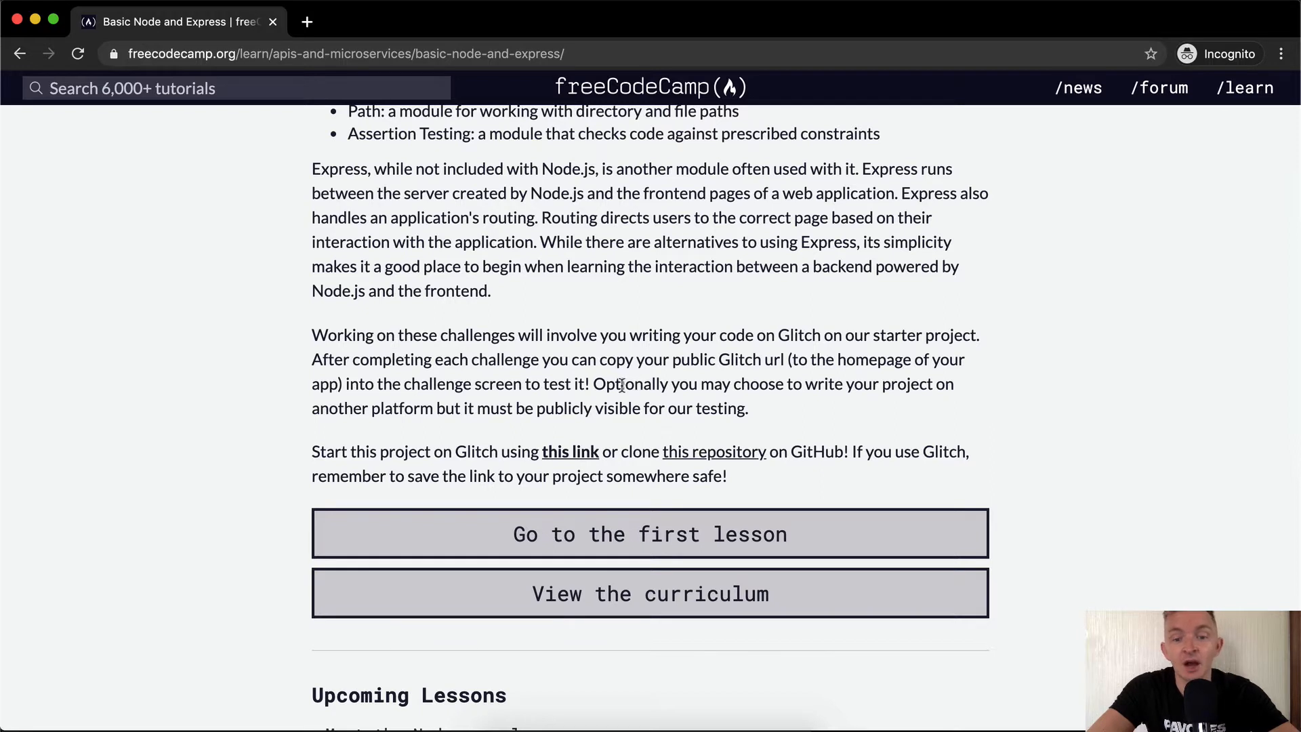
mouse_move(364, 408)
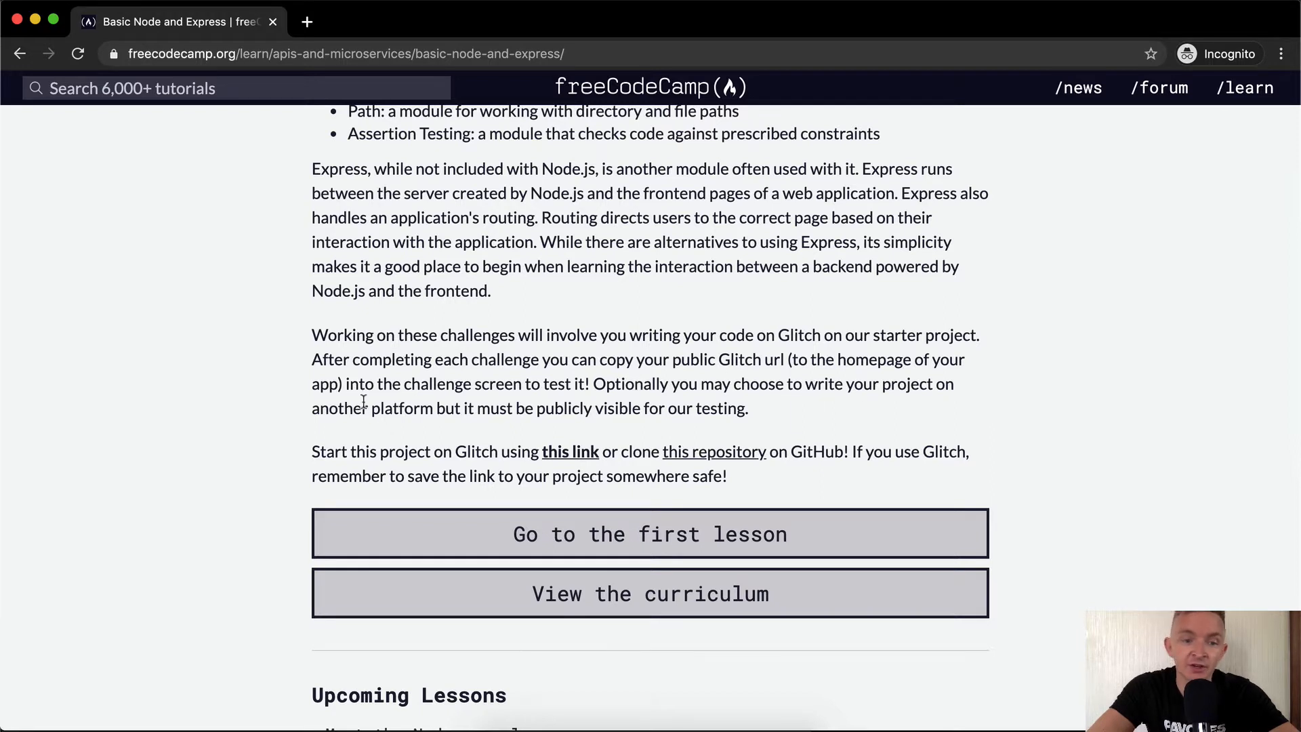
mouse_move(659, 409)
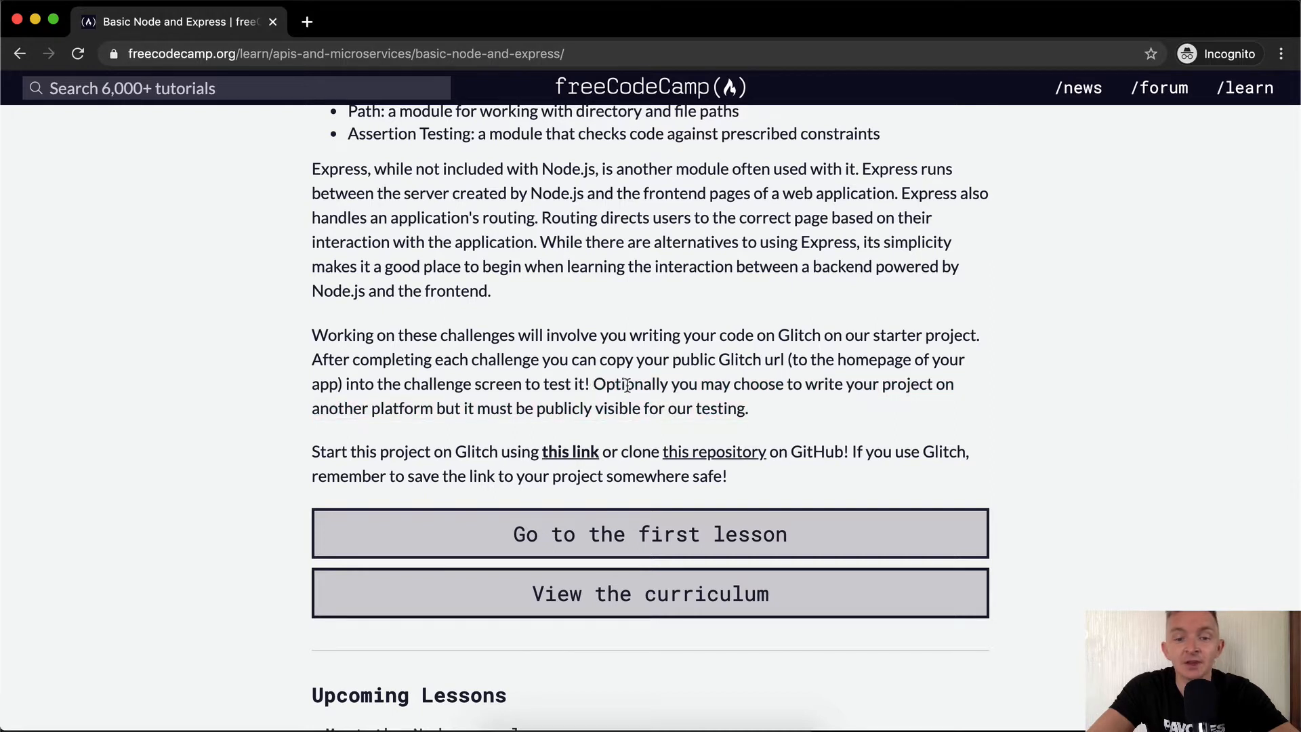
drag(594, 384, 742, 407)
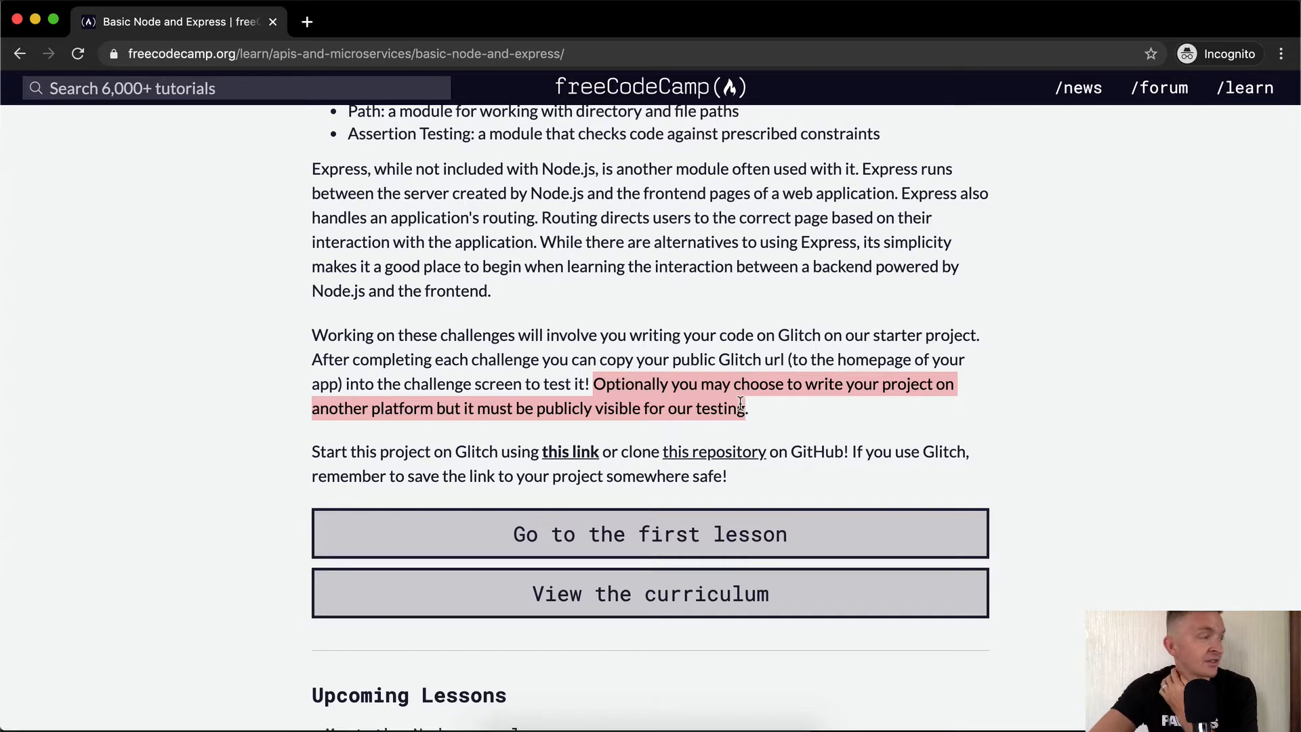
click(740, 403)
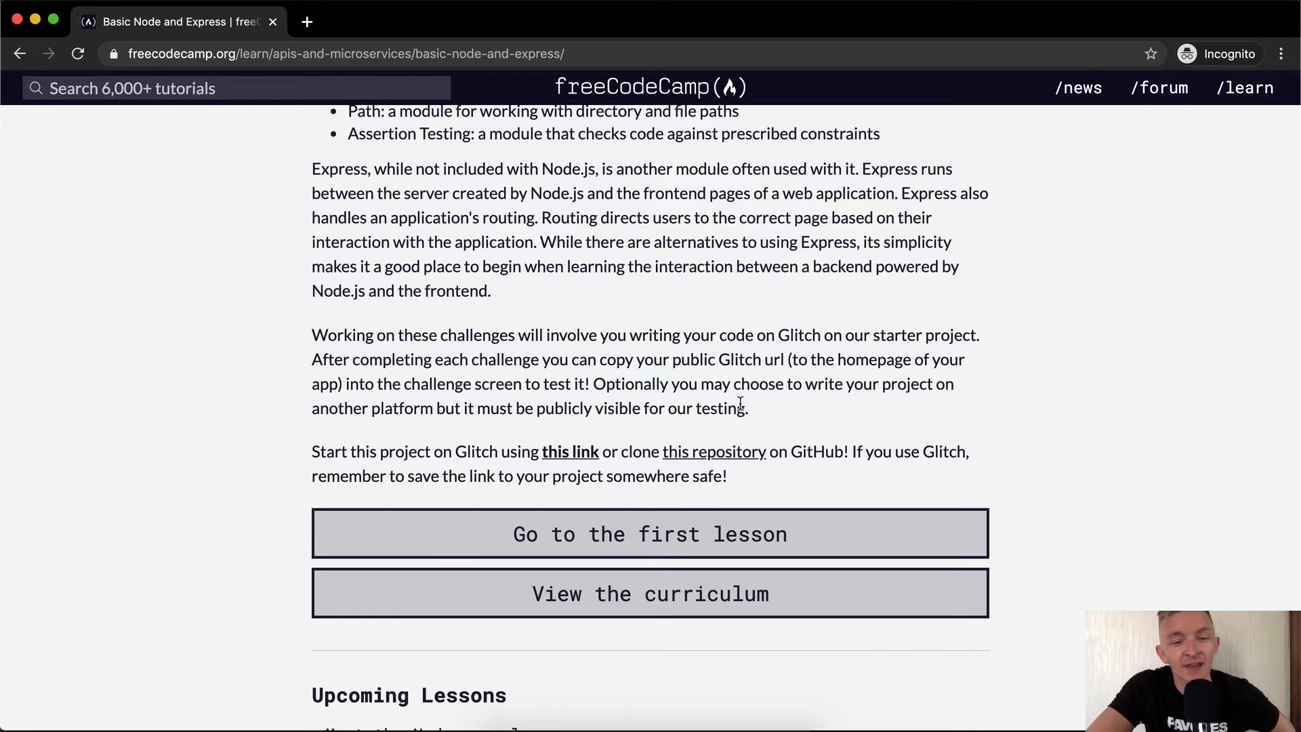
mouse_move(769, 416)
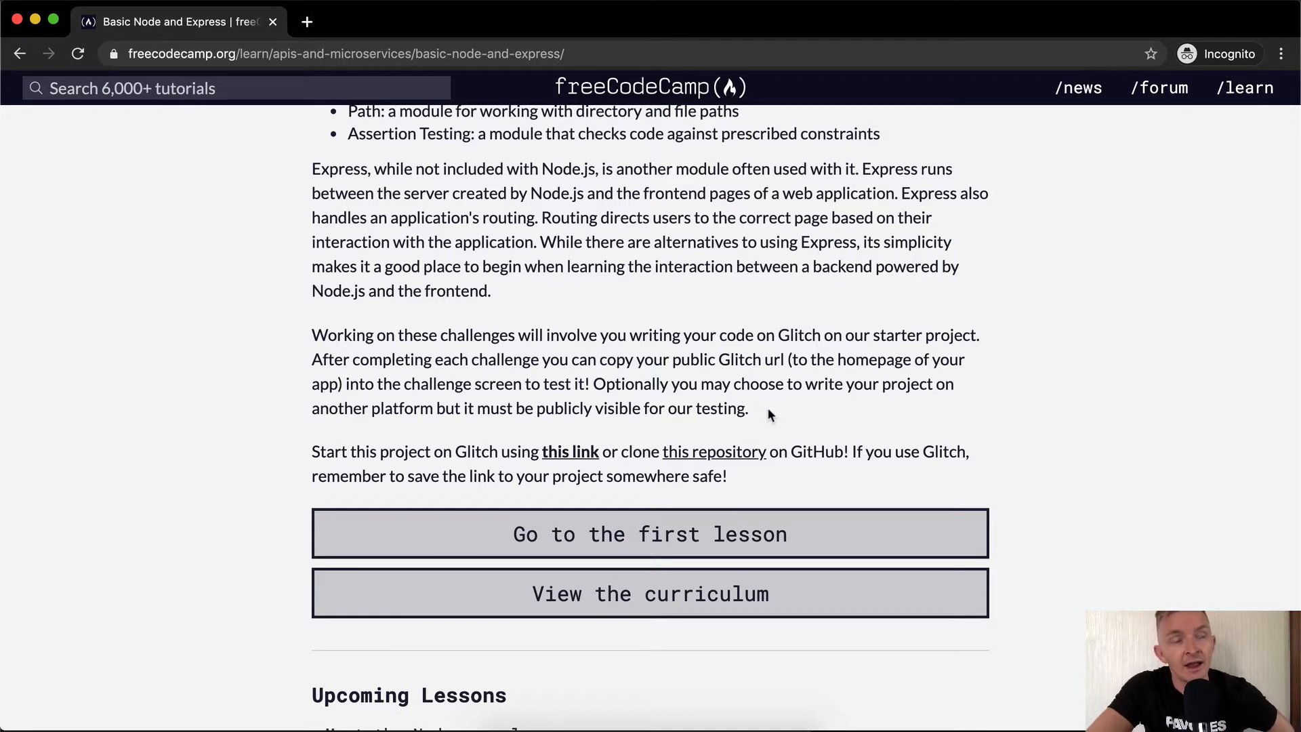
mouse_move(773, 410)
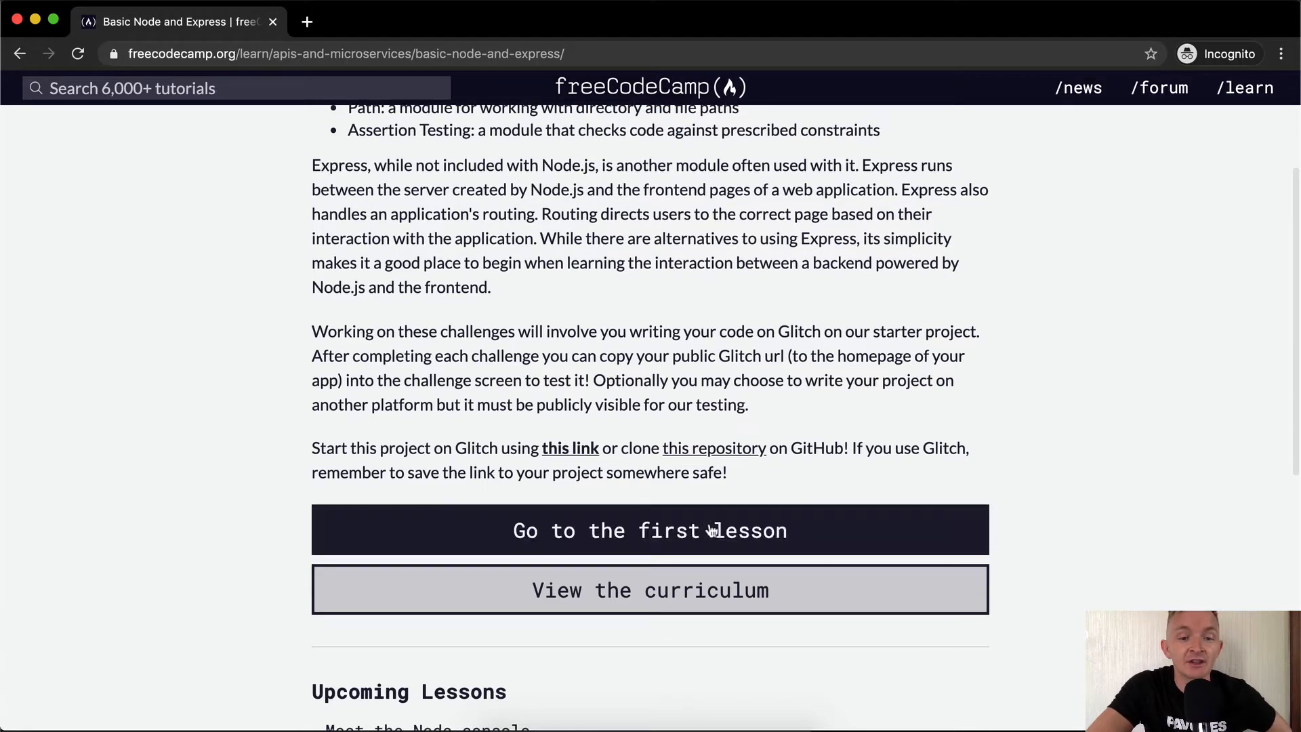
scroll(down, 3)
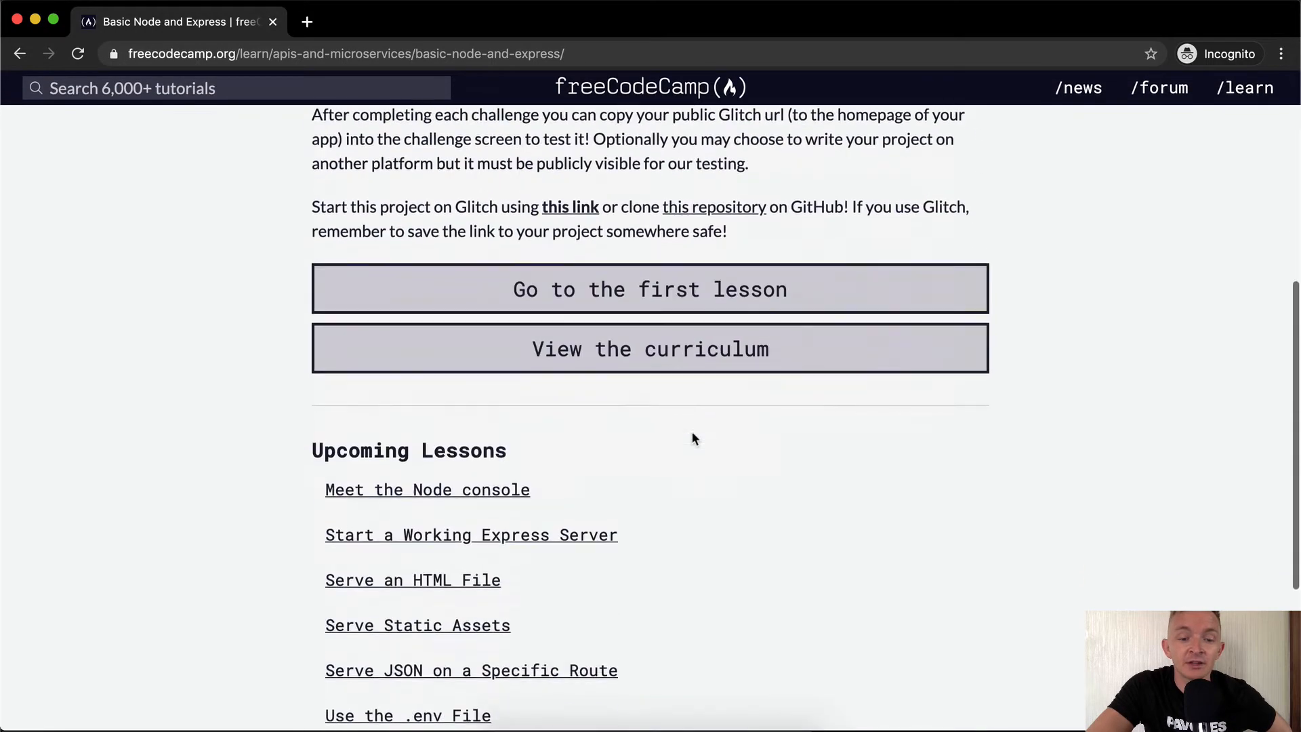
scroll(up, 3)
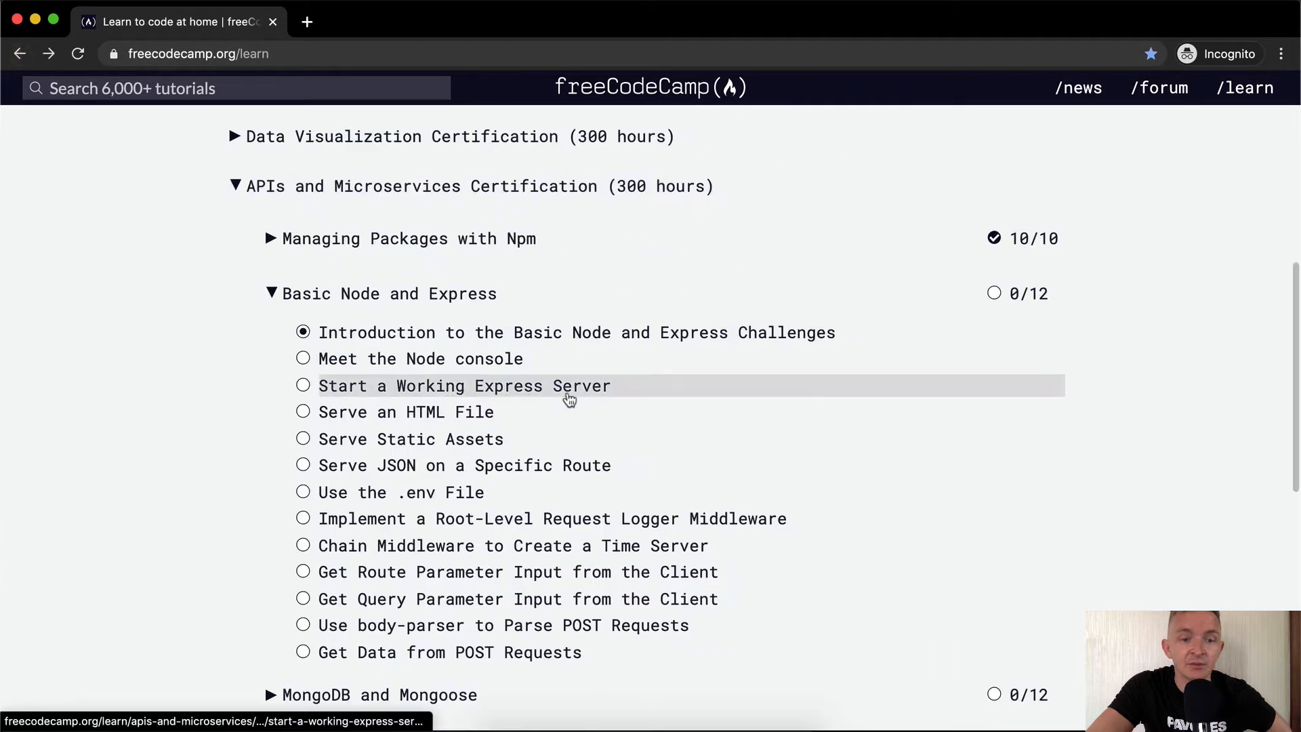
mouse_move(577, 348)
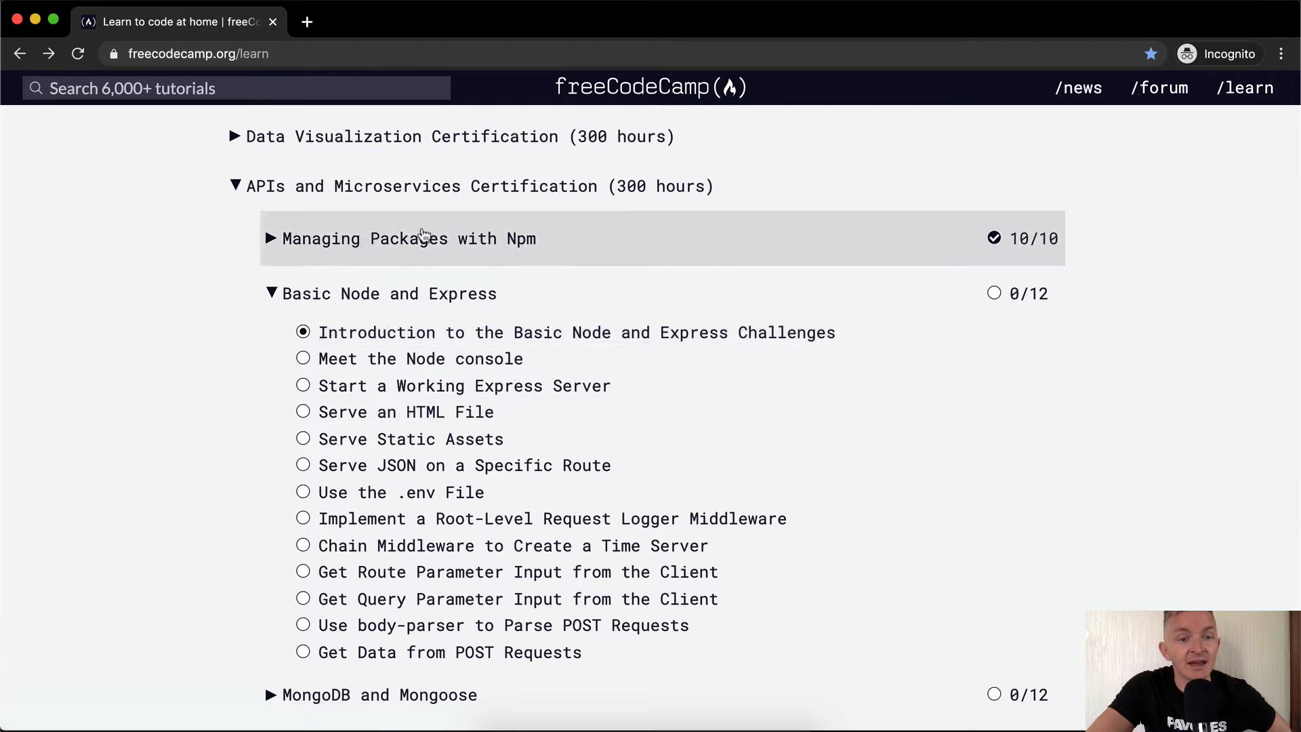
click(568, 332)
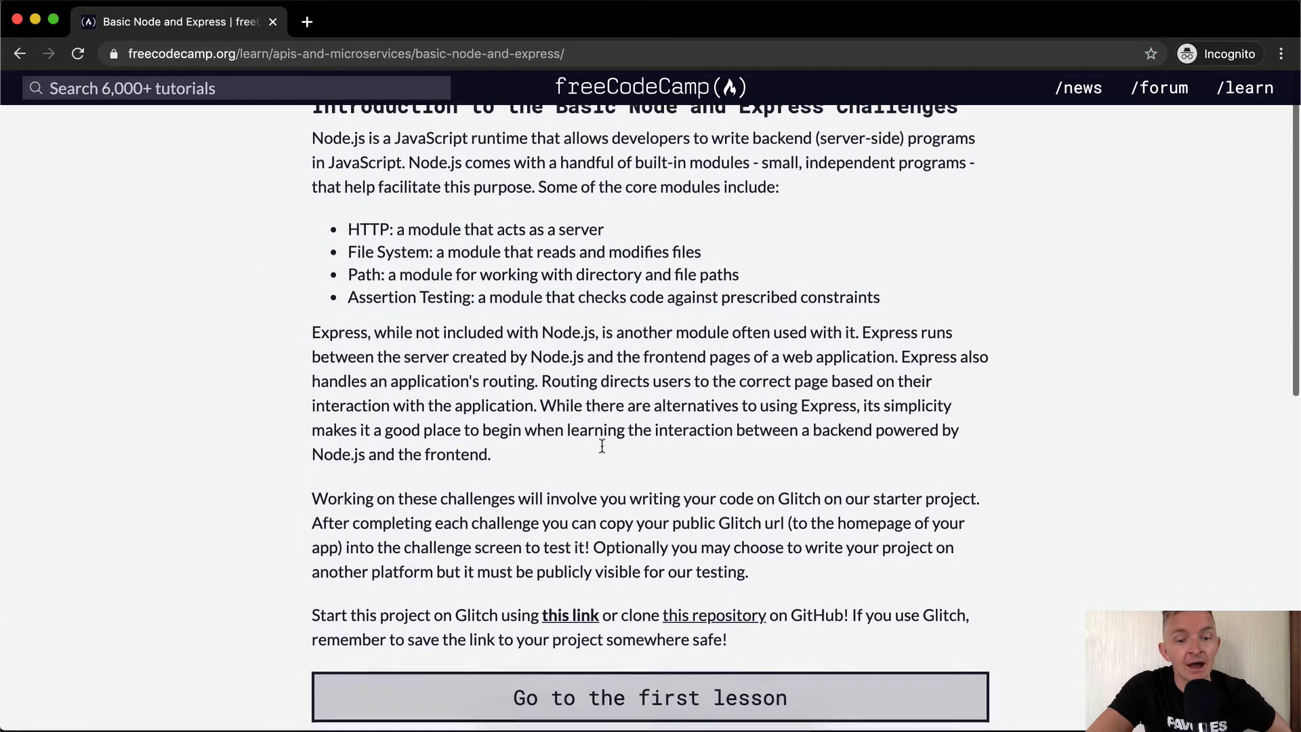
right_click(603, 448)
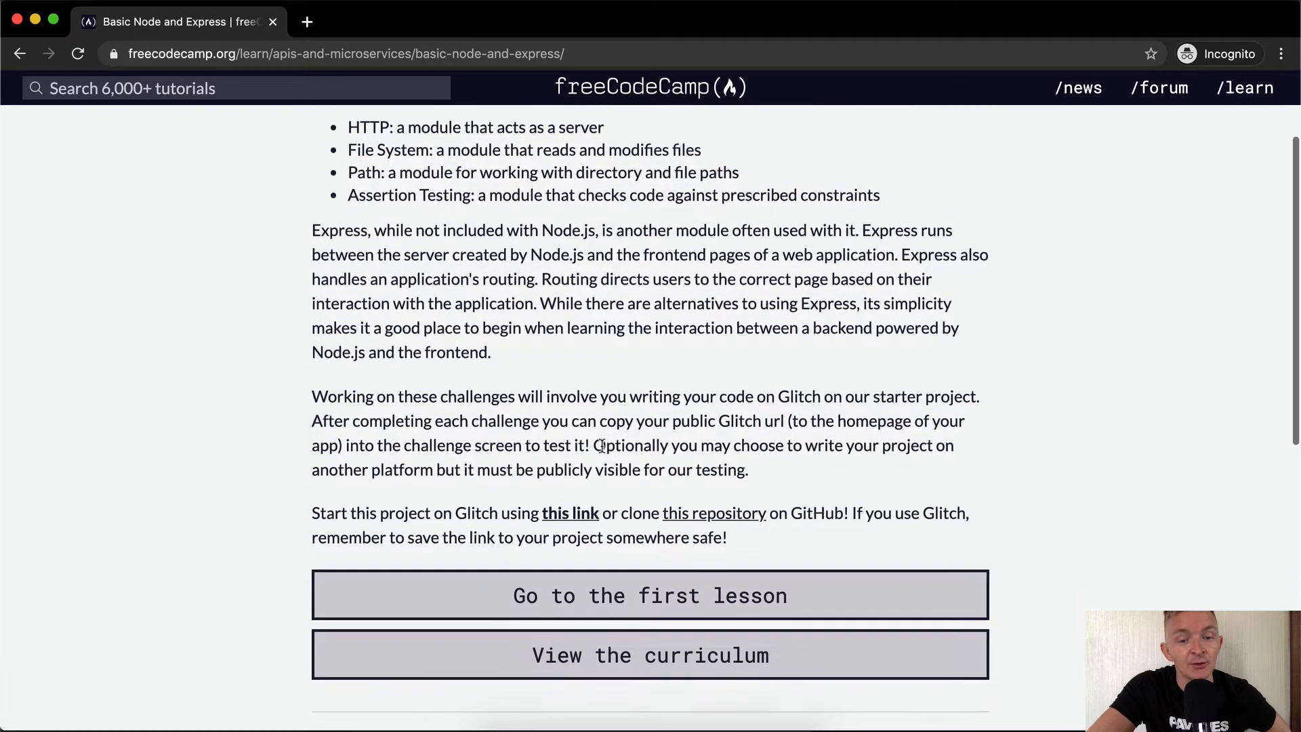
double_click(631, 437)
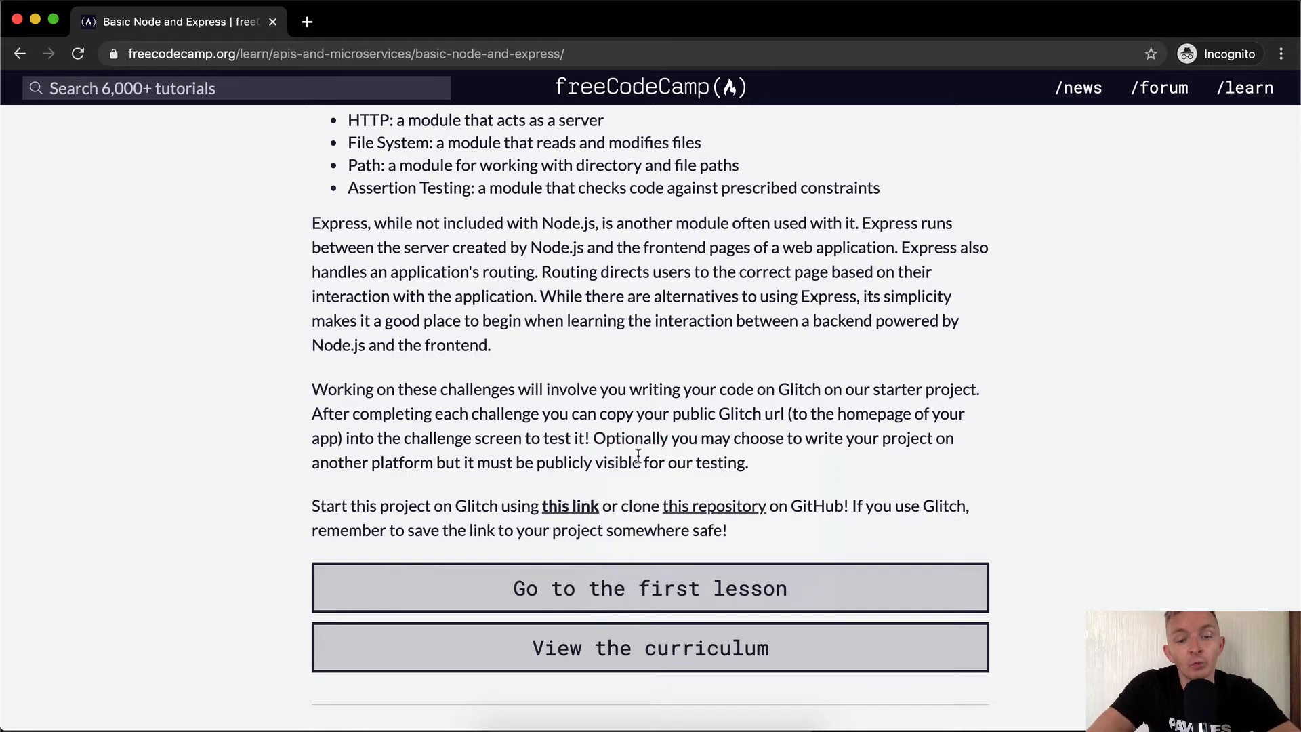
mouse_move(718, 511)
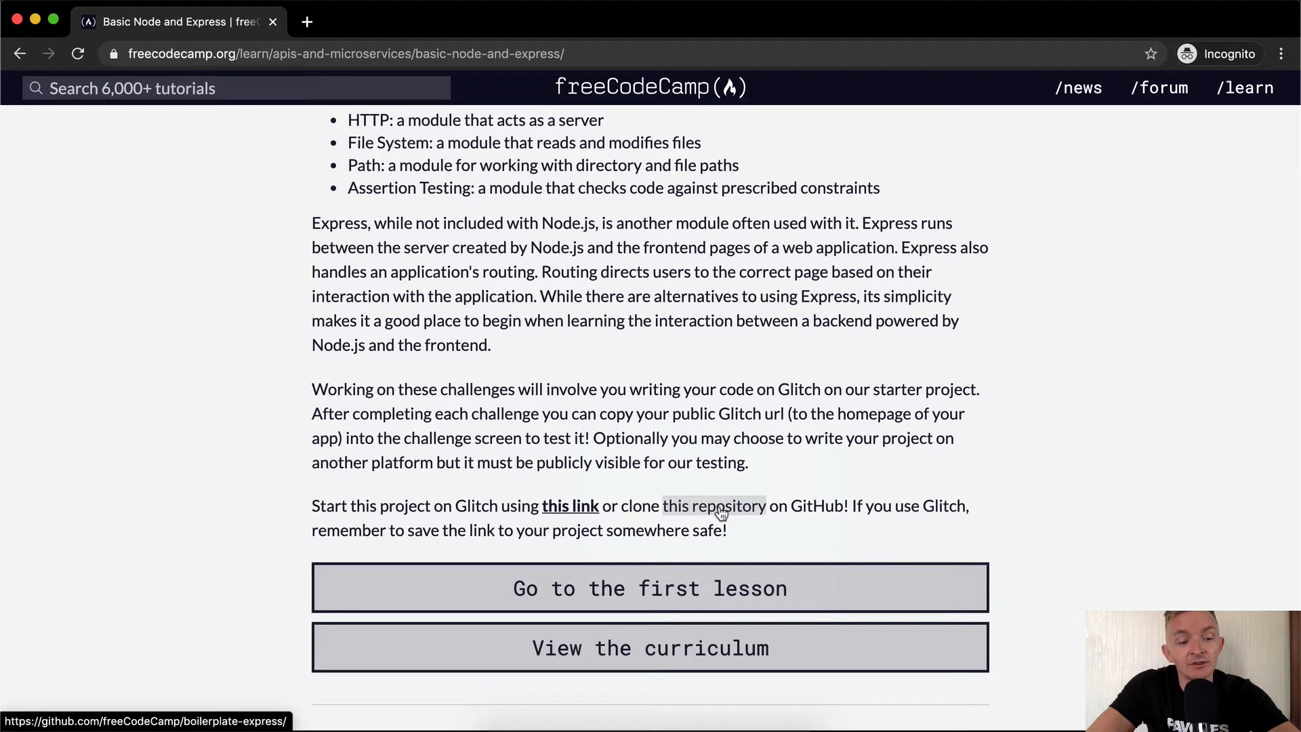
mouse_move(559, 516)
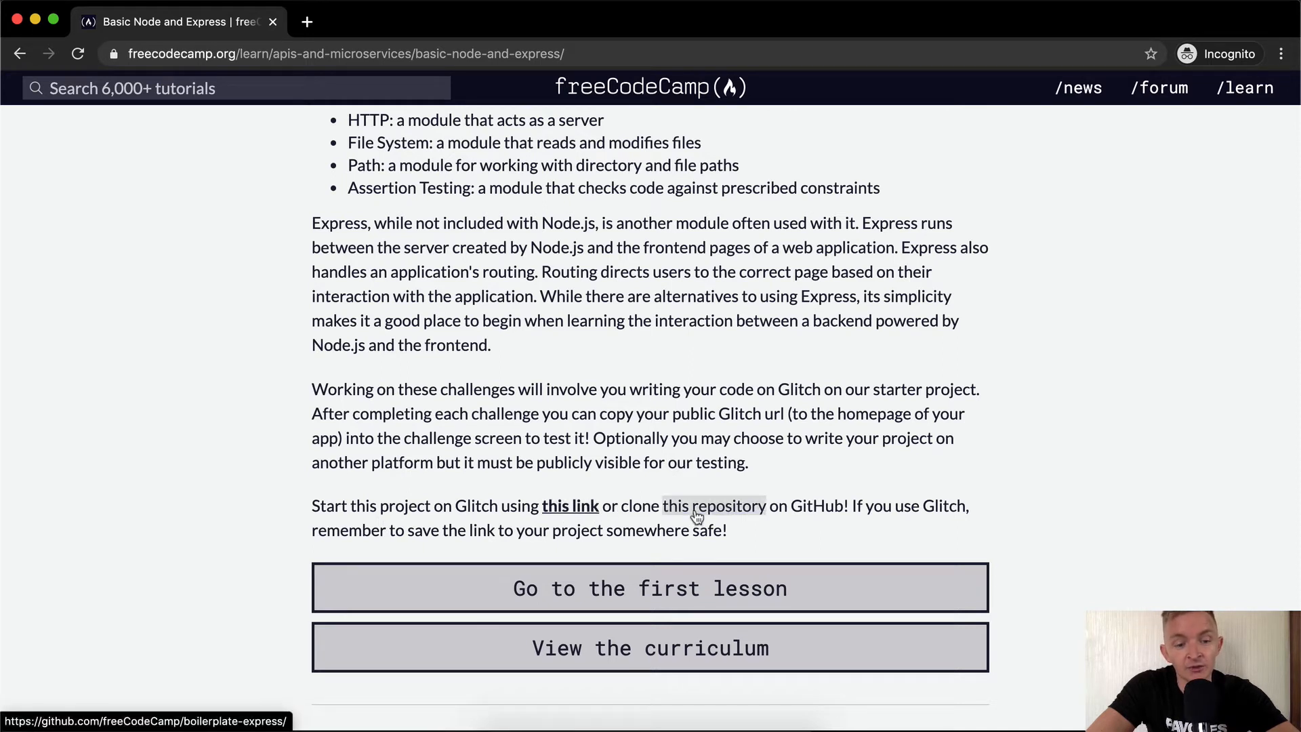
mouse_move(811, 509)
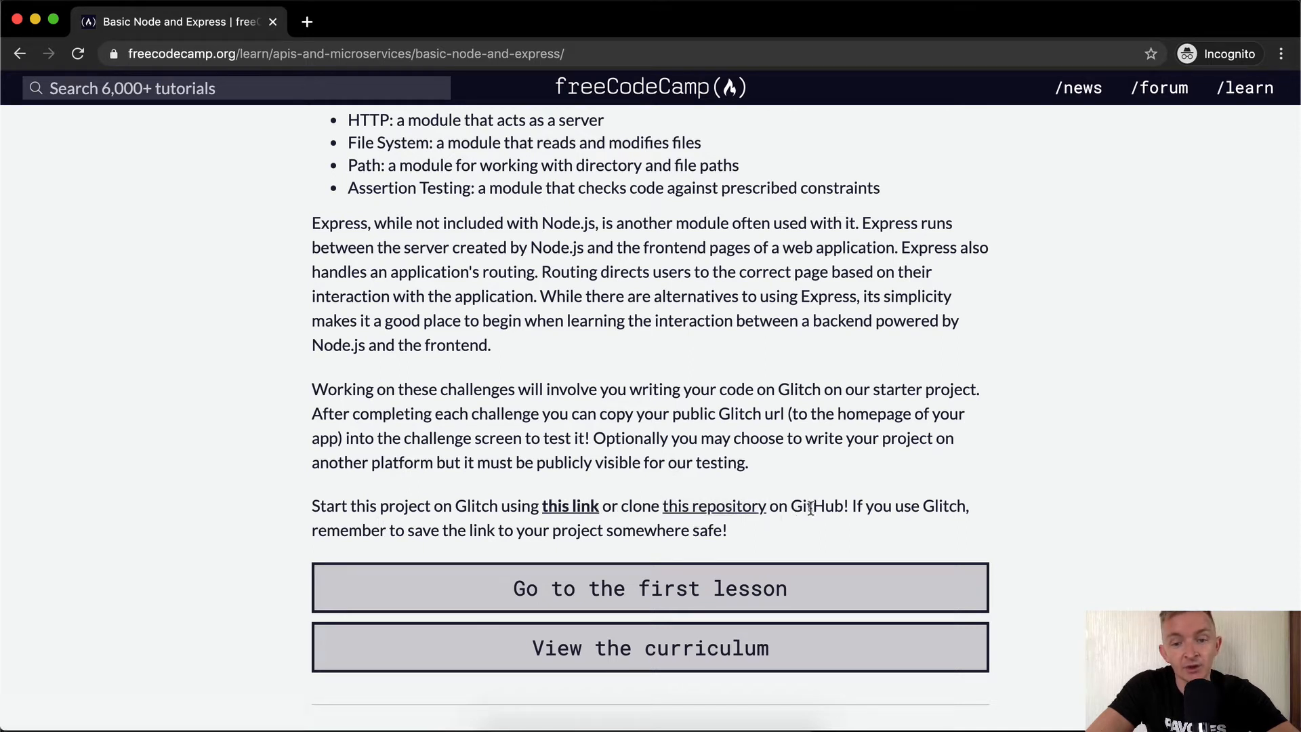
mouse_move(700, 514)
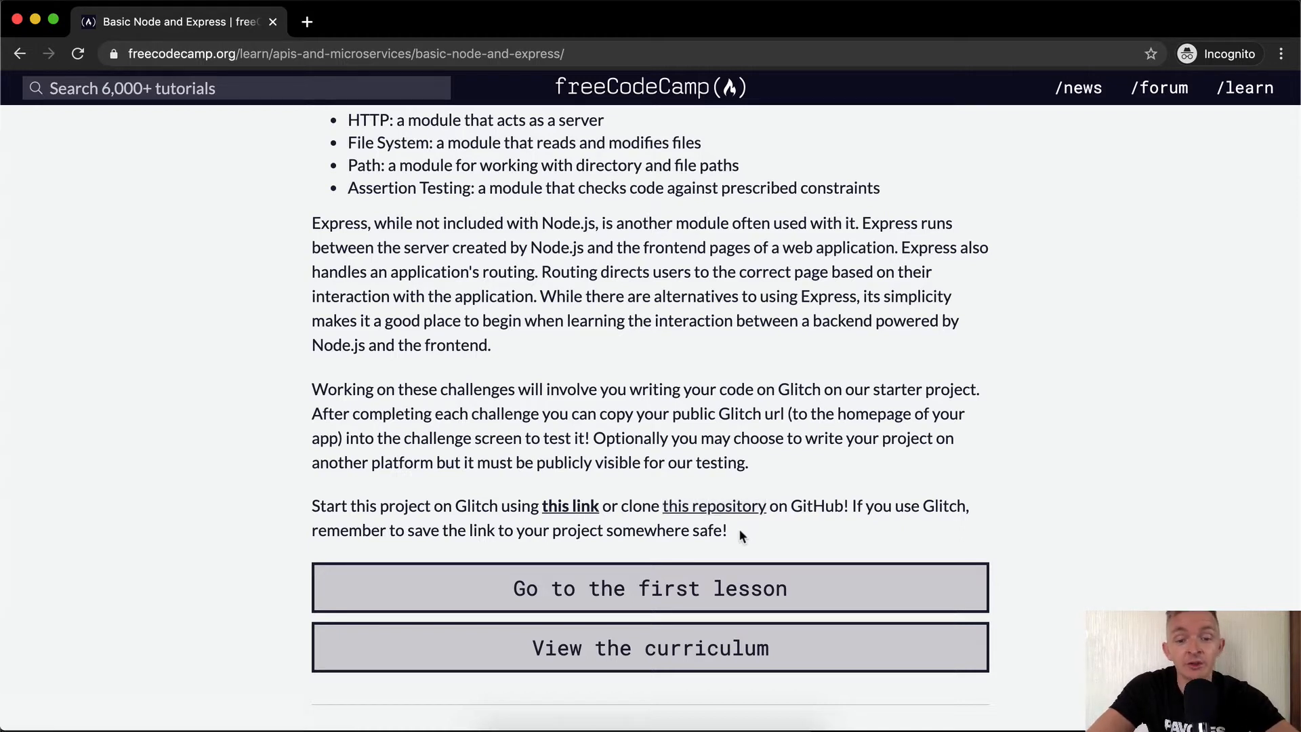
mouse_move(729, 544)
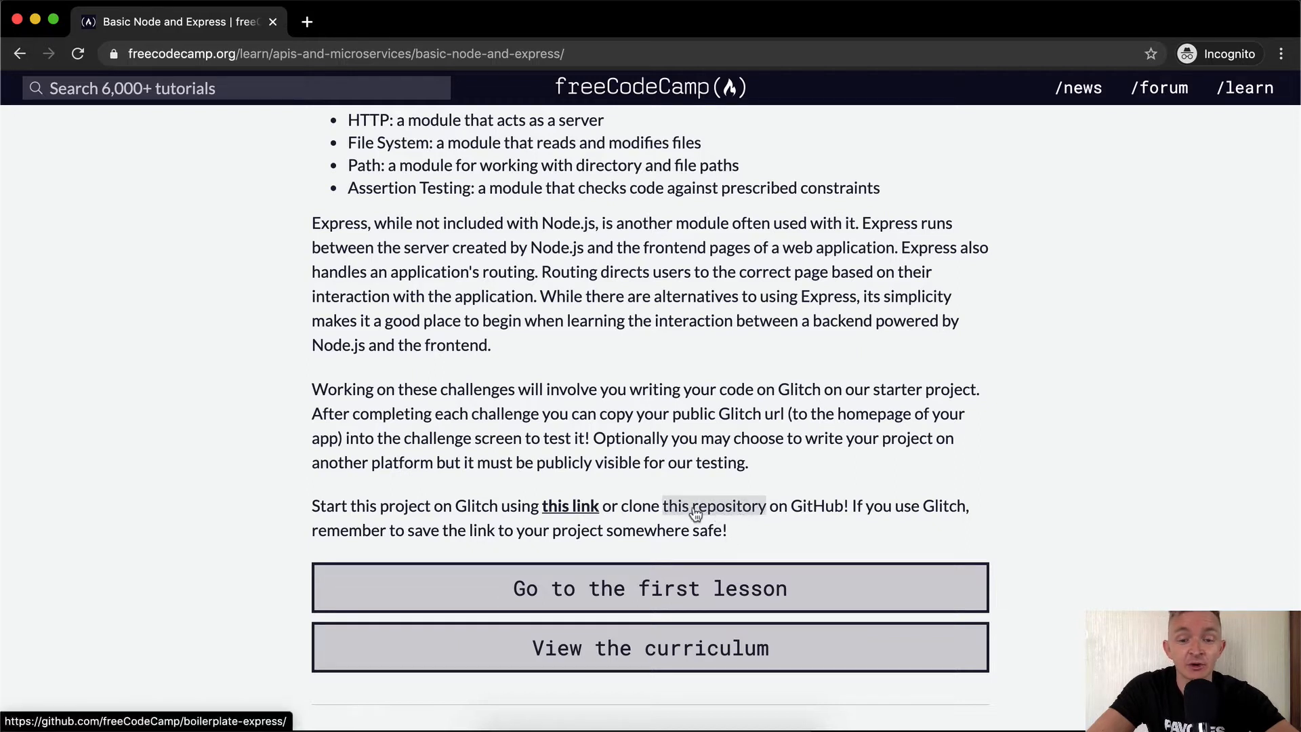
mouse_move(744, 531)
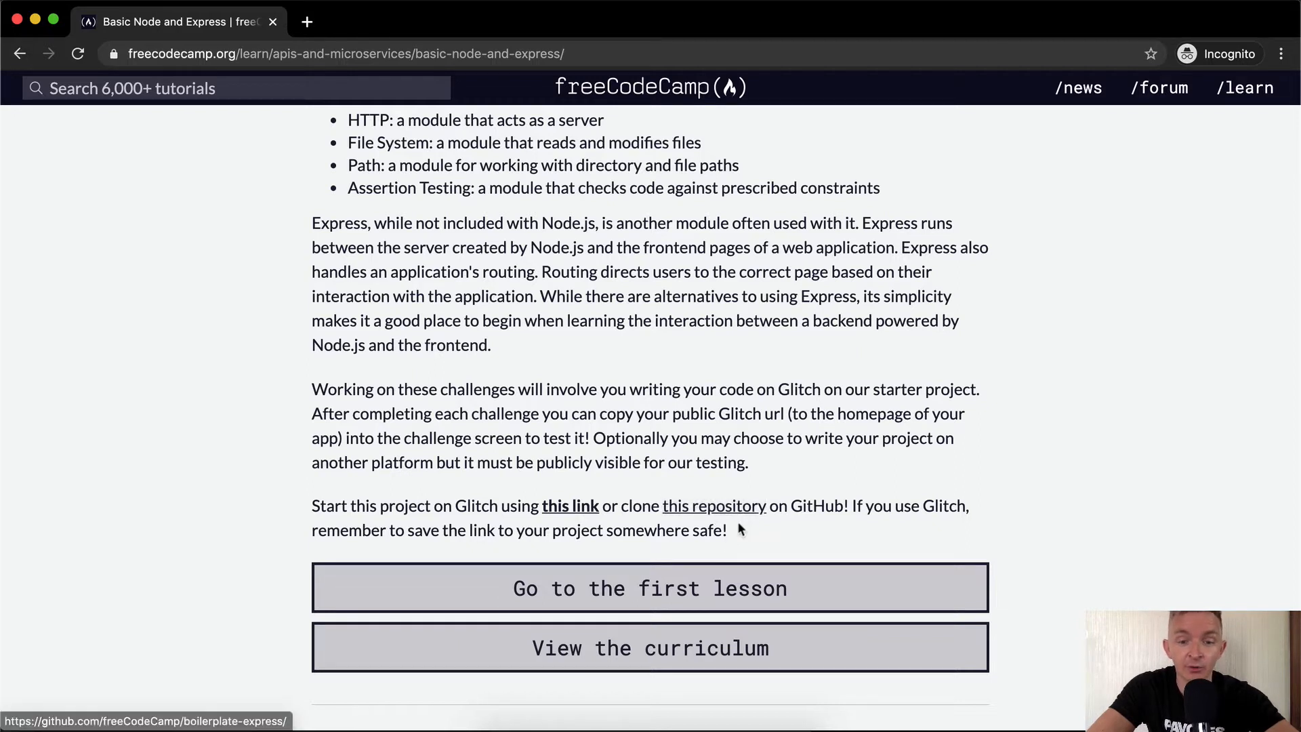
mouse_move(915, 554)
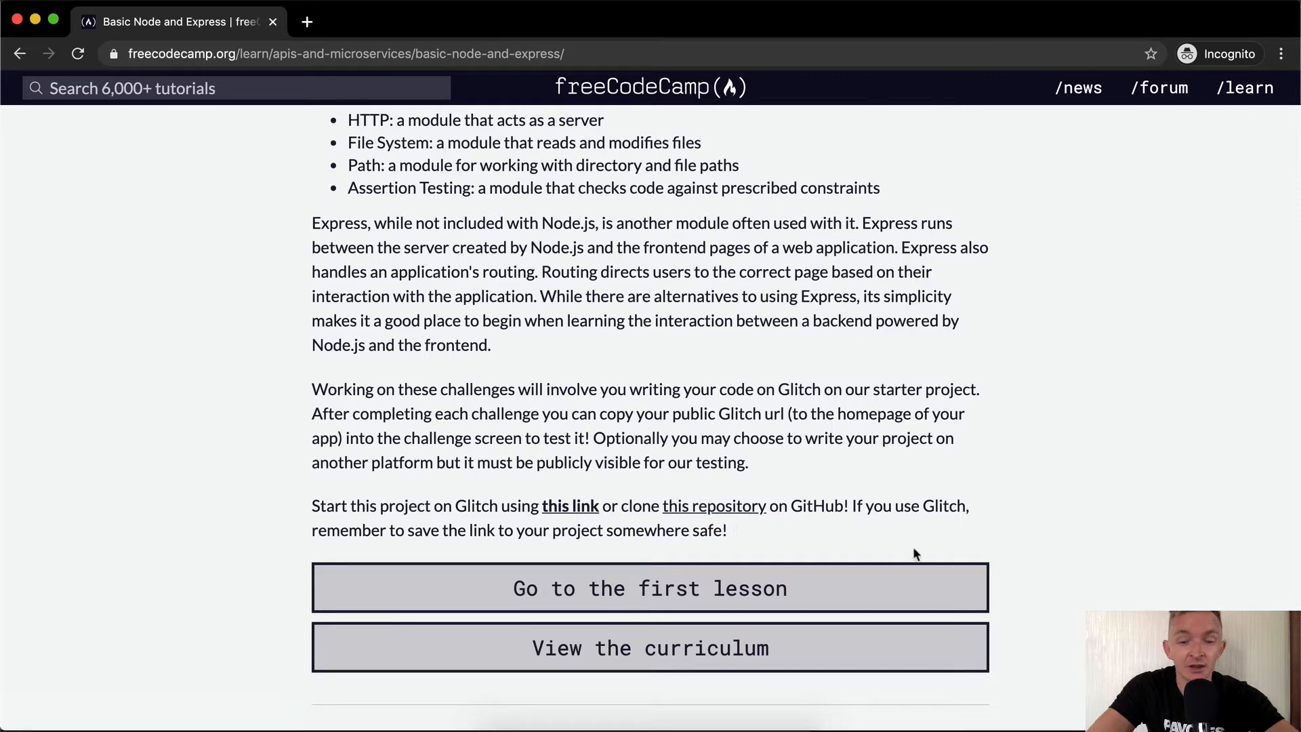
Go to the first lesson, the Meet the Node console challenge, and read its instructions
click(648, 589)
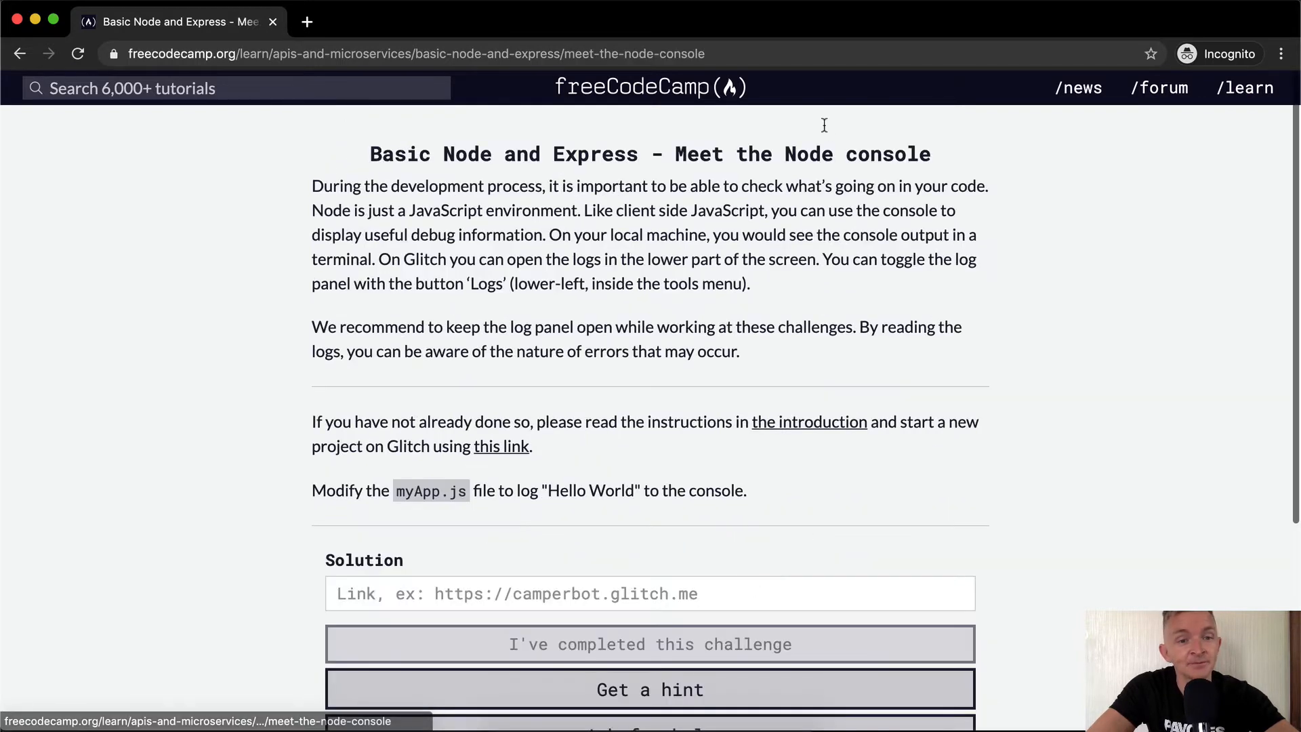
mouse_move(780, 186)
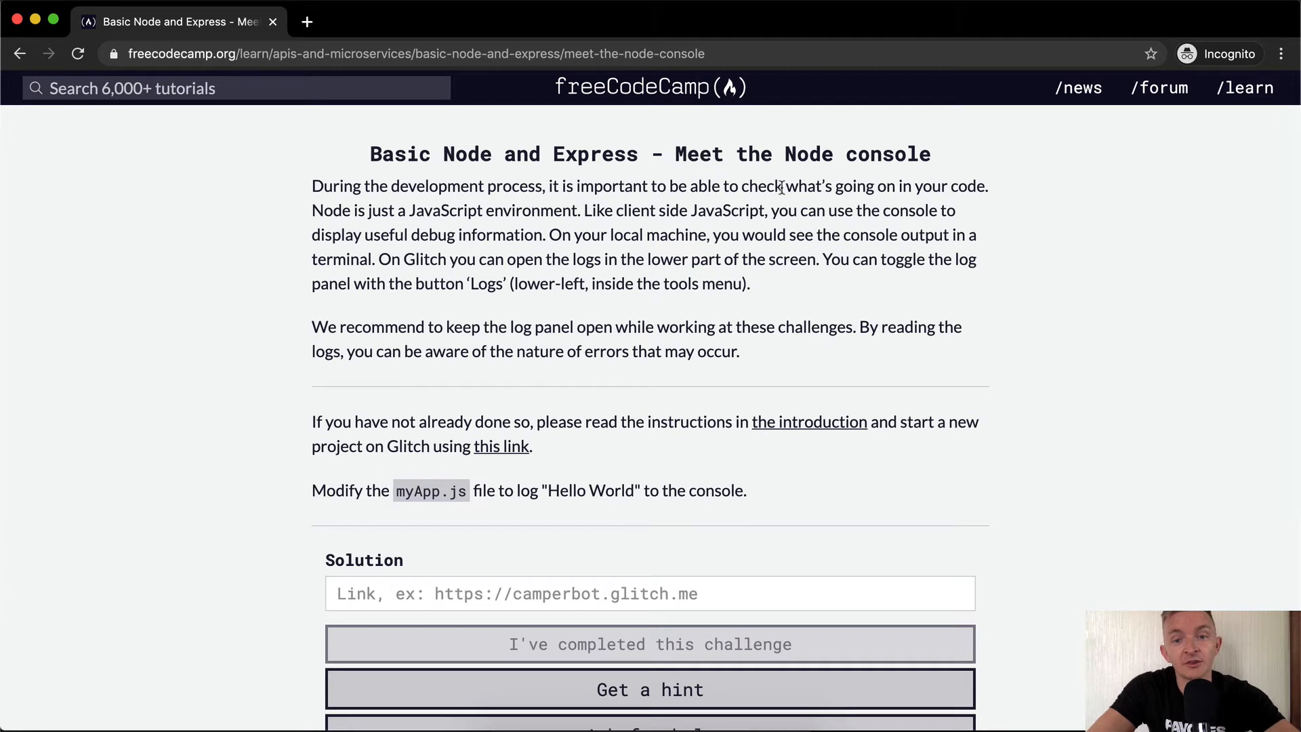
mouse_move(507, 185)
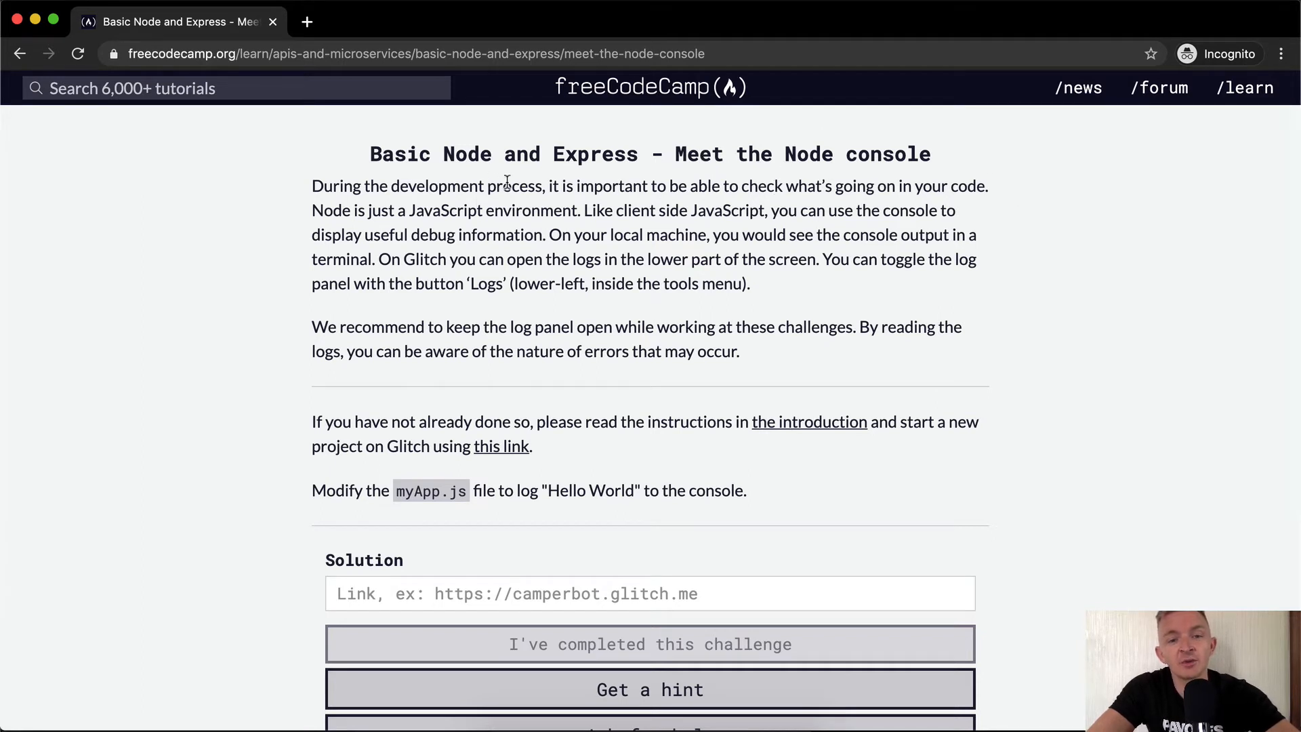
mouse_move(617, 194)
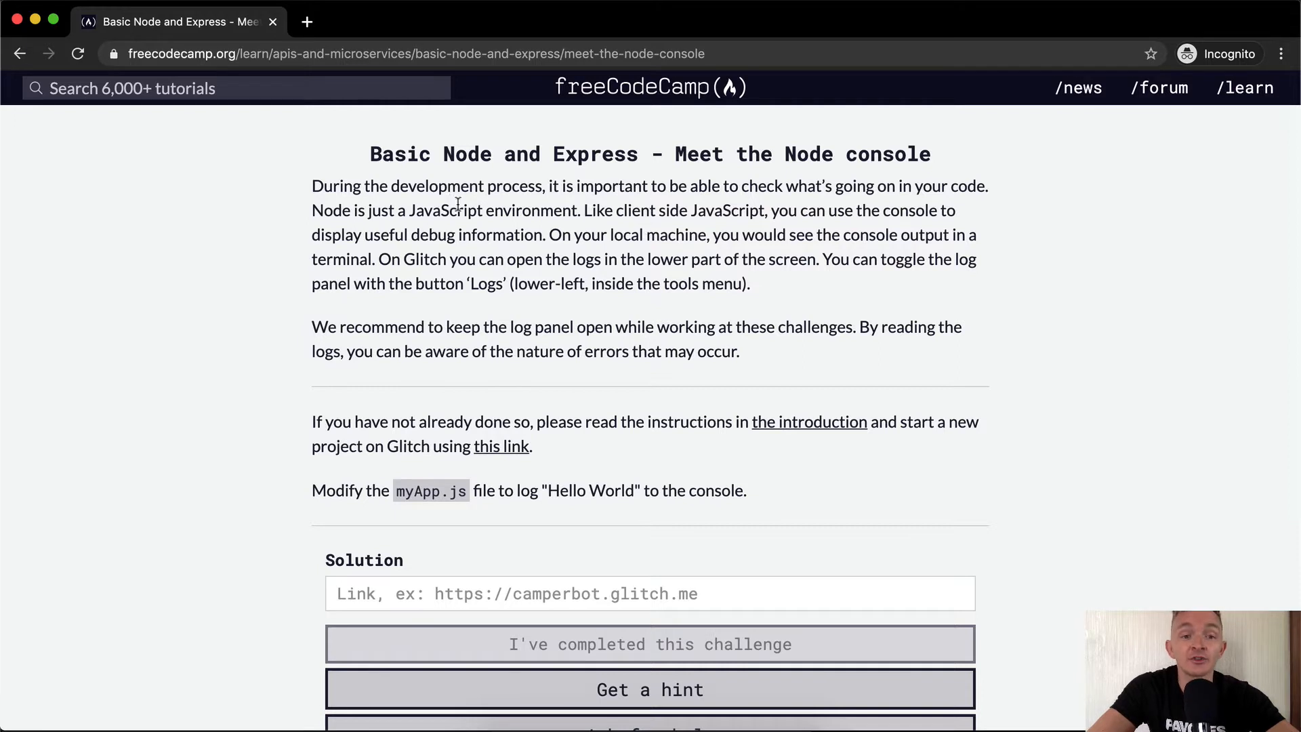
mouse_move(712, 215)
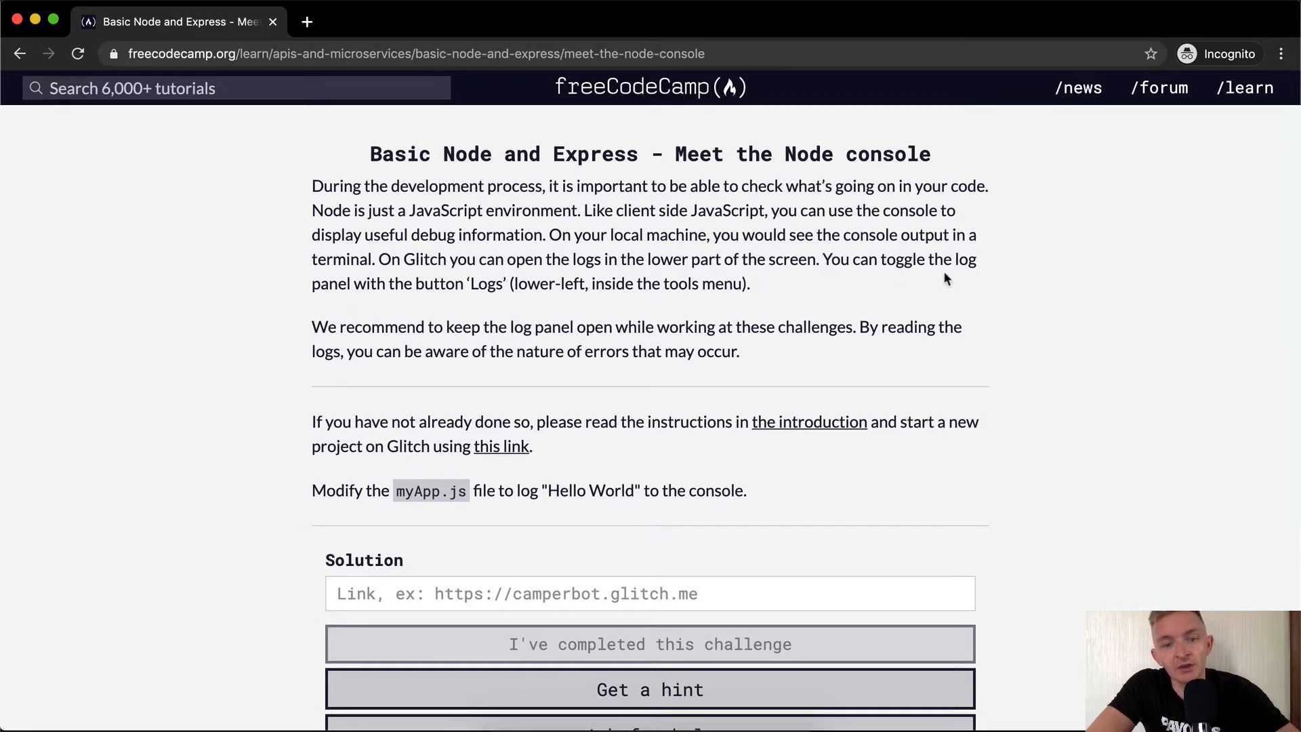
mouse_move(791, 344)
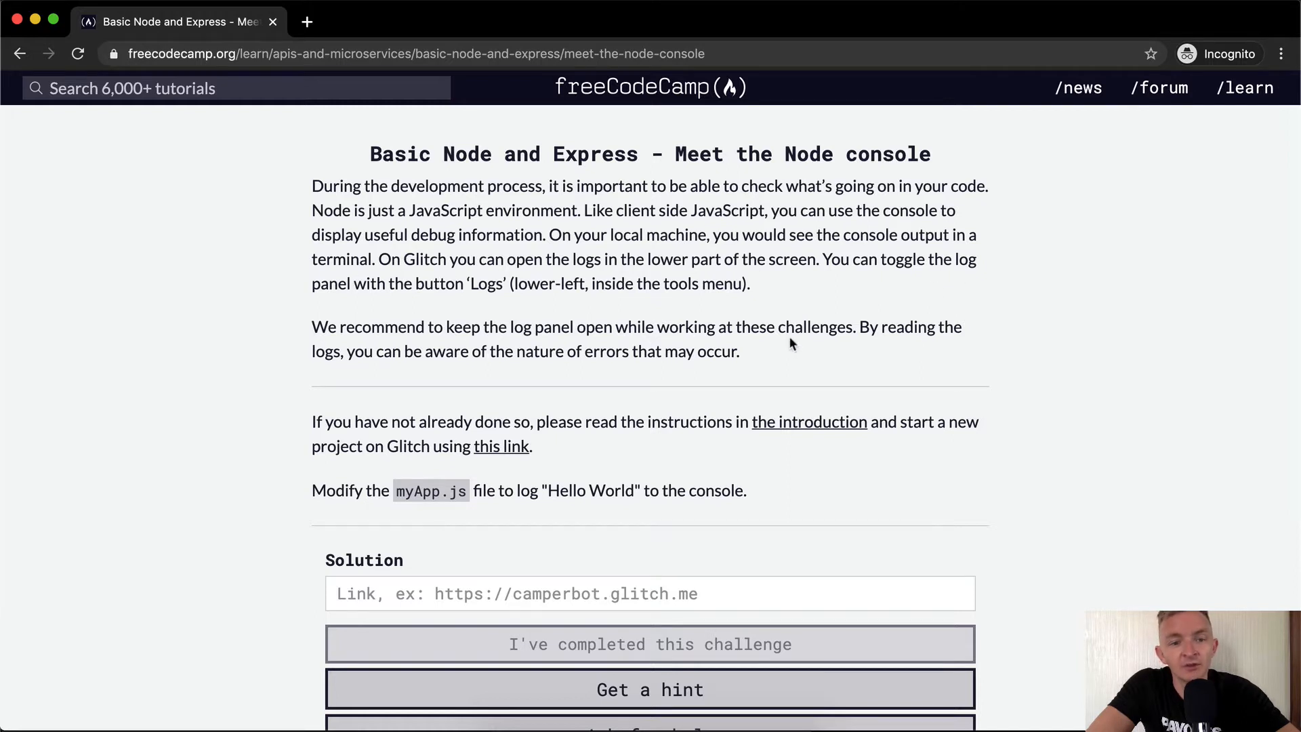
mouse_move(362, 332)
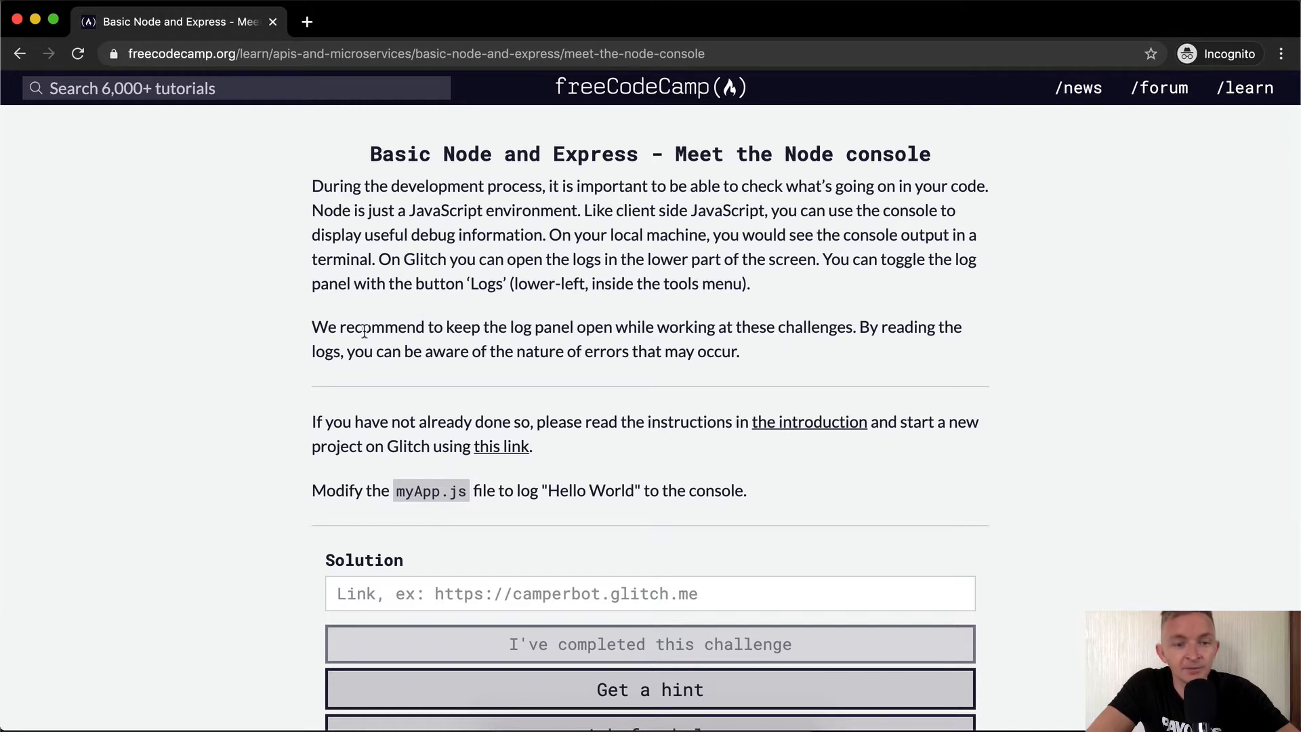
mouse_move(819, 314)
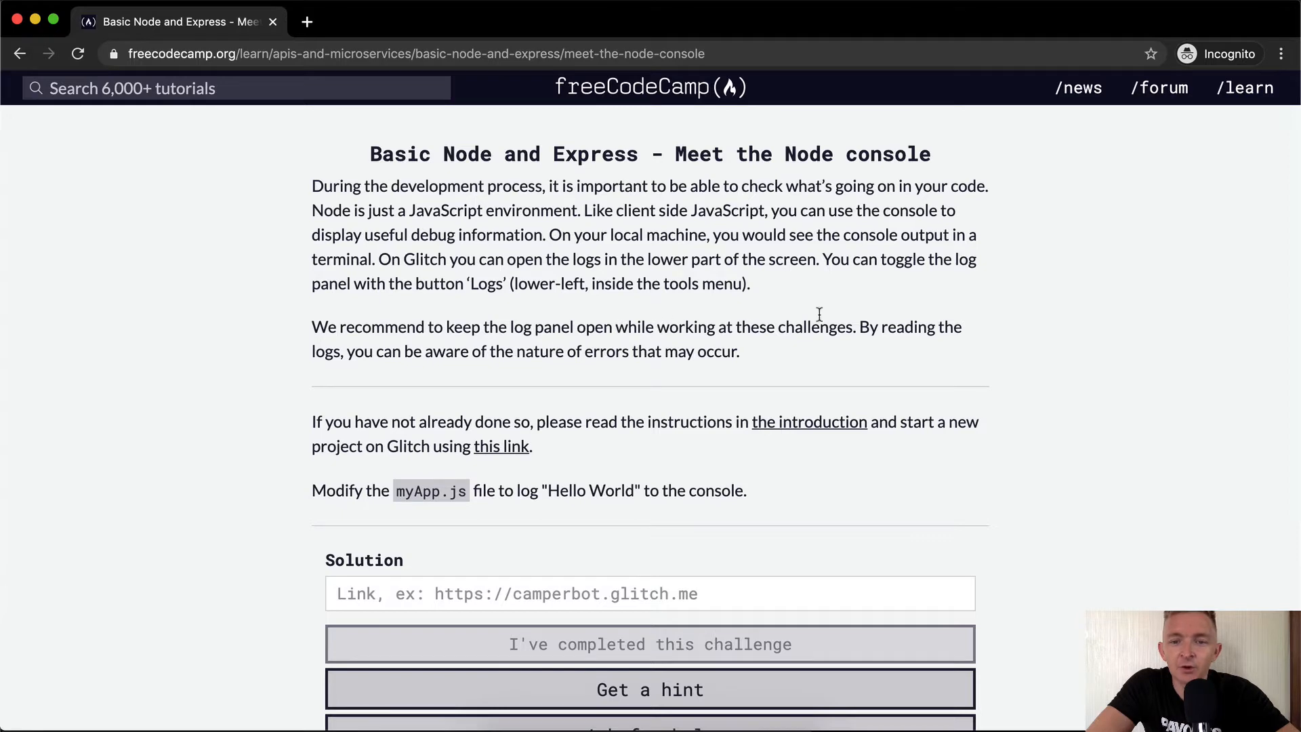
mouse_move(626, 359)
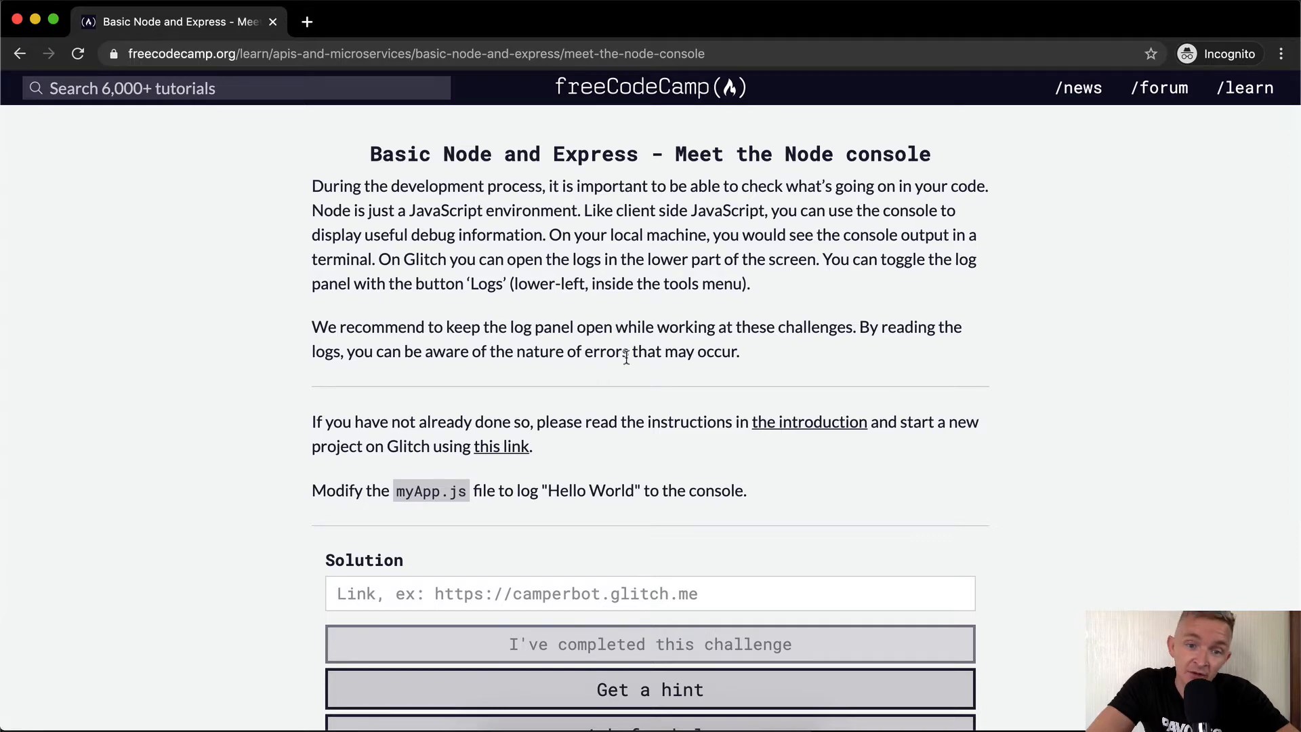
mouse_move(1296, 438)
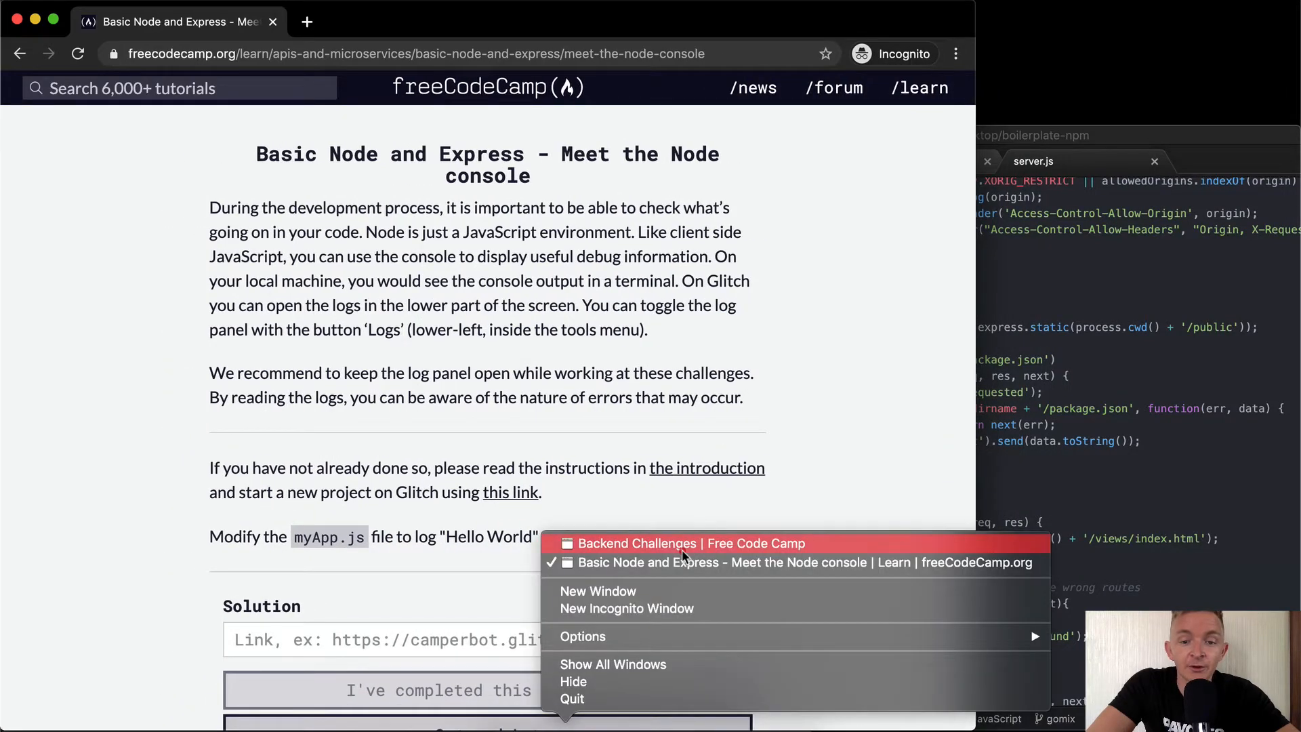
Switch to the Heroku window and show the frozen-ocean-58616 app's logs
click(682, 543)
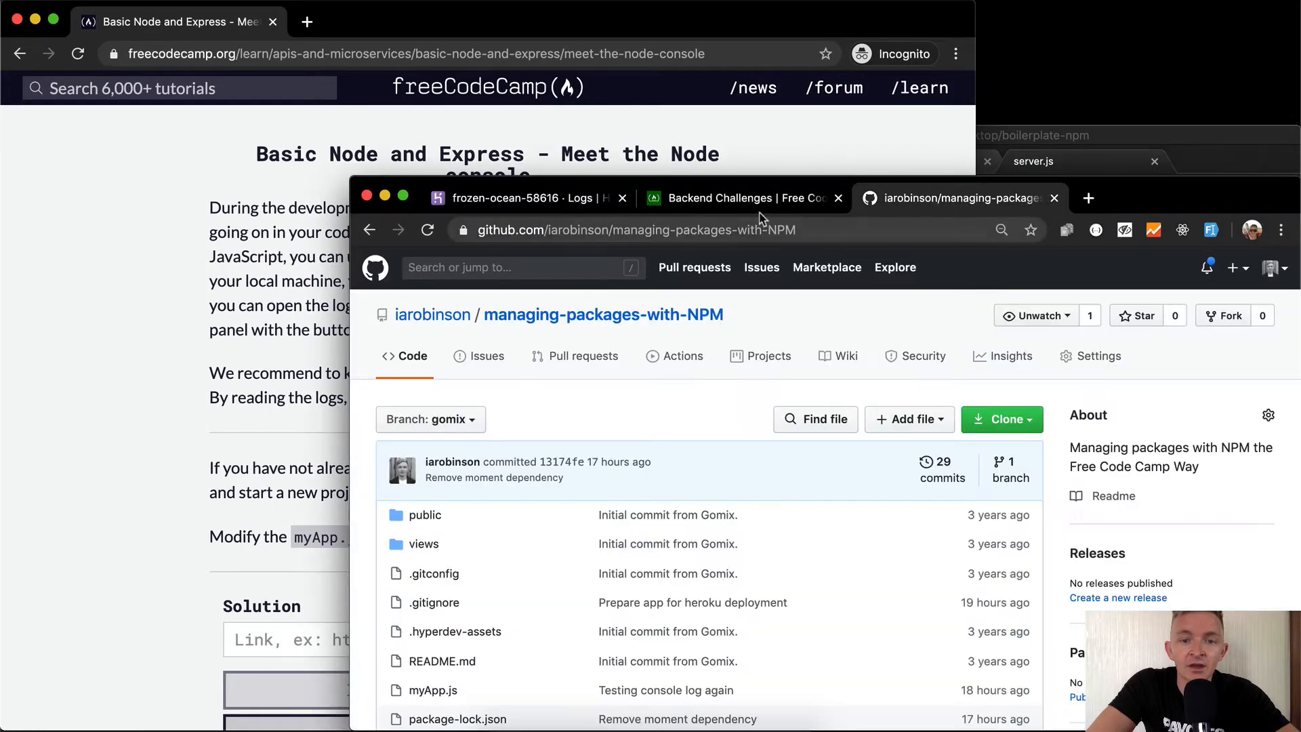
click(519, 198)
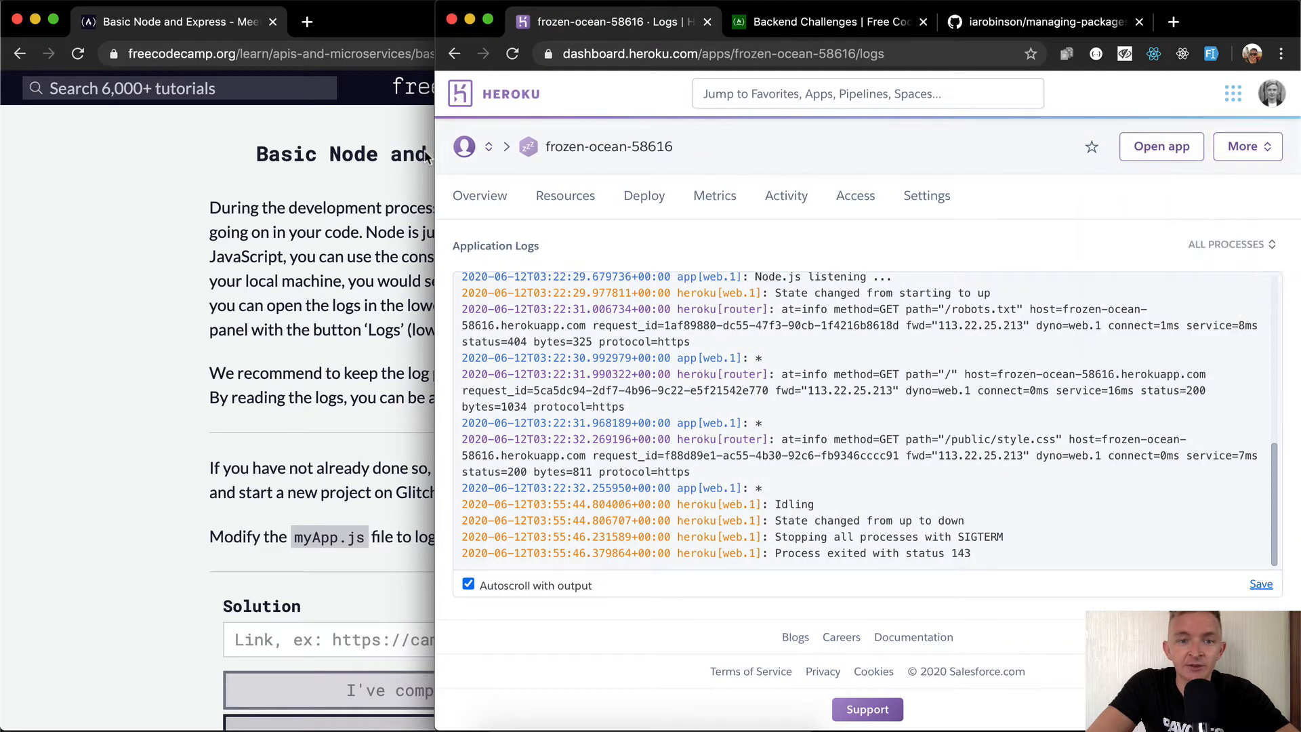
mouse_move(463, 149)
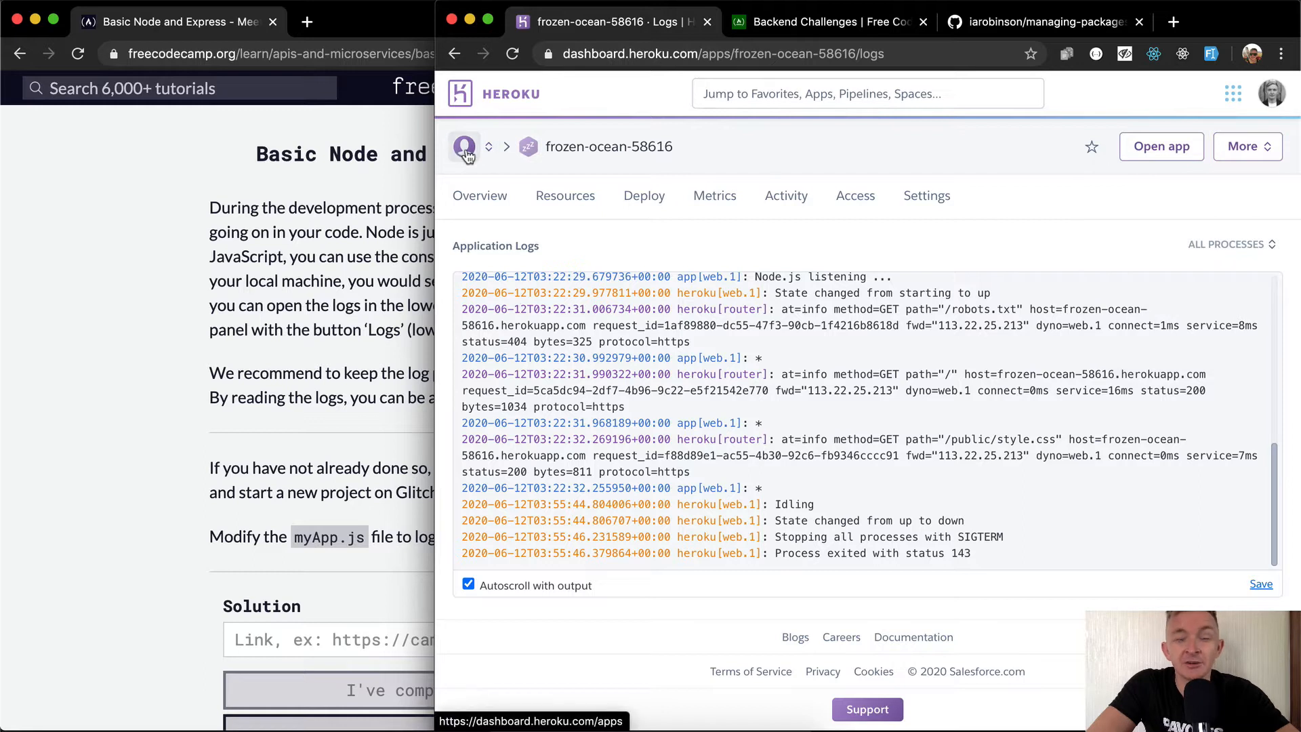
mouse_move(521, 162)
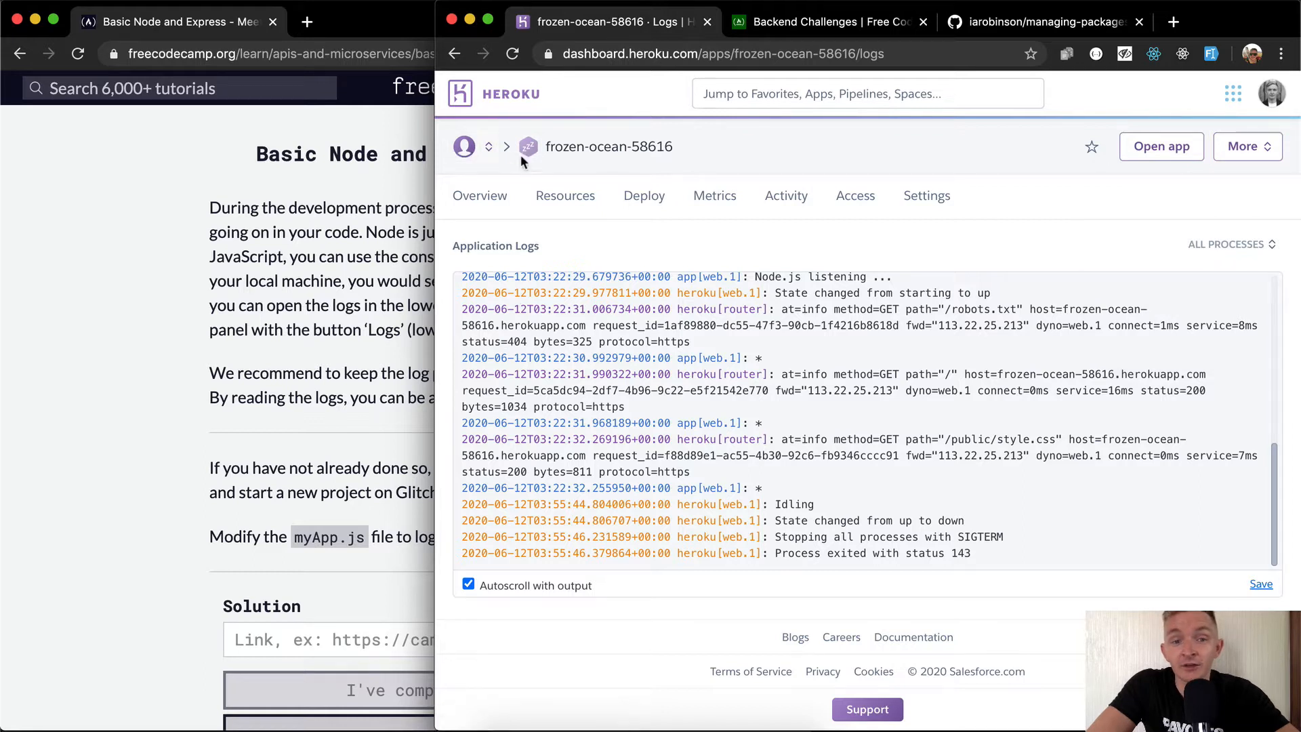
mouse_move(1127, 188)
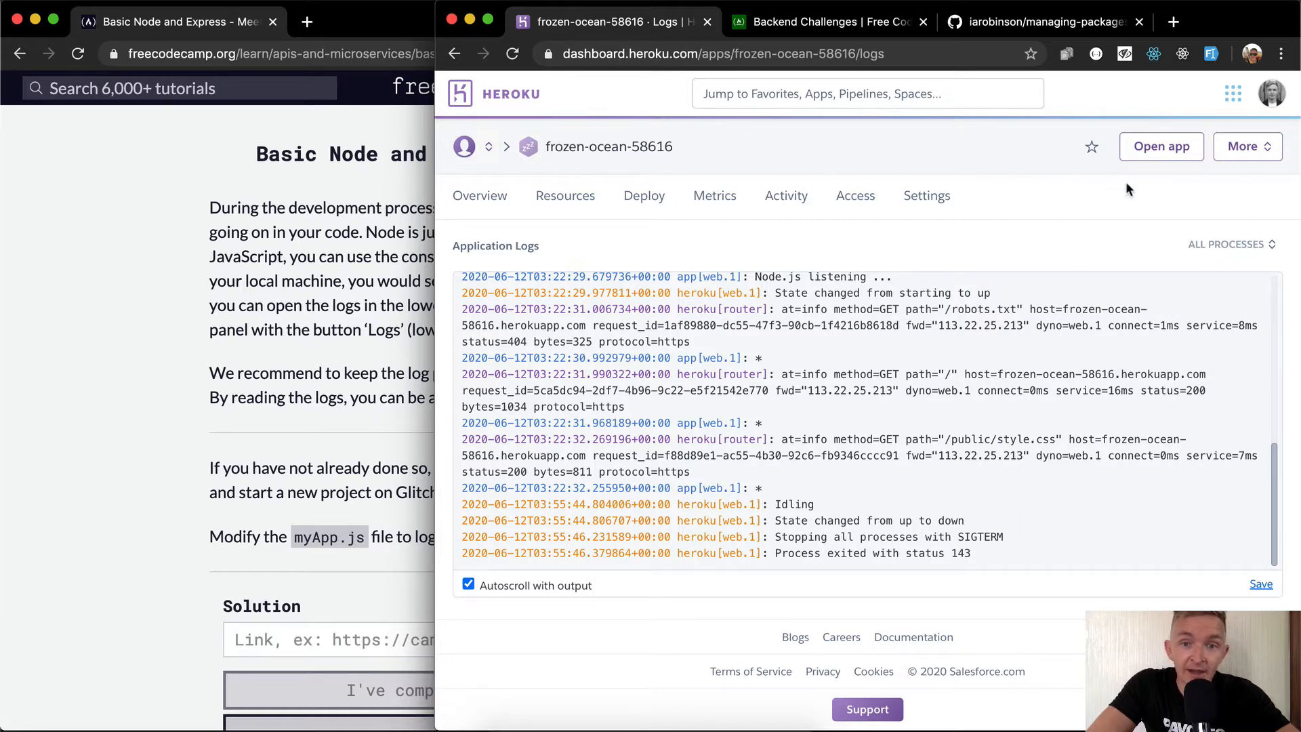
mouse_move(469, 168)
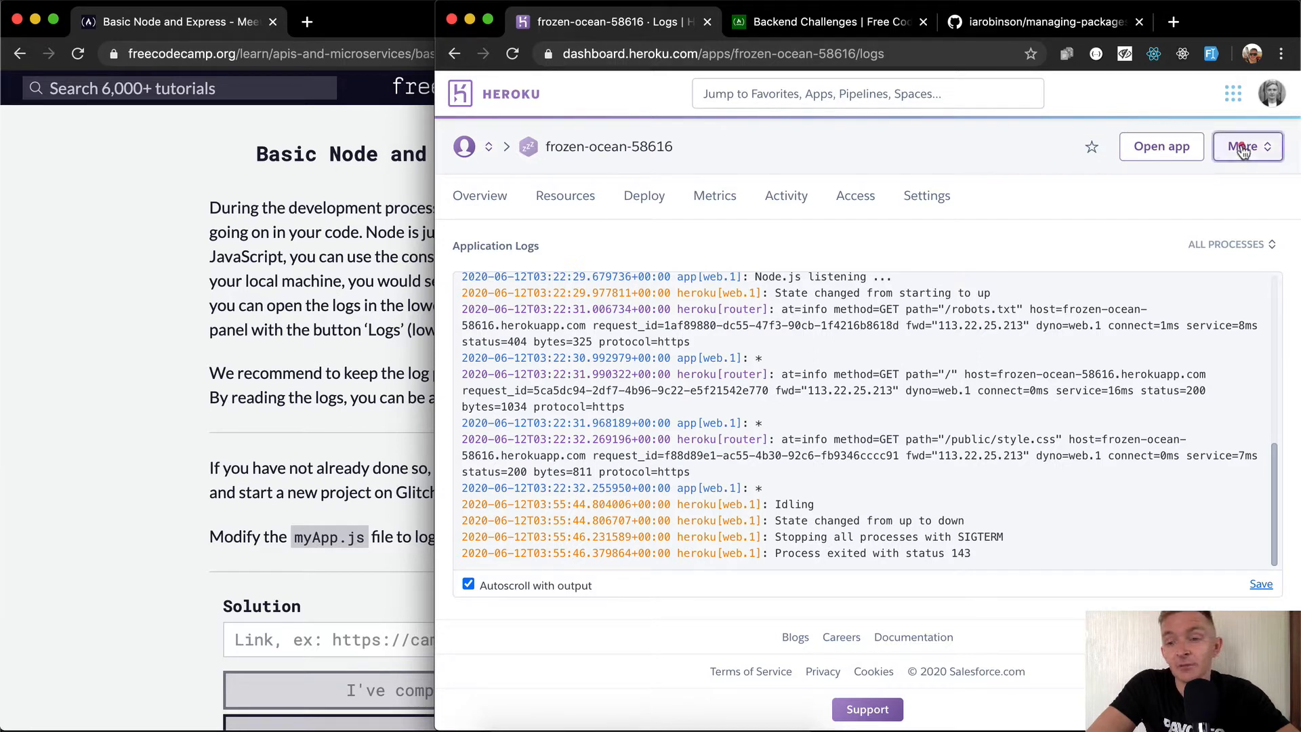
click(1248, 147)
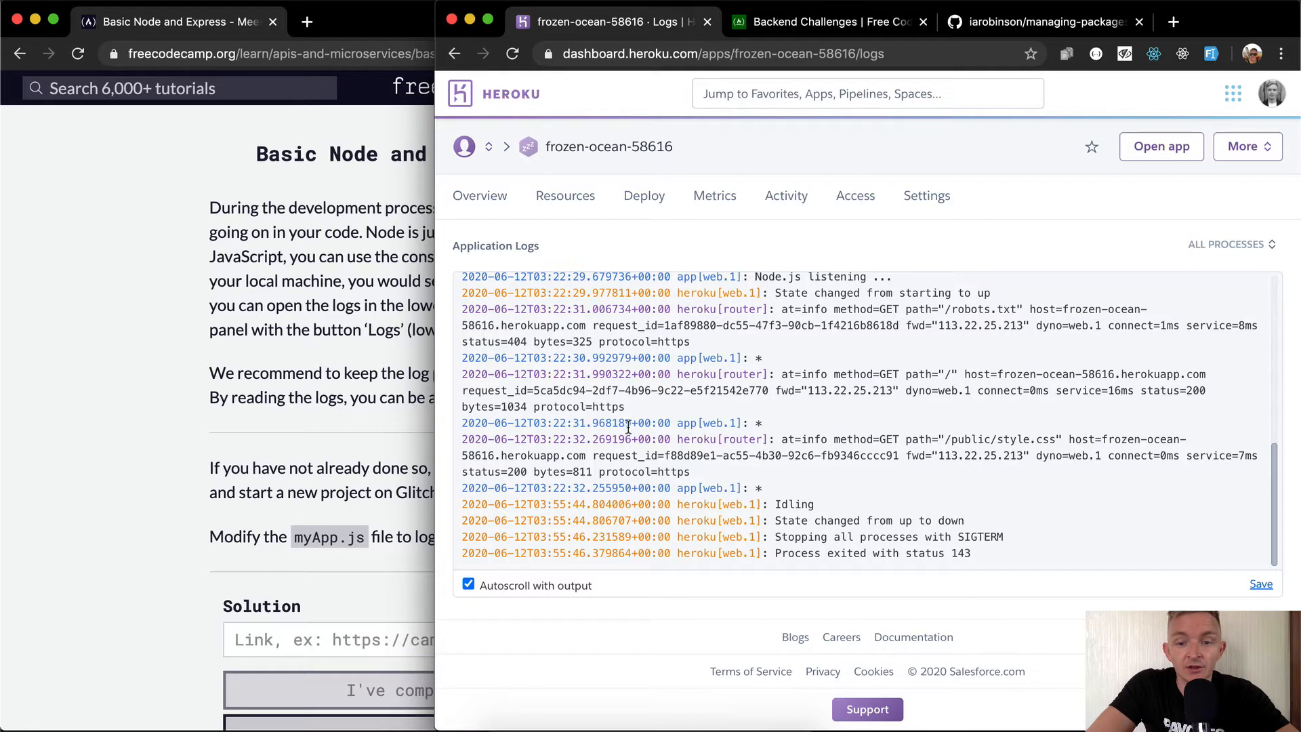
View the deployed herokuapp.com page, then bring the freeCodeCamp challenge back forward
click(834, 21)
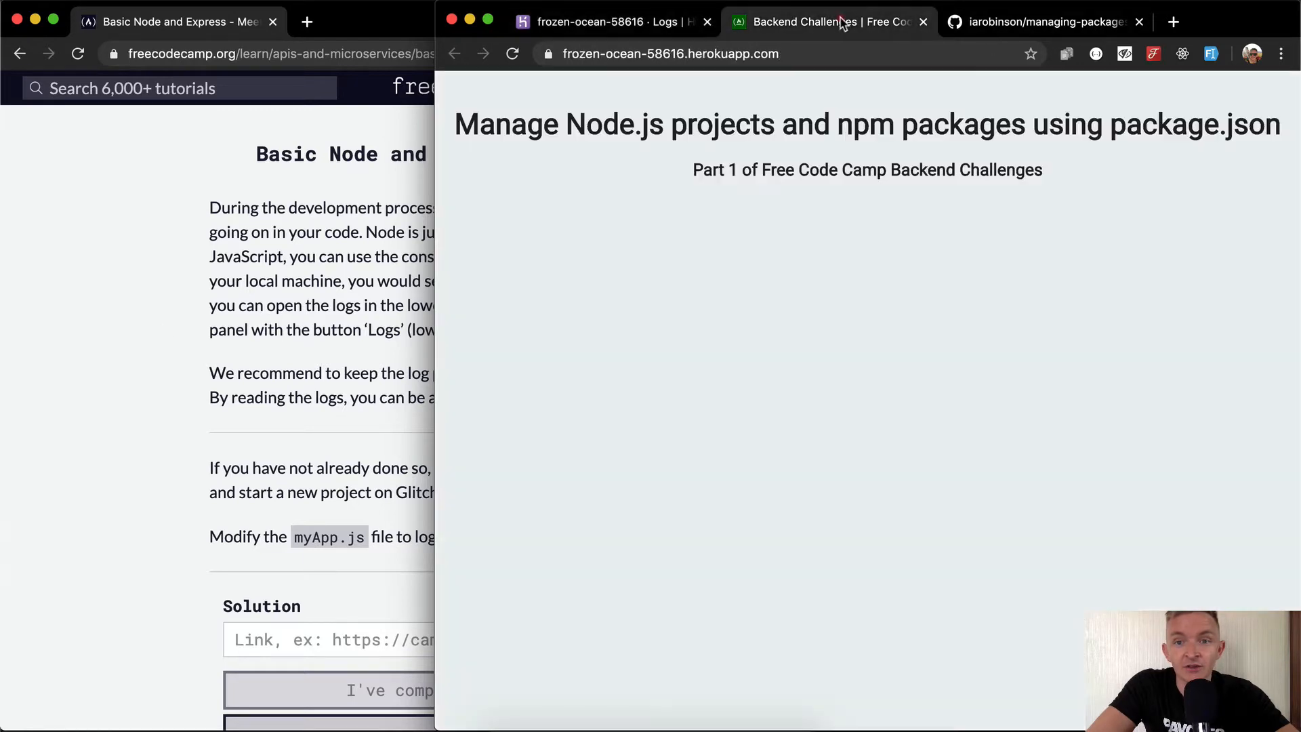
mouse_move(832, 236)
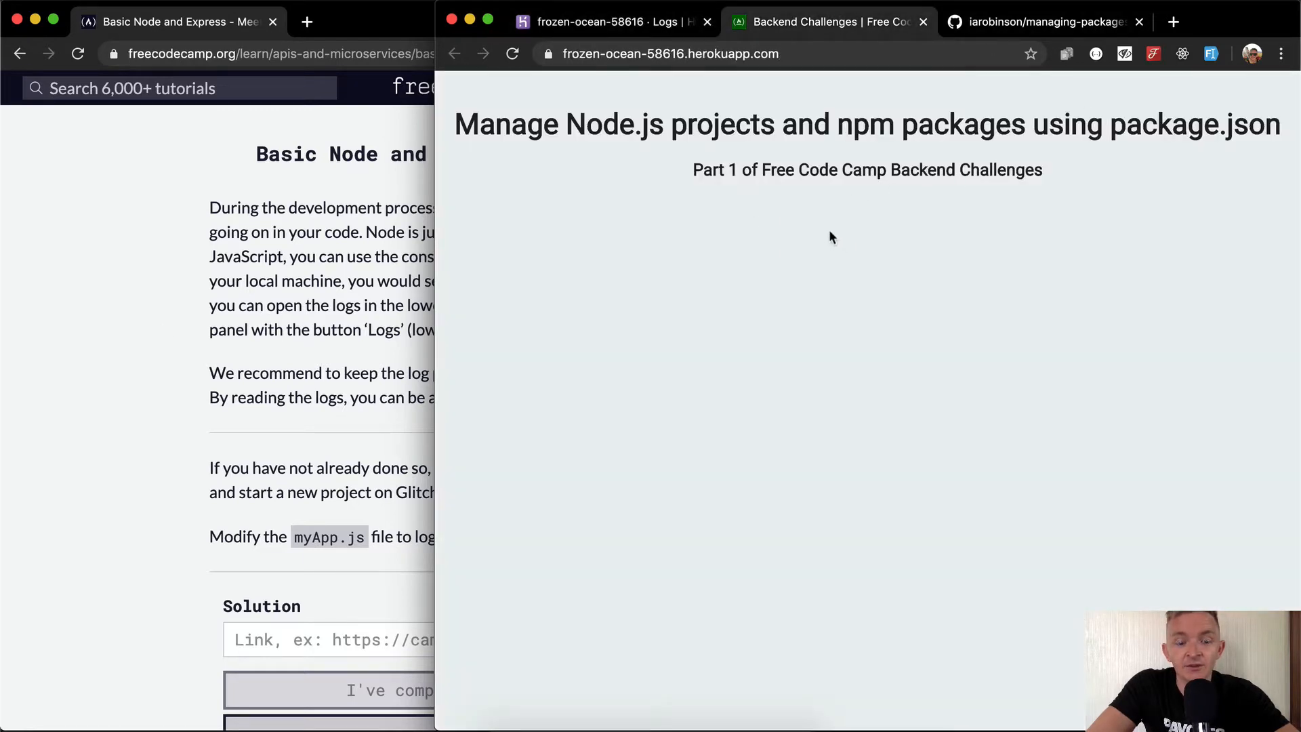
click(618, 22)
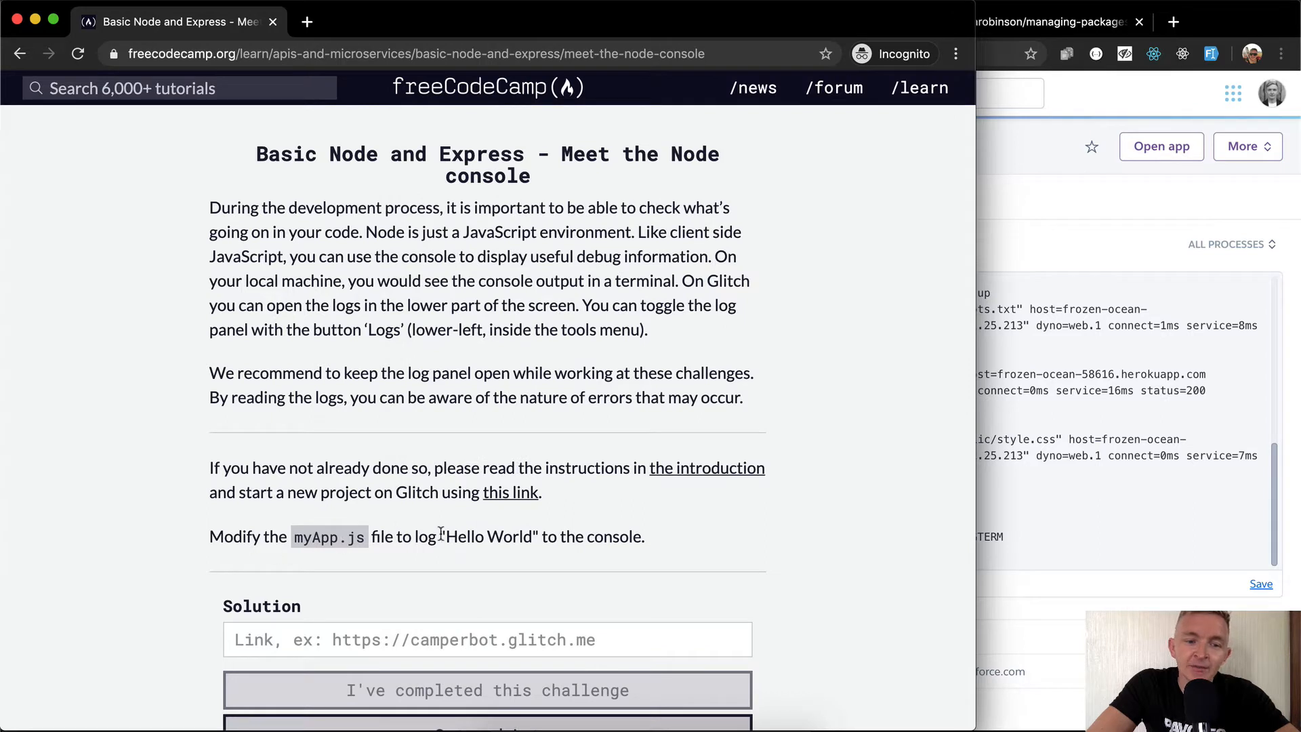
mouse_move(573, 519)
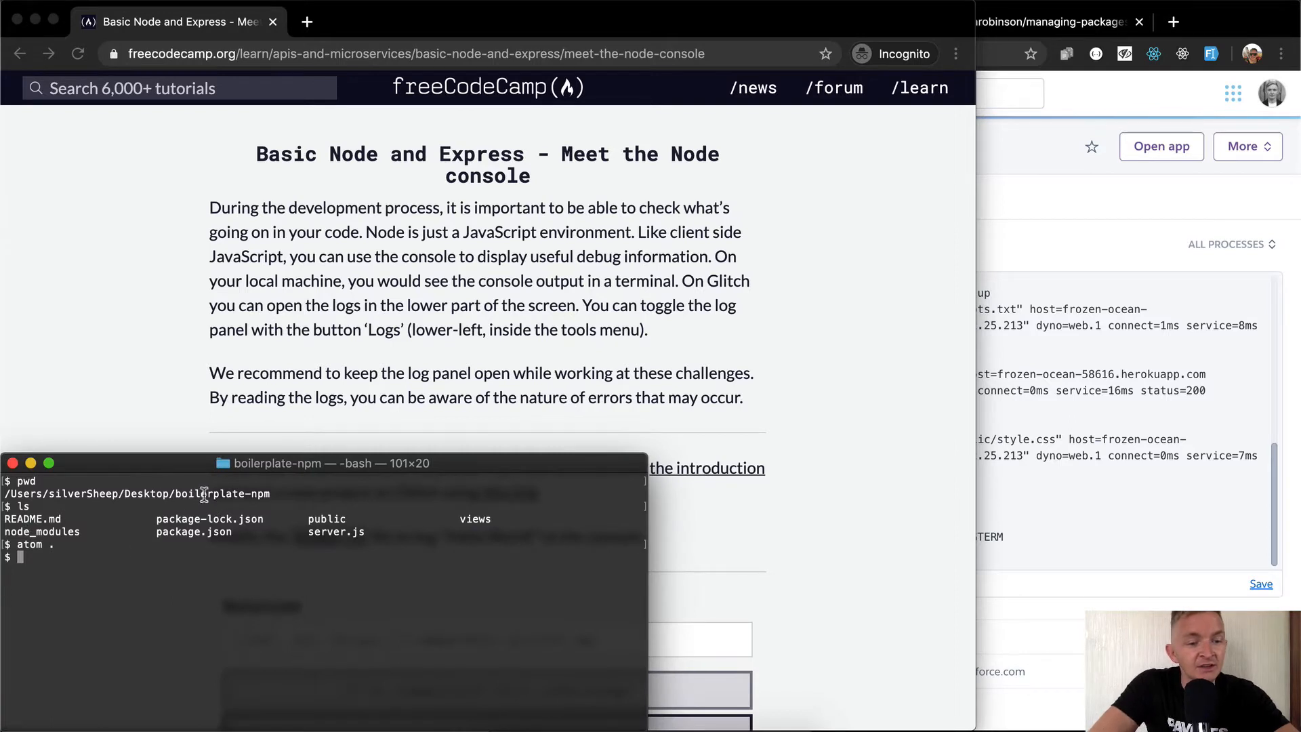
mouse_move(253, 568)
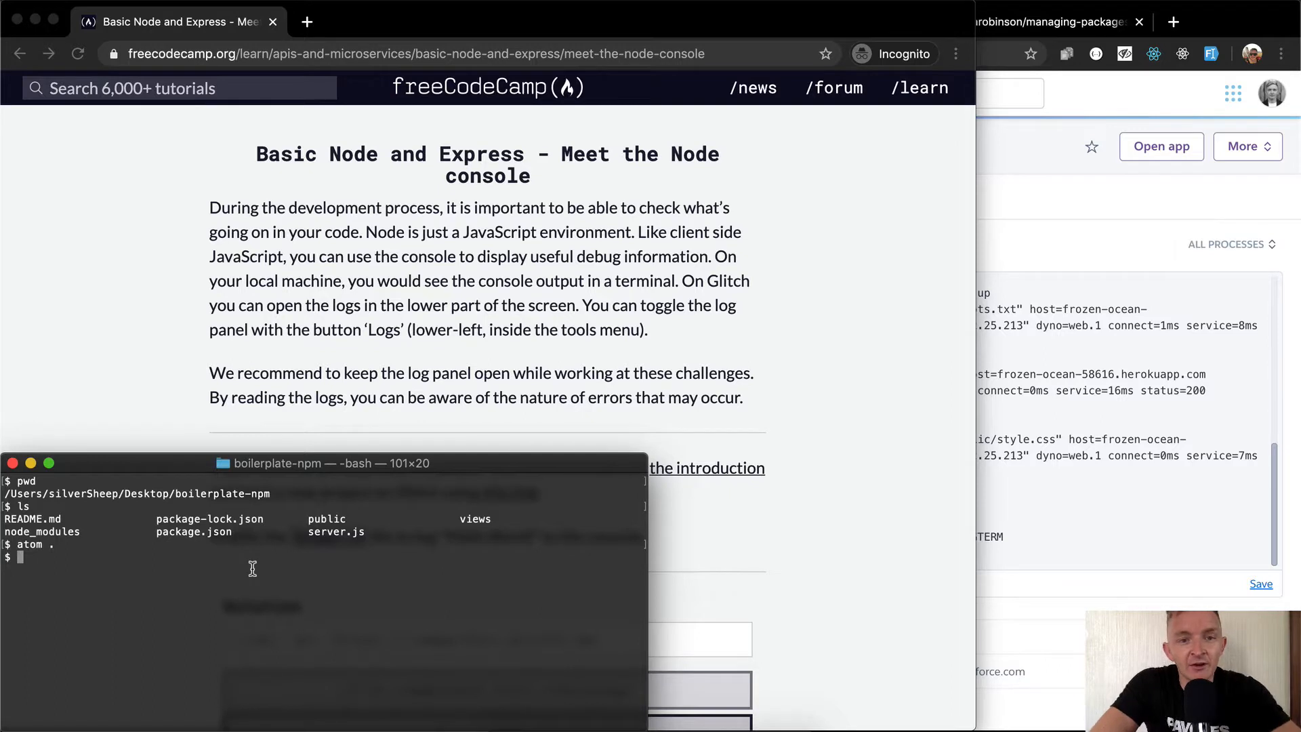
mouse_move(380, 587)
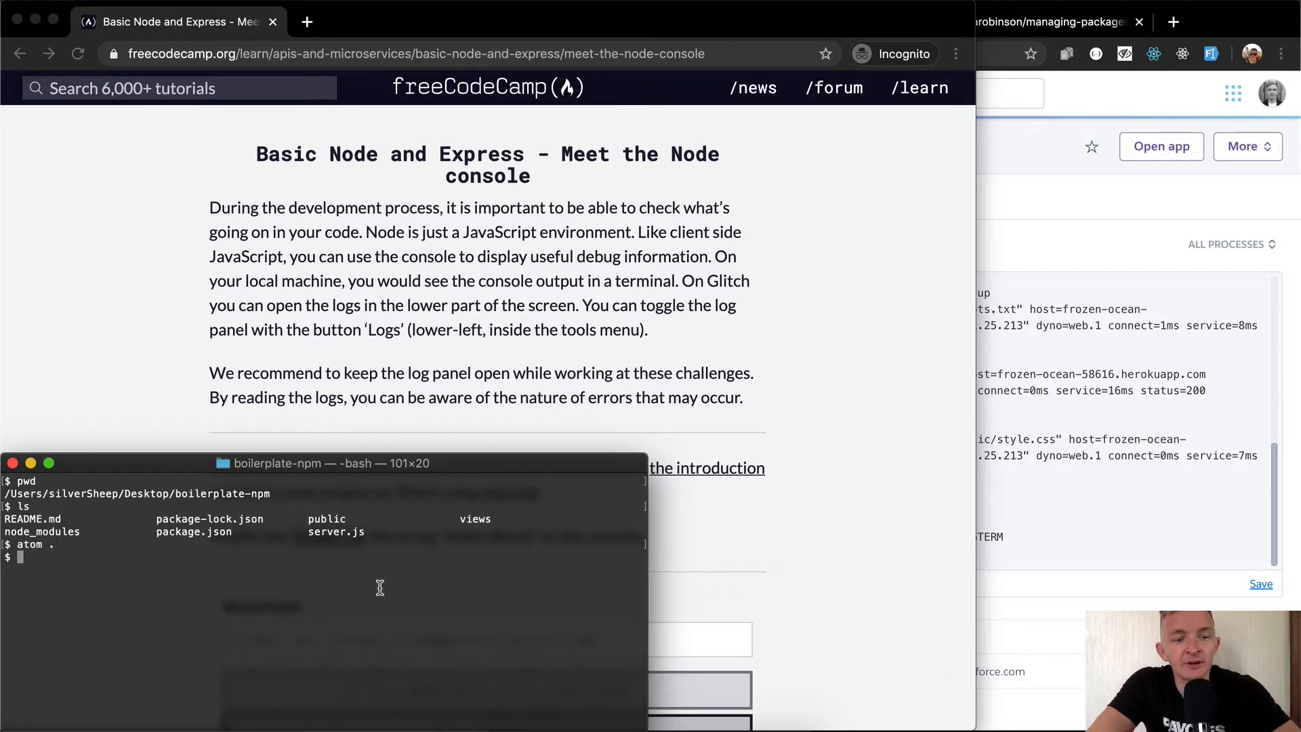
click(9, 464)
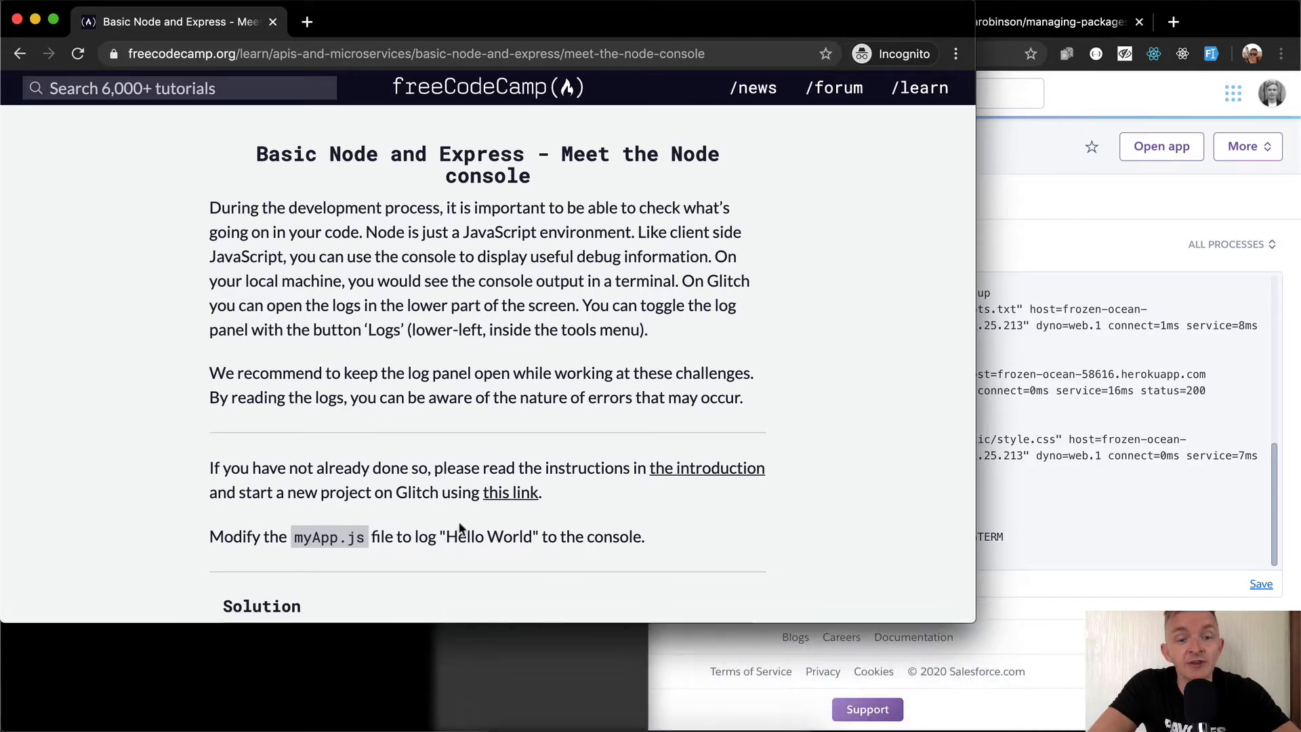
scroll(down, 3)
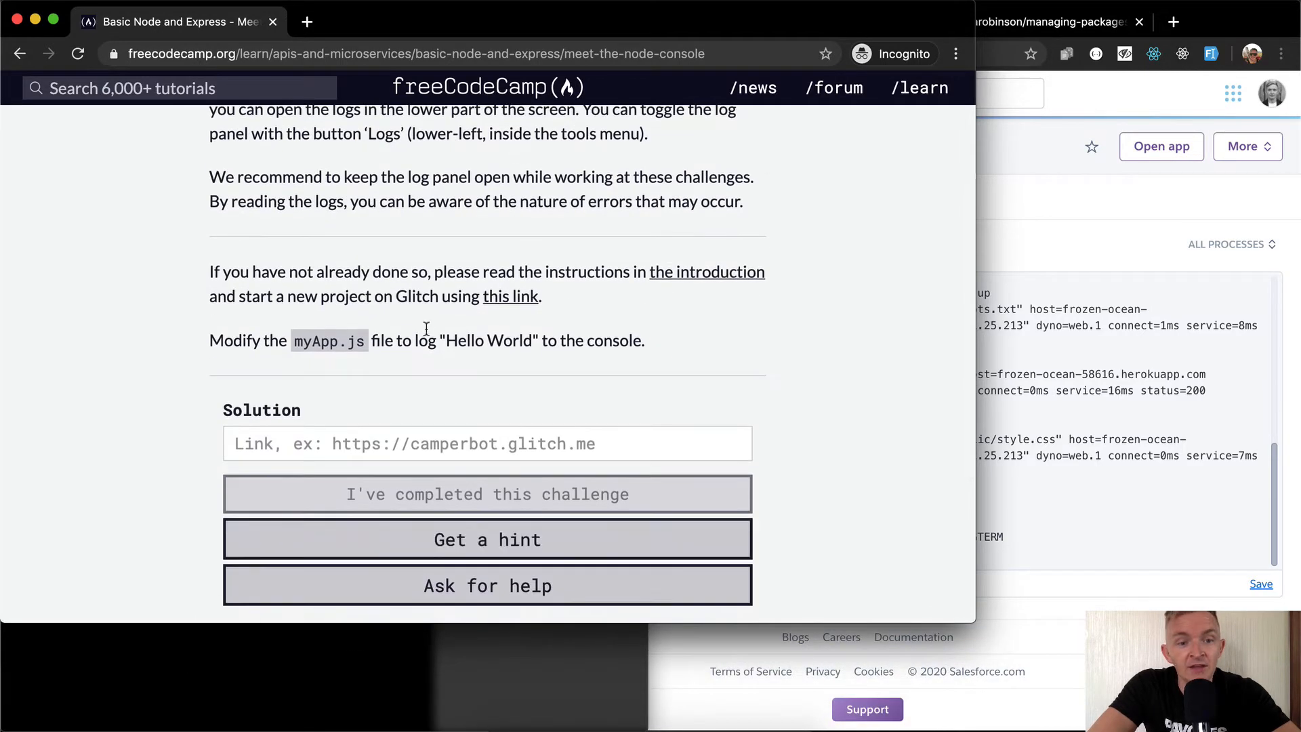
mouse_move(714, 280)
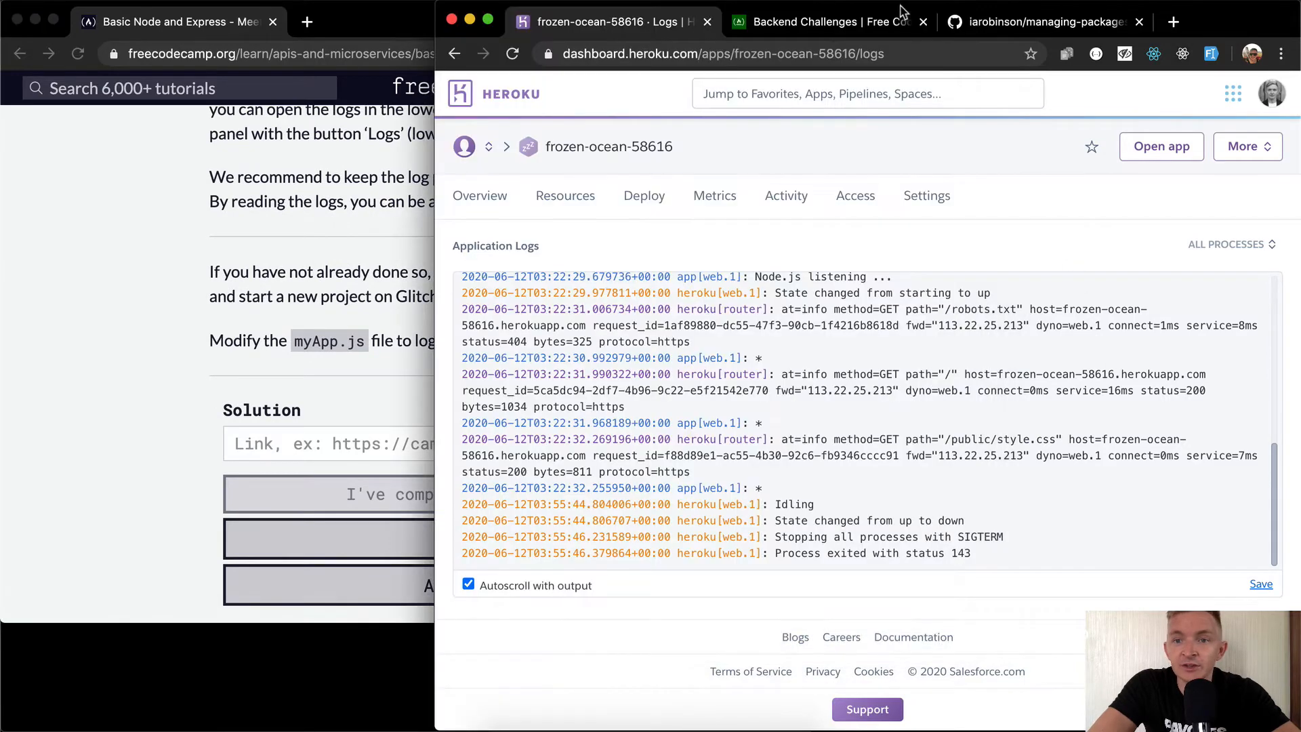
click(1047, 22)
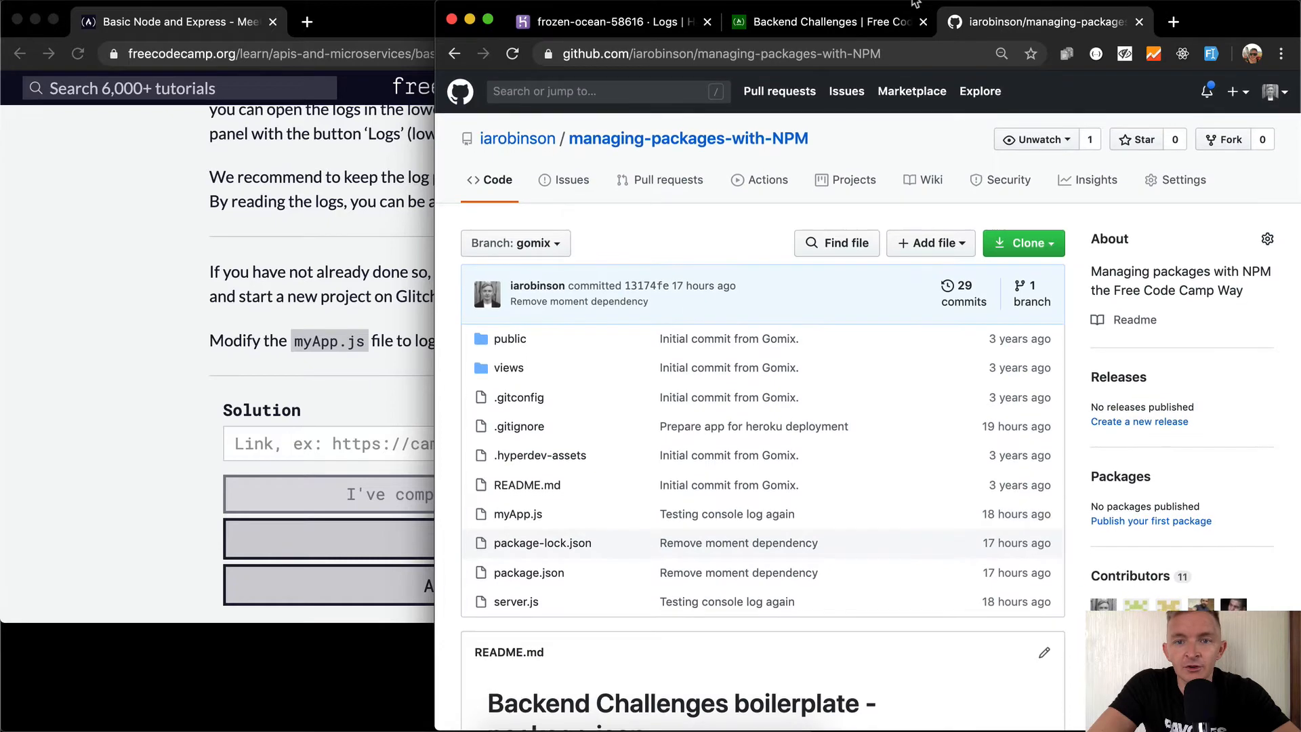
click(176, 22)
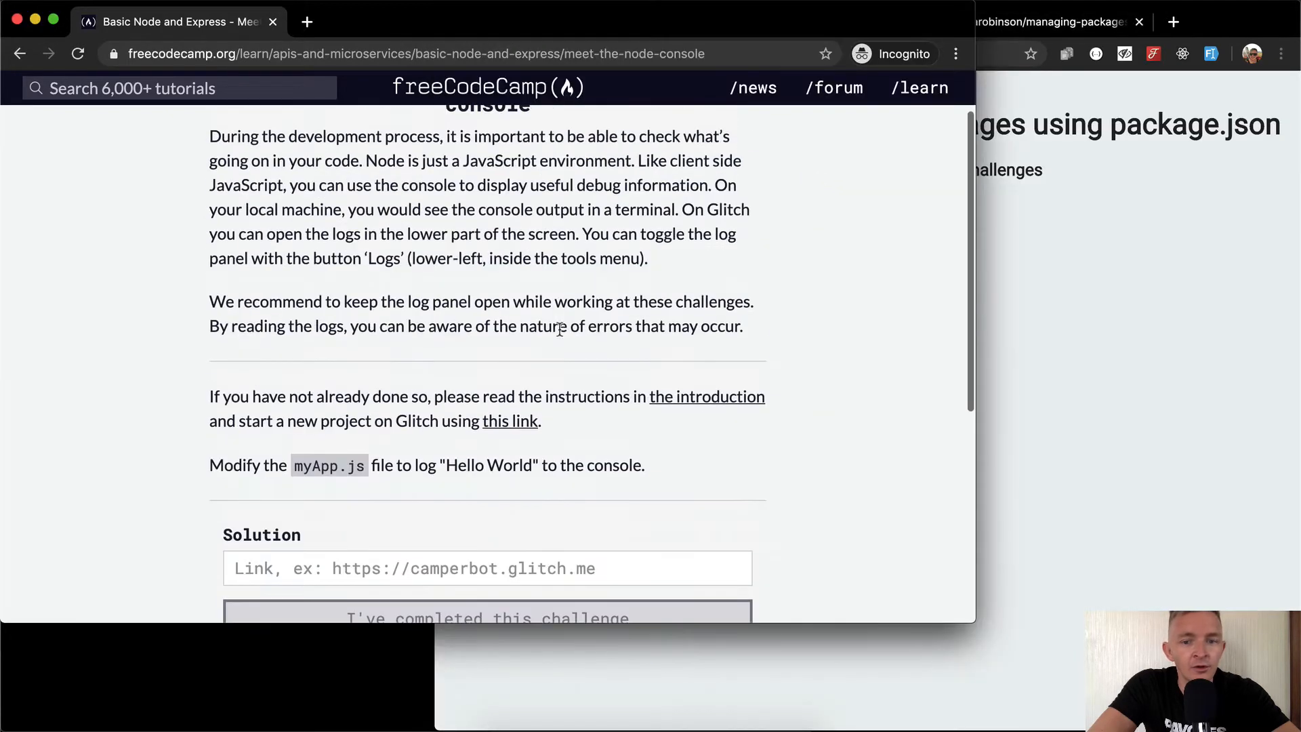
Open the introduction page link, then the boilerplate-express repository link in new tabs
right_click(706, 397)
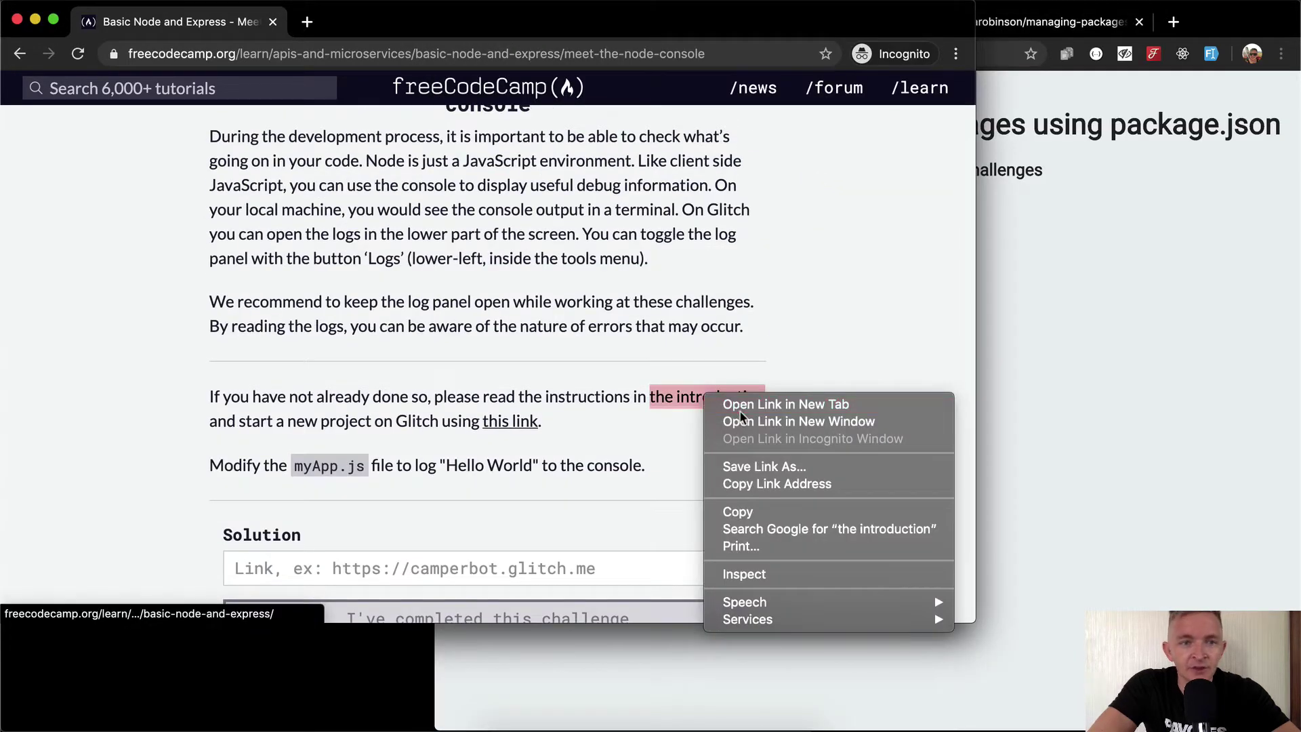
click(786, 404)
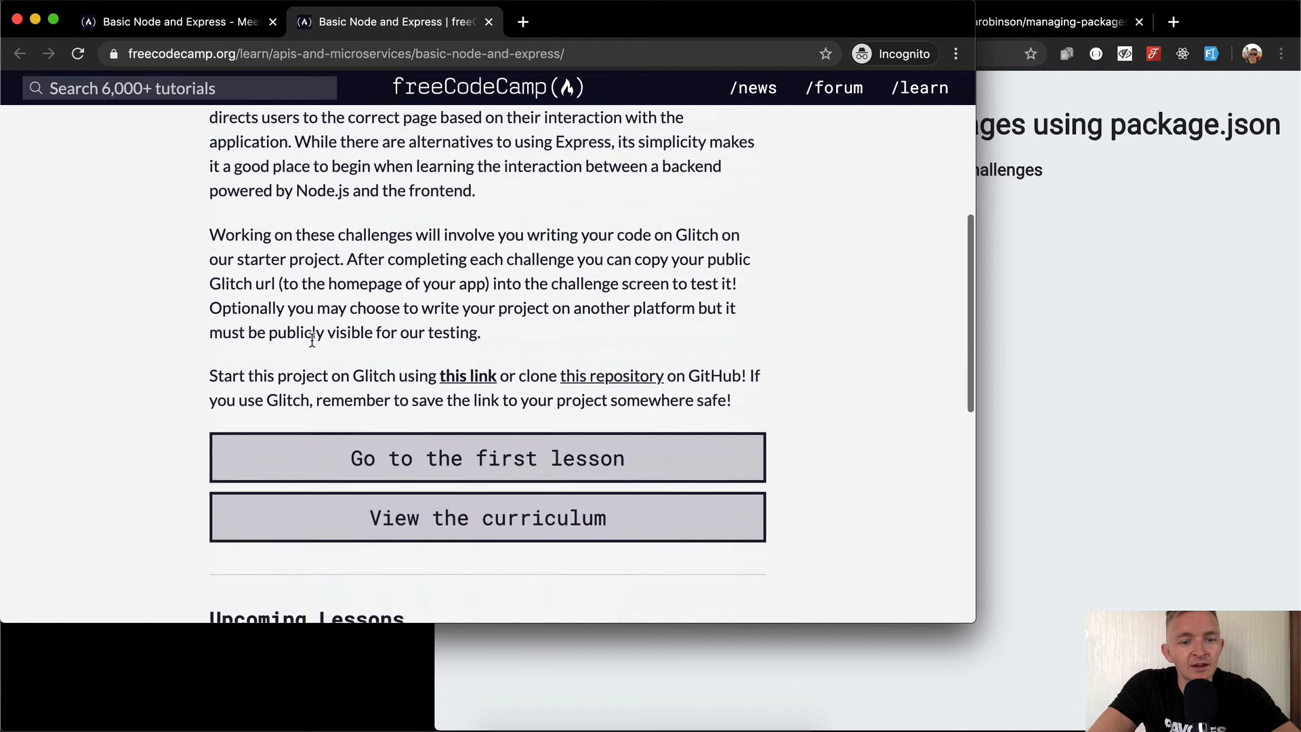
right_click(611, 376)
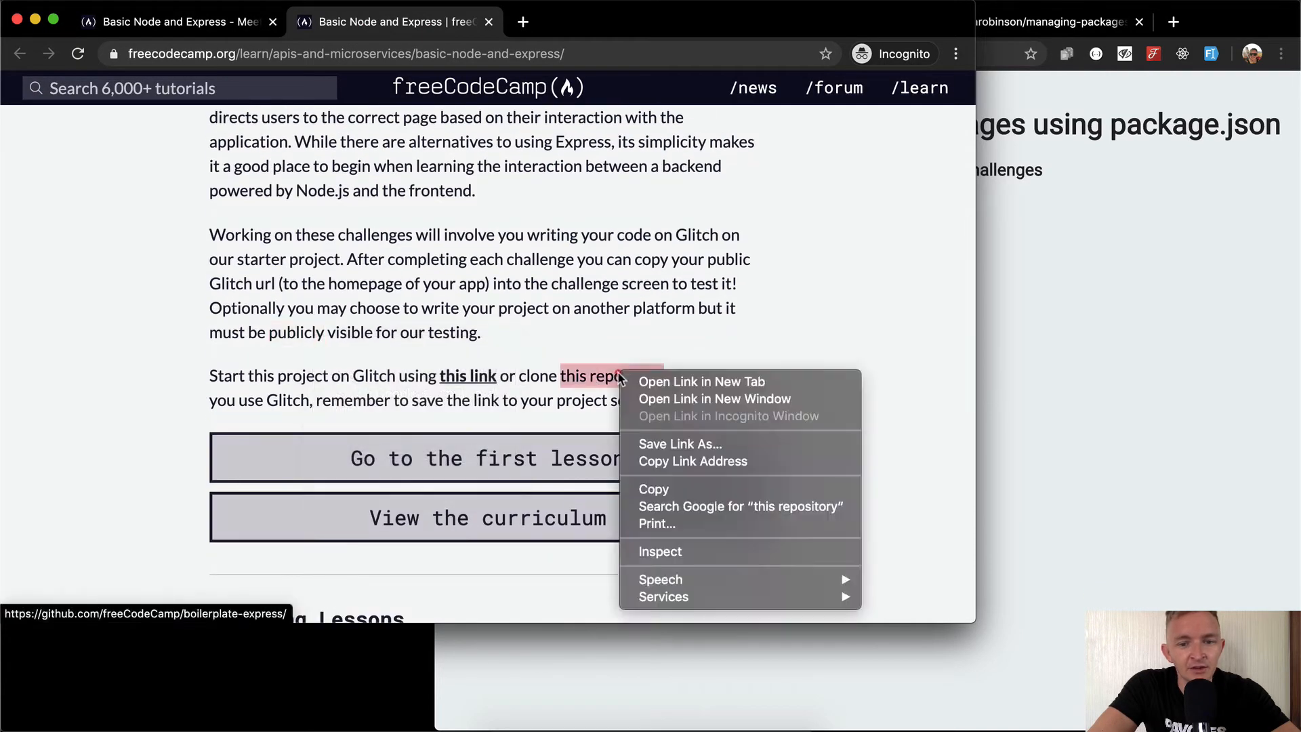
click(702, 381)
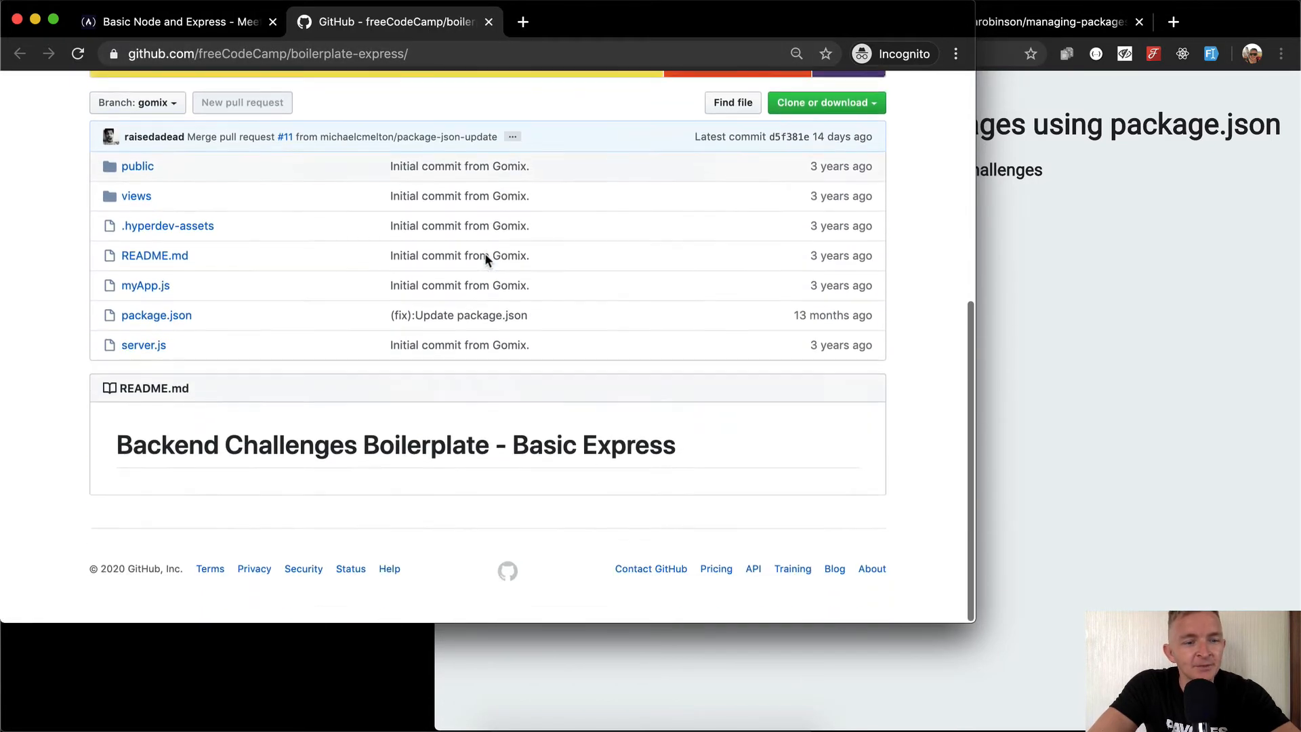
mouse_move(143, 206)
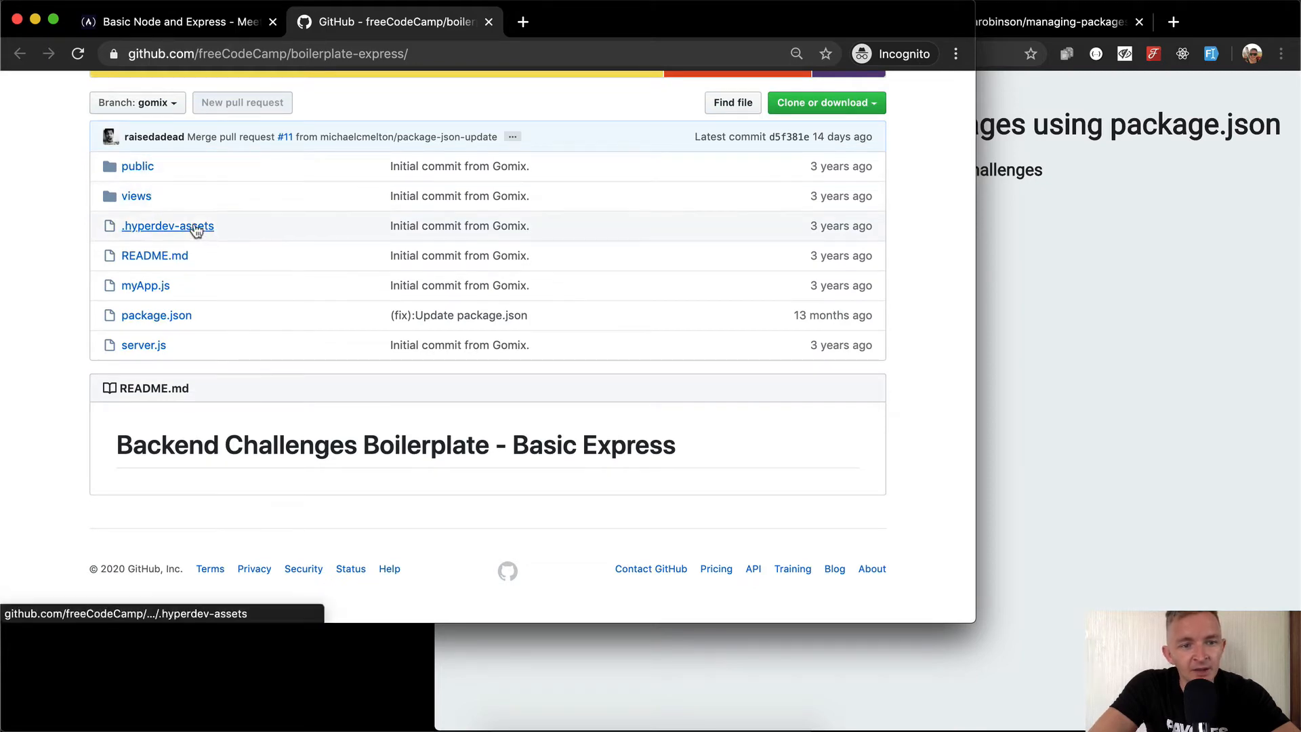
mouse_move(167, 360)
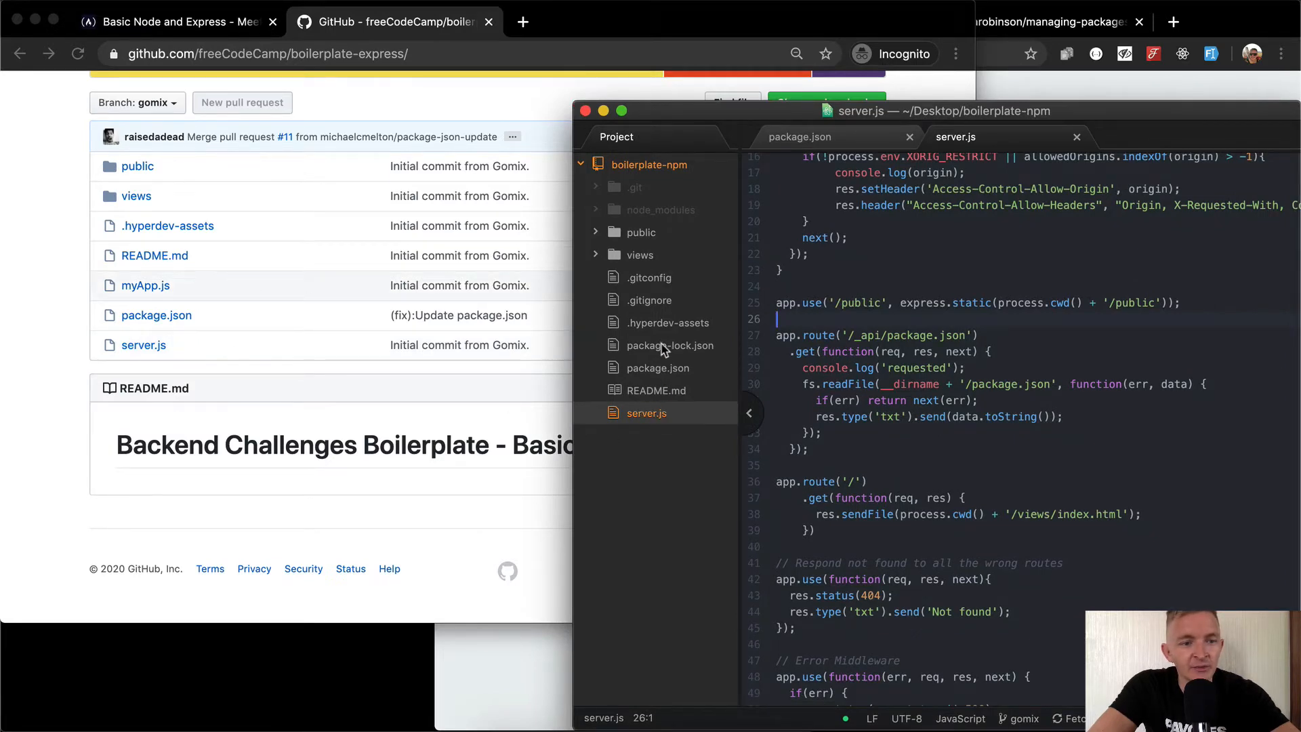
mouse_move(665, 346)
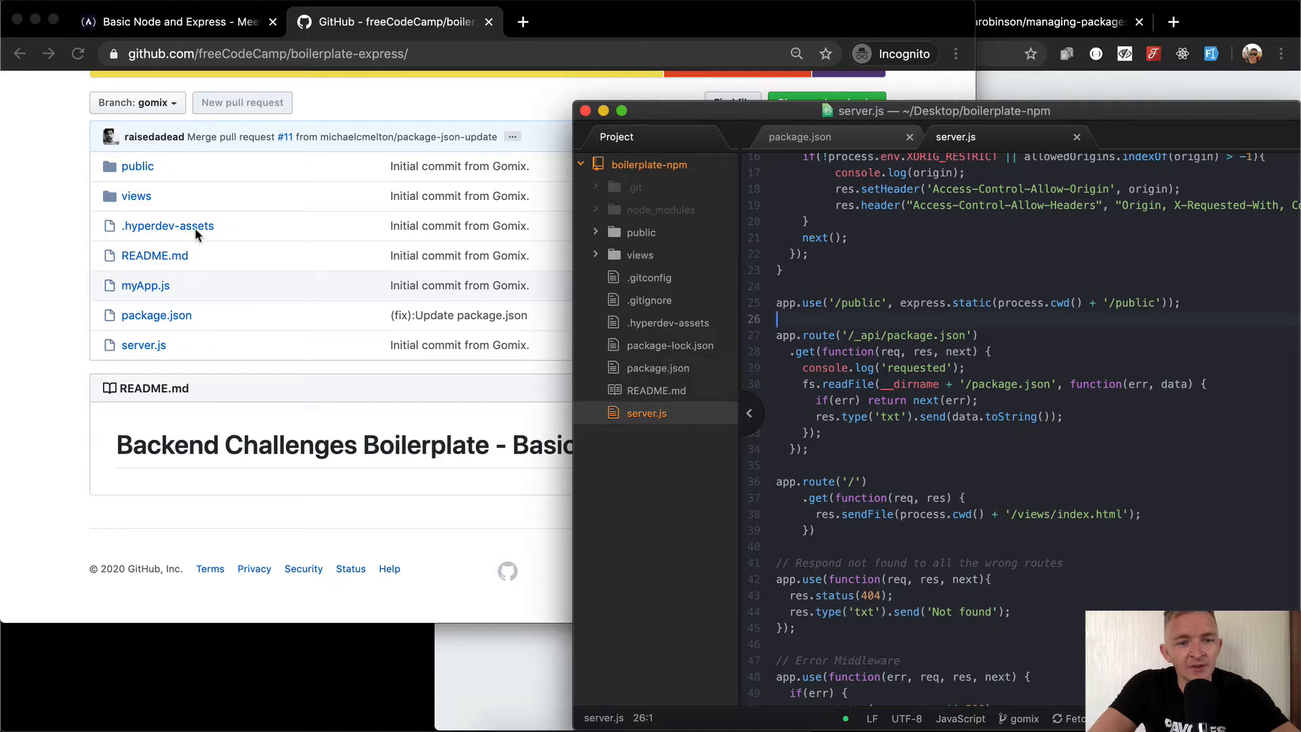
Inspect .hyperdev-assets and the views folder with index.html in Atom's tree
click(667, 323)
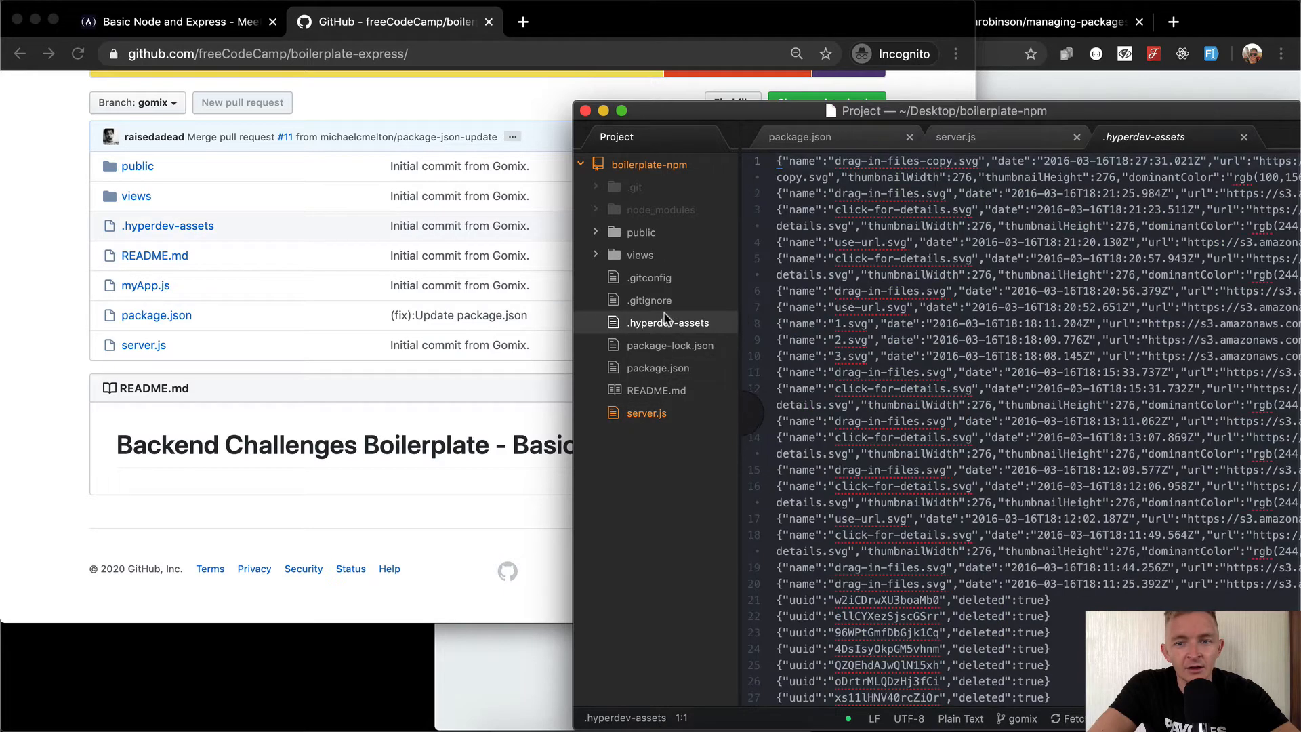
scroll(down, 3)
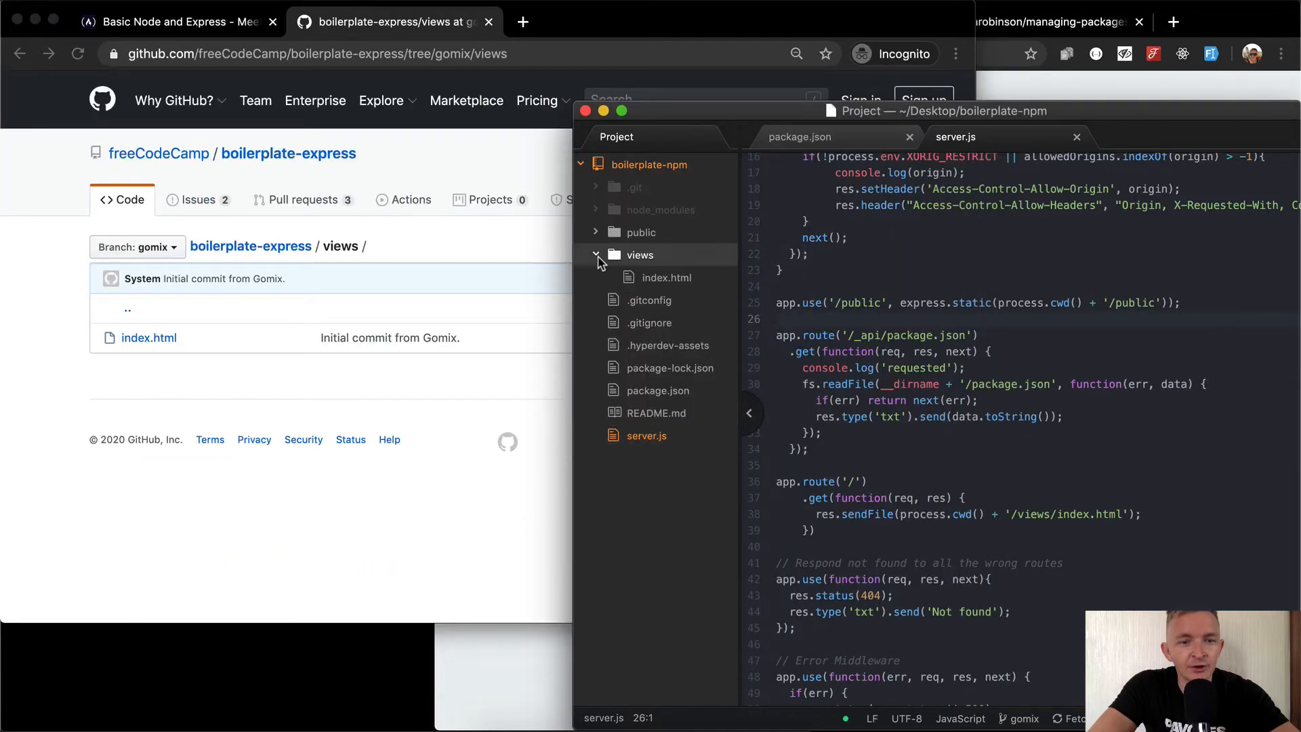
Open views/index.html alongside GitHub's and set its page title to 'Hello HTML'
click(666, 277)
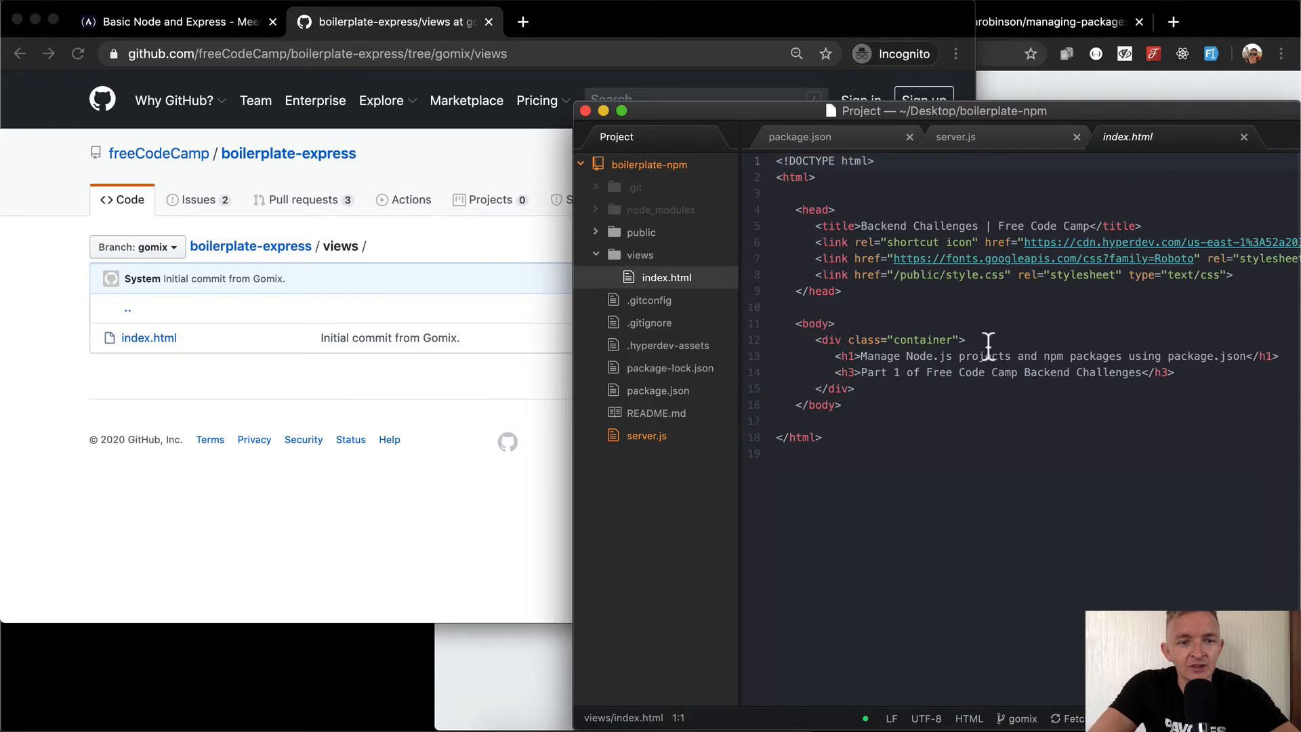
click(149, 338)
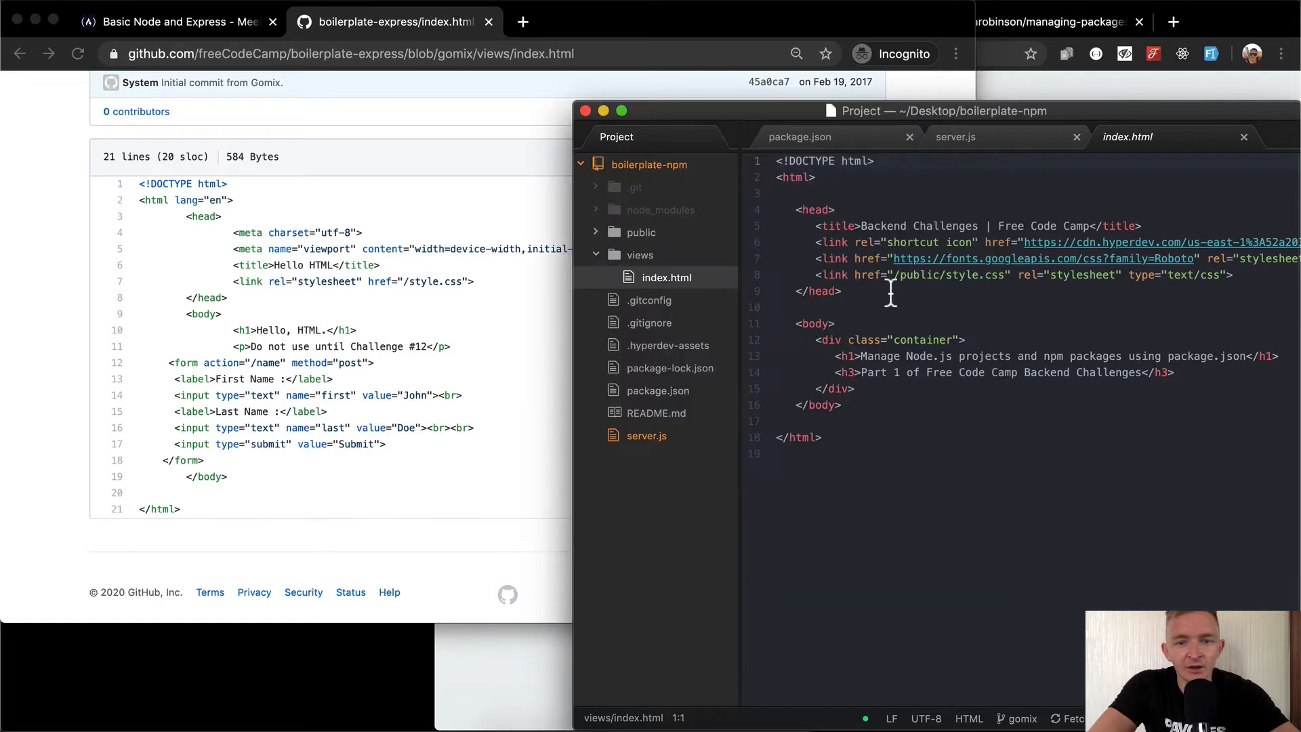
mouse_move(1191, 274)
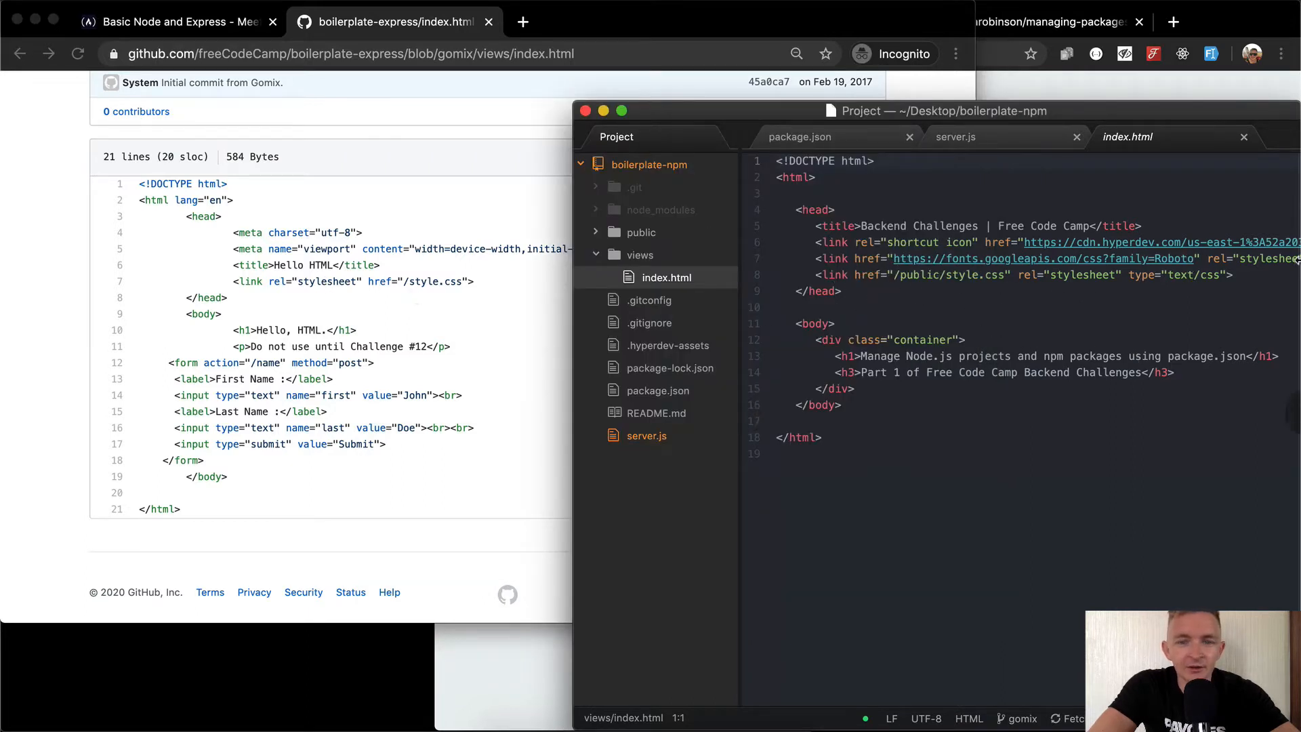
click(859, 225)
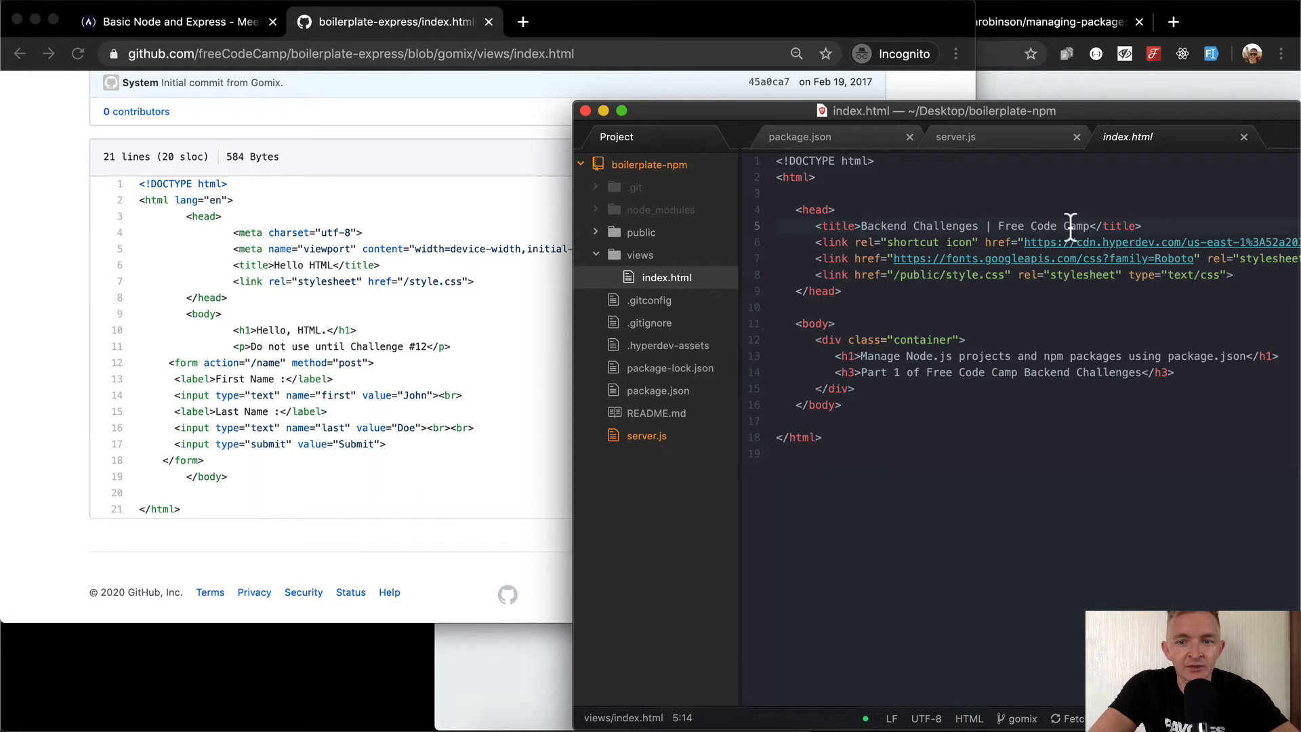
text(Hello HTML)
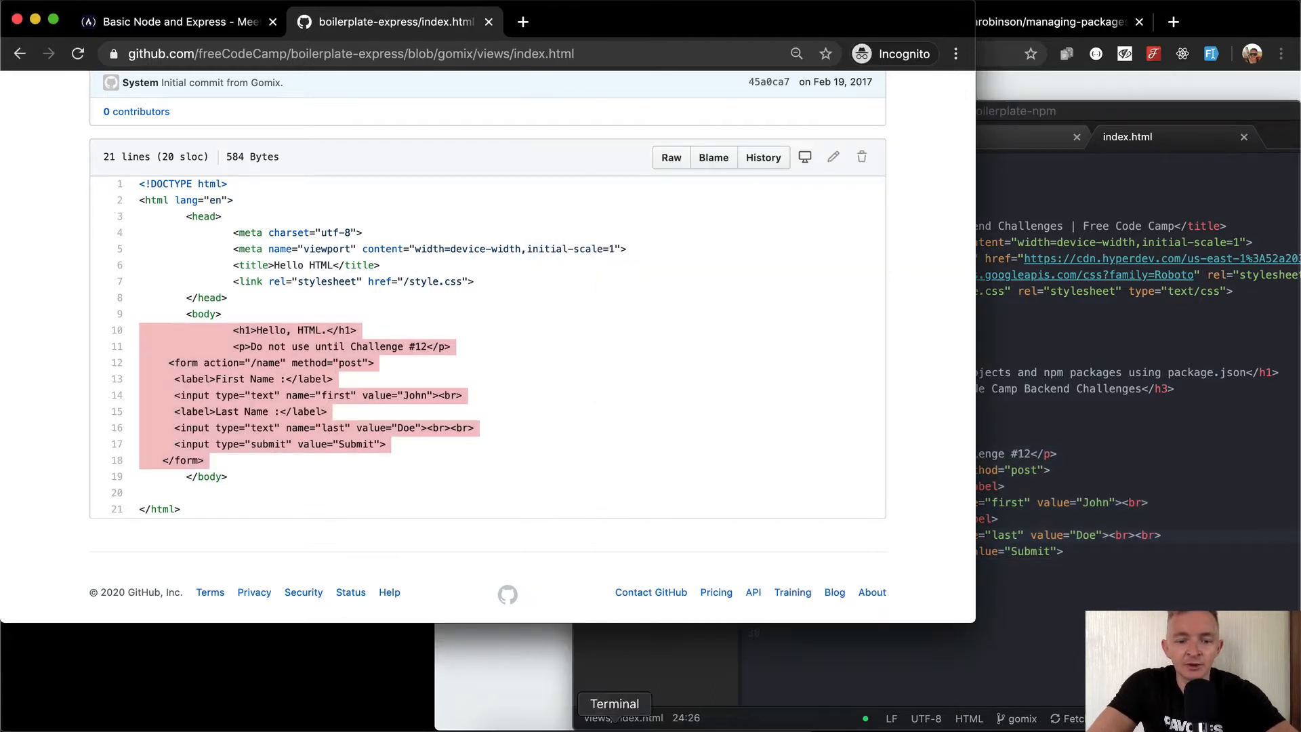
Run npm start in Terminal and view localhost:3000 in a new Chrome tab
click(615, 703)
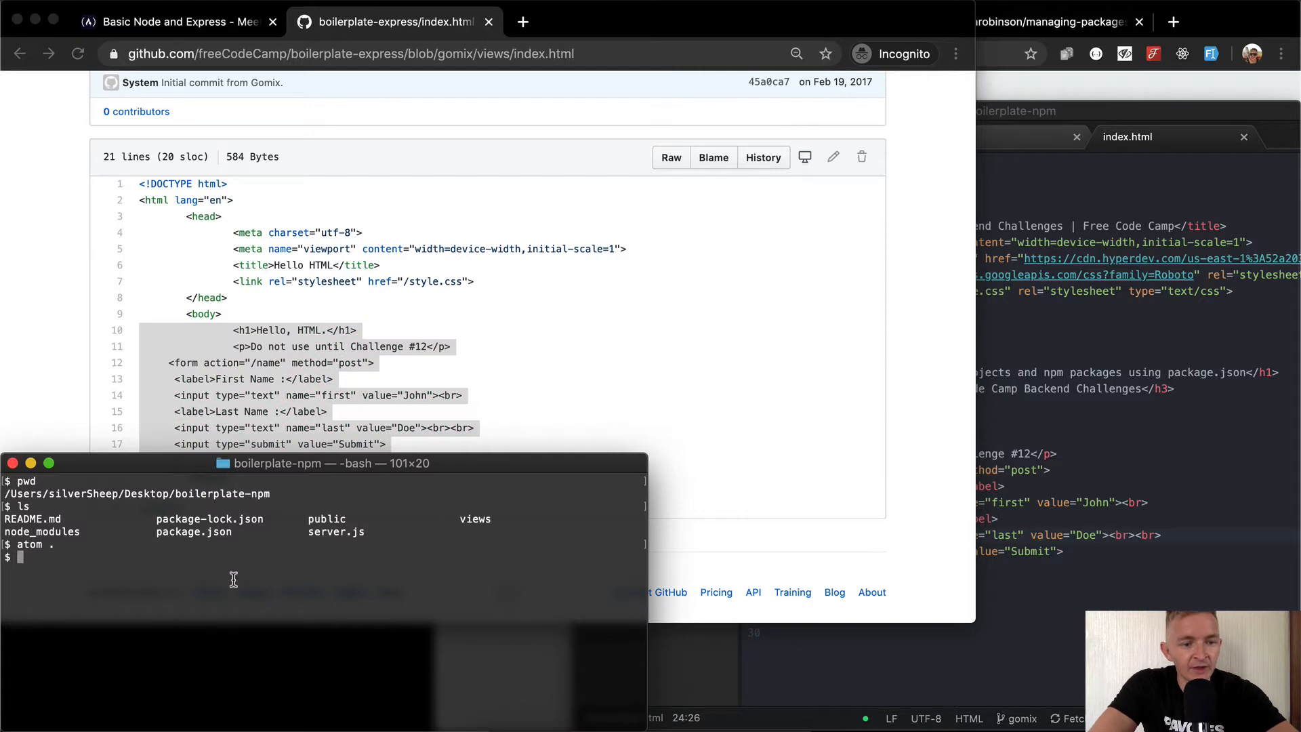
text(npm start)
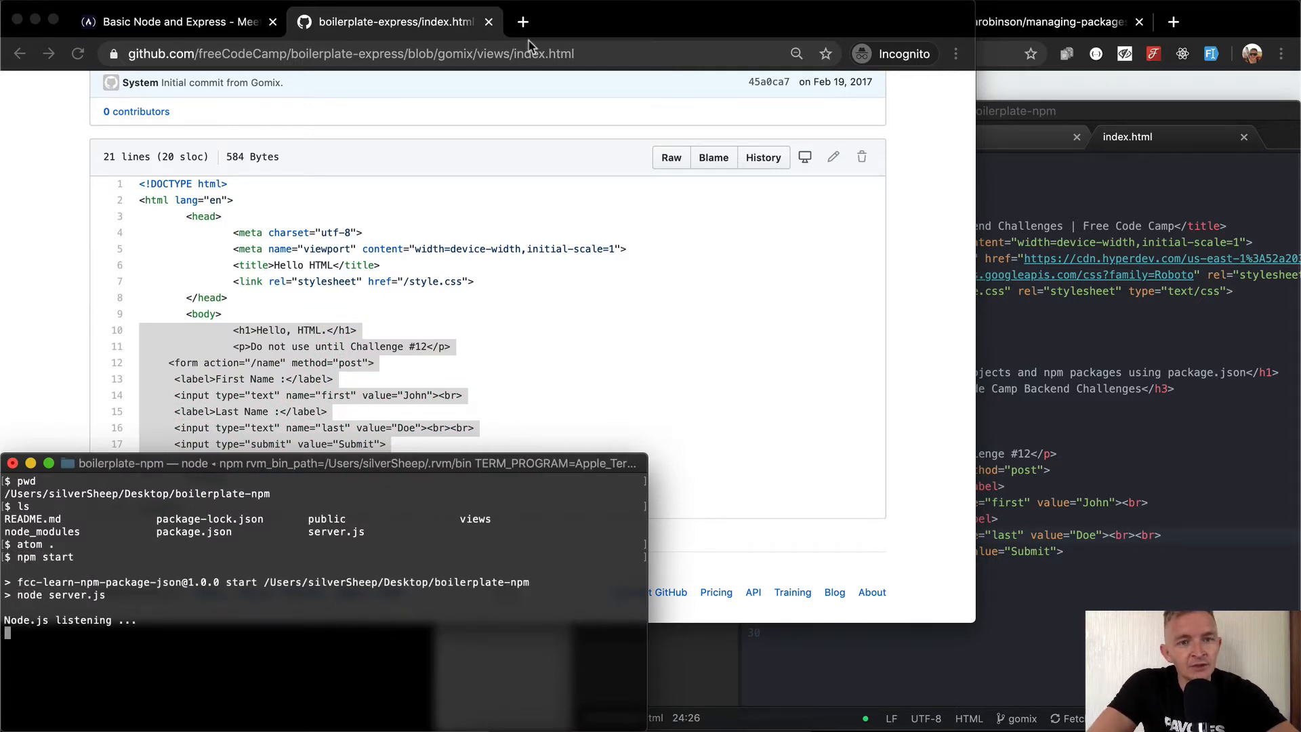
click(520, 22)
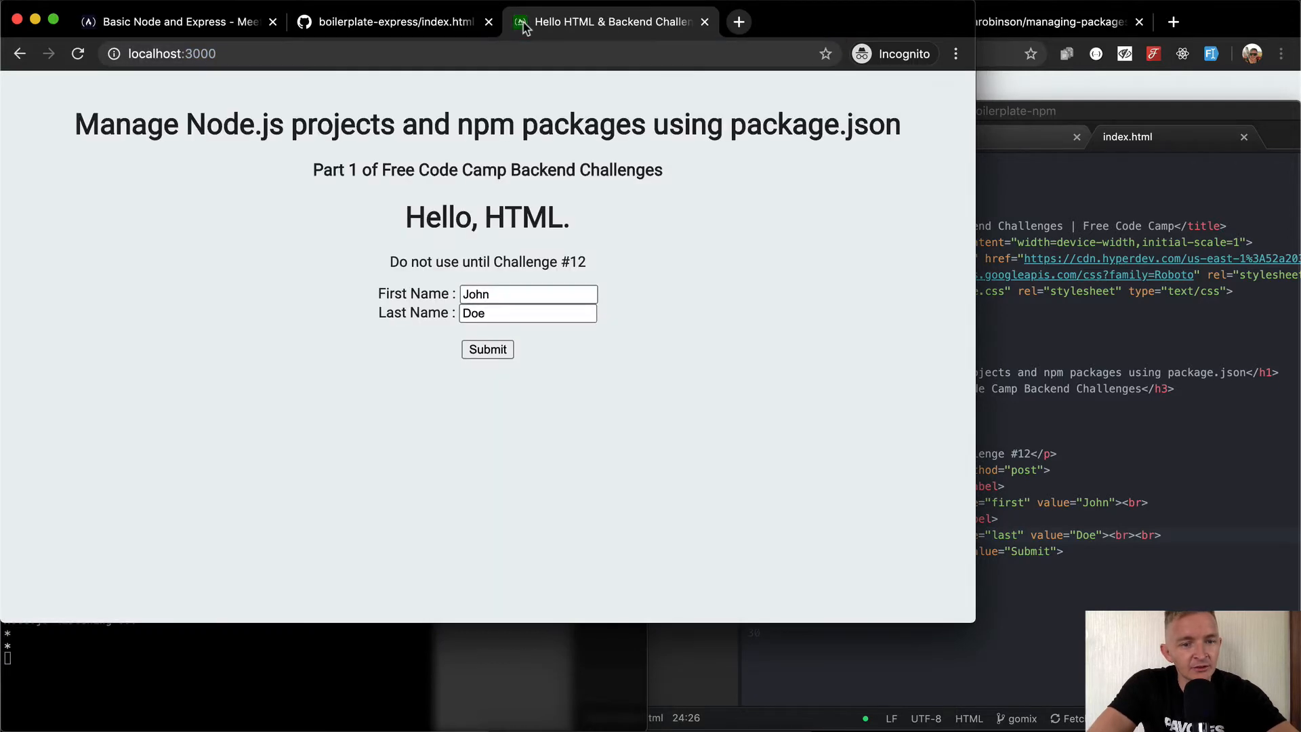
drag(406, 203, 514, 332)
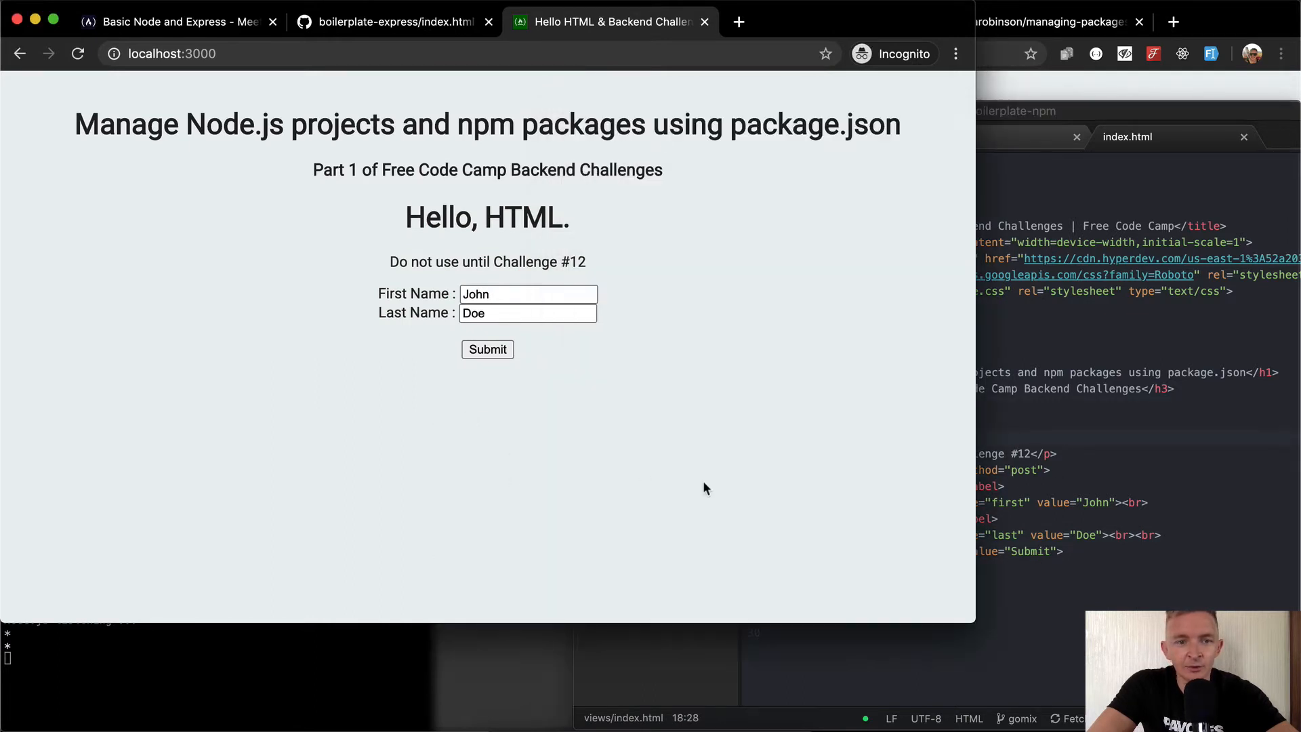
mouse_move(379, 499)
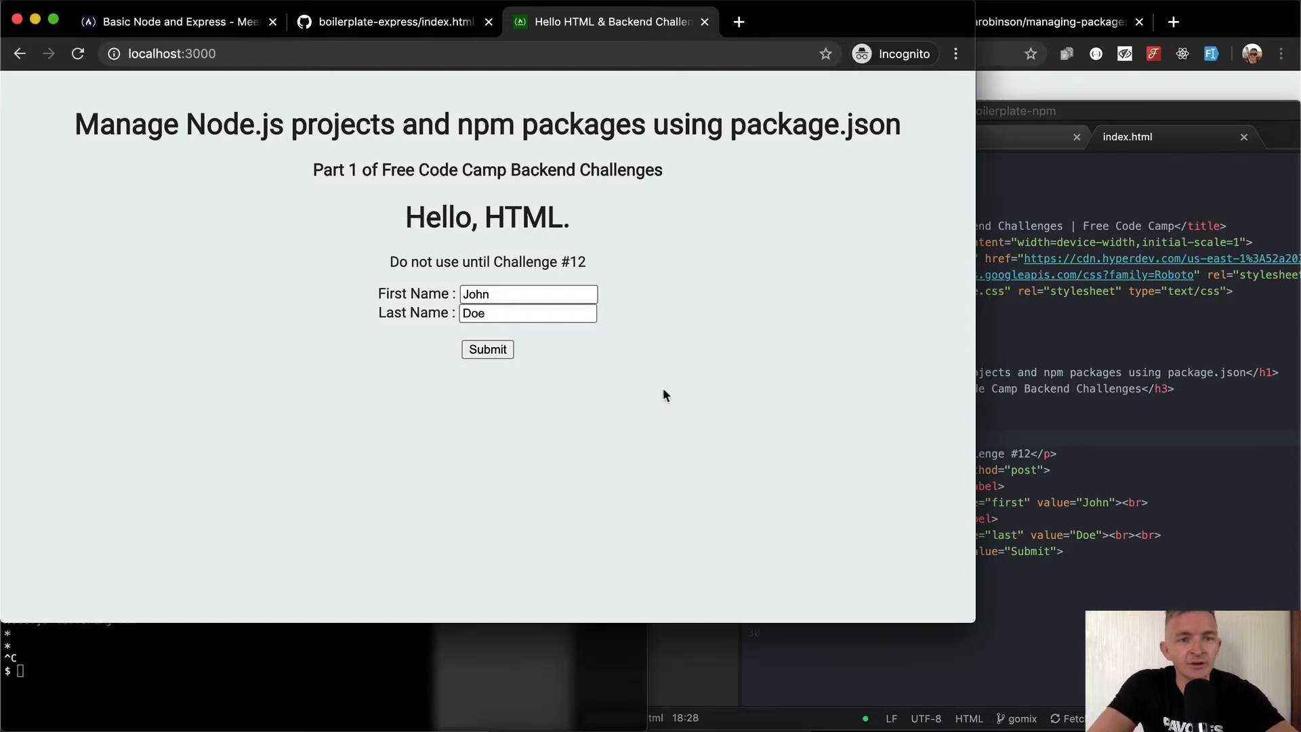
Navigate back to the repo root and view public/style.css on GitHub
click(391, 22)
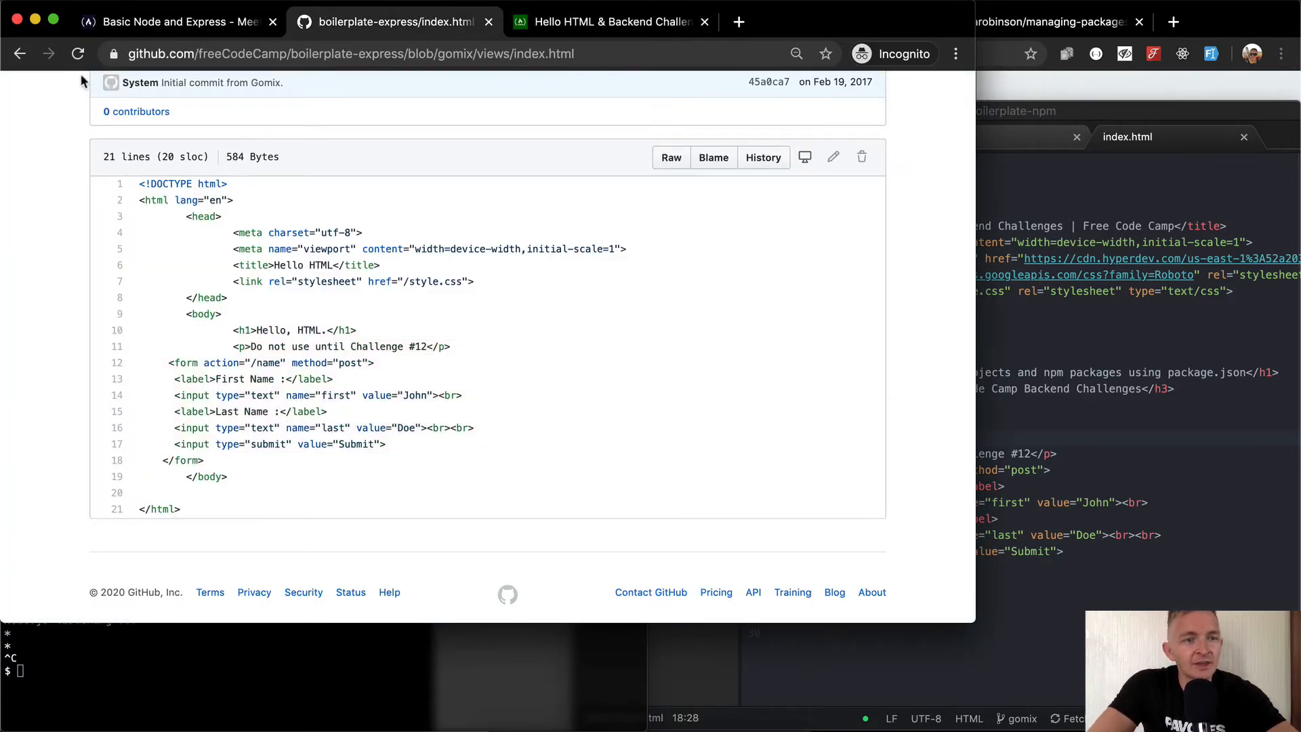
click(22, 53)
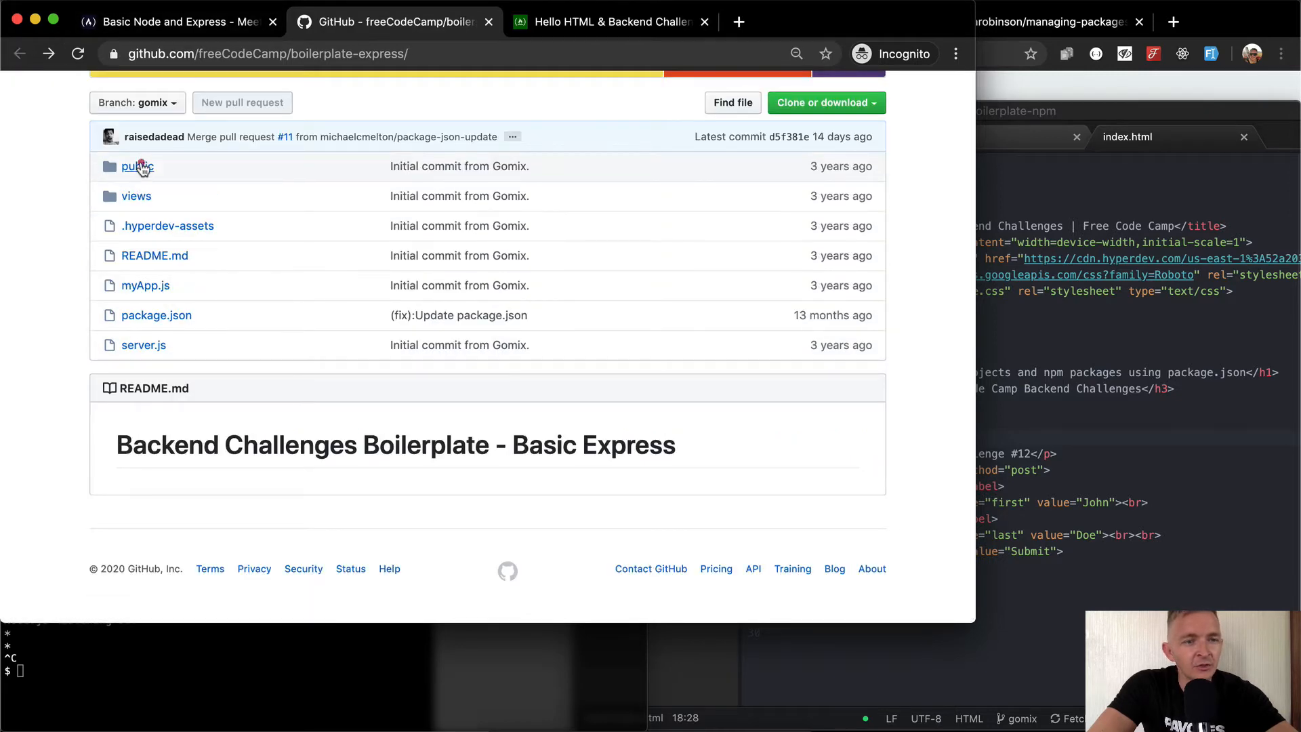
click(134, 166)
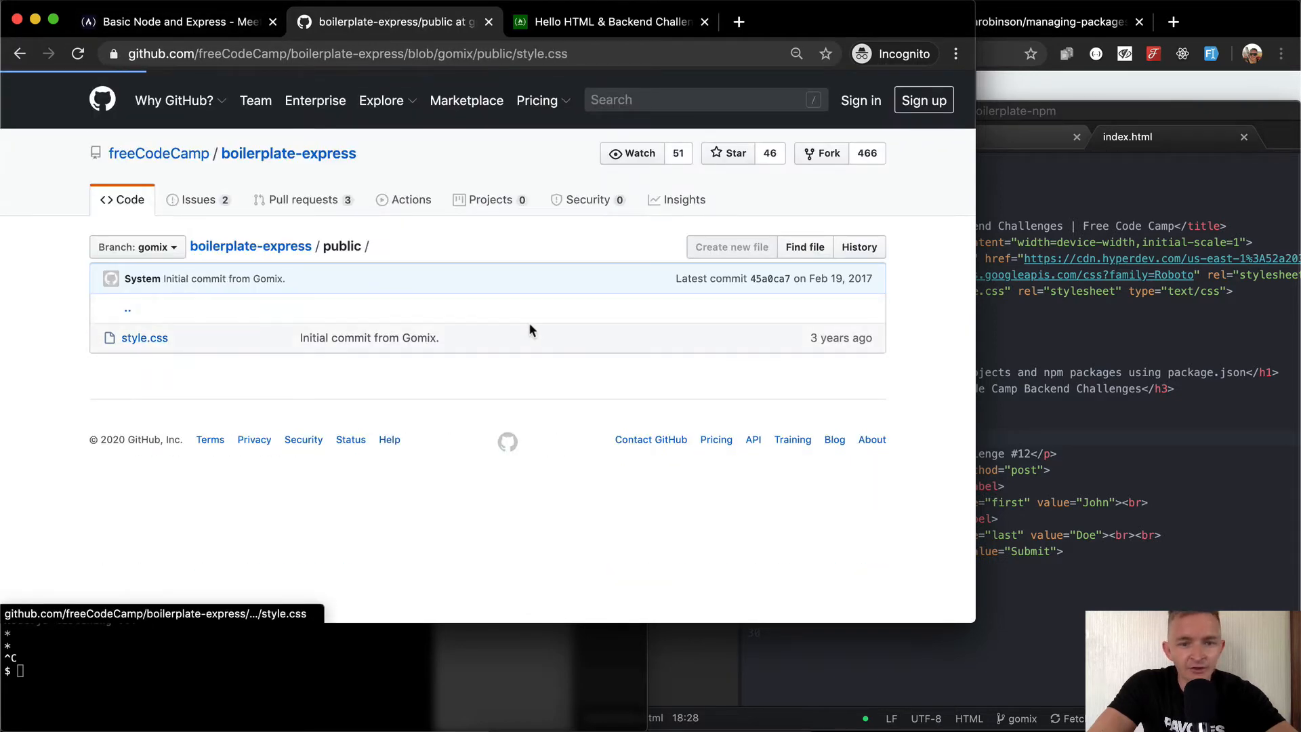
click(145, 338)
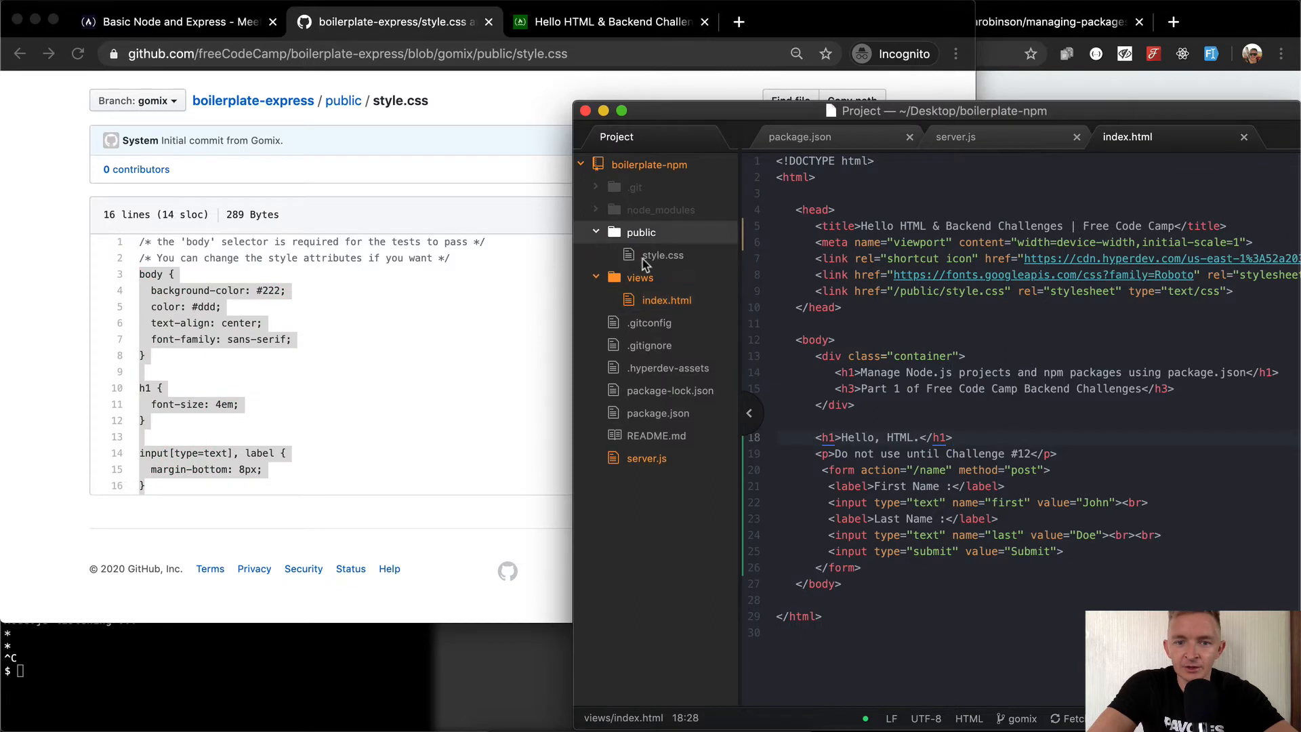
Add the h1 and input/label rules to Atom's public/style.css and save it
click(662, 255)
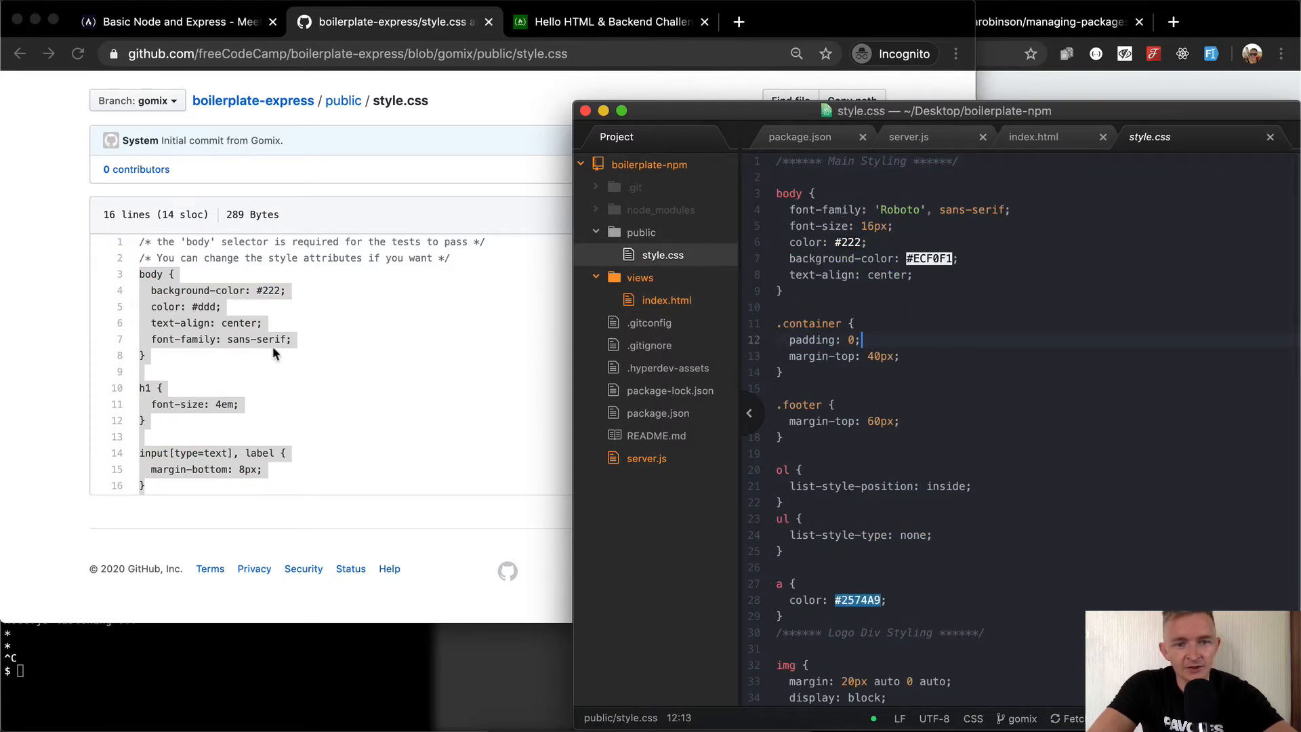
mouse_move(223, 304)
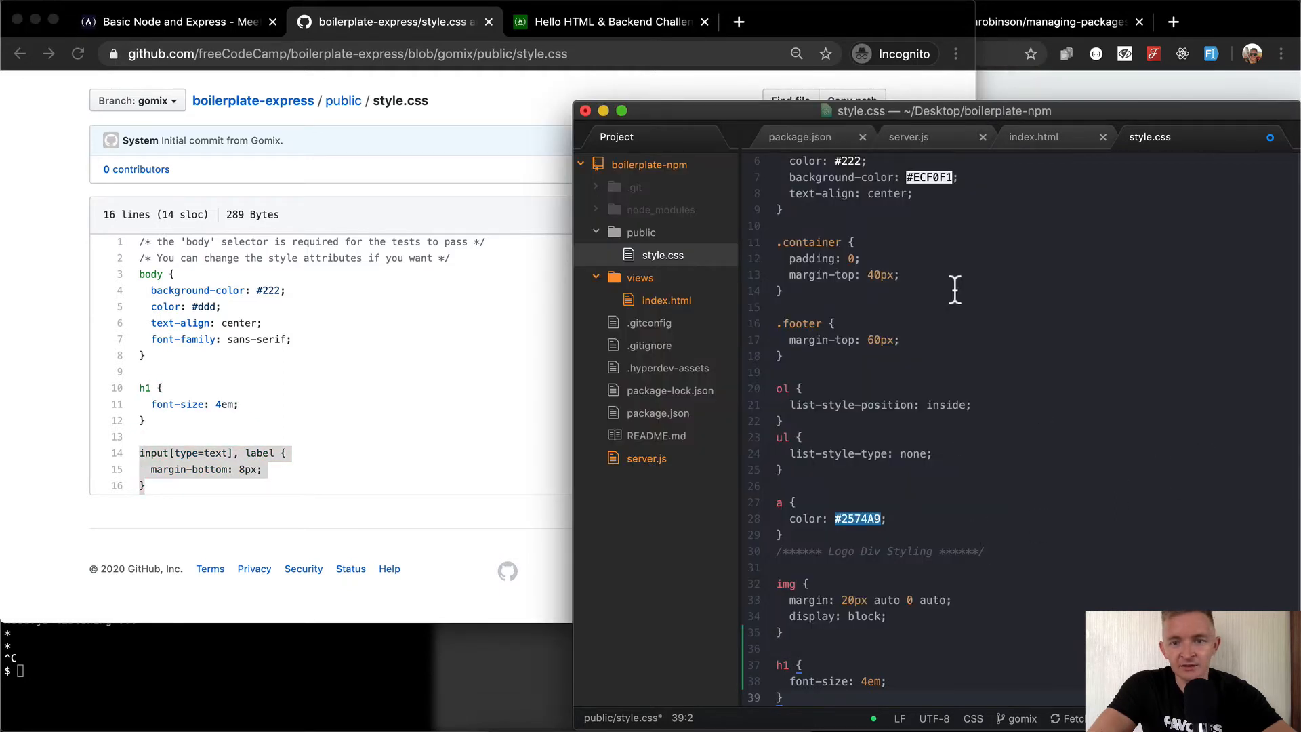
scroll(down, 3)
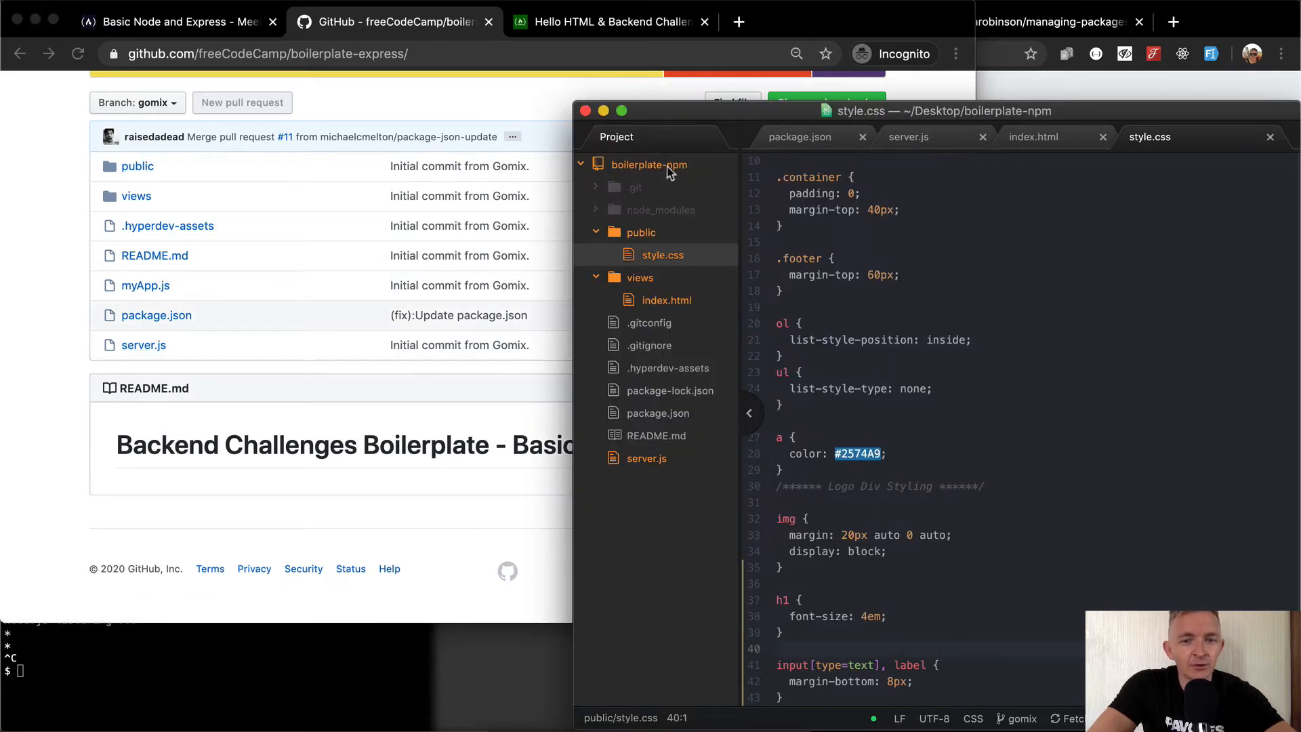
right_click(649, 165)
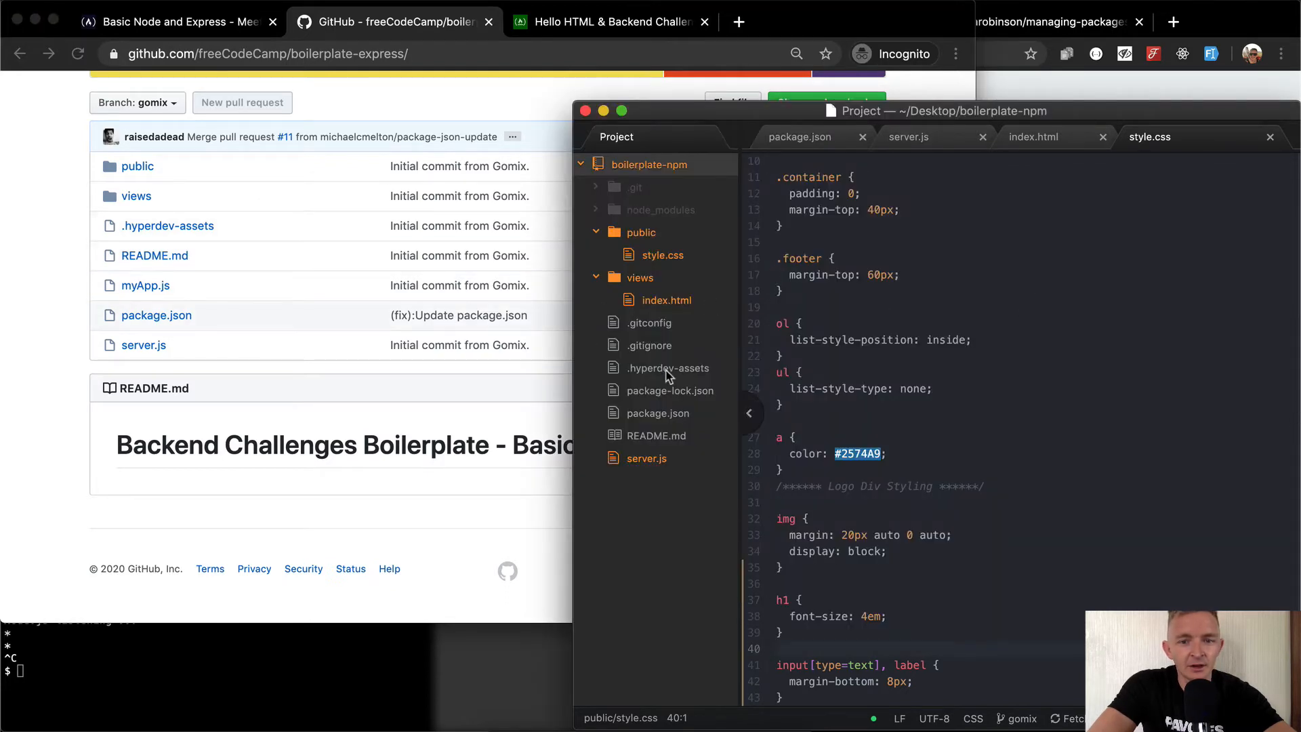
mouse_move(1063, 272)
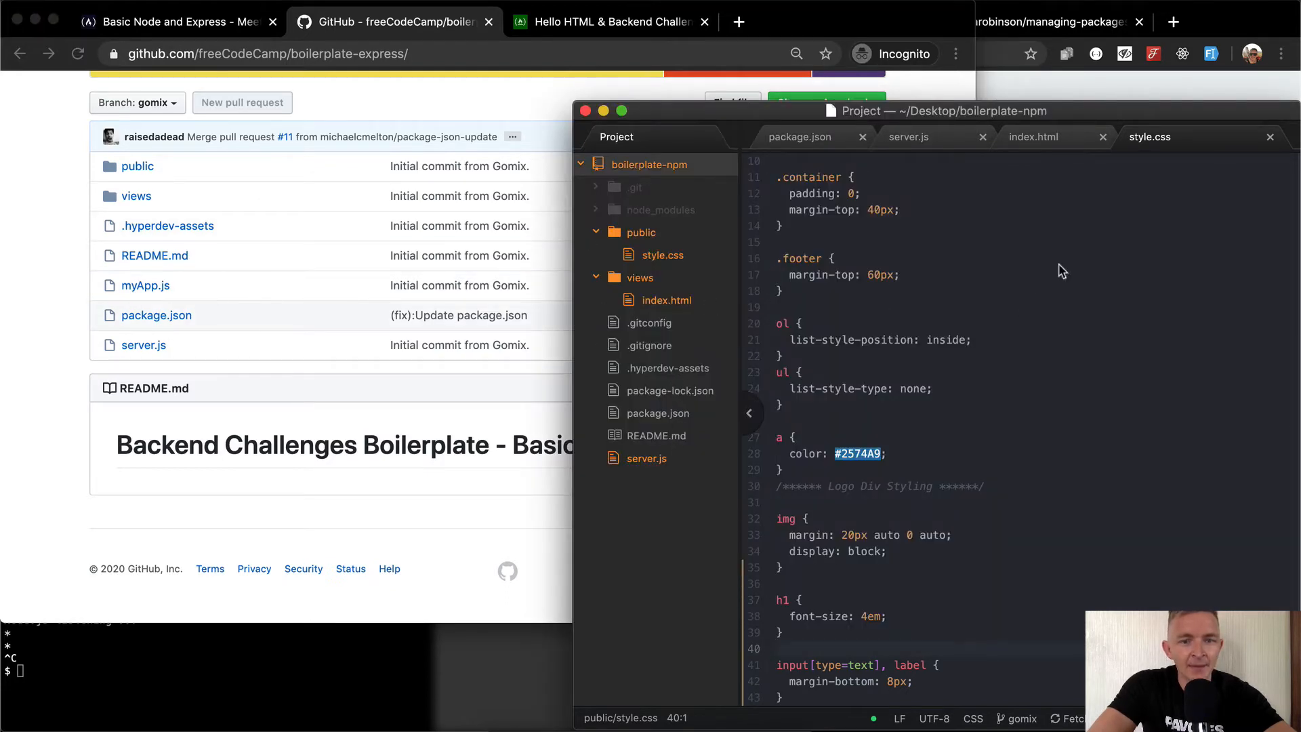
Create myApp.js in the project and copy GitHub's myApp.js comment skeleton into it
click(649, 164)
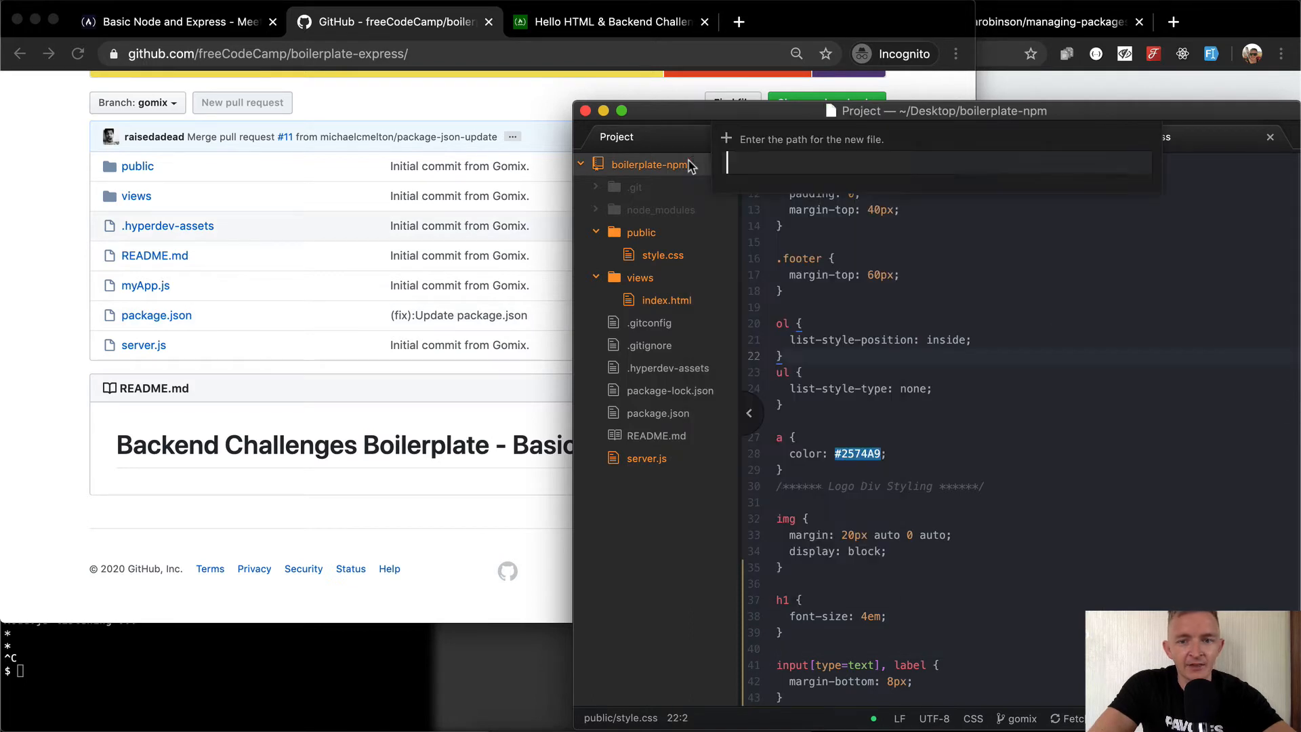
text(my)
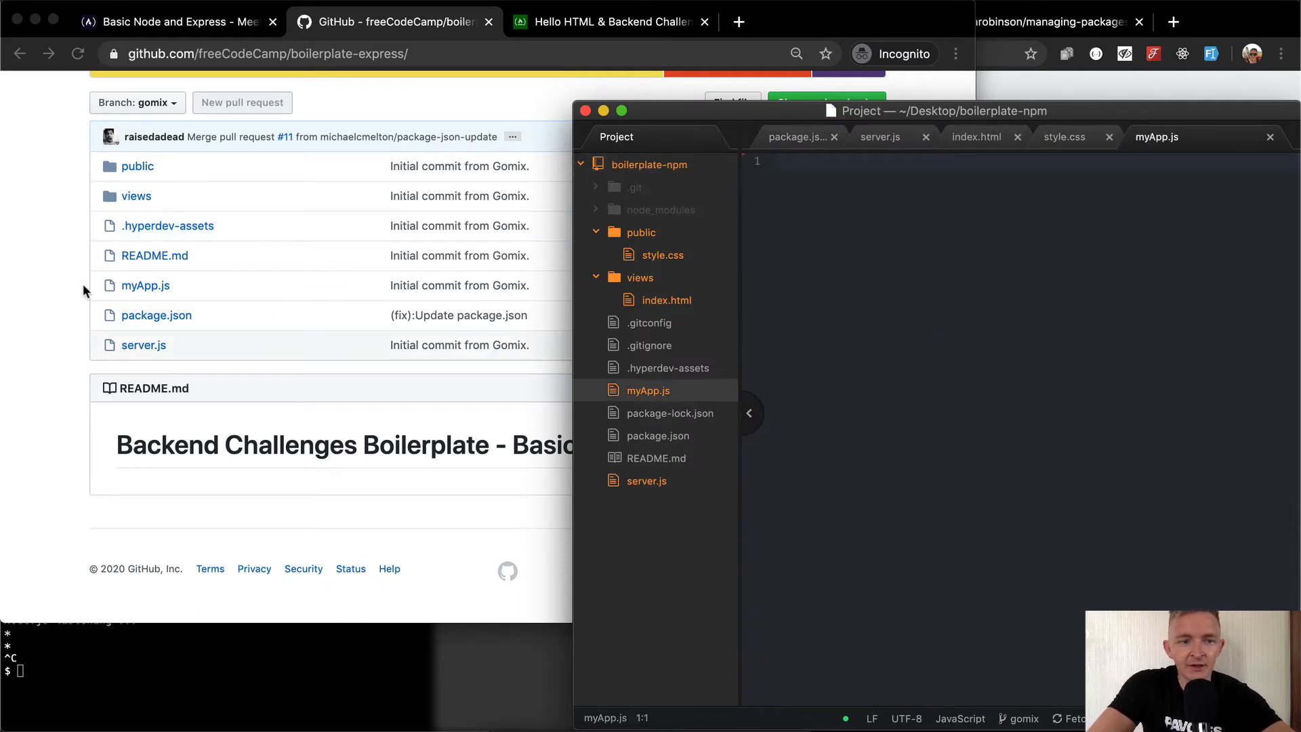
click(145, 285)
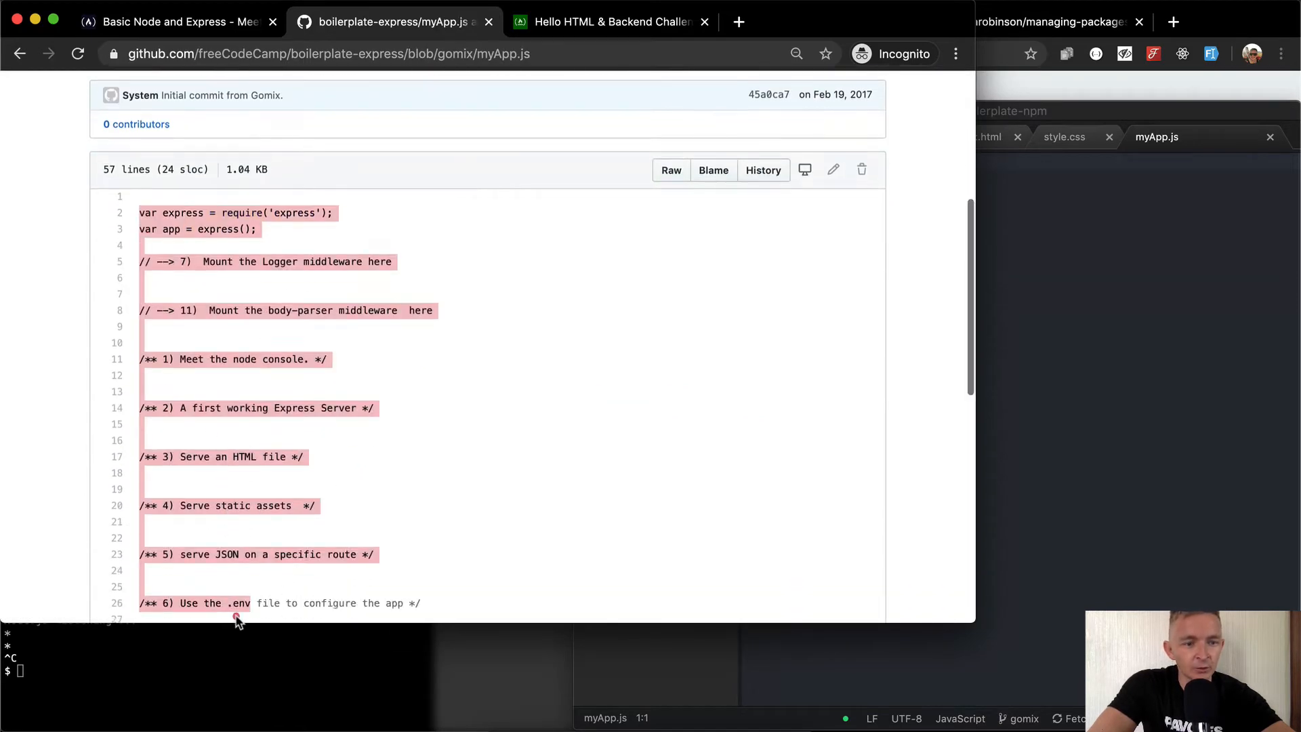
scroll(down, 3)
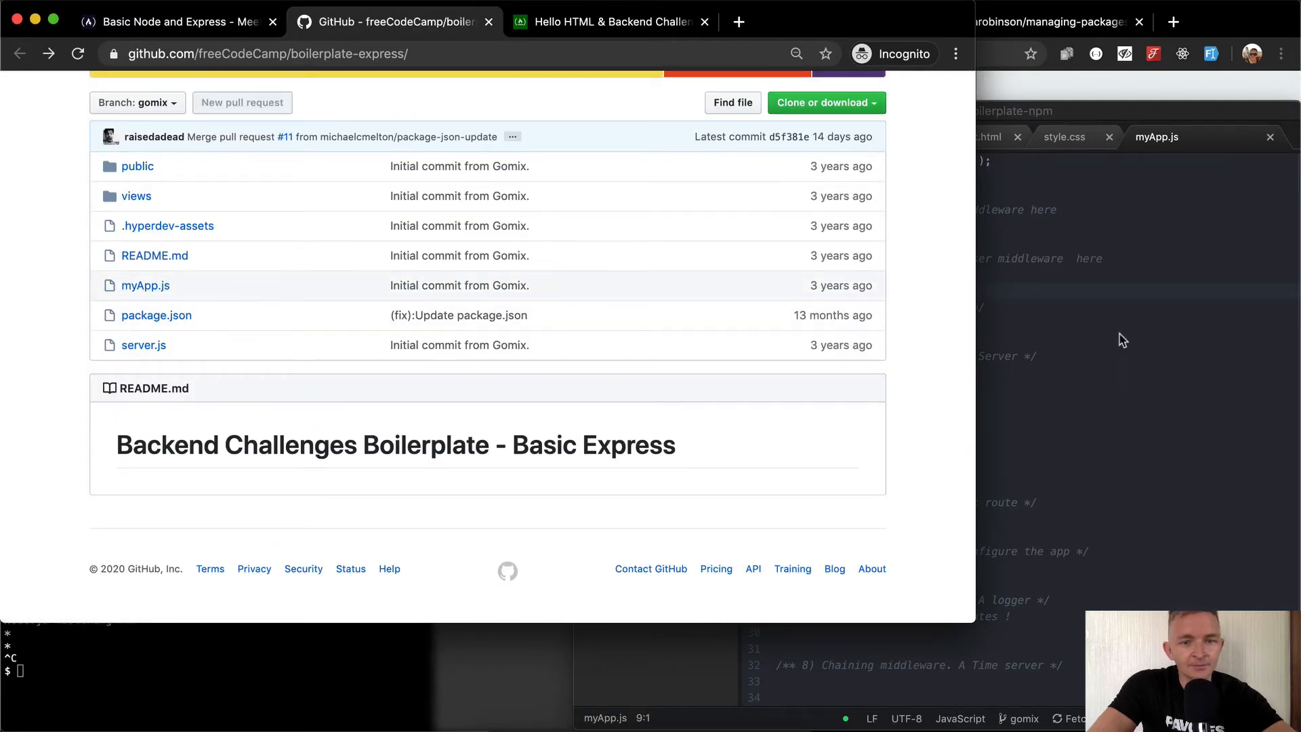
Paste the body-parser, cookie-parser and fcc-express-bground dependencies into package.json and delete its repository block
click(156, 315)
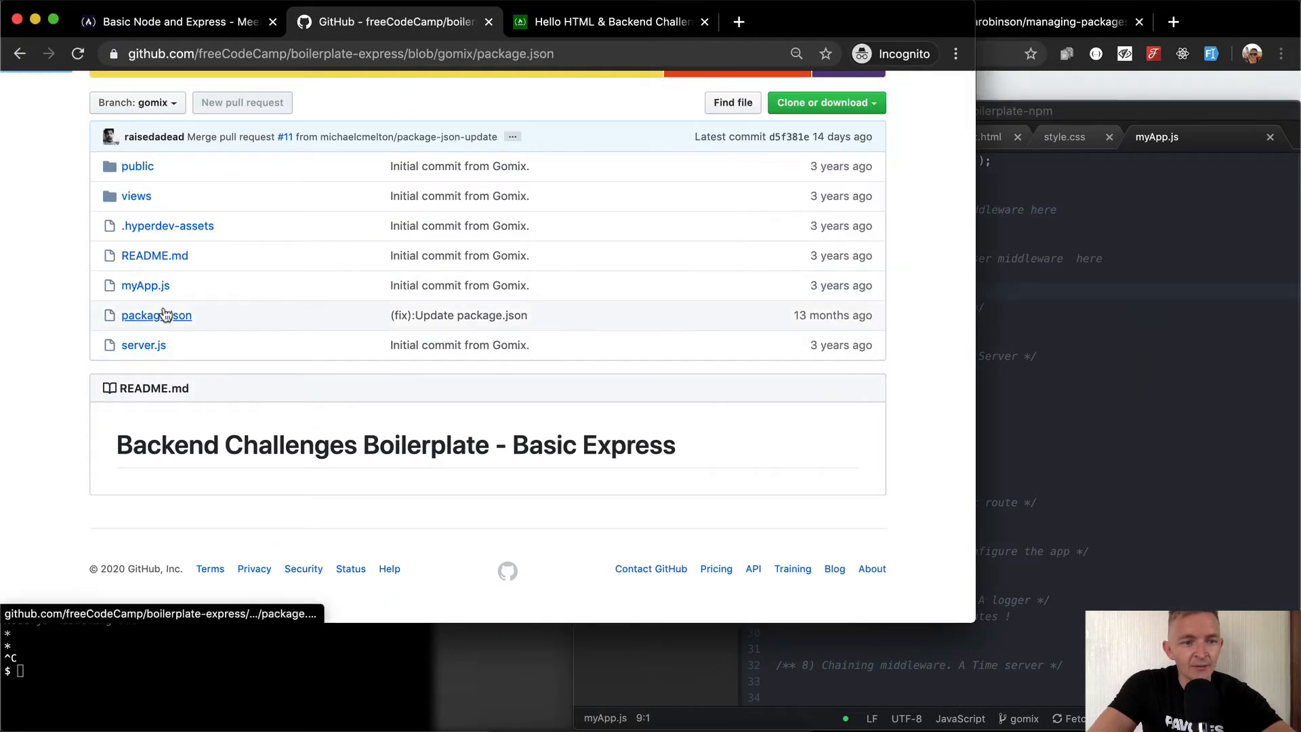
click(156, 315)
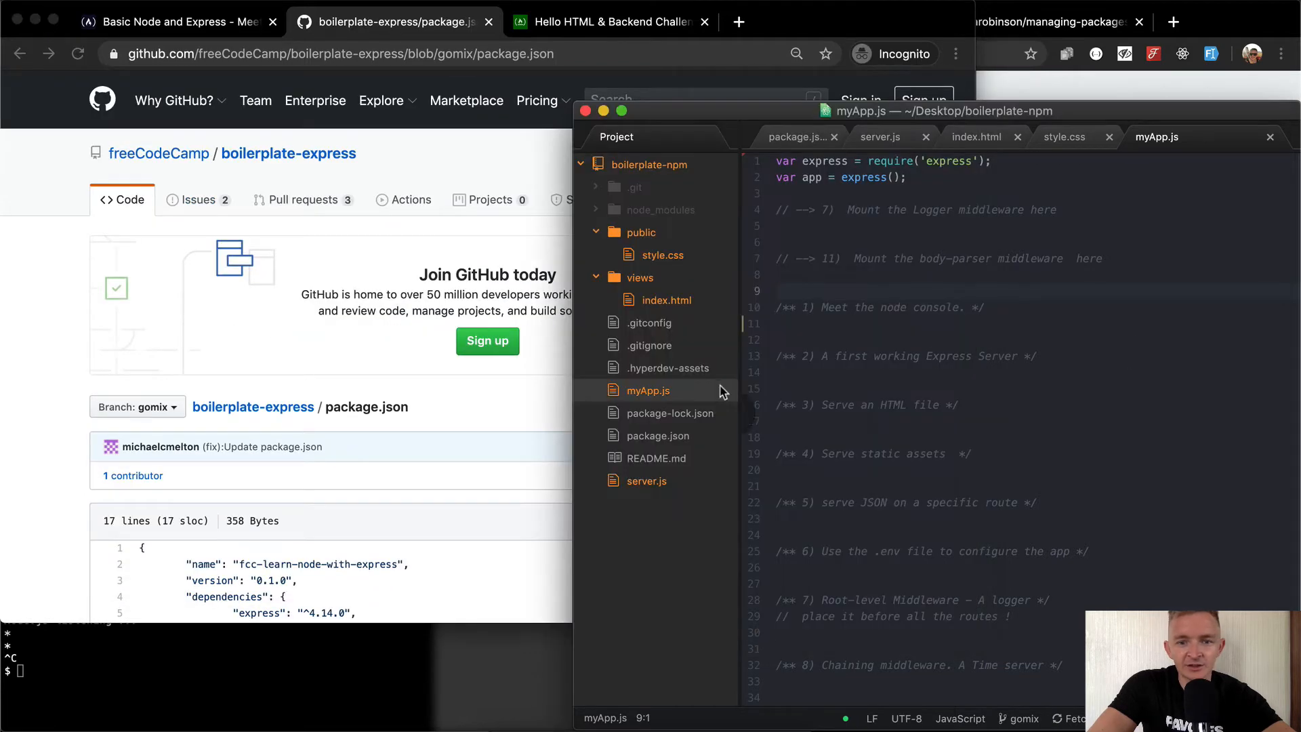
click(658, 436)
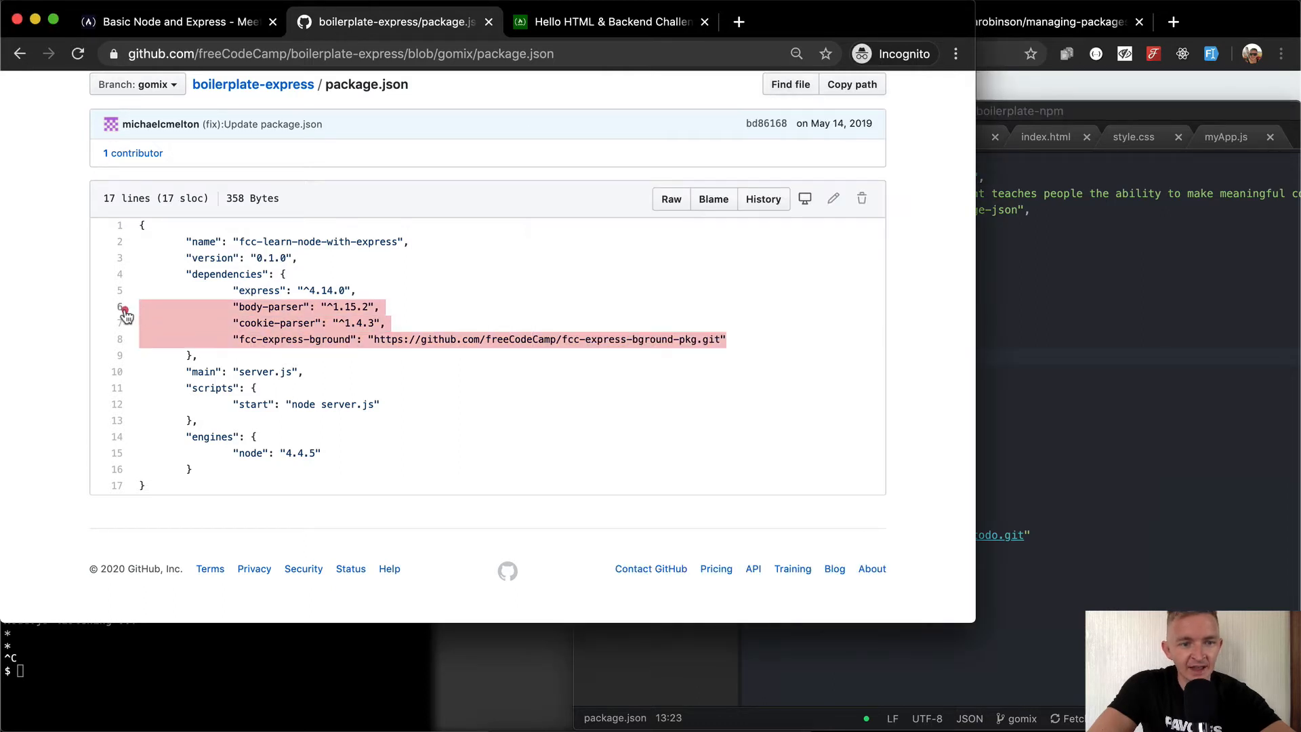
mouse_move(1295, 244)
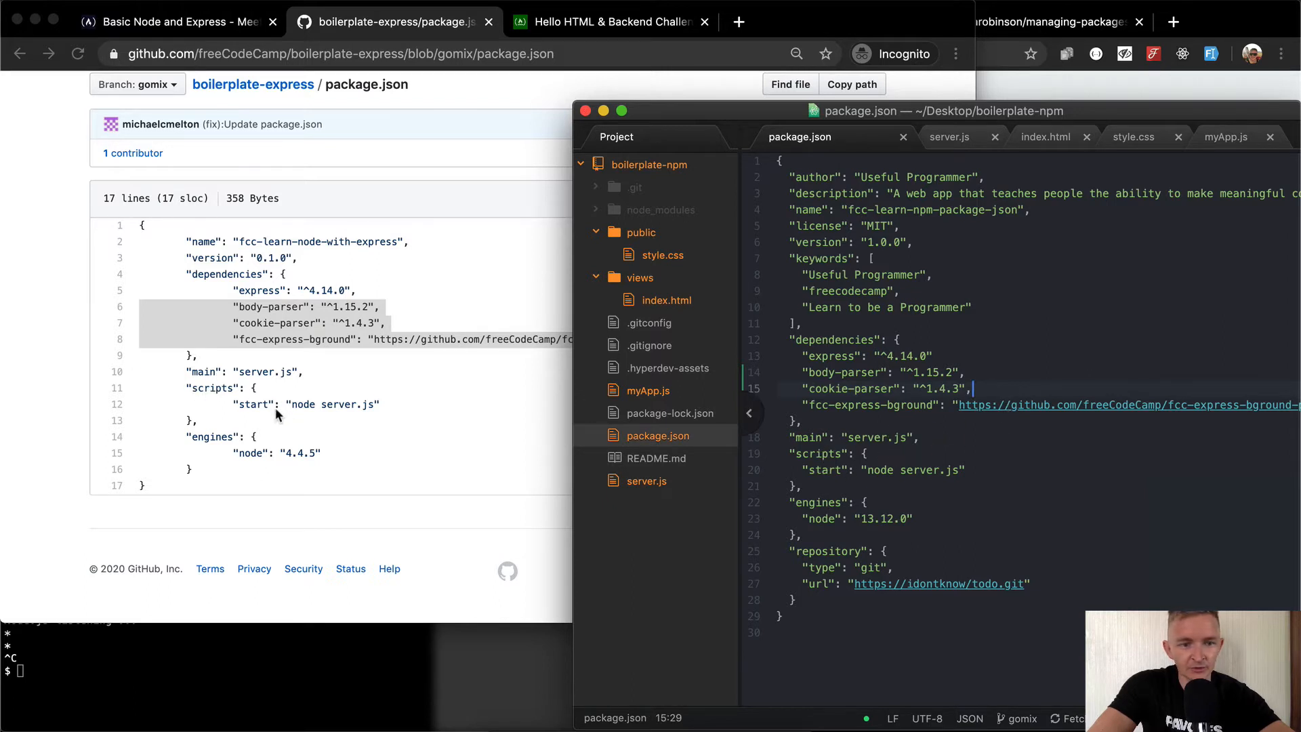
mouse_move(276, 464)
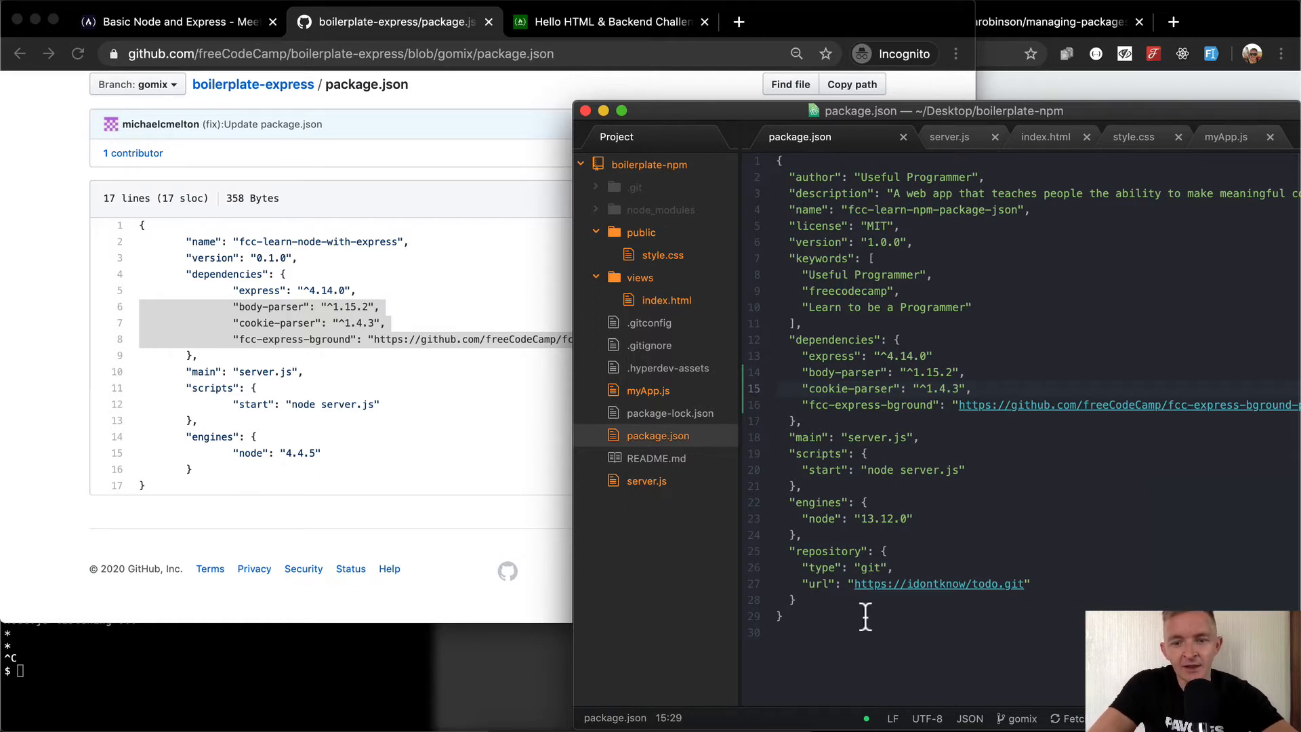
click(785, 615)
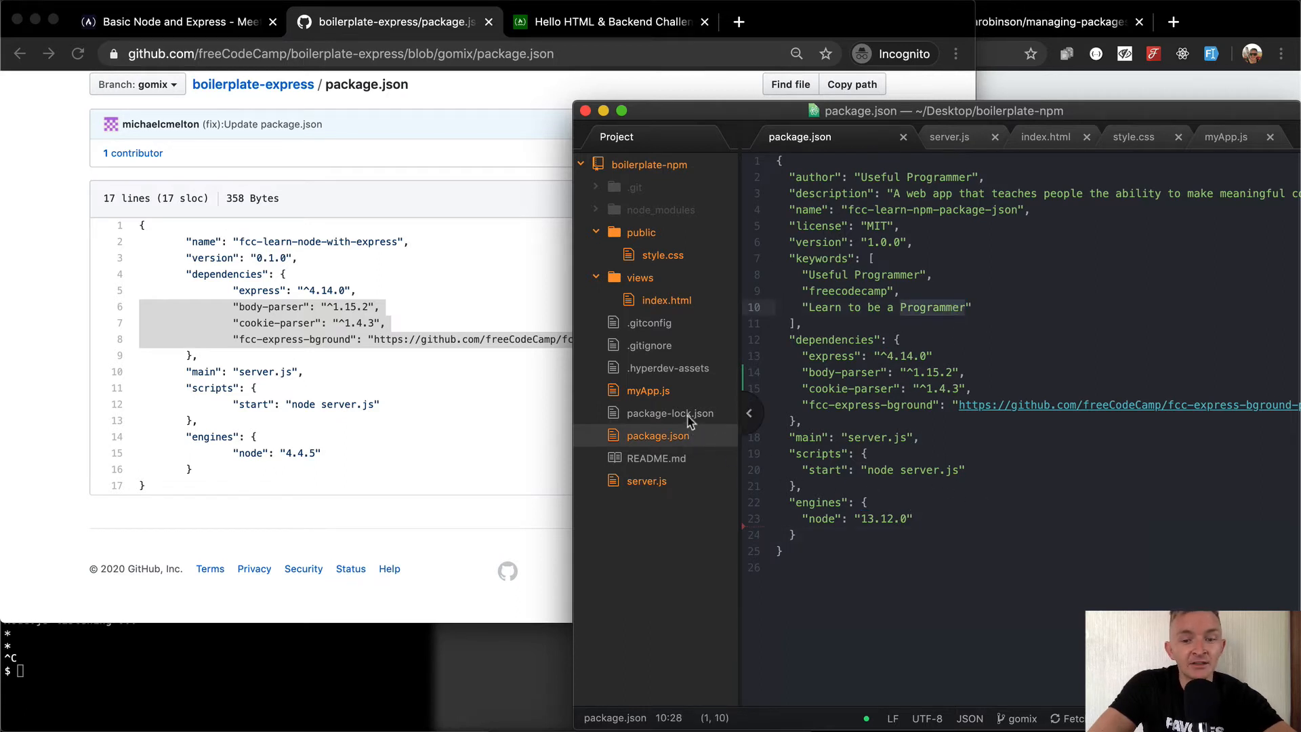
mouse_move(685, 419)
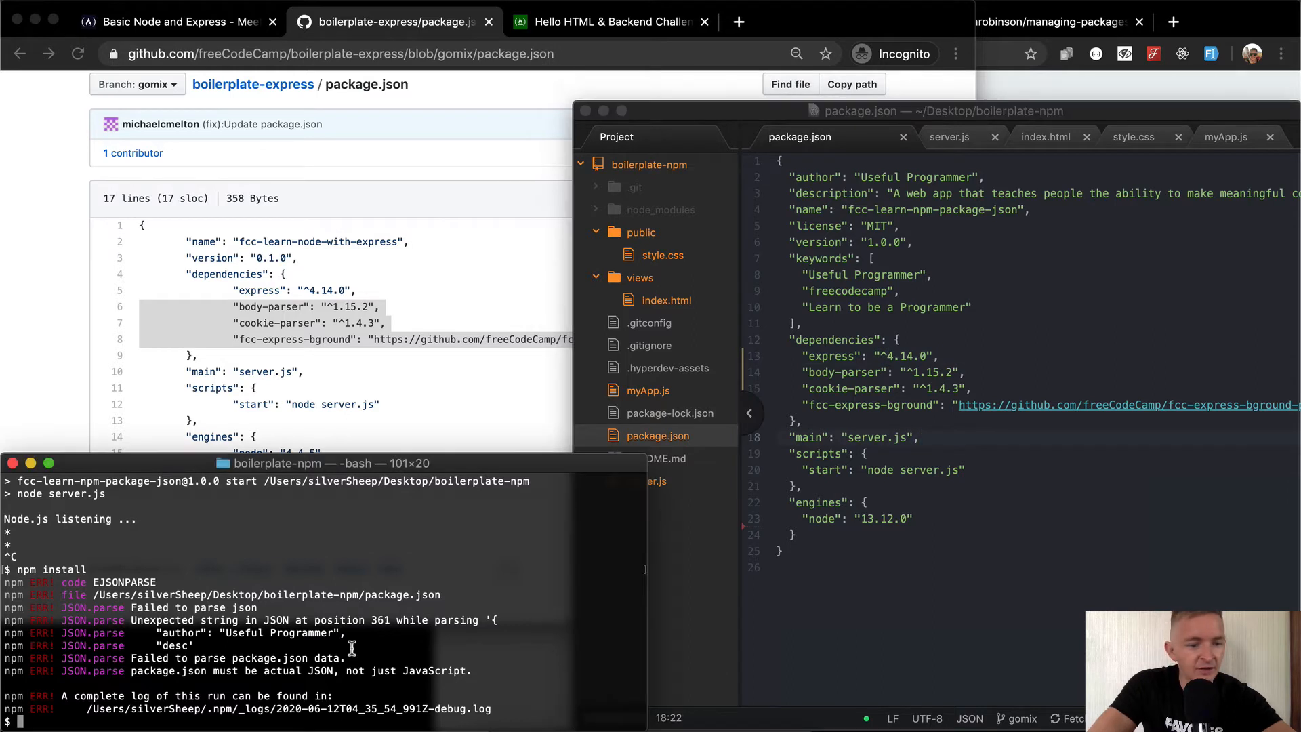
Run npm install until it succeeds, adding 2 packages with 0 vulnerabilities
text(npm install)
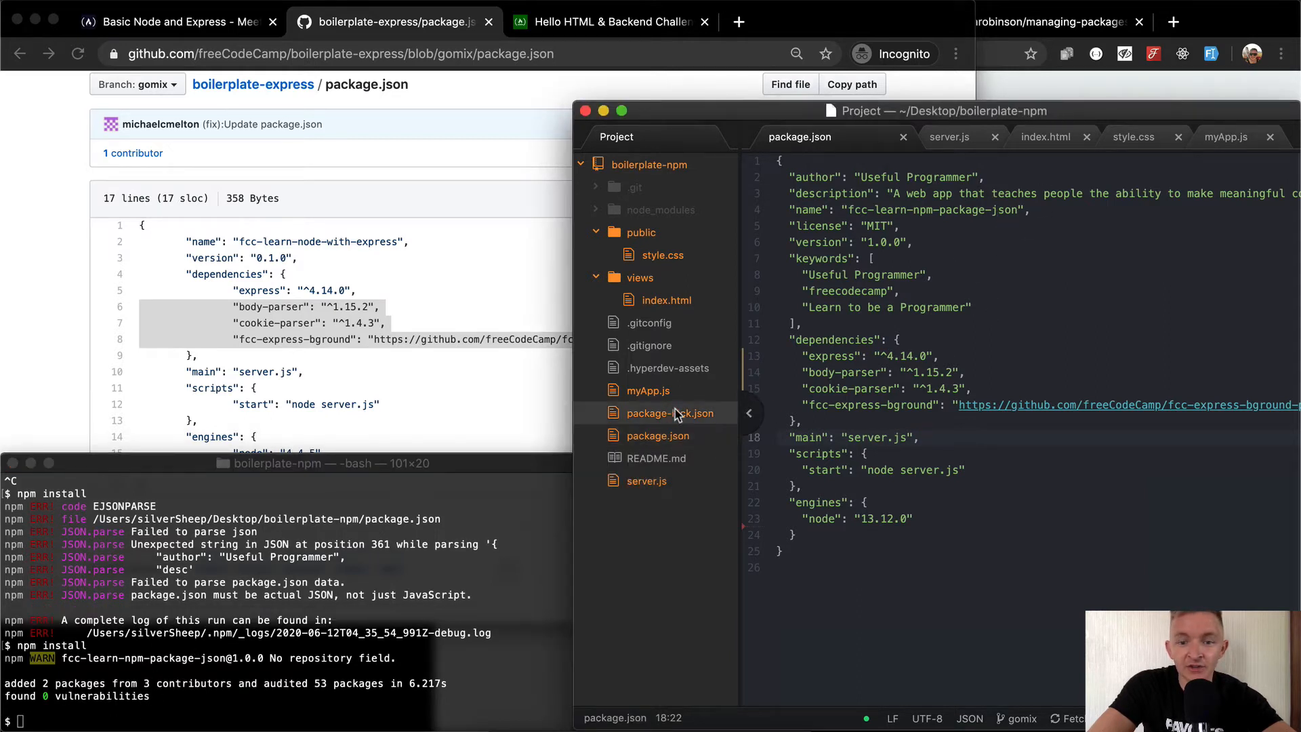
click(670, 412)
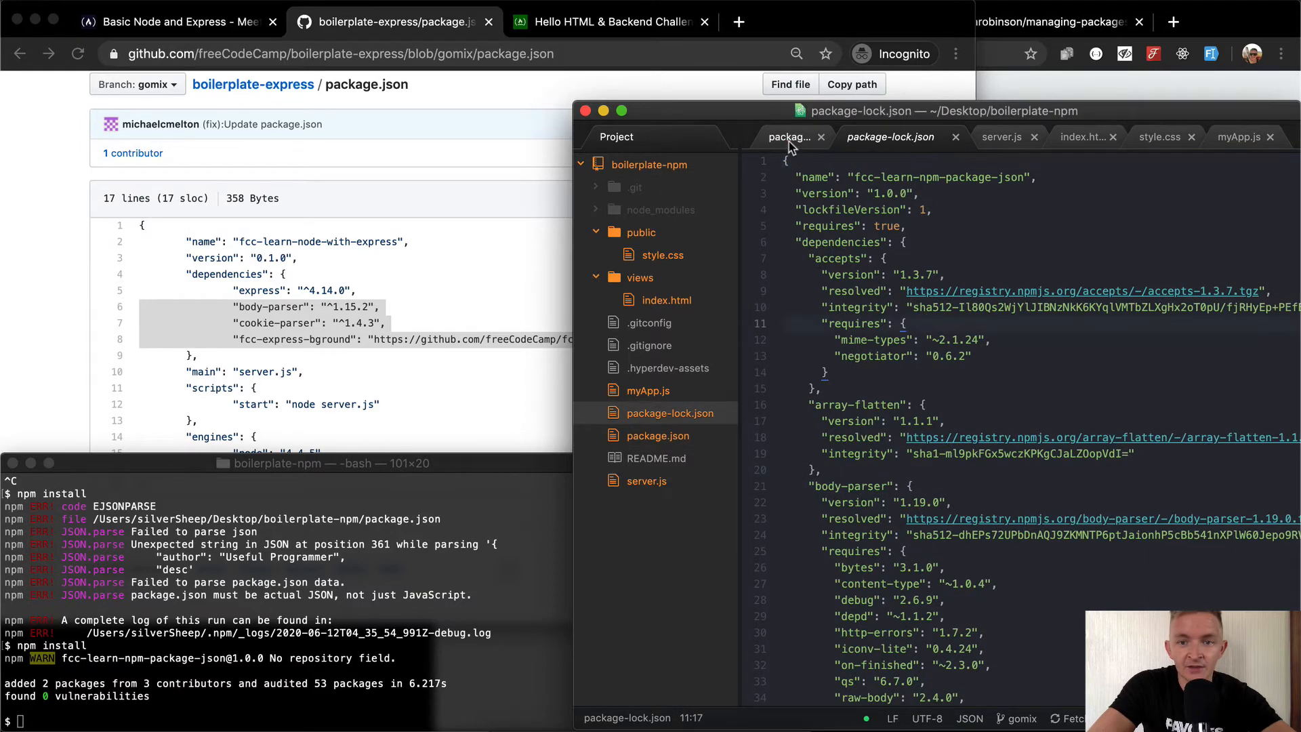
Search package-lock.json for body-par to confirm body-parser 1.19.0 was installed
click(788, 137)
text(body-)
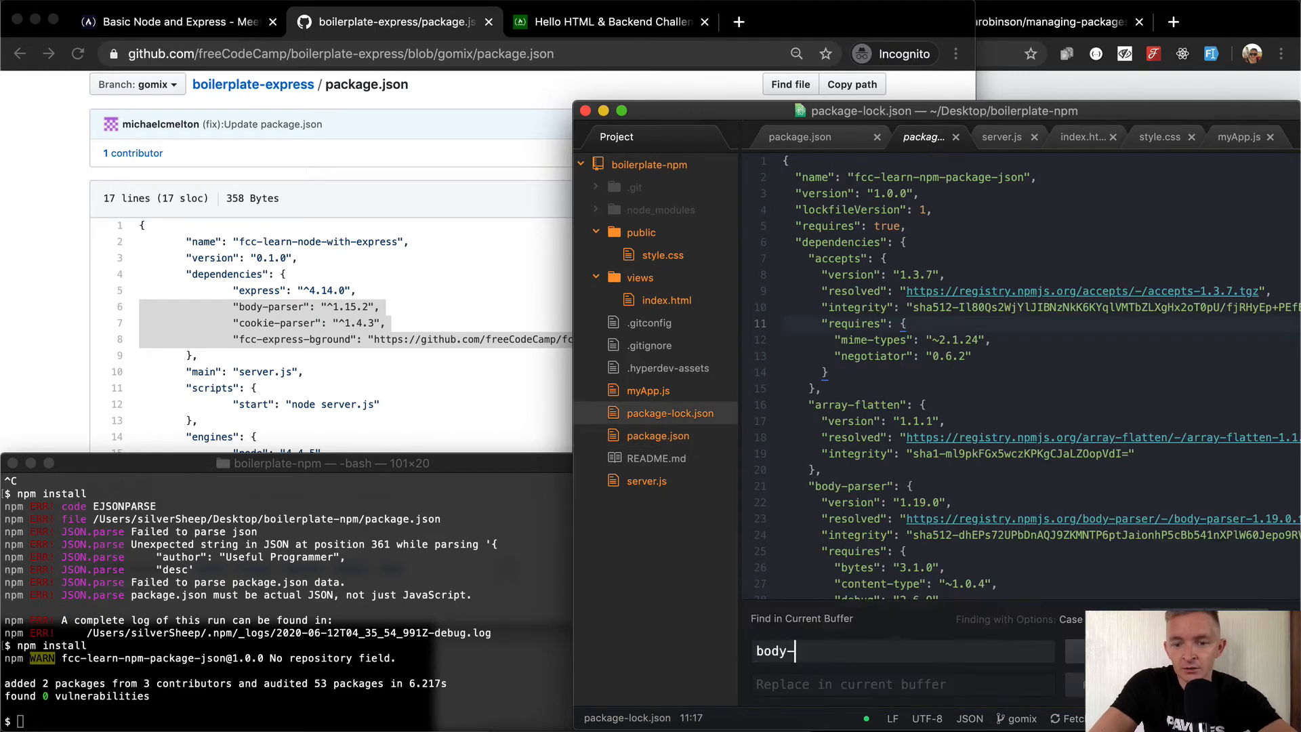
text(par)
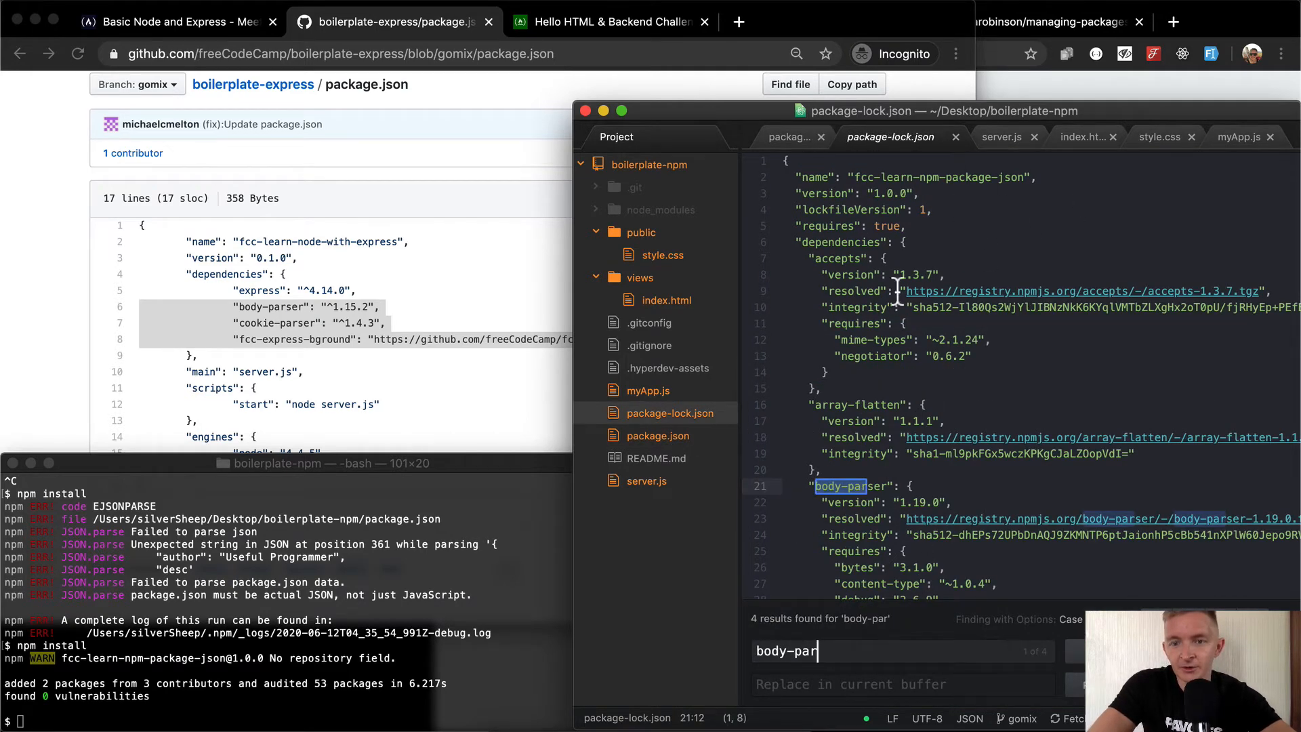
click(659, 436)
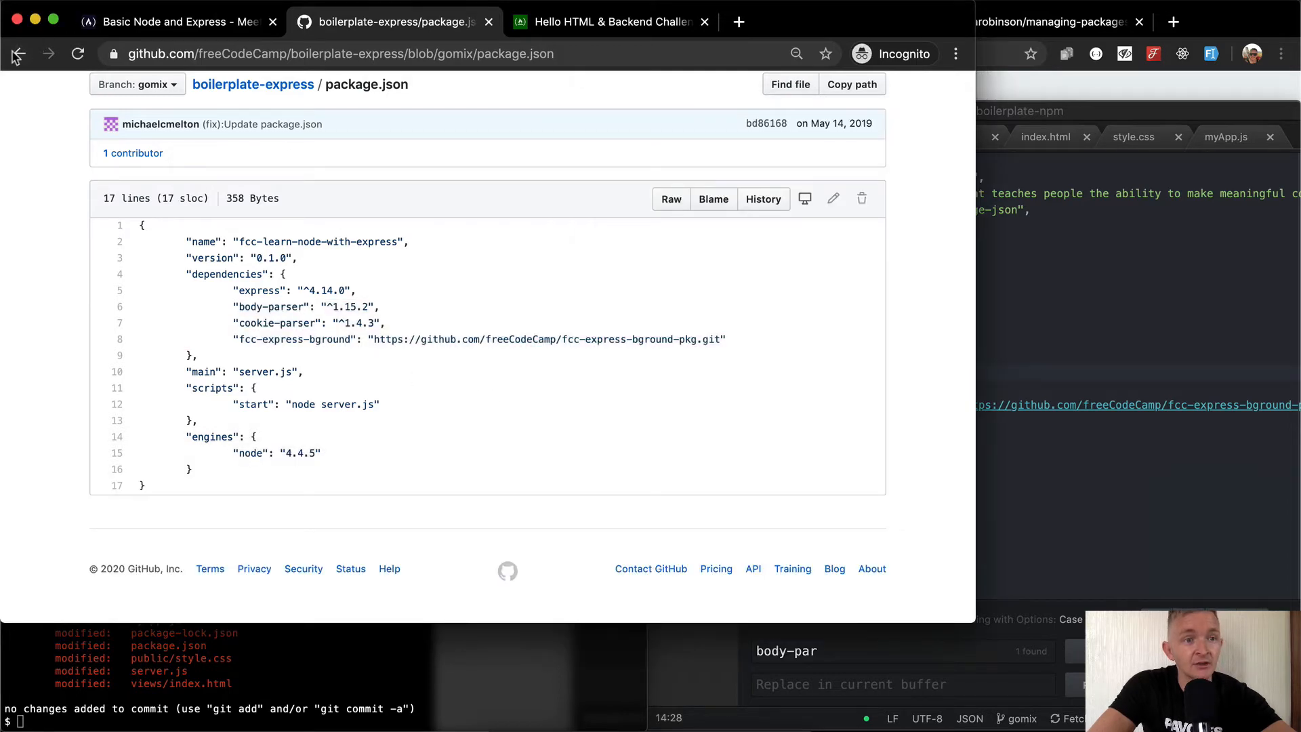
mouse_move(35, 60)
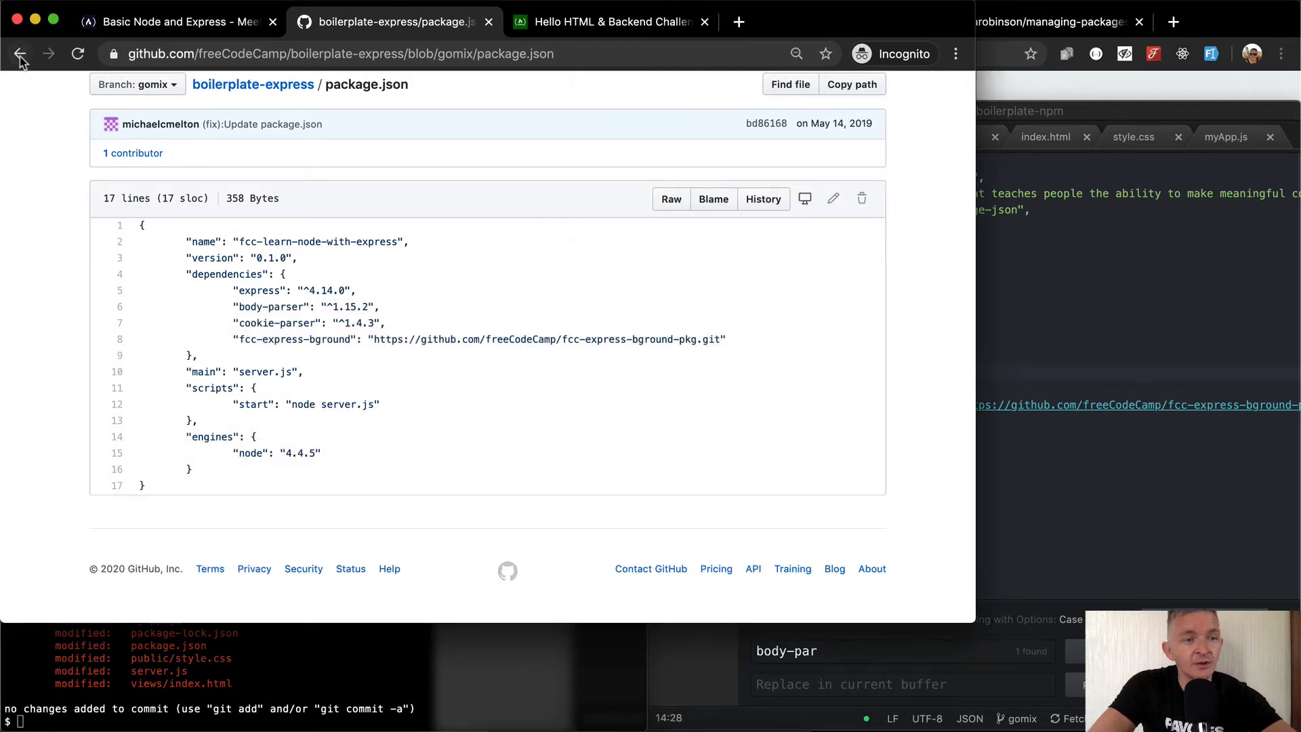
Require fcc-express-bground as bGround and ./myApp as myApp at the top of server.js, using GitHub's server.js as reference
click(21, 53)
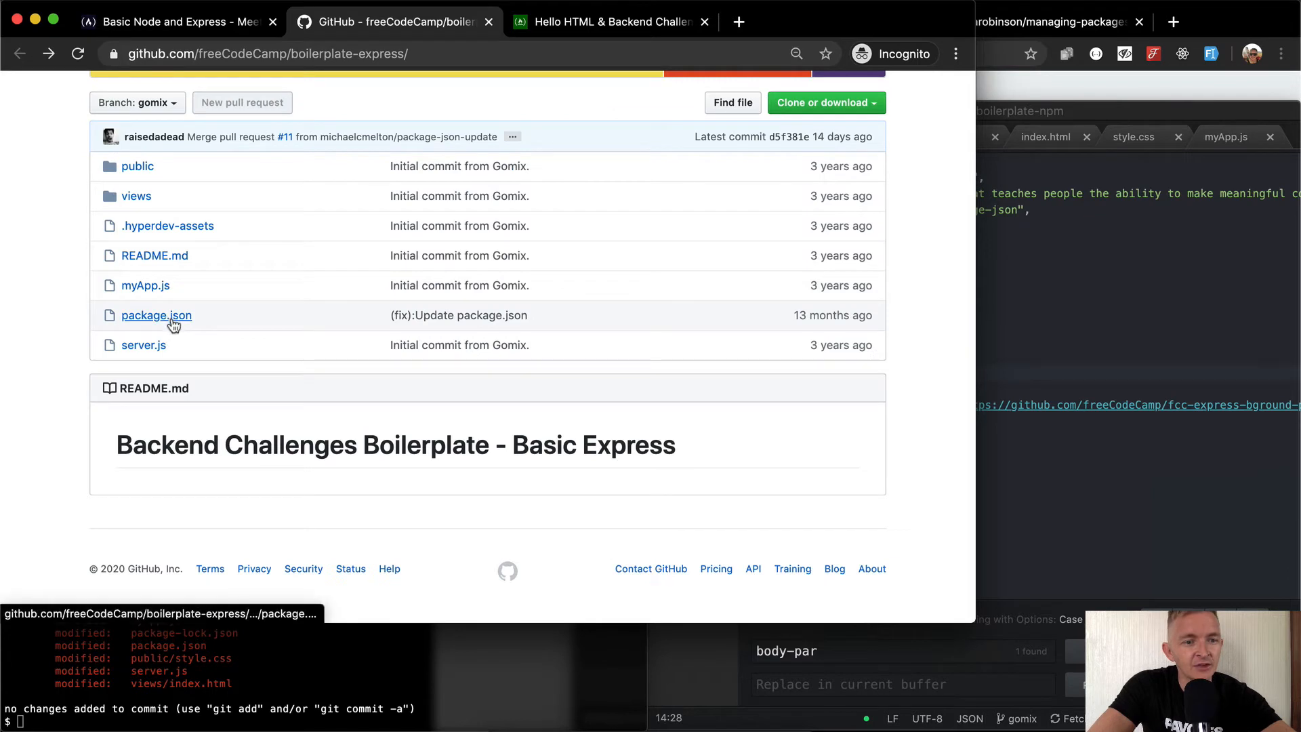
mouse_move(321, 244)
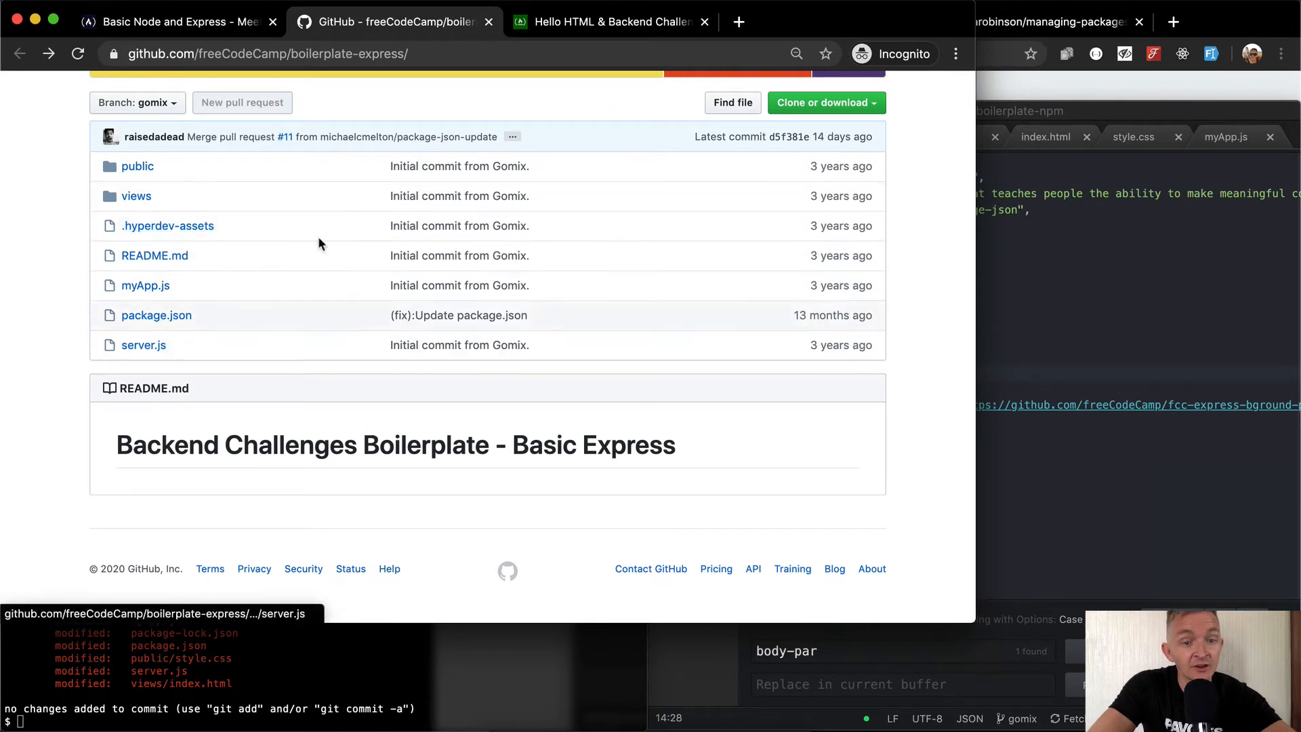
mouse_move(141, 349)
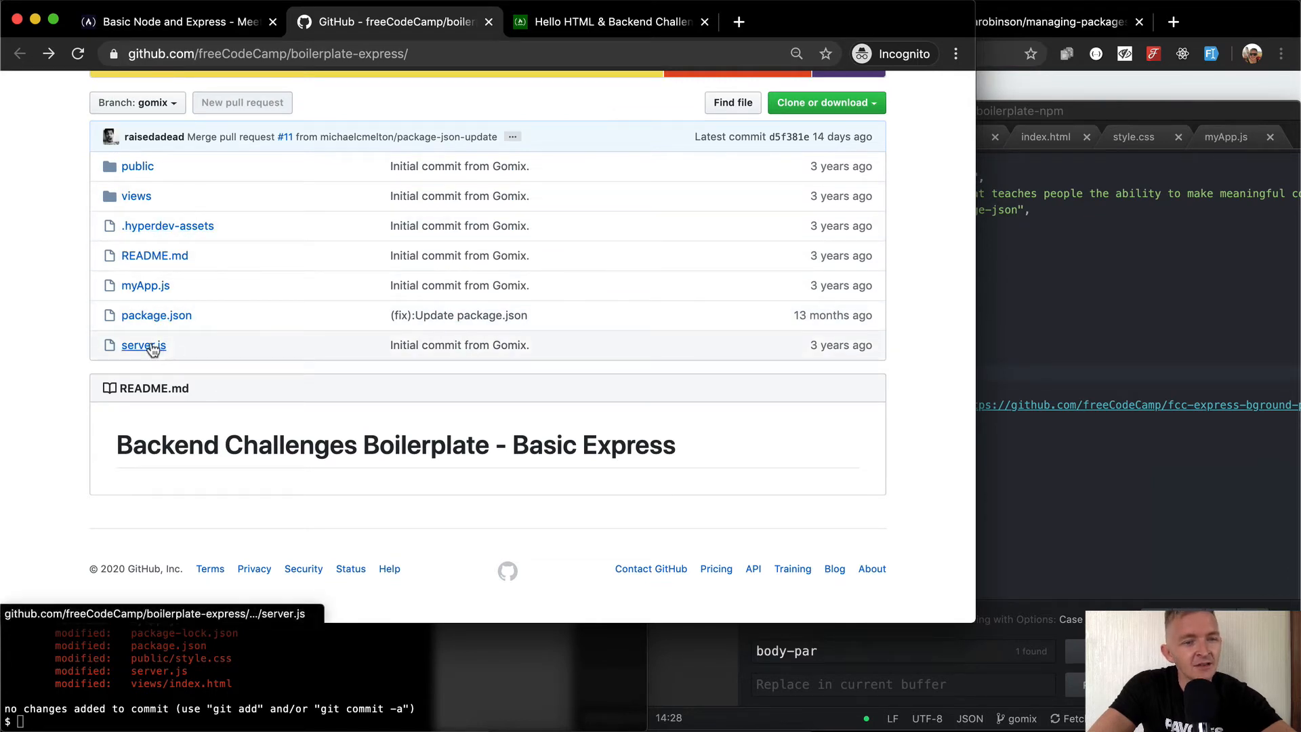
click(144, 346)
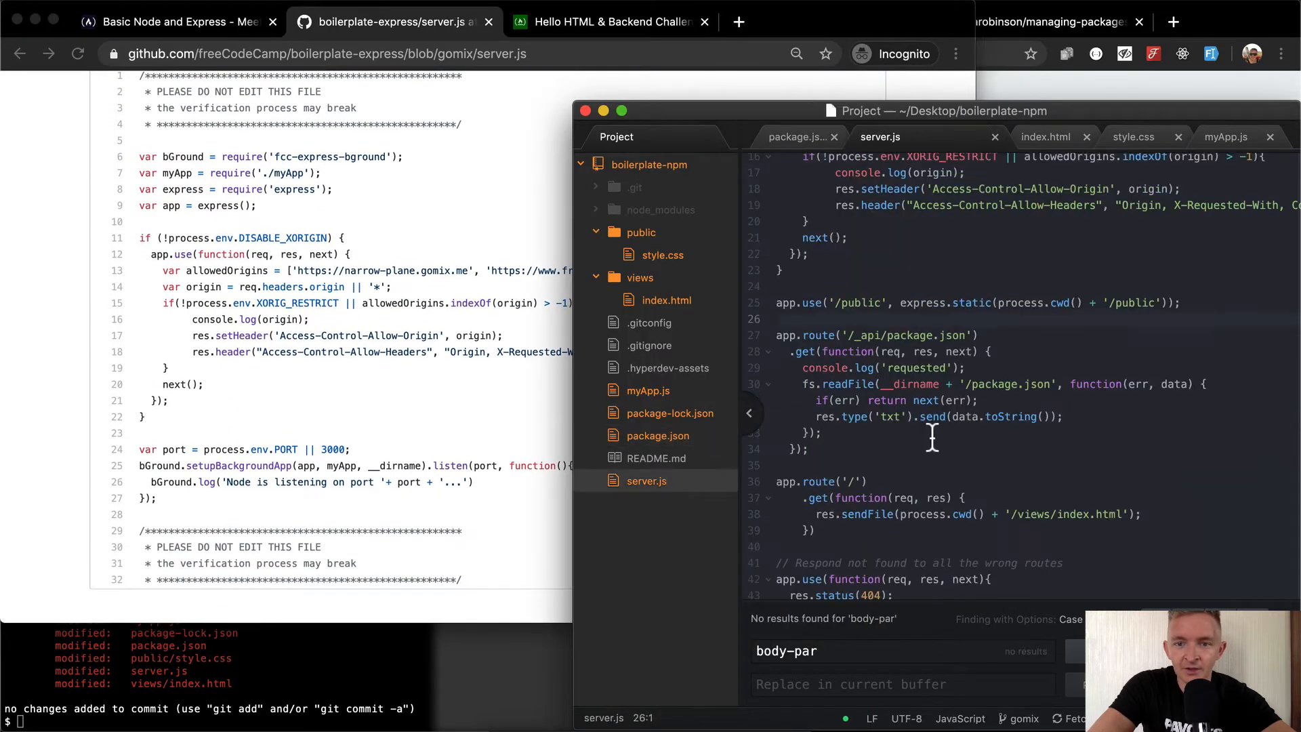
scroll(down, 3)
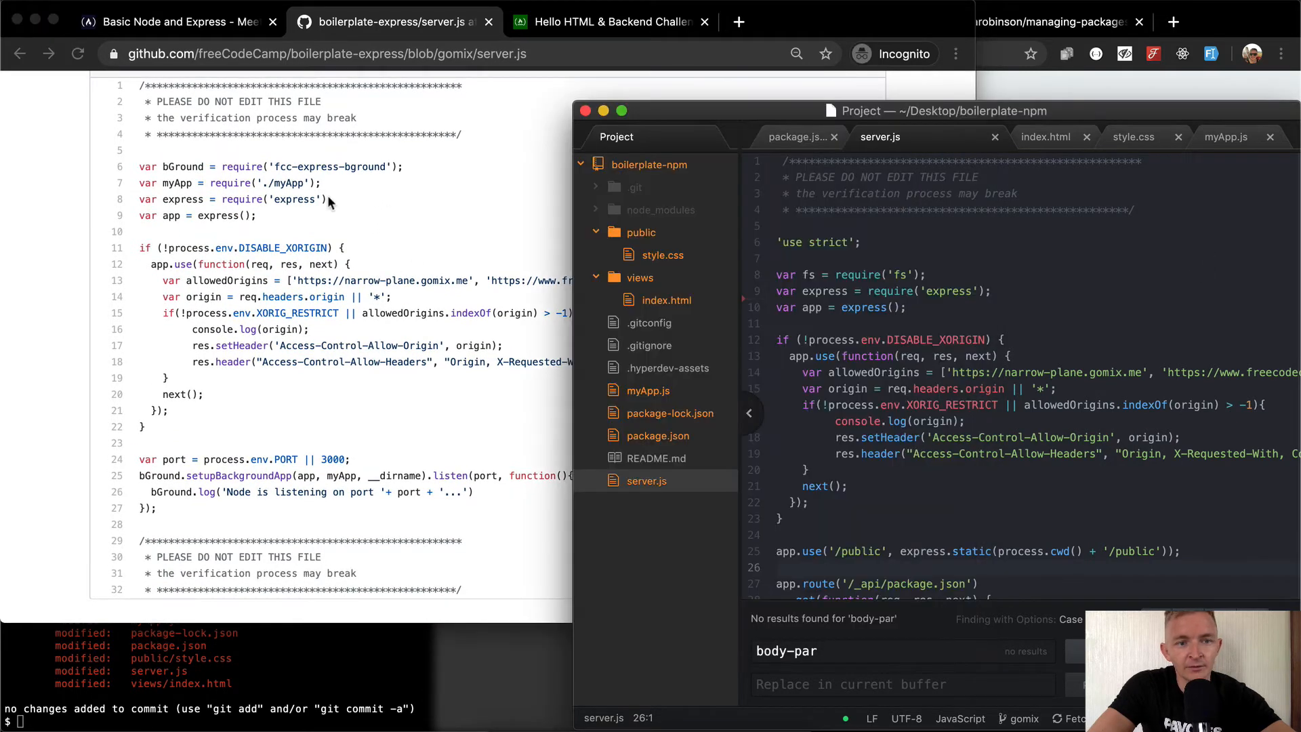
mouse_move(244, 225)
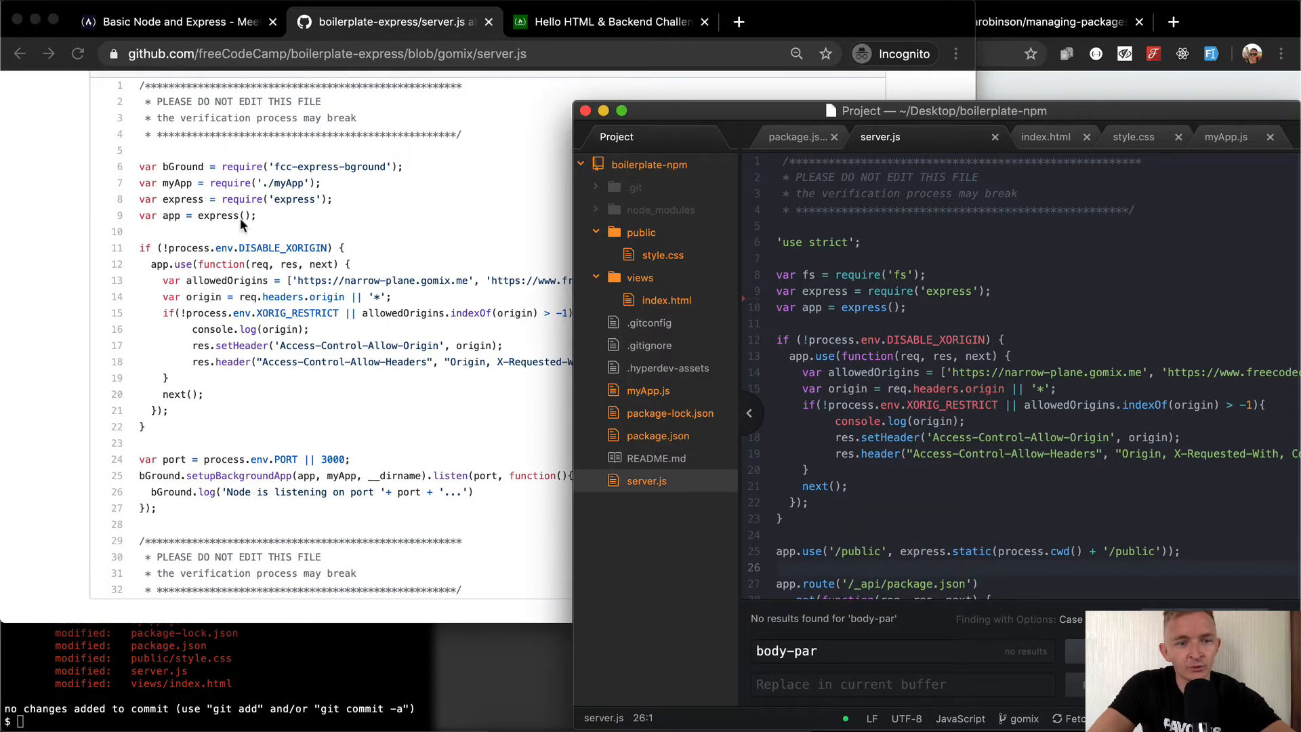
mouse_move(194, 174)
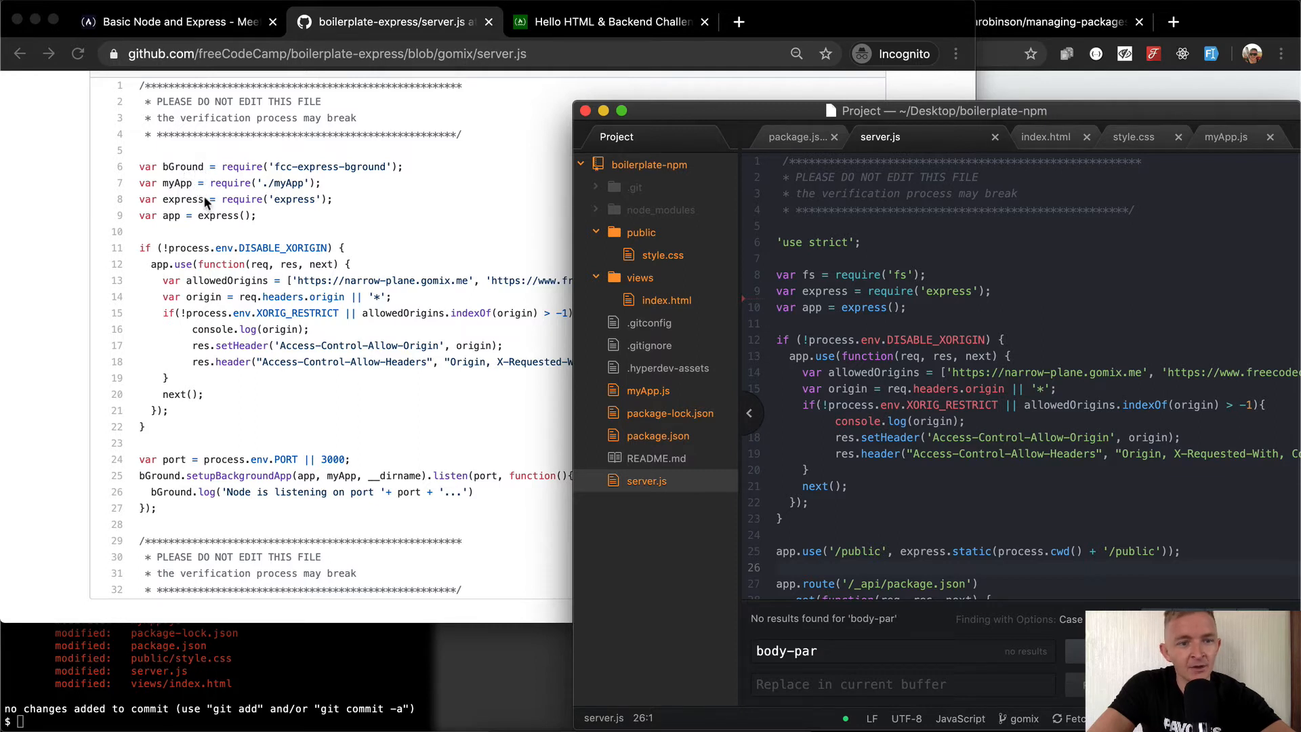
mouse_move(300, 192)
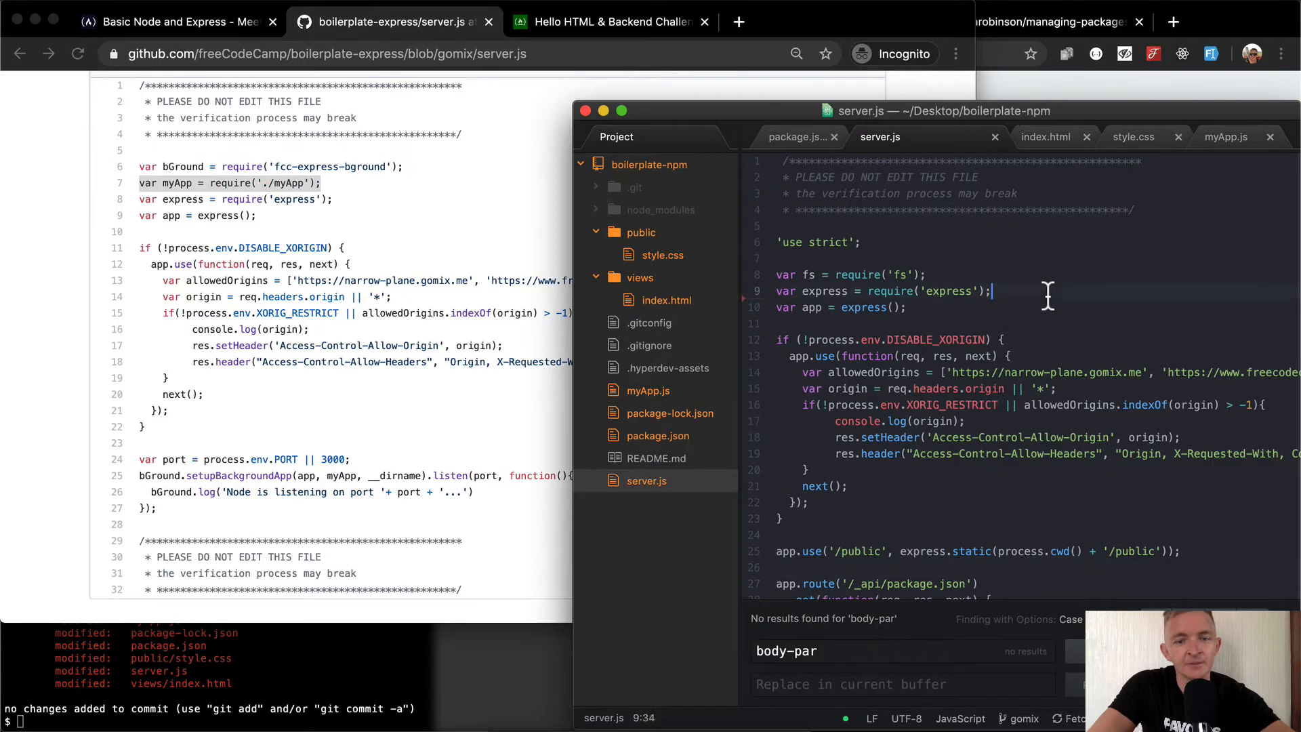
text(var myApp = require('./myApp');)
click(1038, 275)
text(var bGround = require('fcc-express-bground');)
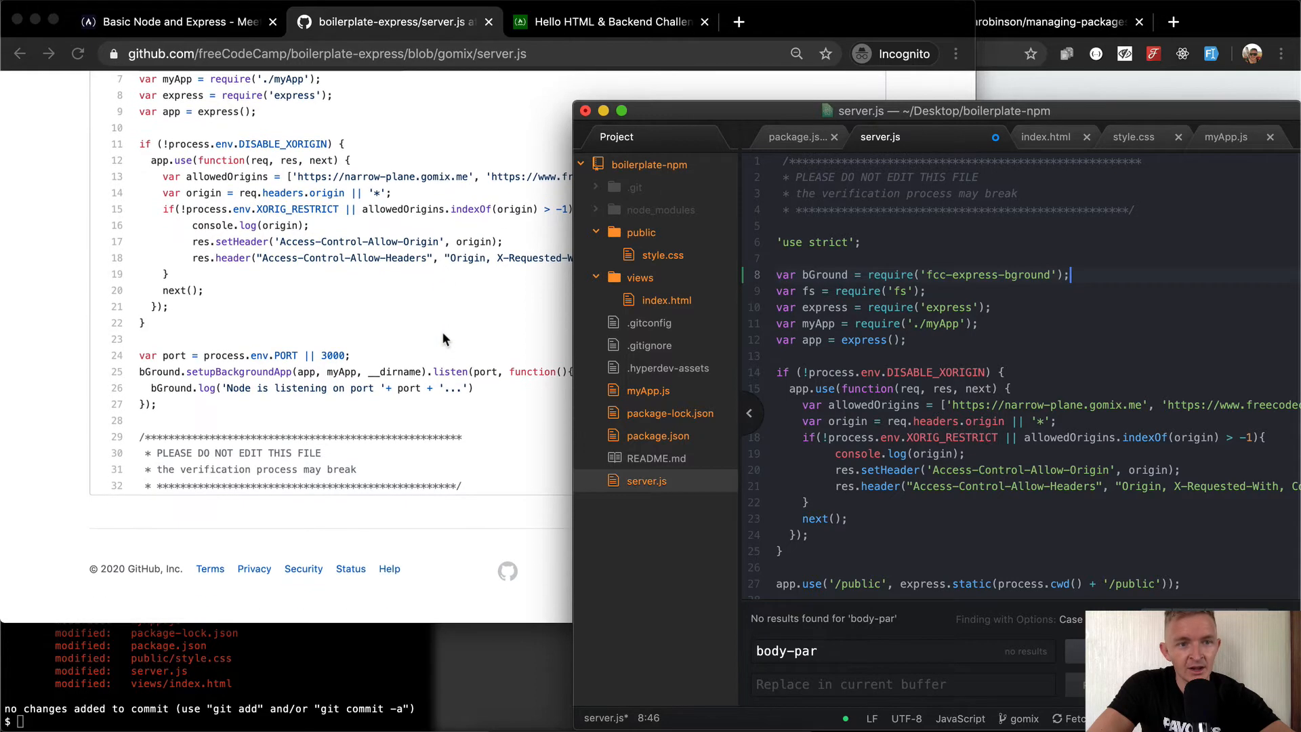
scroll(down, 3)
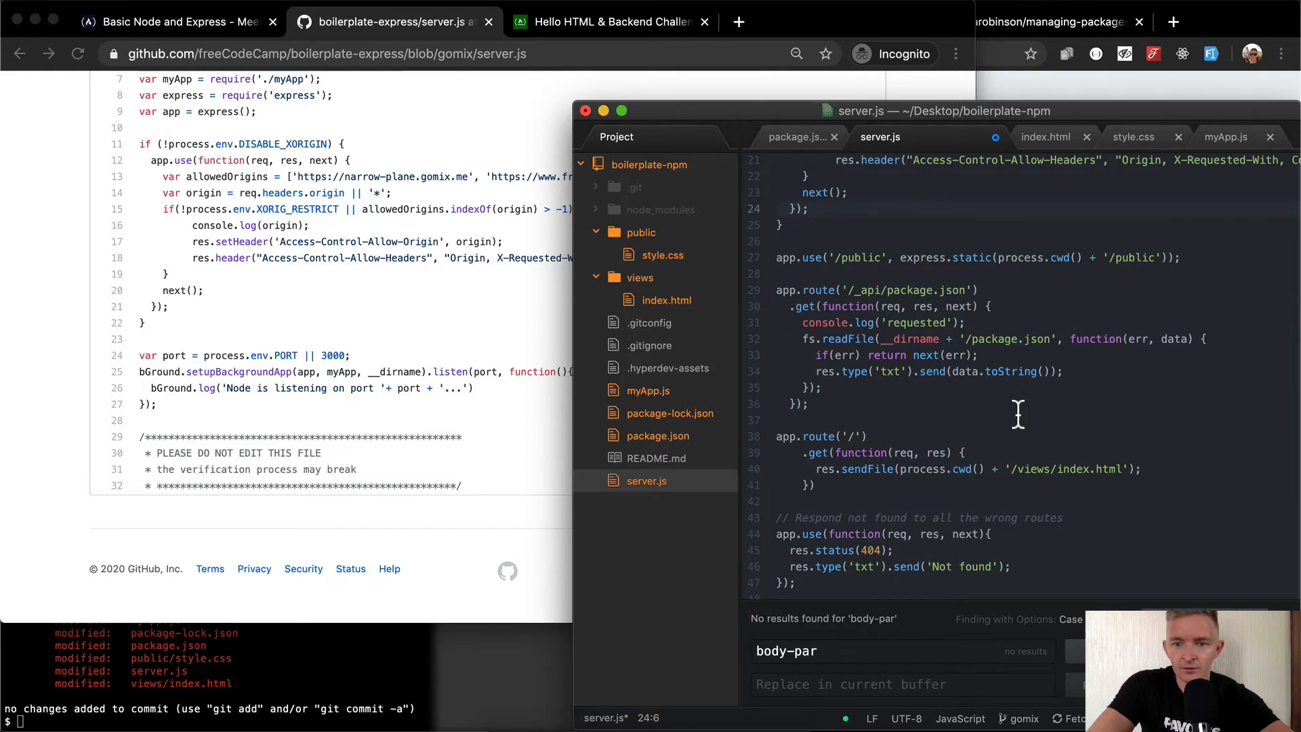
Start the app via bGround.setupBackgroundApp on process.env.PORT || 3000 and log 'Node.js listening on port'
scroll(down, 3)
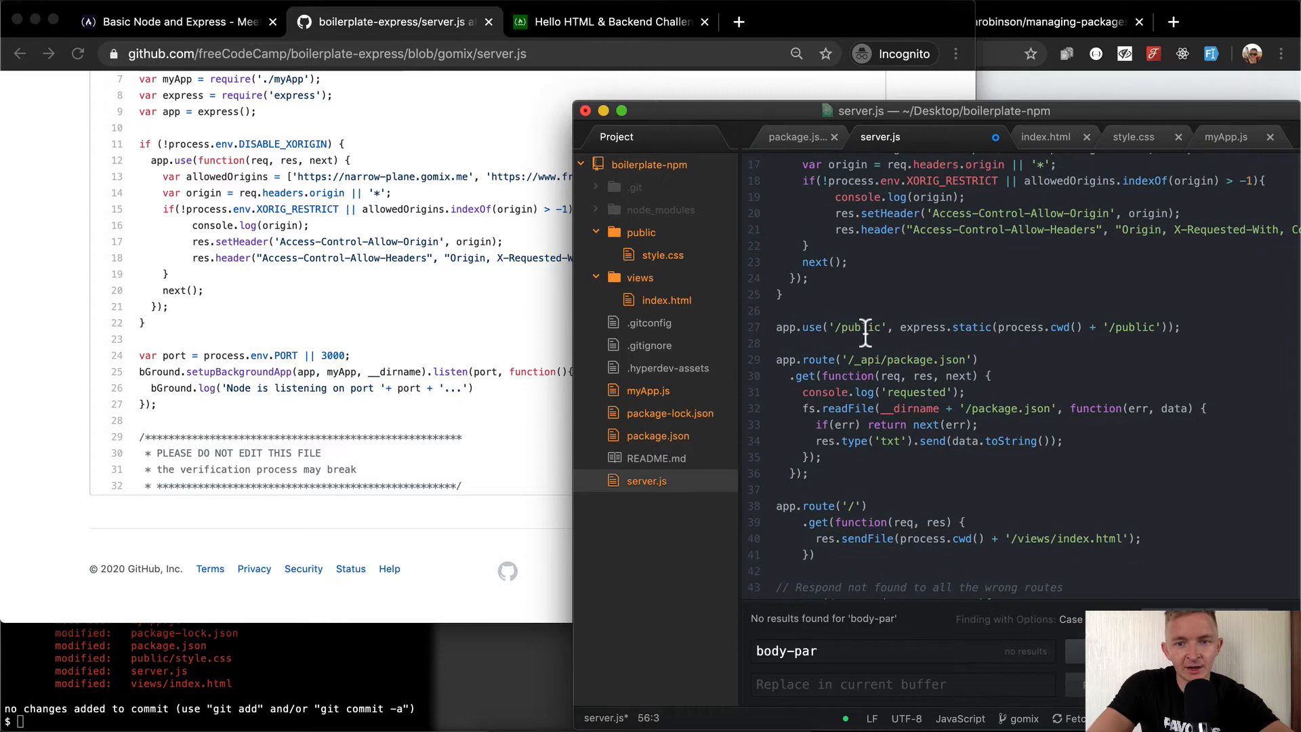
scroll(down, 3)
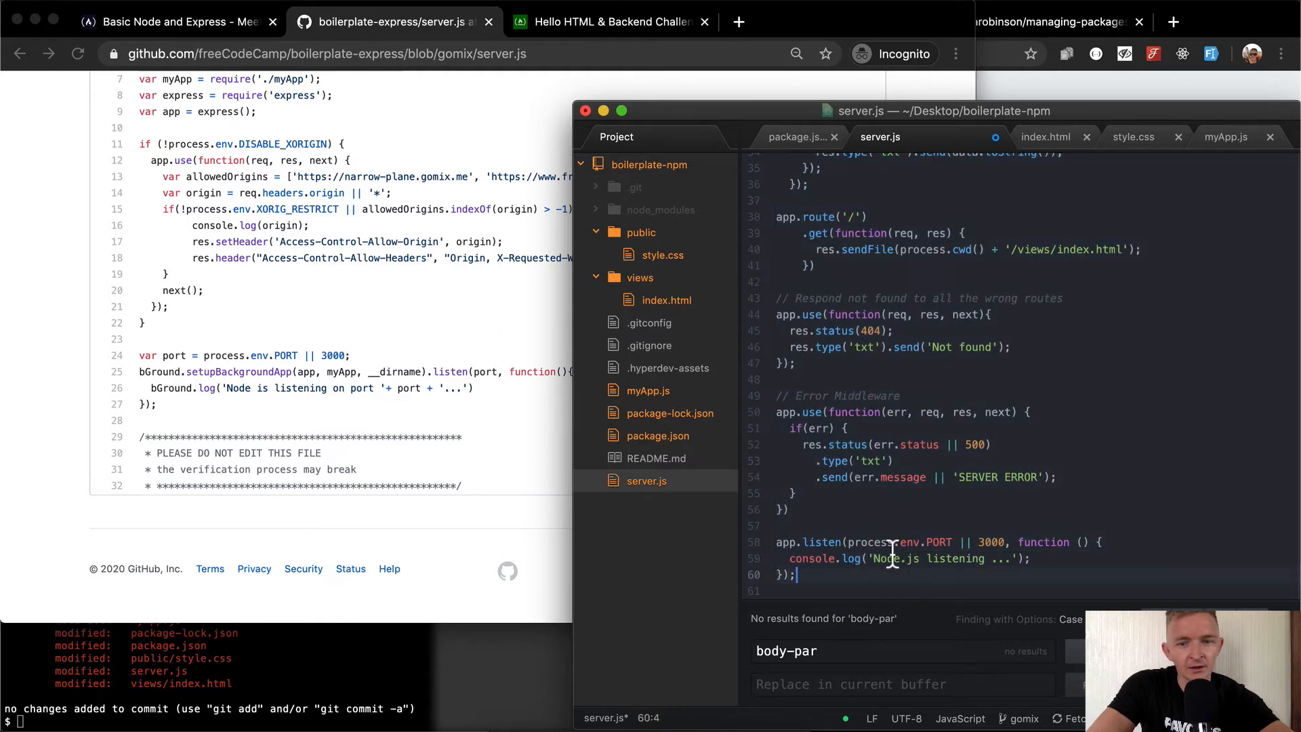
text(port)
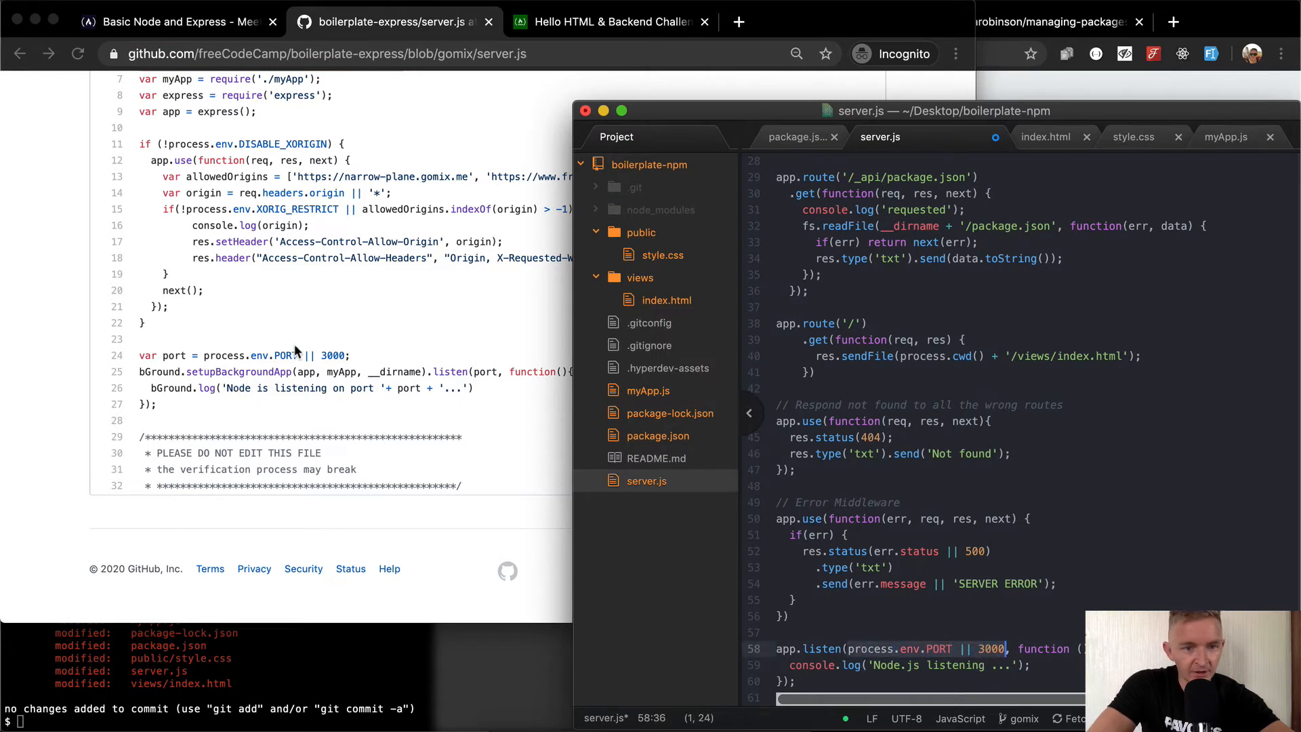
mouse_move(219, 365)
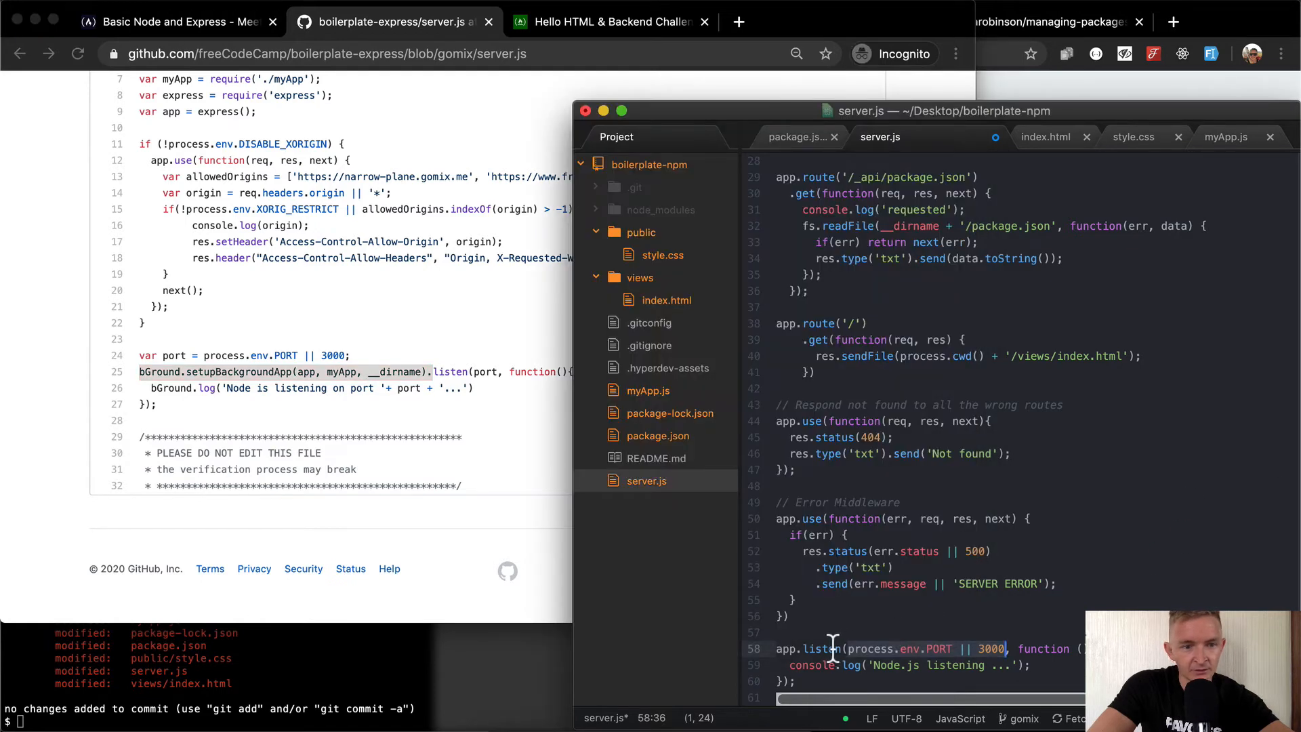
mouse_move(806, 665)
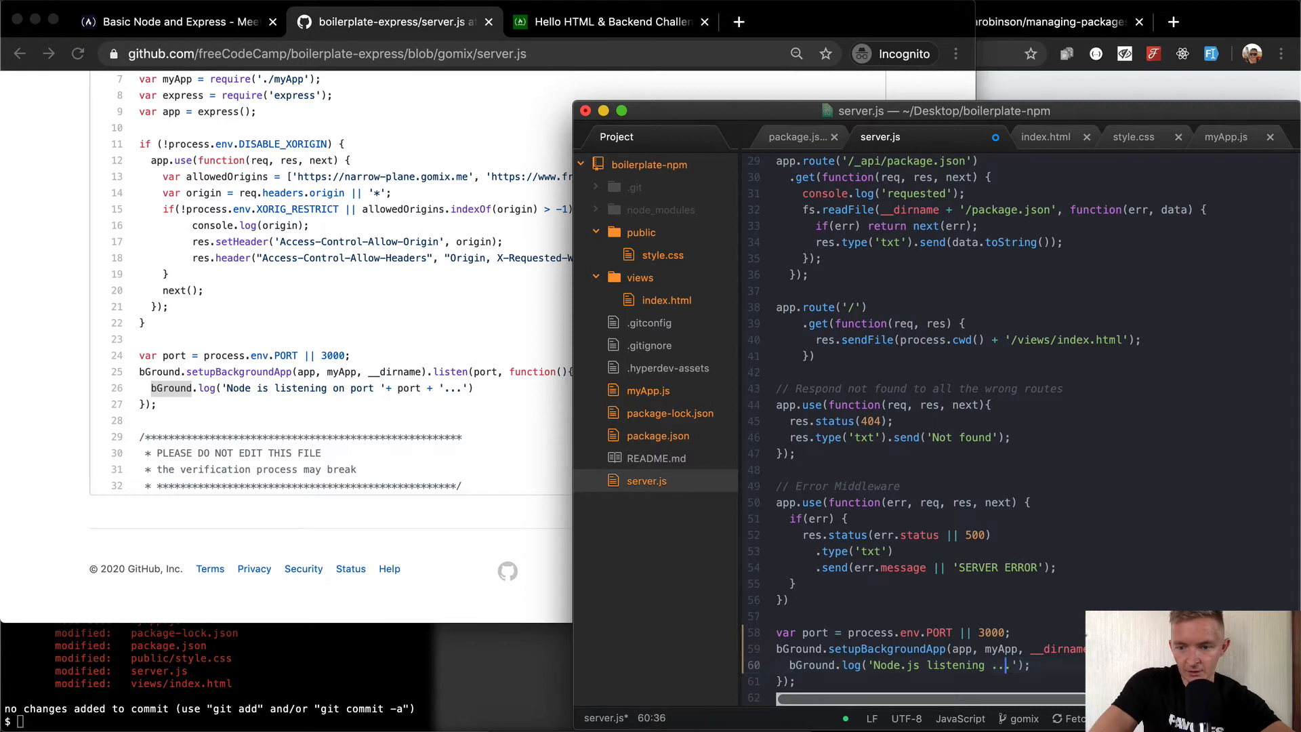
key(Backspace)
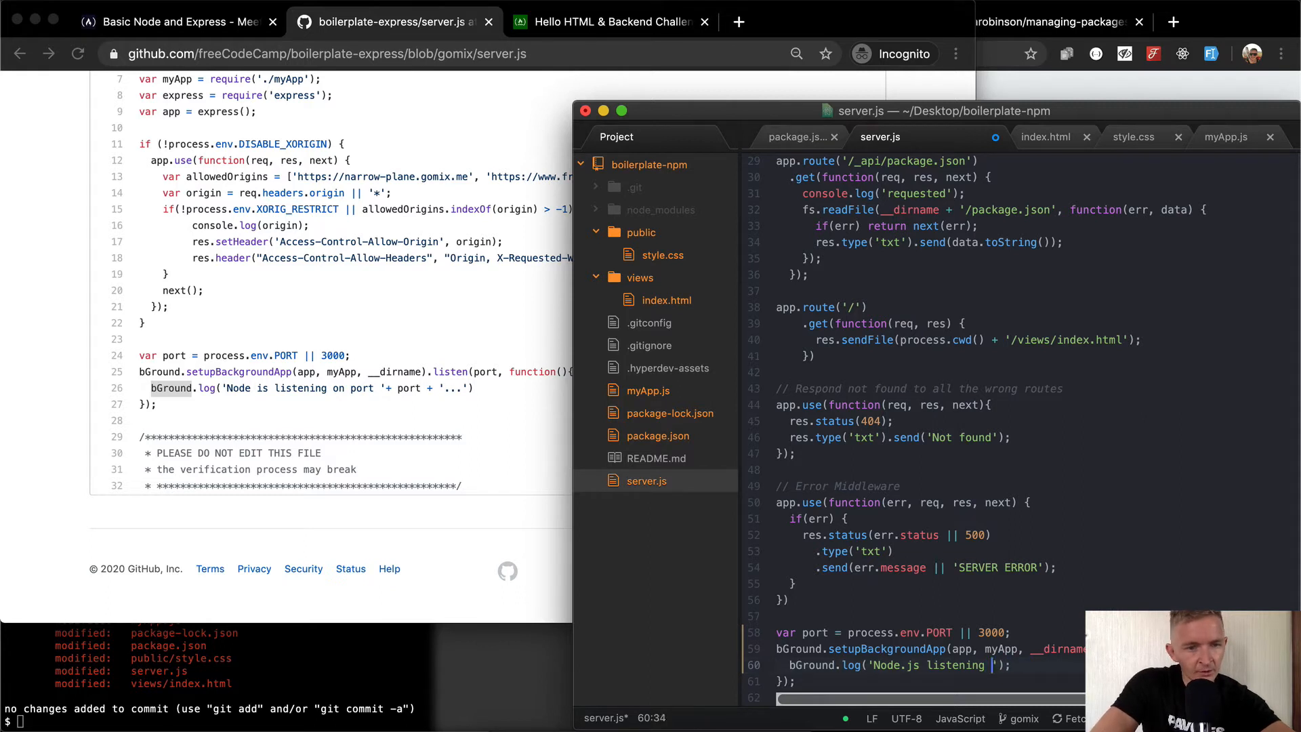
text(on port)
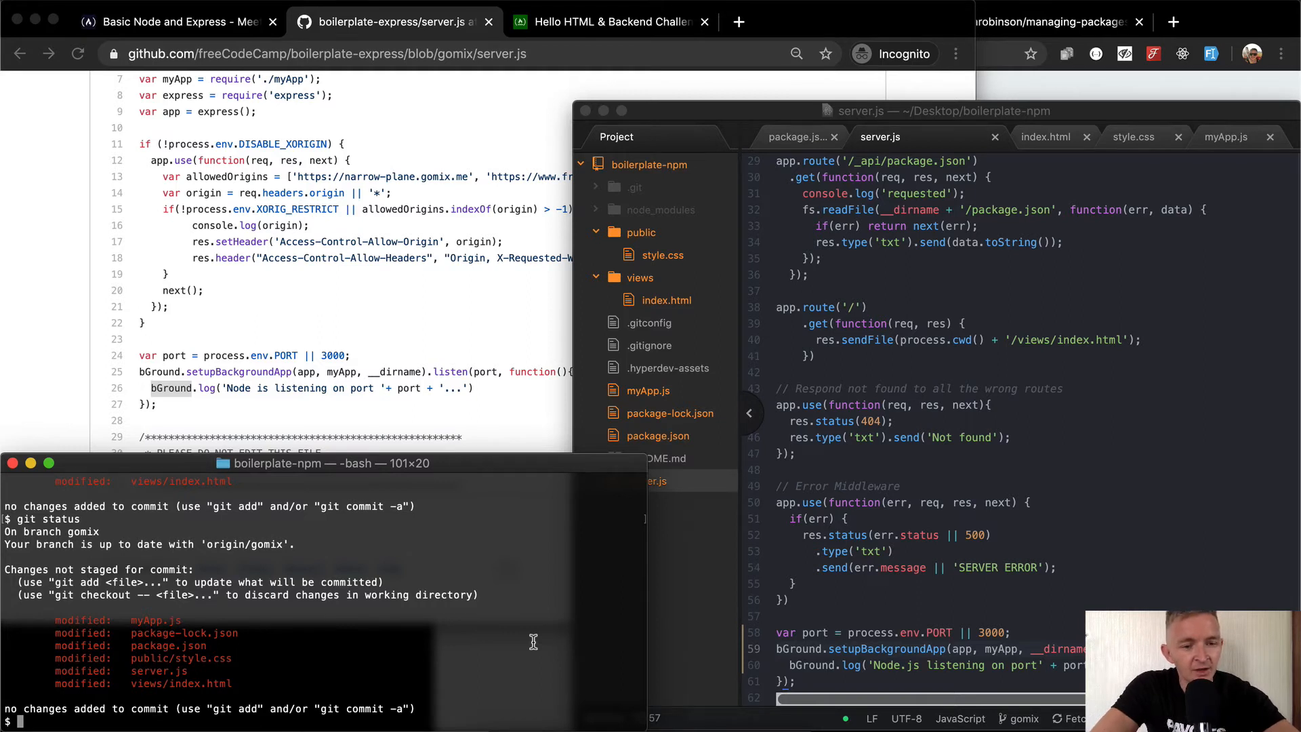
Run npm start, check localhost:3000 still renders, stop the server and return to GitHub's server.js
text(npm start)
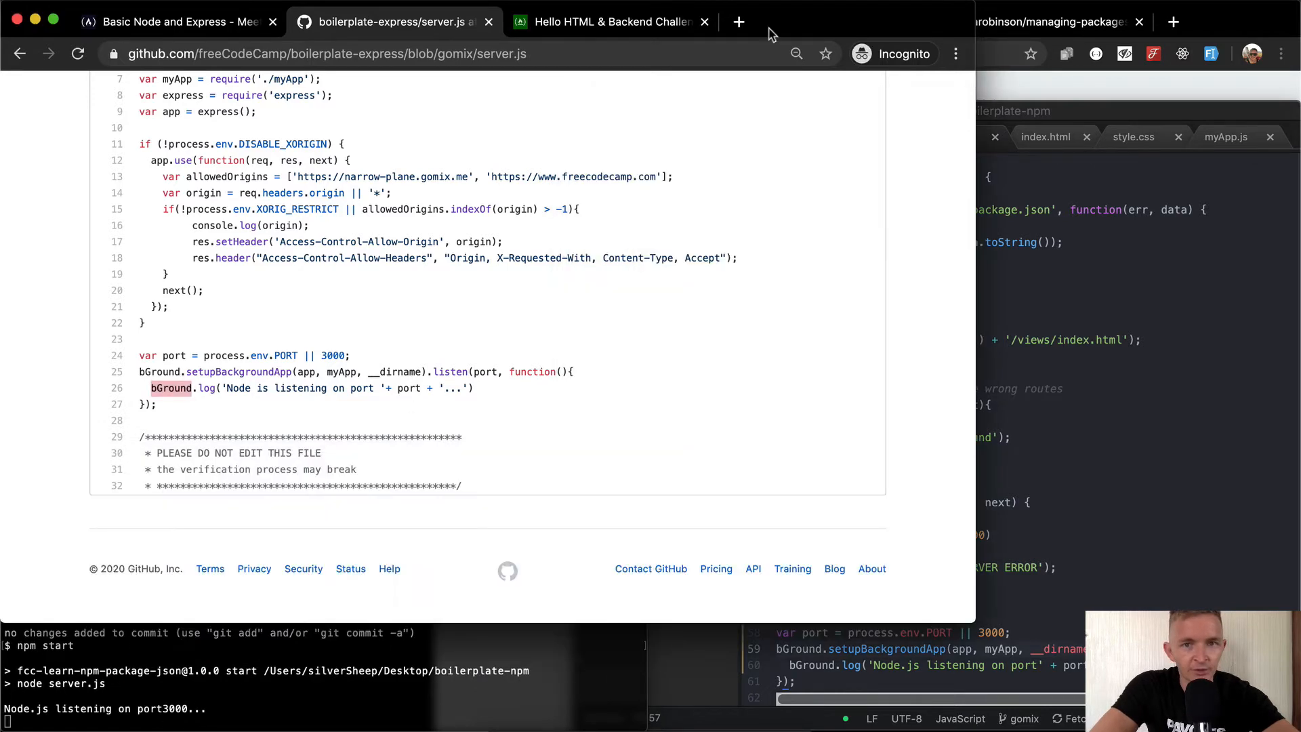
click(609, 22)
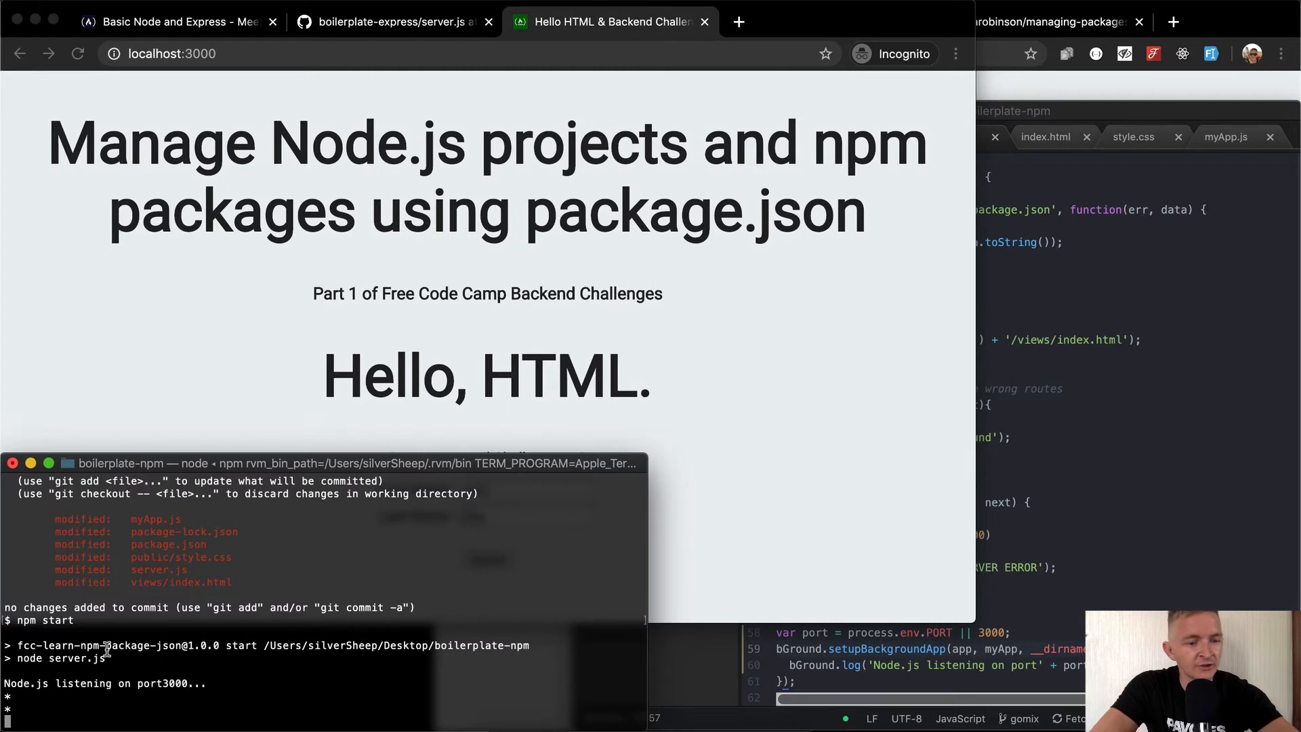
key(ctrl+c)
text(git status)
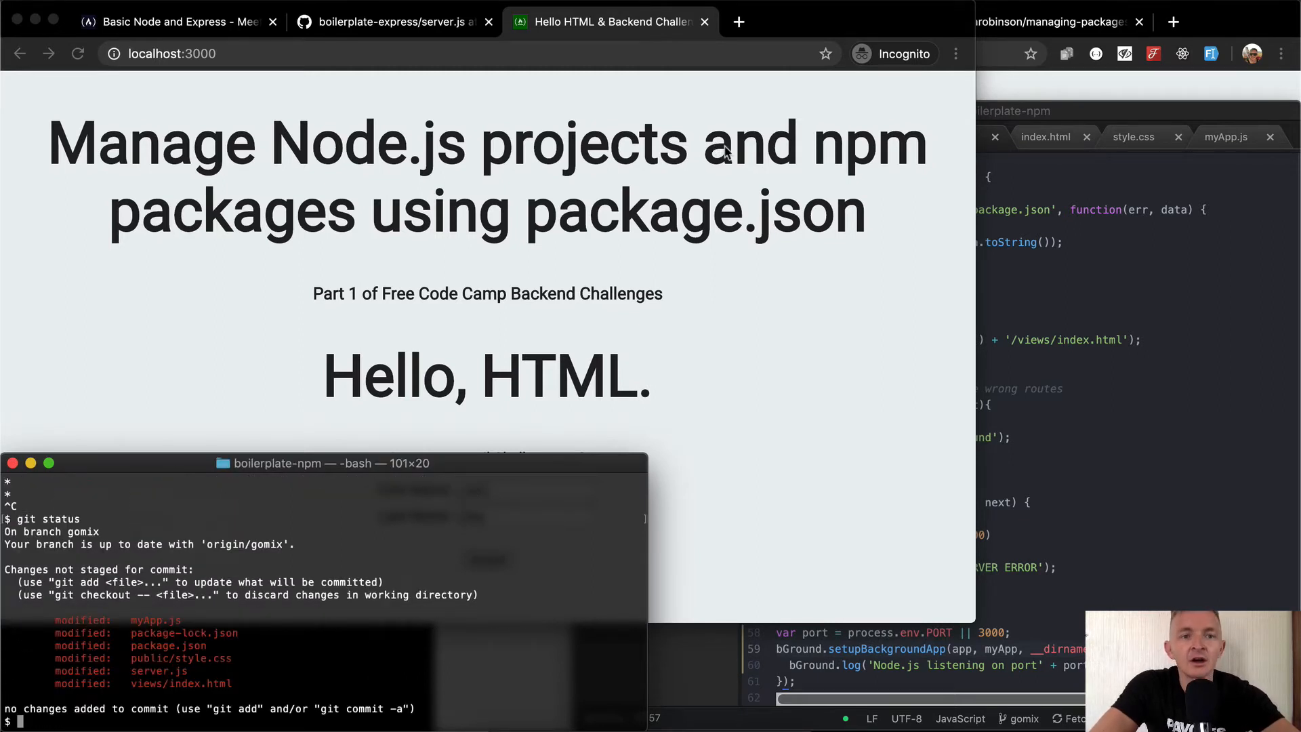
click(390, 22)
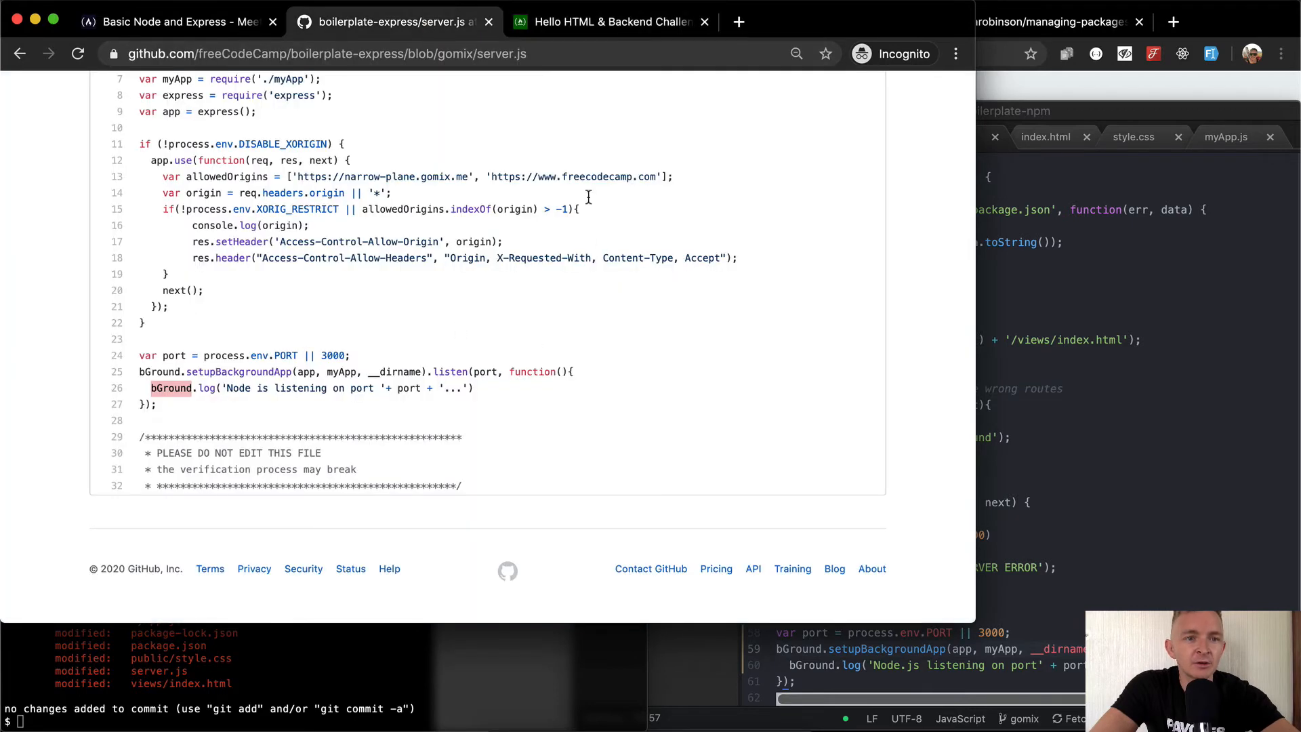
Re-read the Meet the Node console challenge asking myApp.js to log 'Hello World', then return to the editor
click(170, 22)
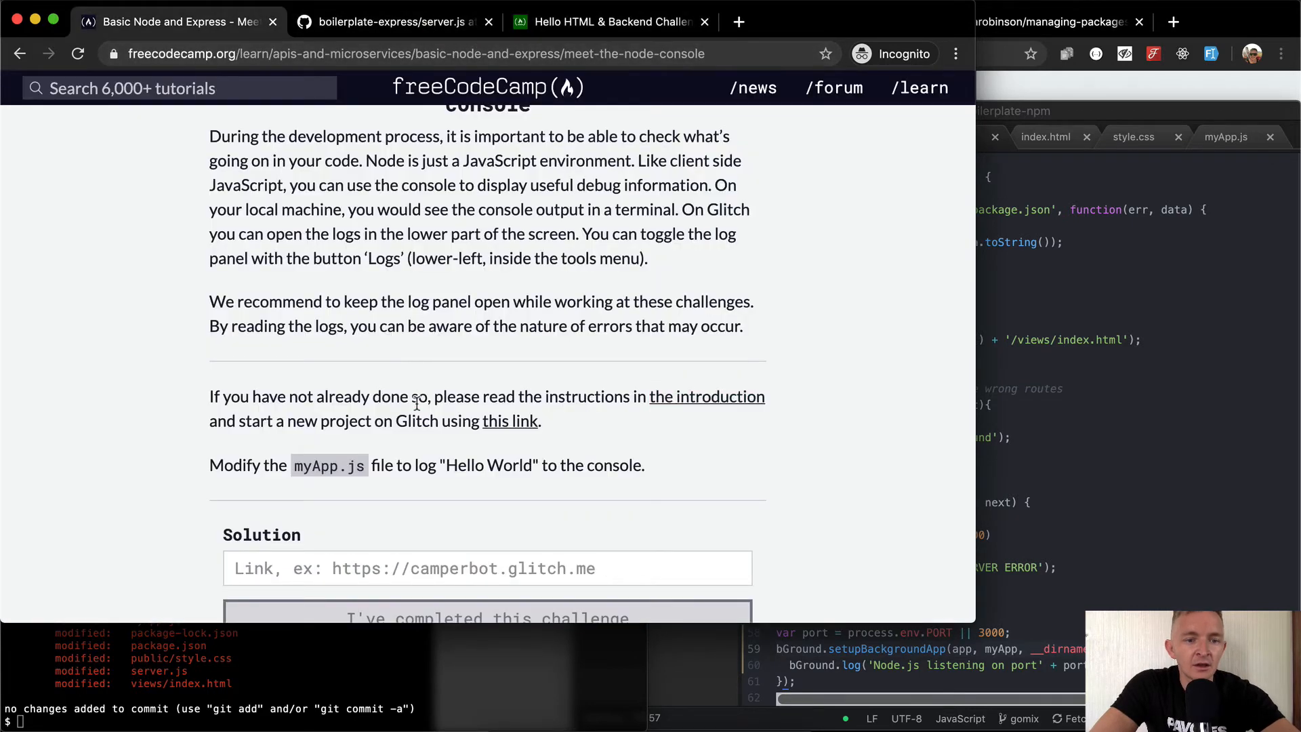
scroll(up, 3)
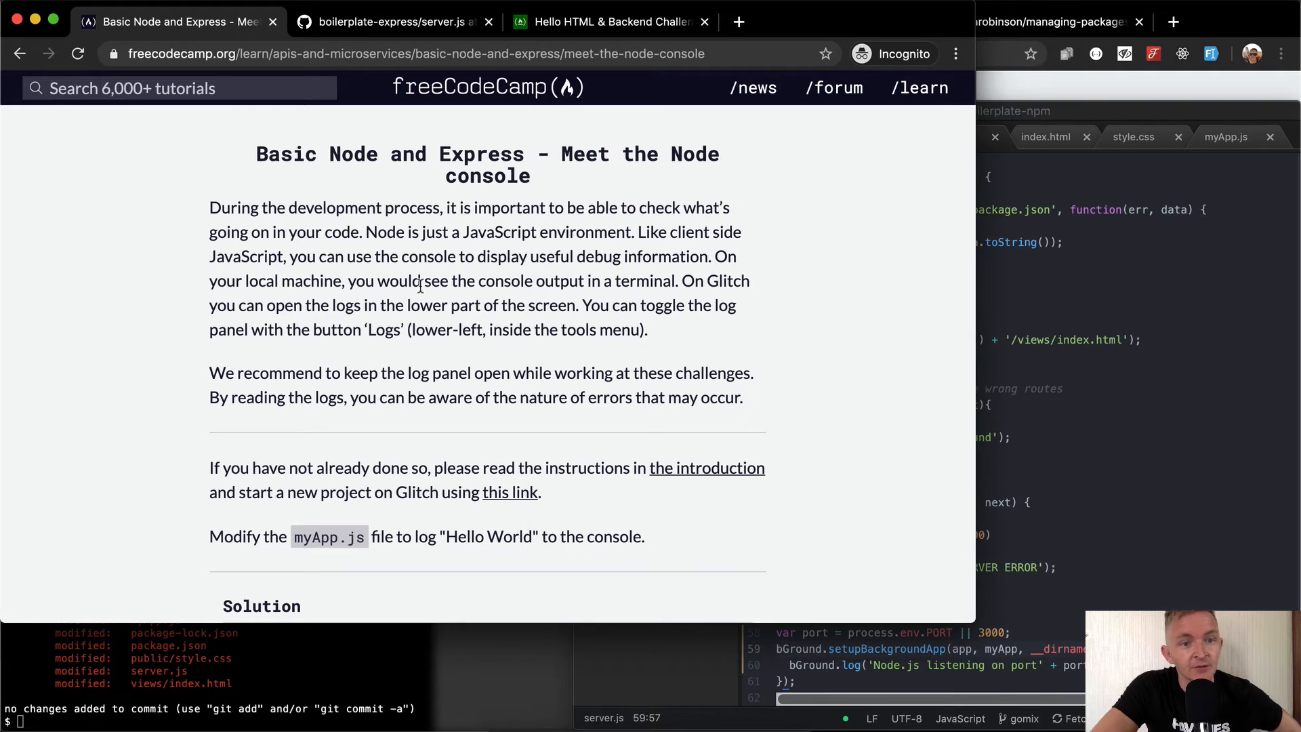
mouse_move(499, 218)
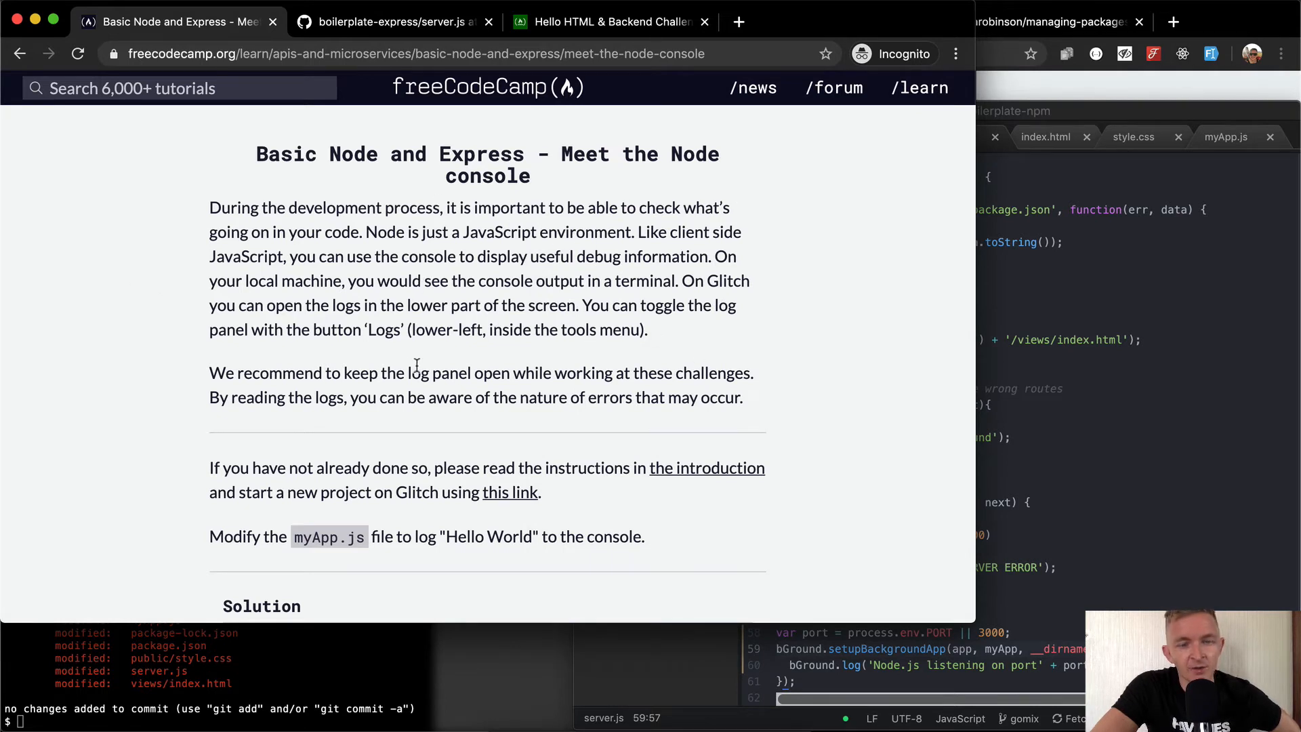
scroll(down, 3)
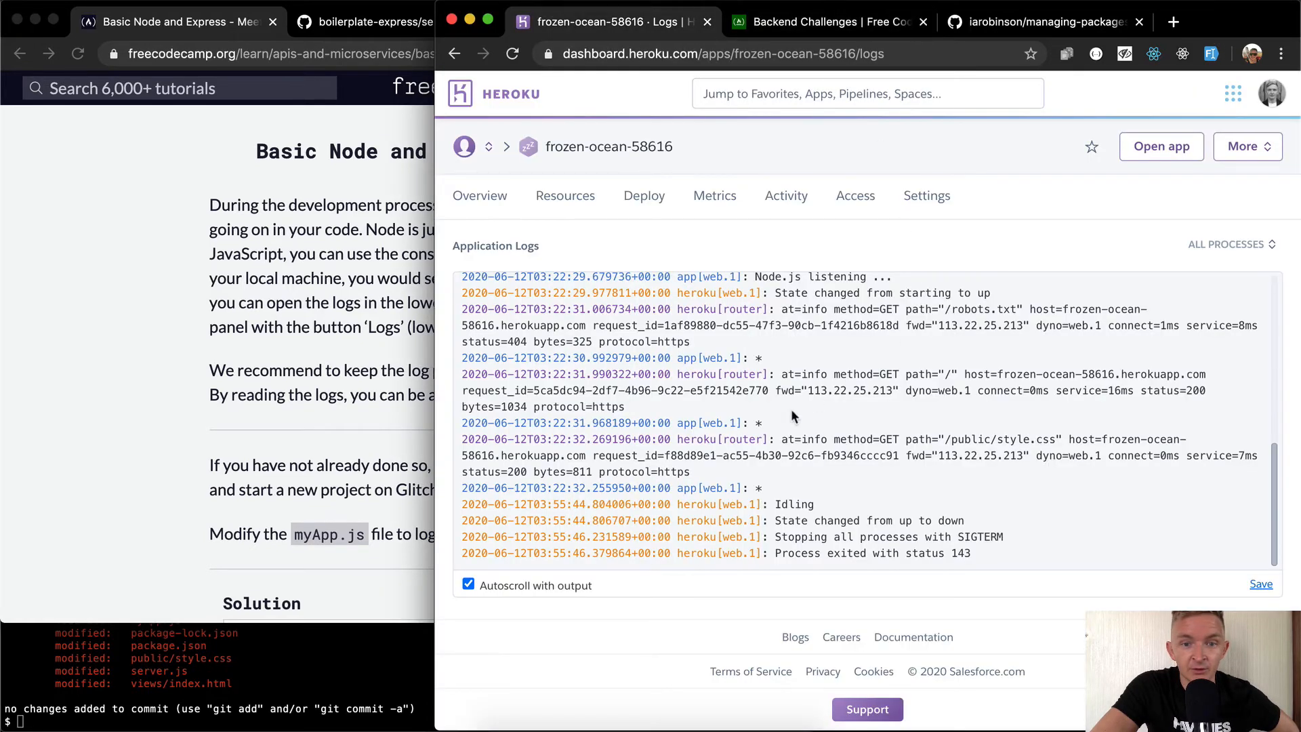
mouse_move(752, 411)
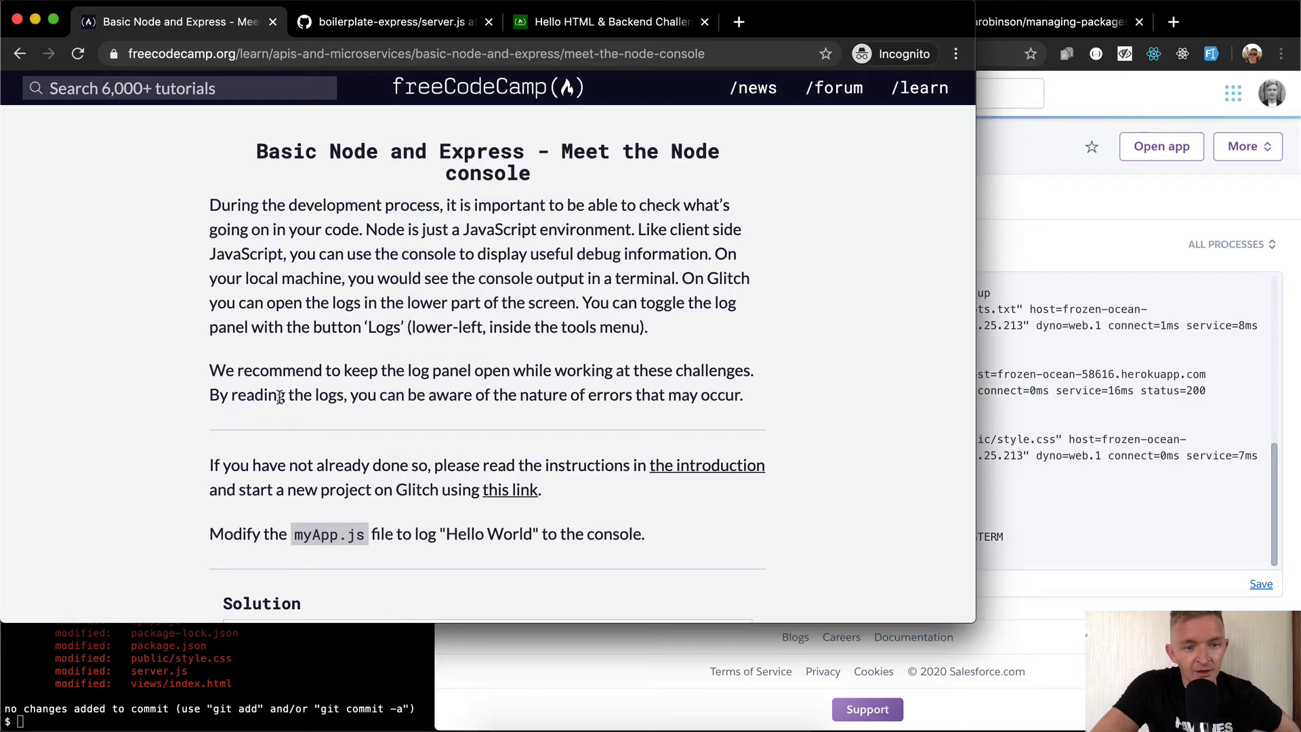
scroll(down, 3)
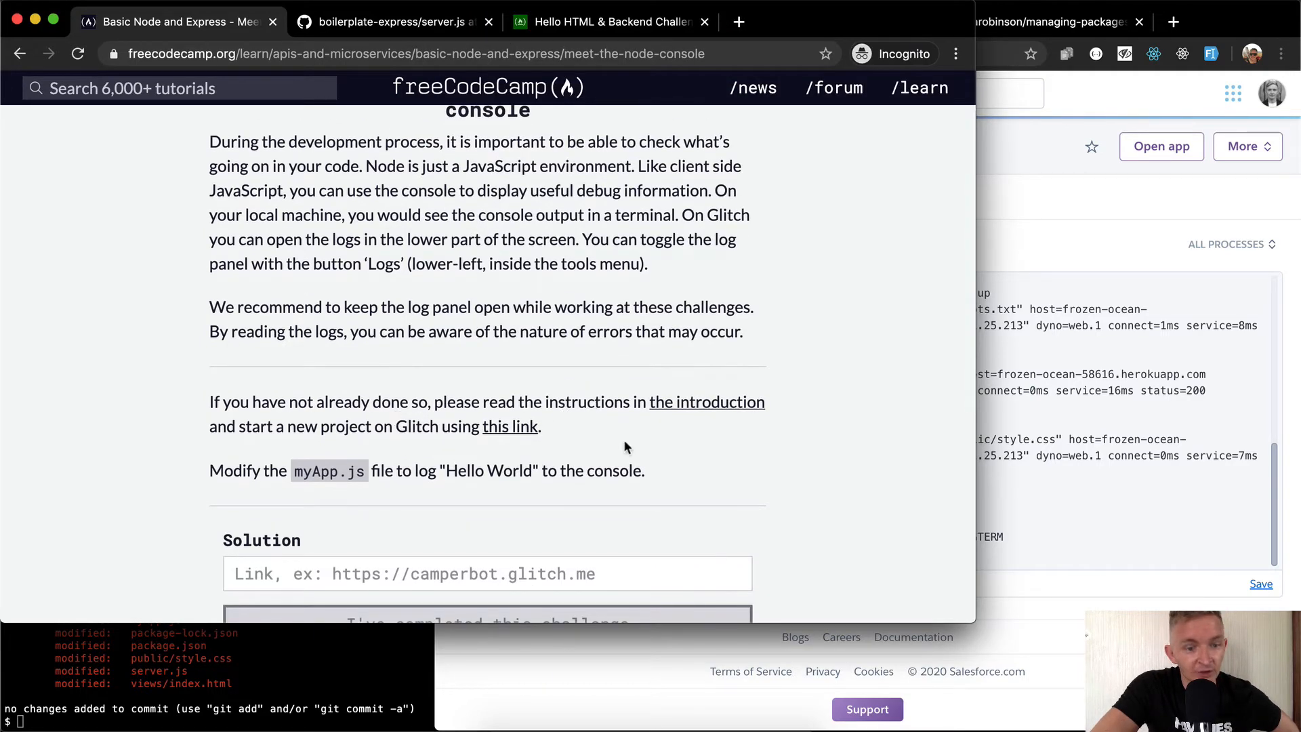
drag(209, 402, 540, 426)
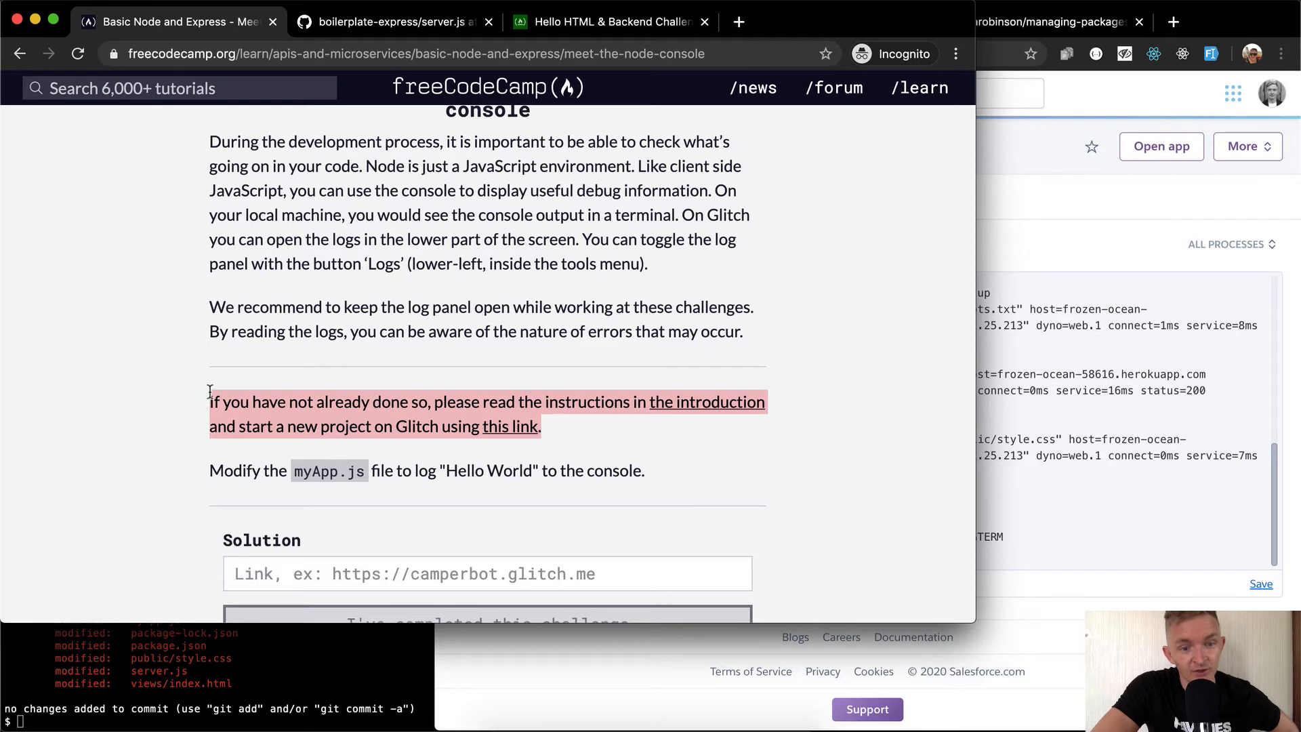
scroll(down, 3)
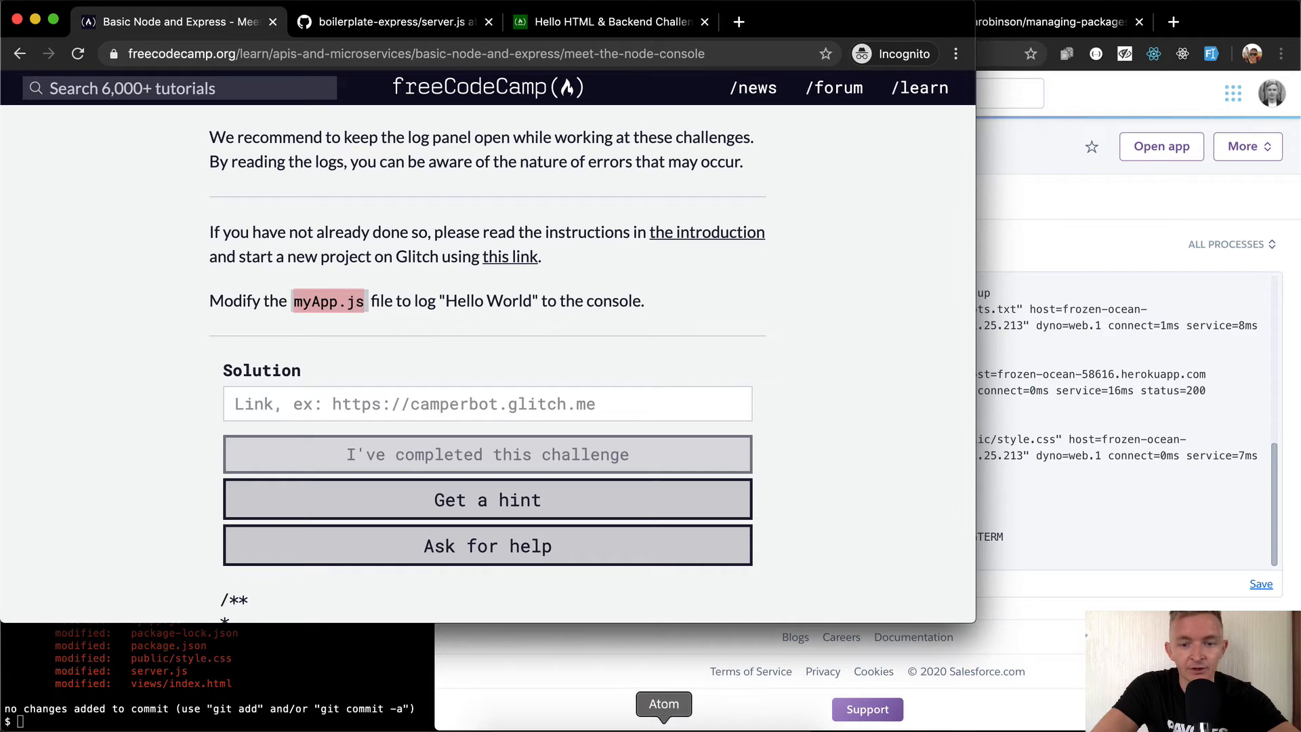
click(663, 704)
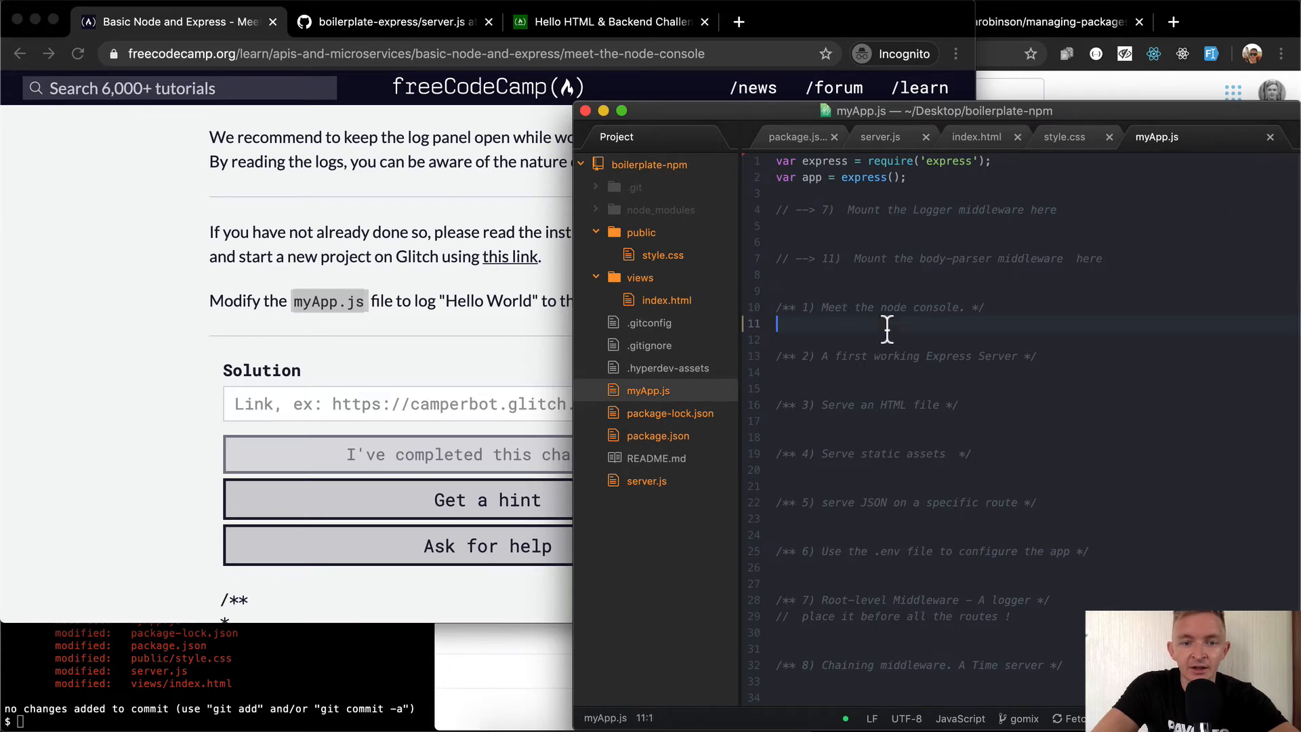
Add console.log("Hello World"); to myApp.js and confirm npm start prints it with localhost:3000 still serving
text(console.lo)
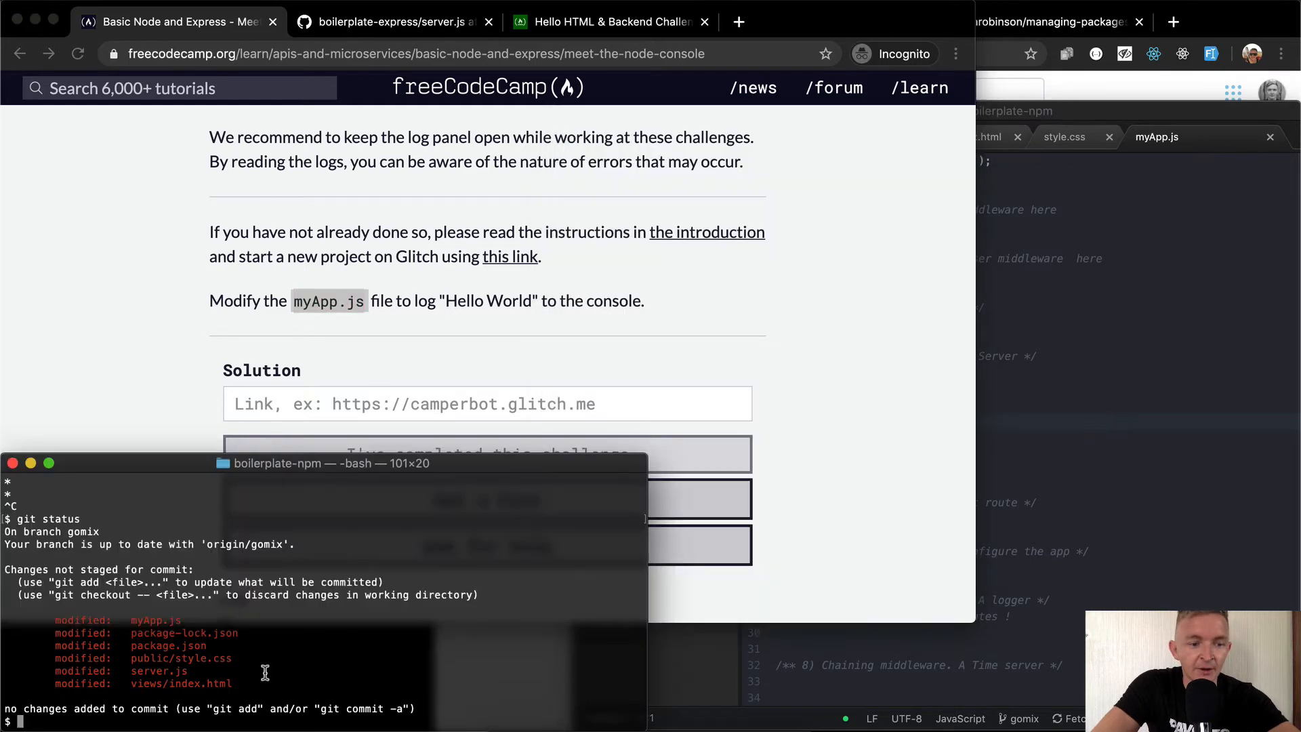
text(npm start)
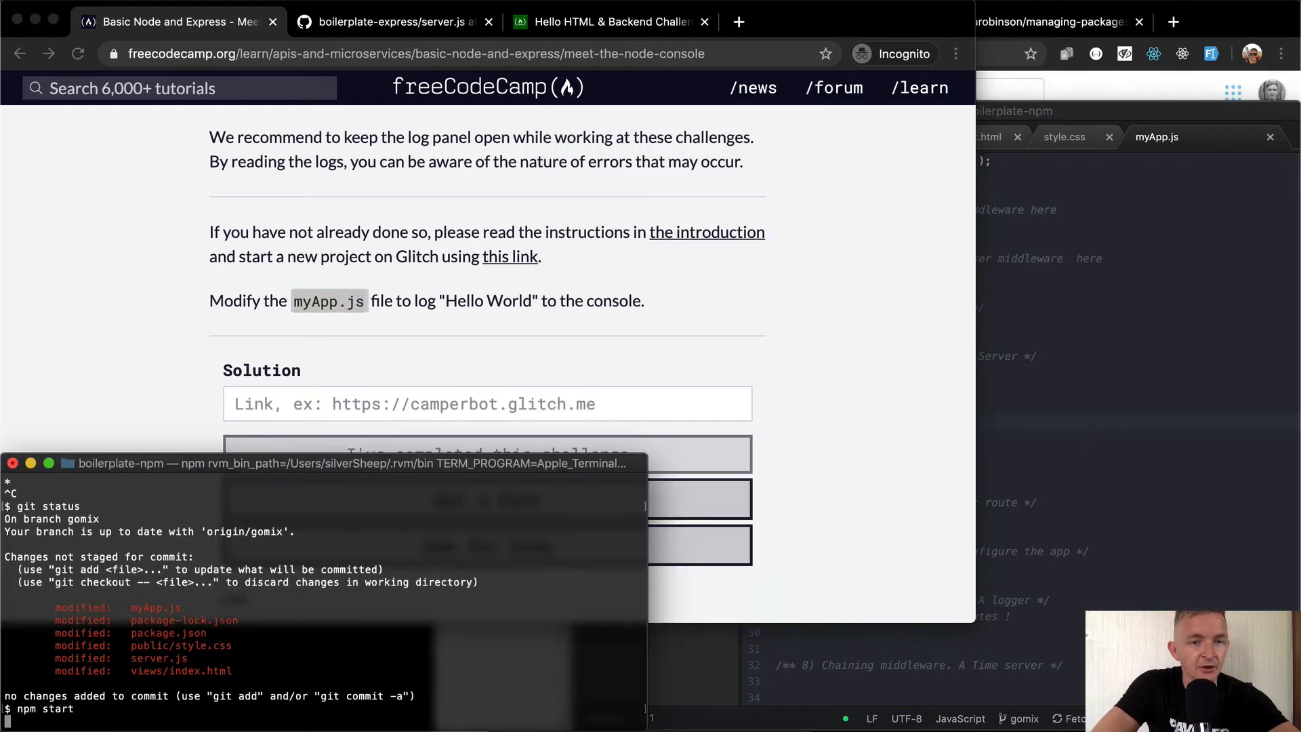
click(389, 22)
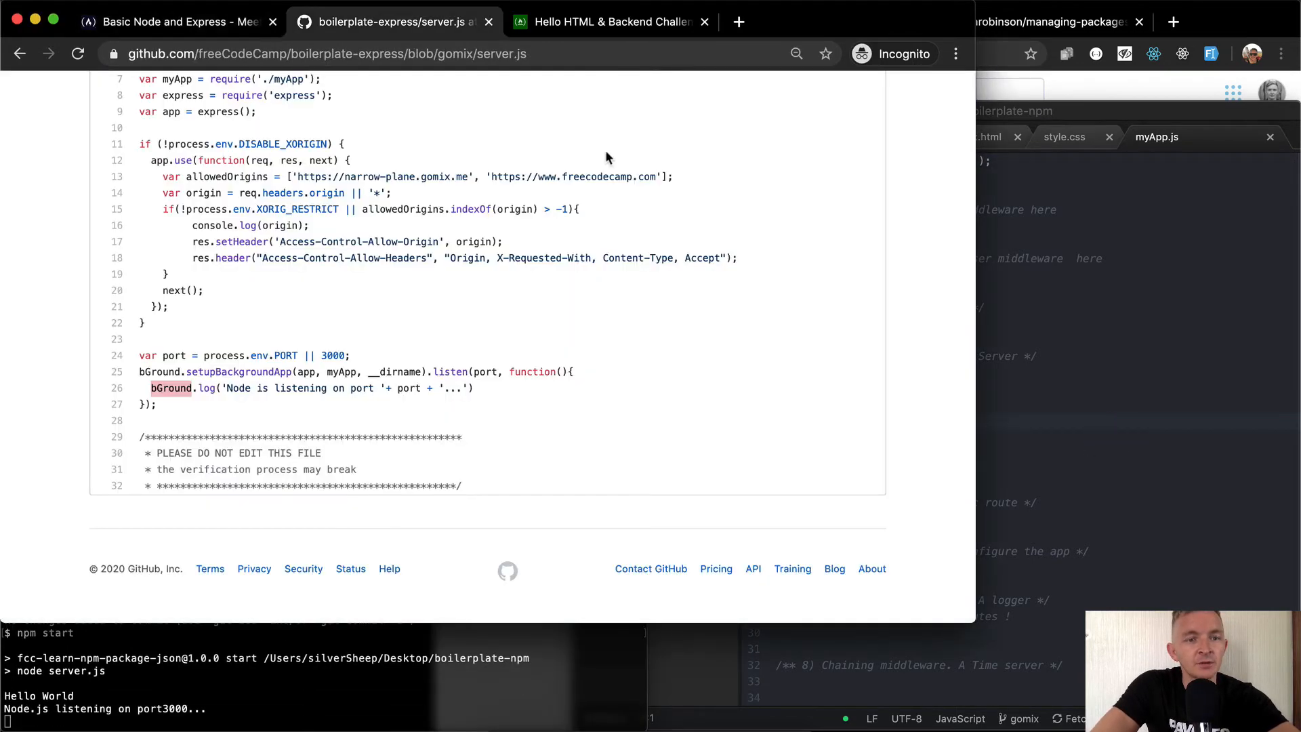
click(603, 21)
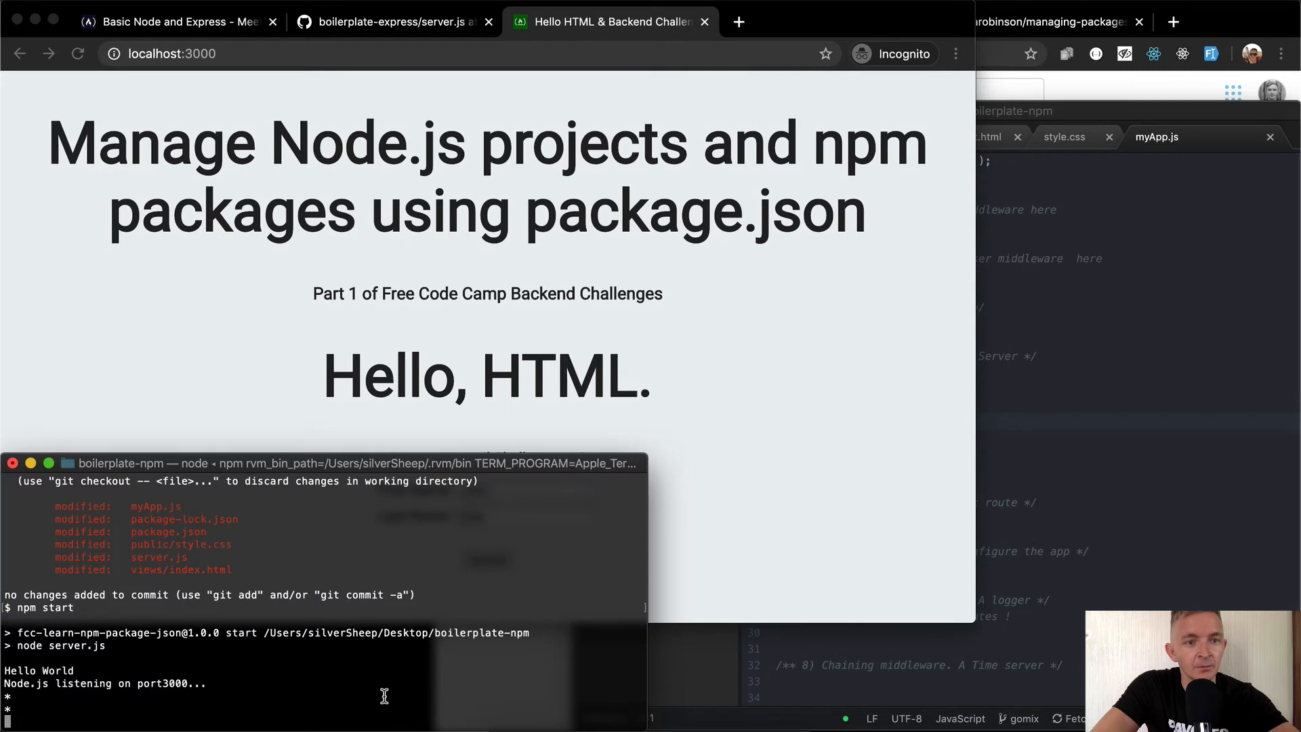
mouse_move(400, 655)
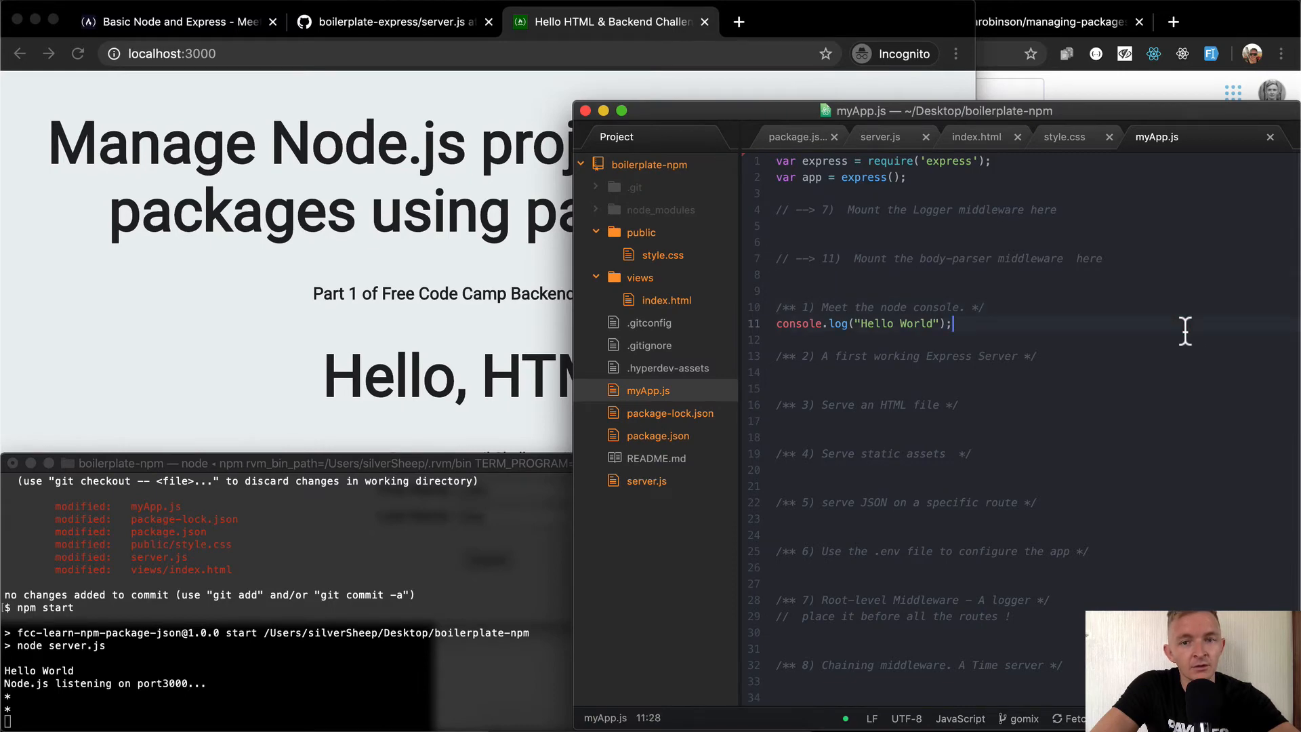
scroll(down, 3)
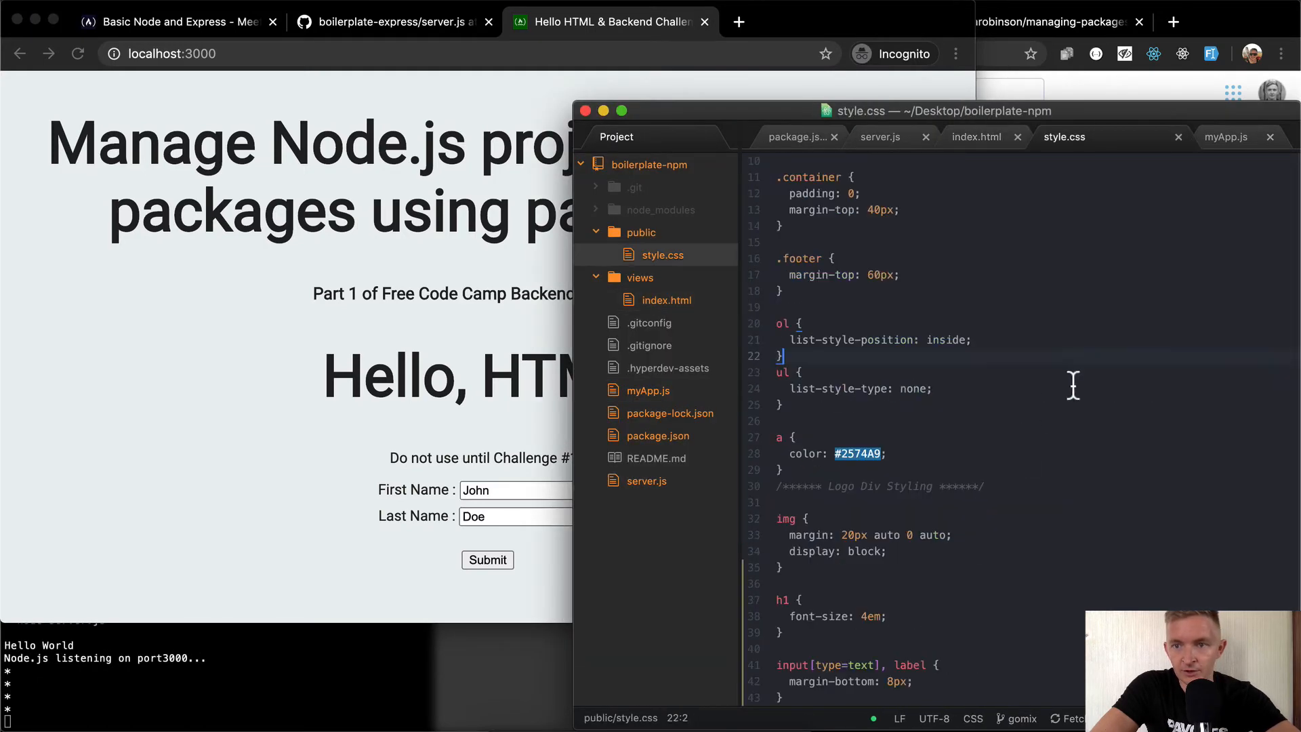
Switch to bGround.log("Hello World") with var bGround = require('fcc-express-bground'); and rerun npm start
click(1227, 137)
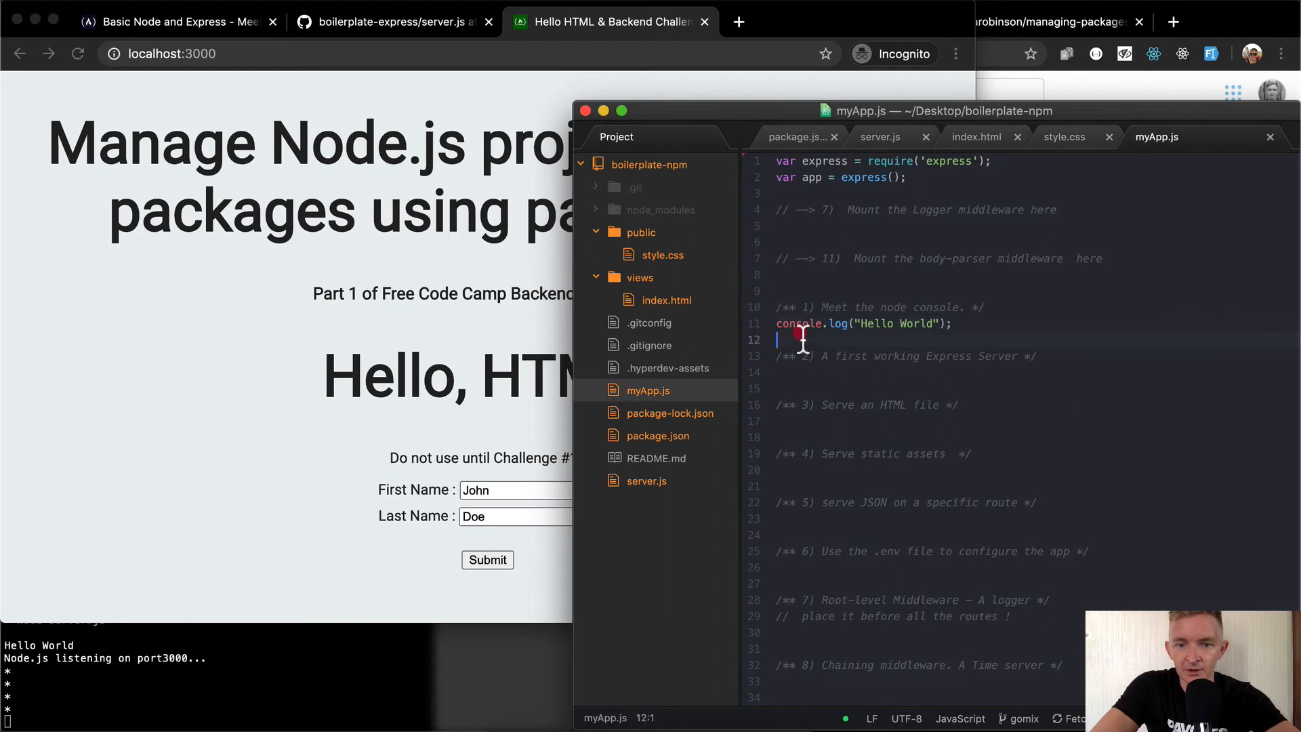
text(bgr)
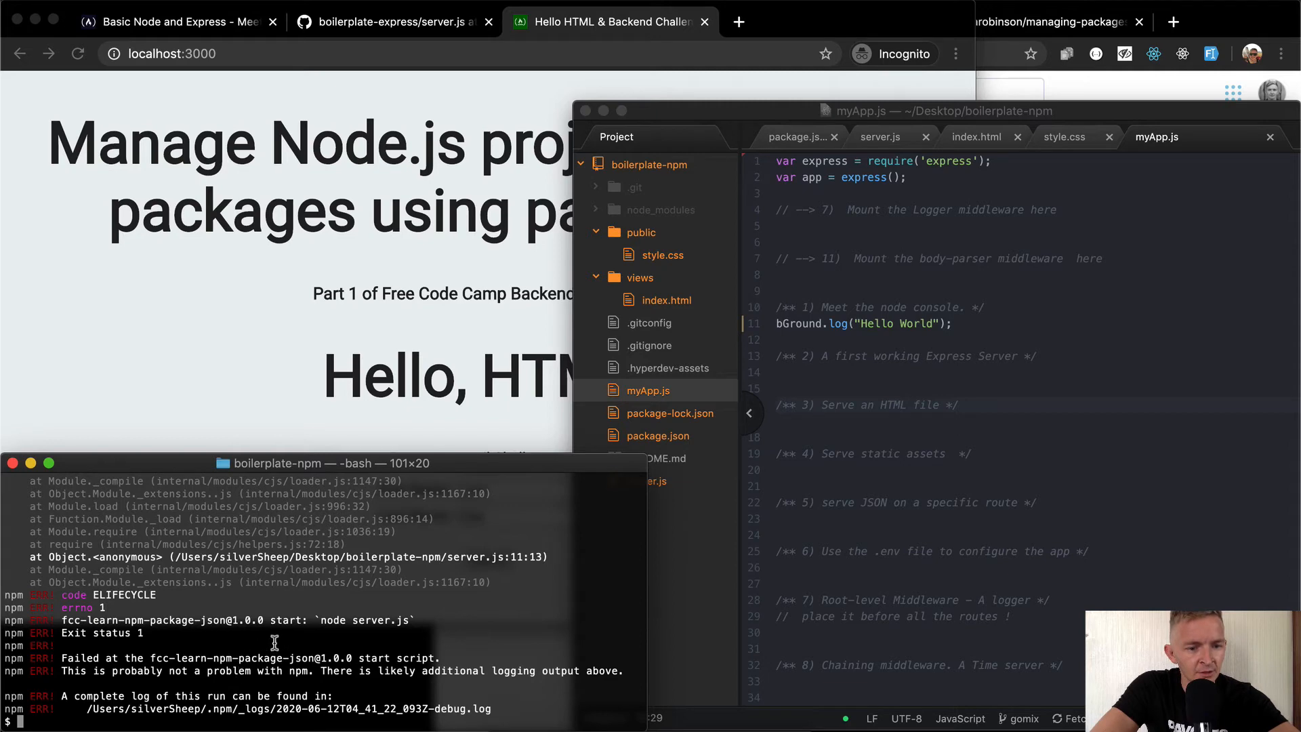
mouse_move(182, 648)
text(npm start)
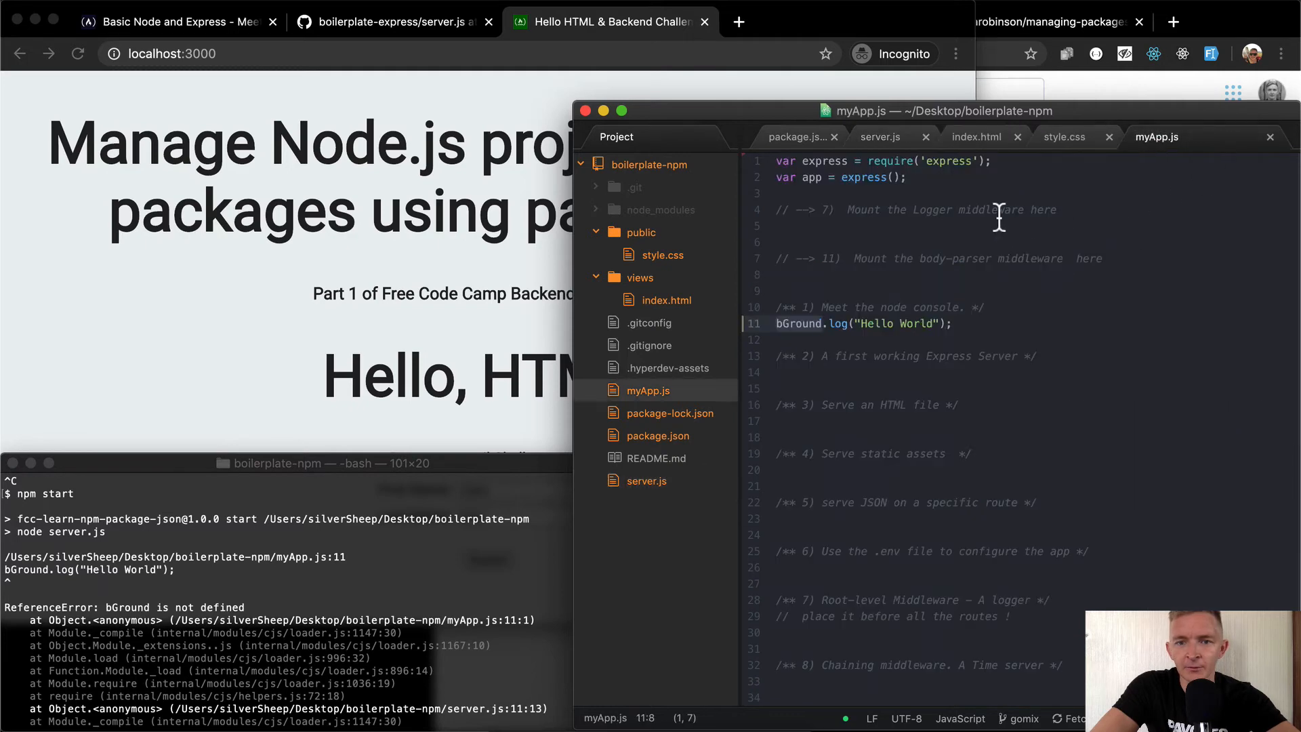
text(var bGround = require('fcc-express-bground');)
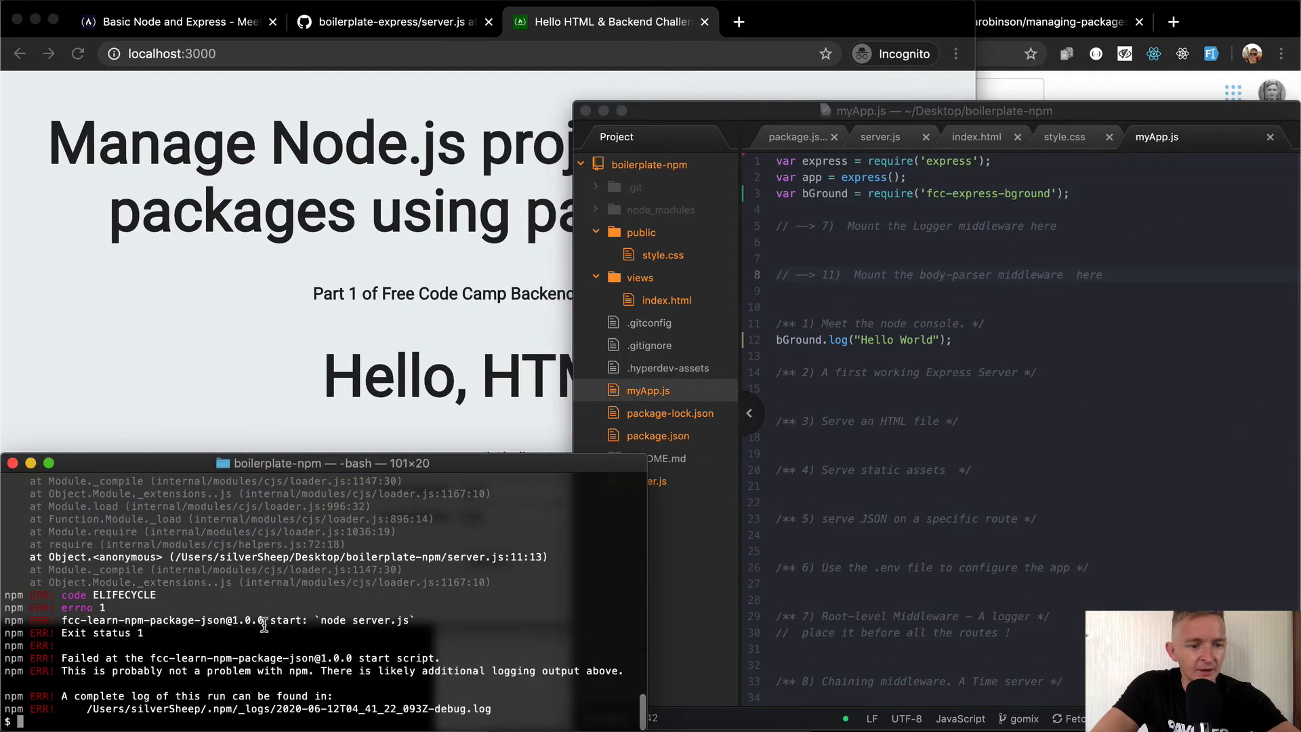
text(npm start)
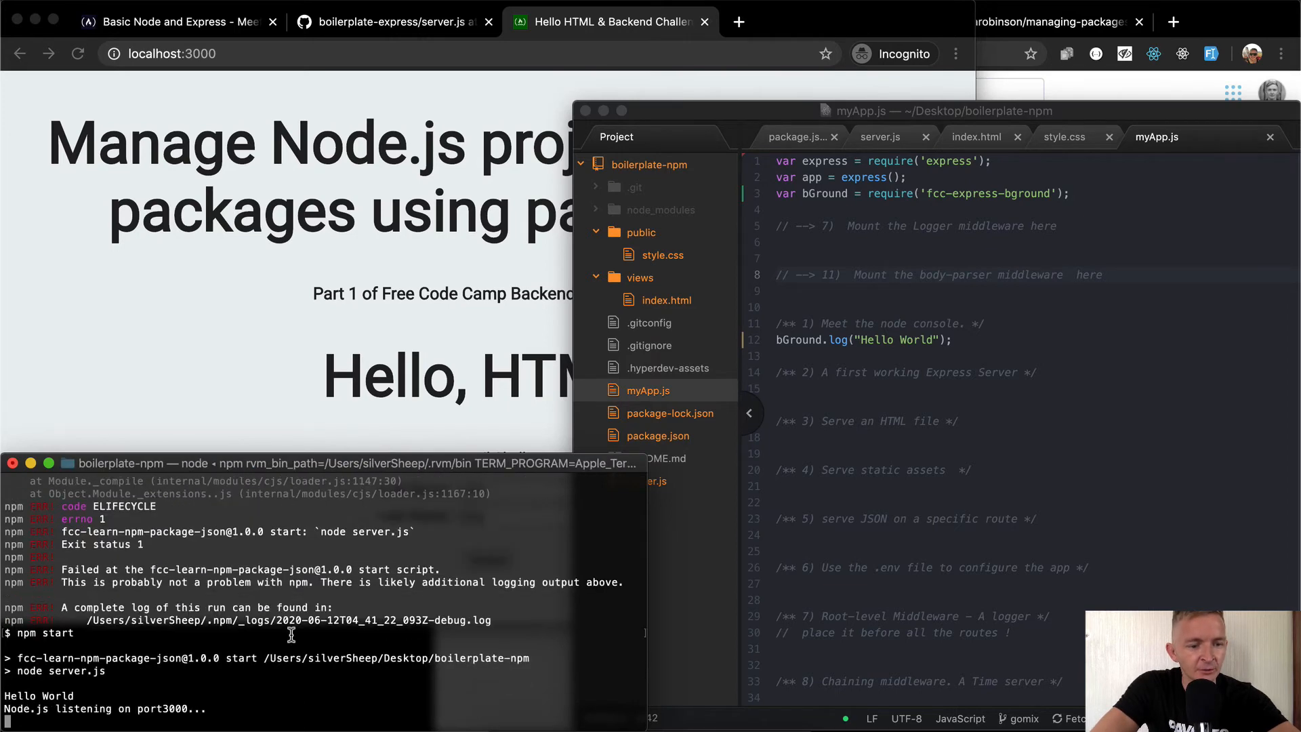
double_click(59, 715)
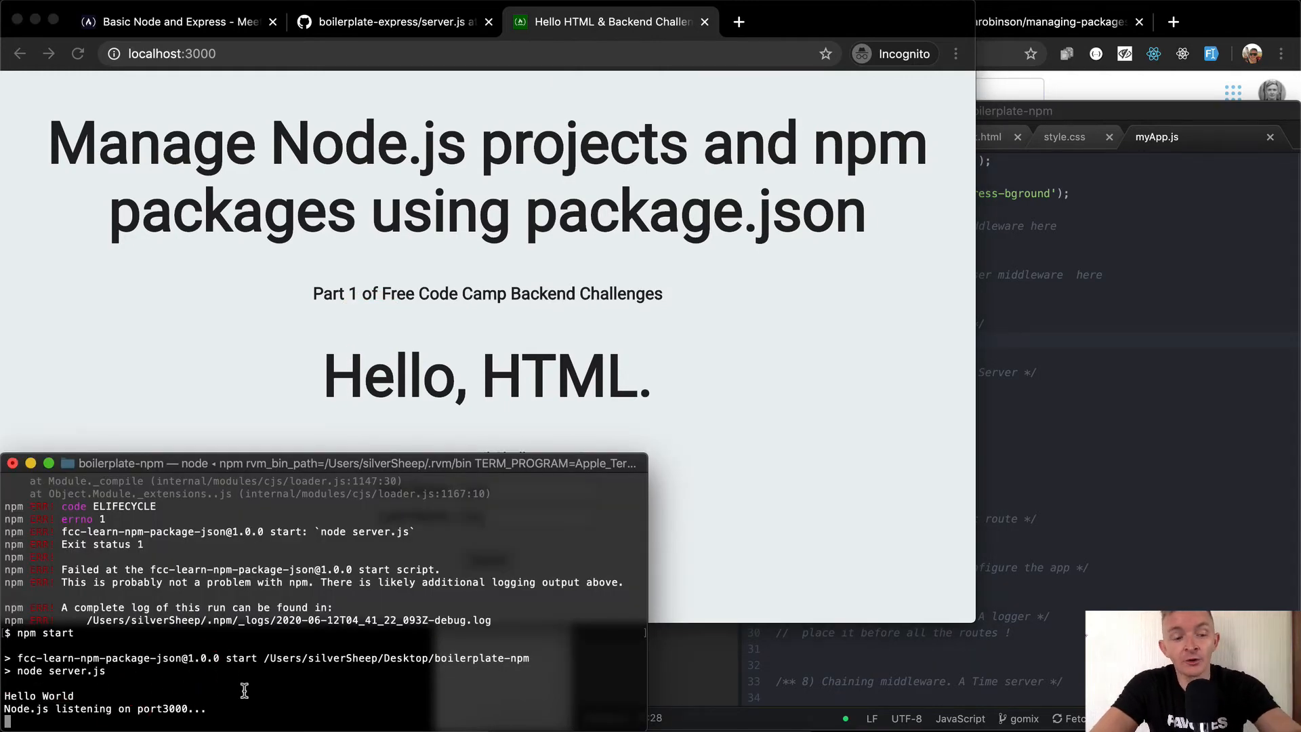
Stop the server, check git status and stage all six changed files with git add
key(ctrl+c)
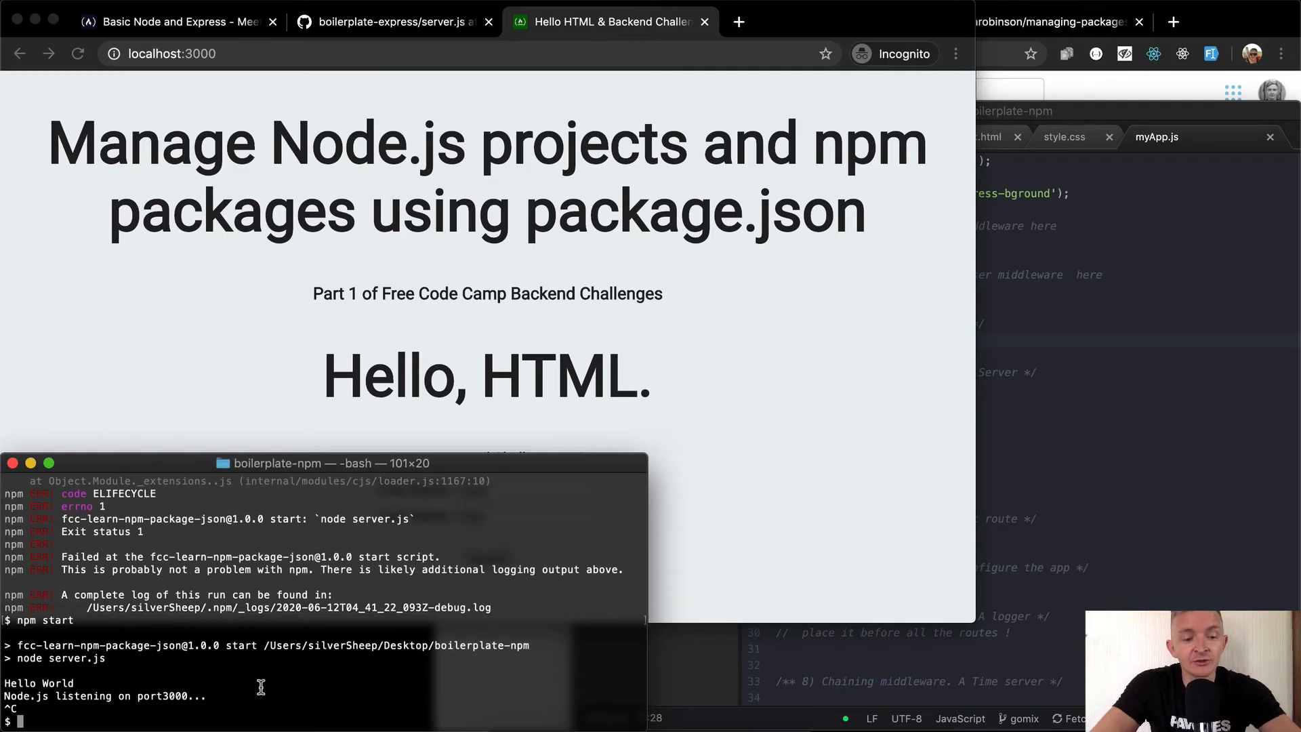
mouse_move(260, 667)
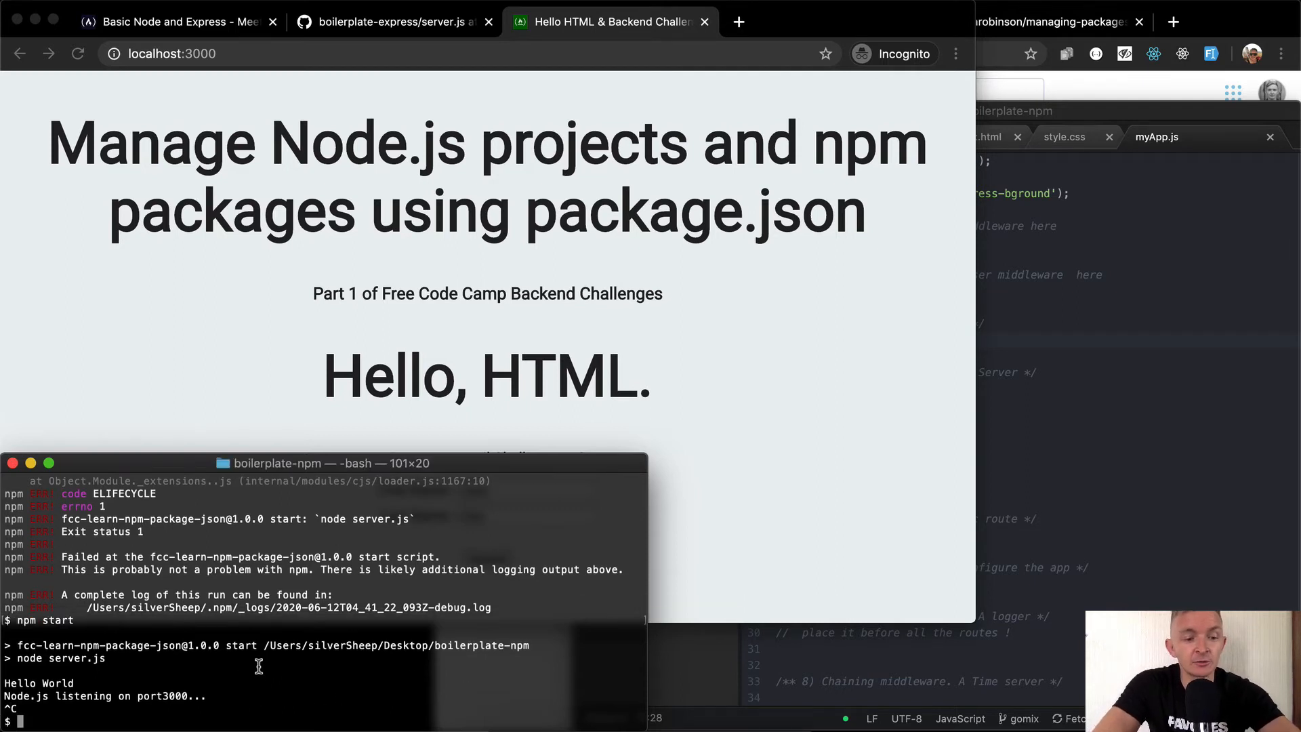
text(pwd)
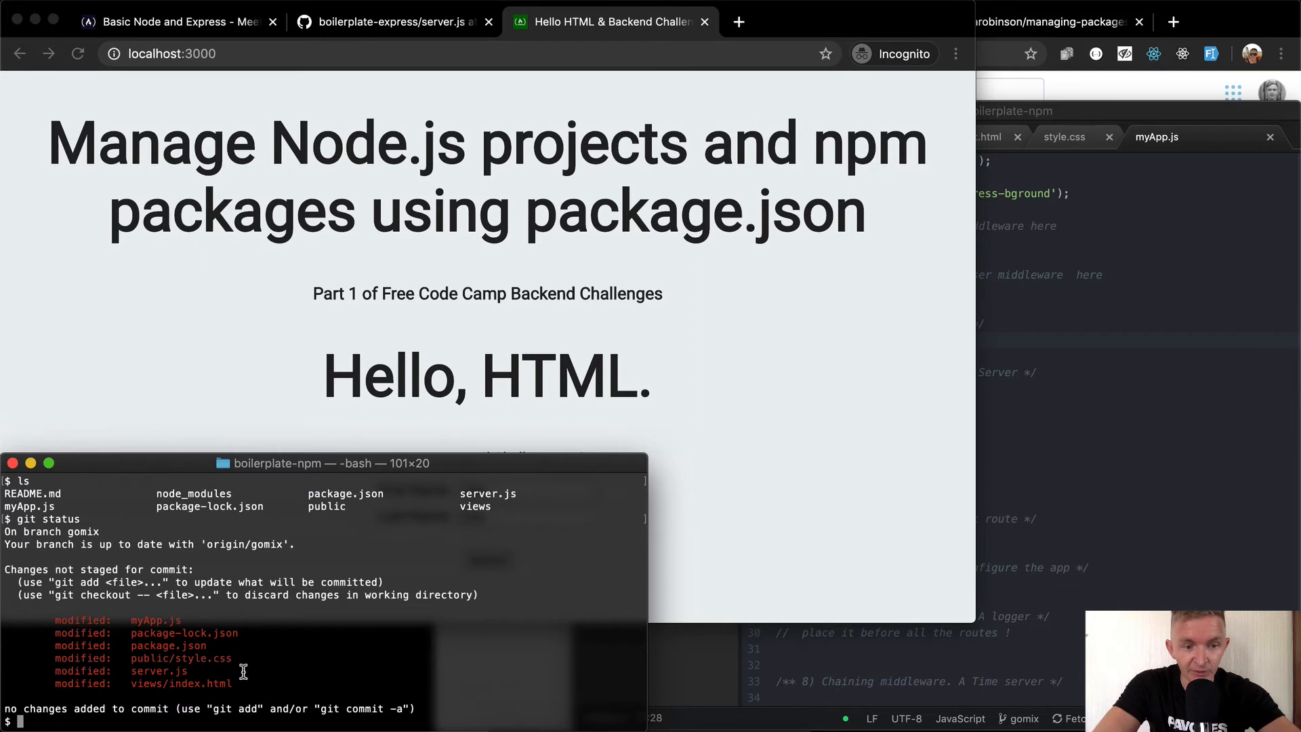
text(git s)
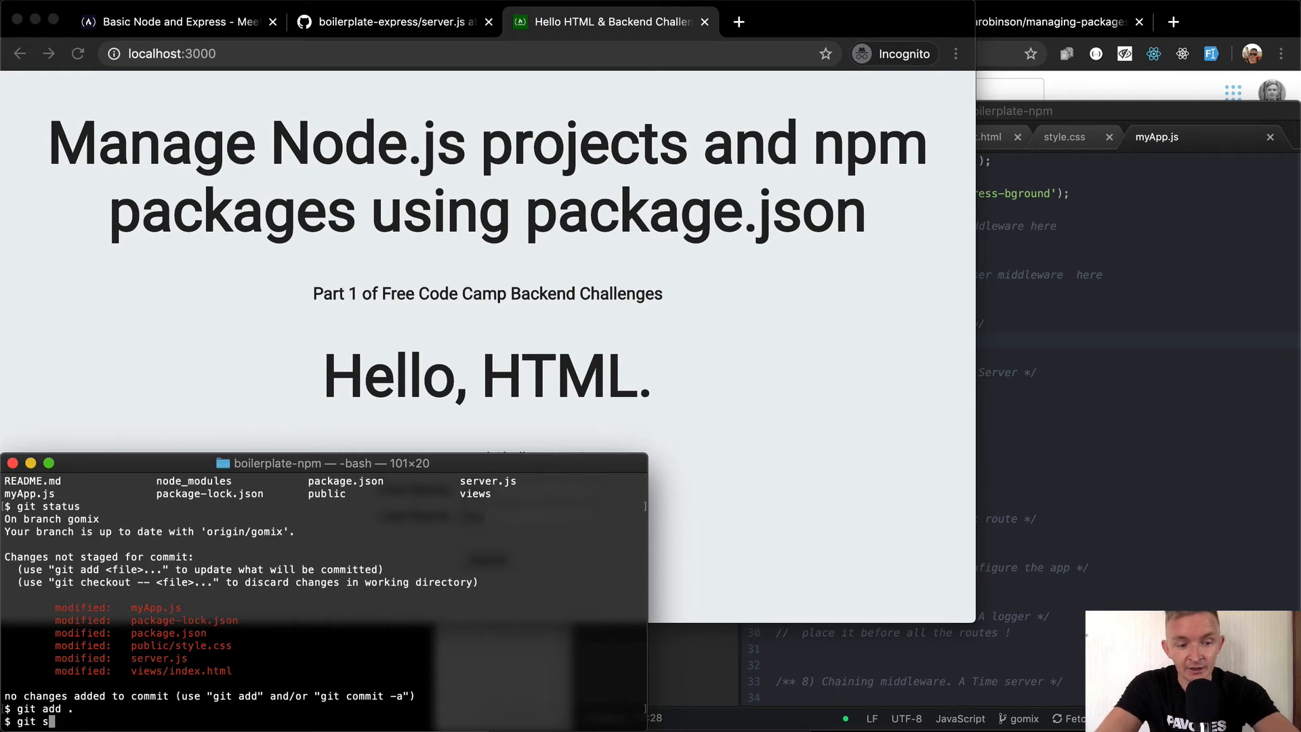
key(Enter)
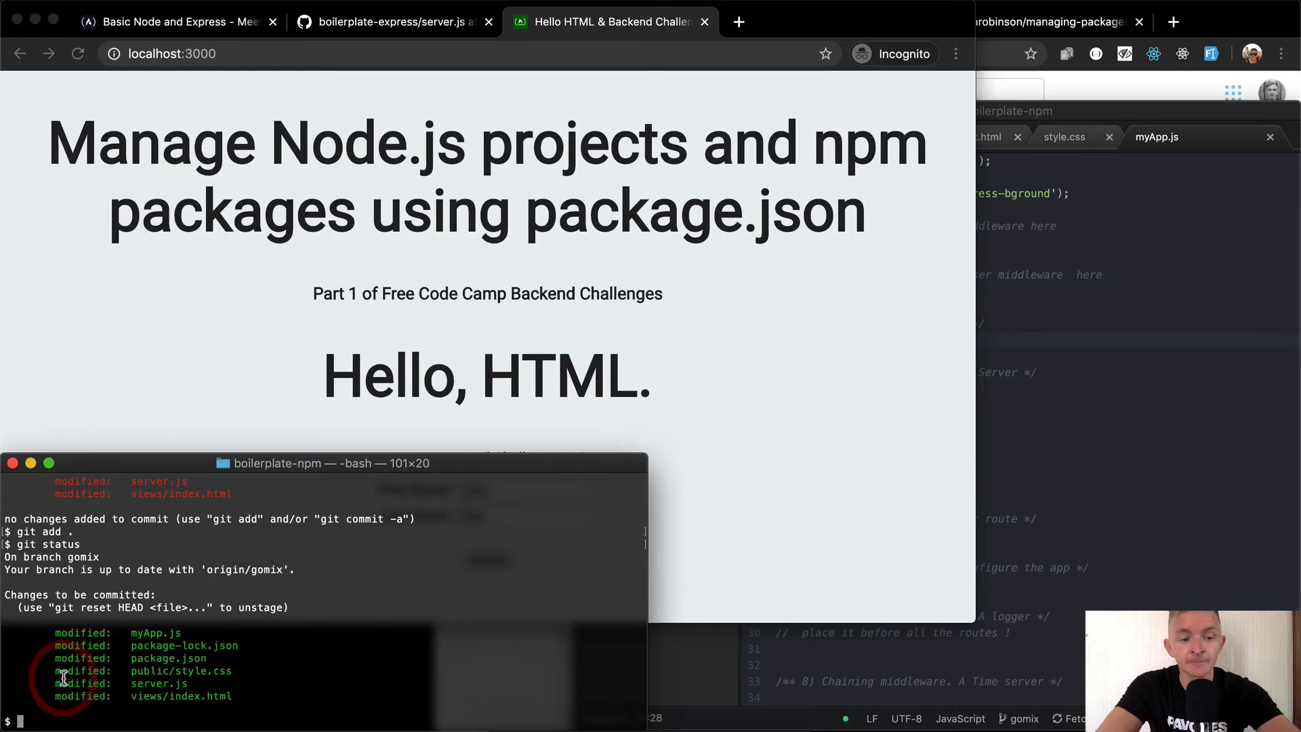
Commit as "Setting up app for basic node and express tutorial", leaving the working tree clean
text(git commit -m ")
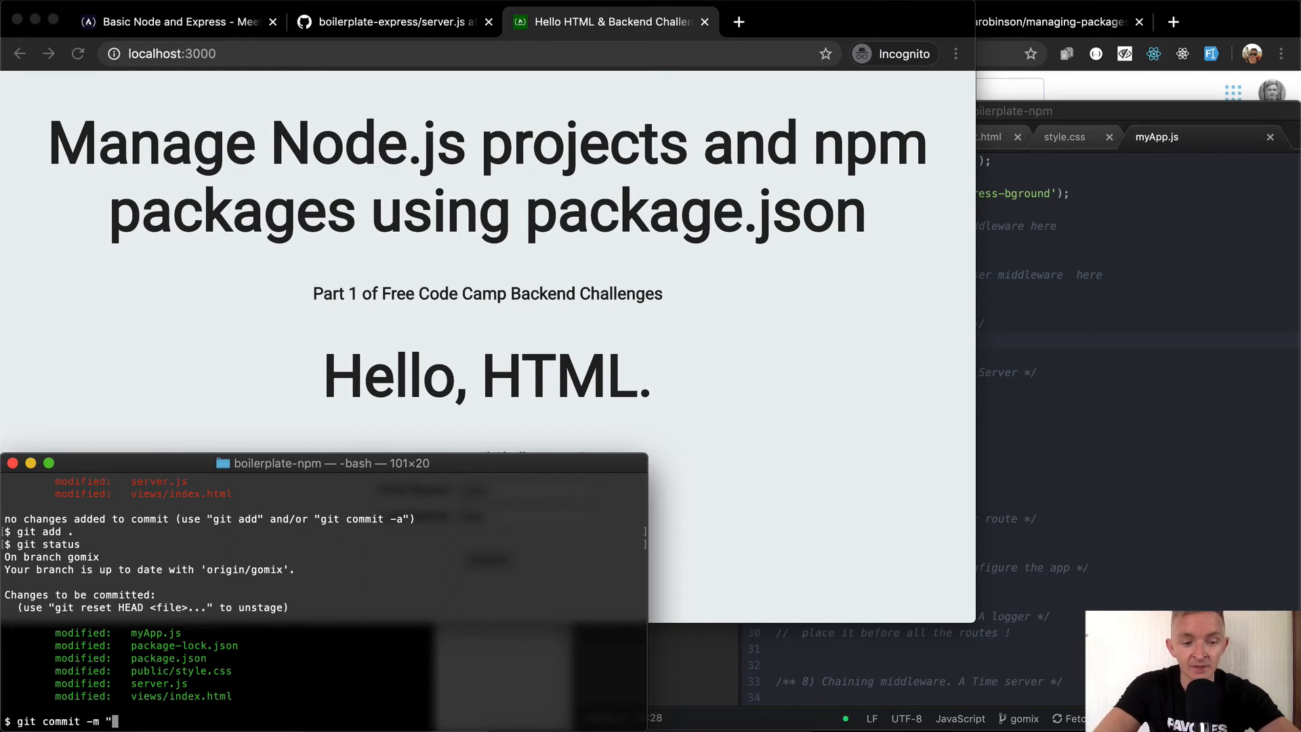
mouse_move(501, 362)
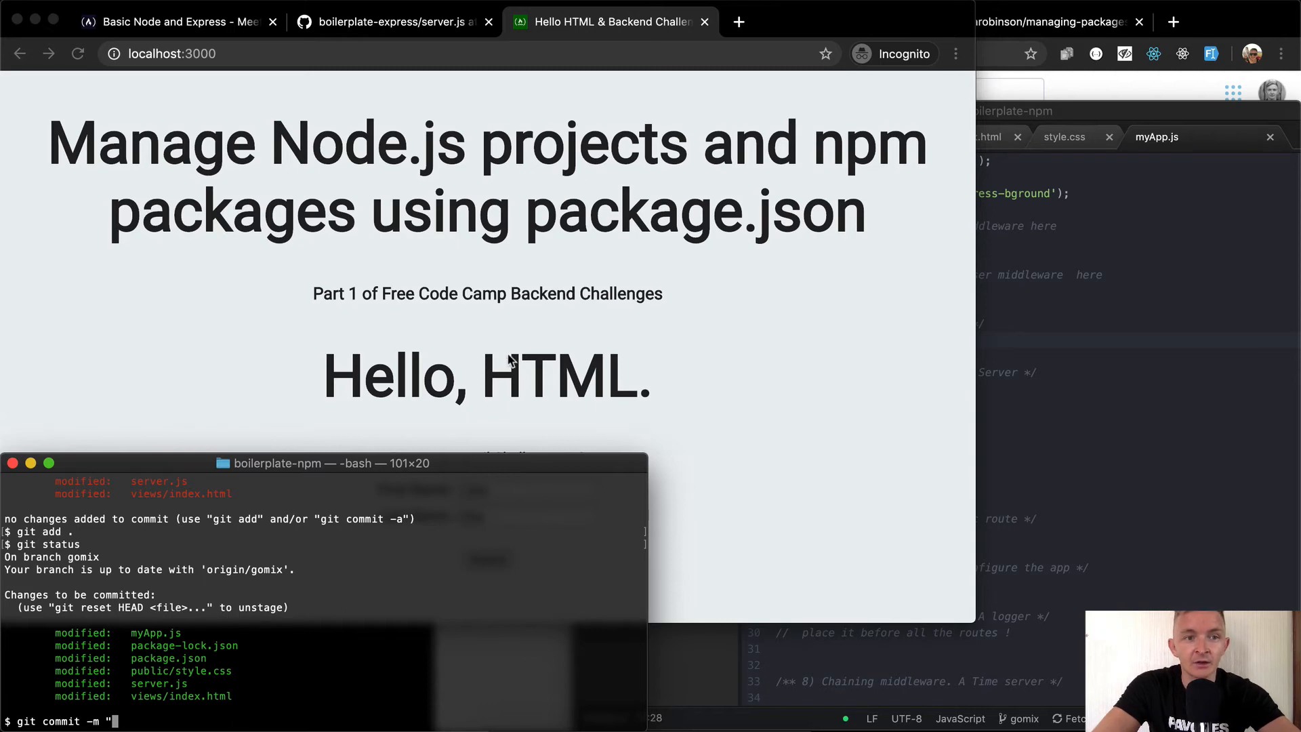
click(169, 21)
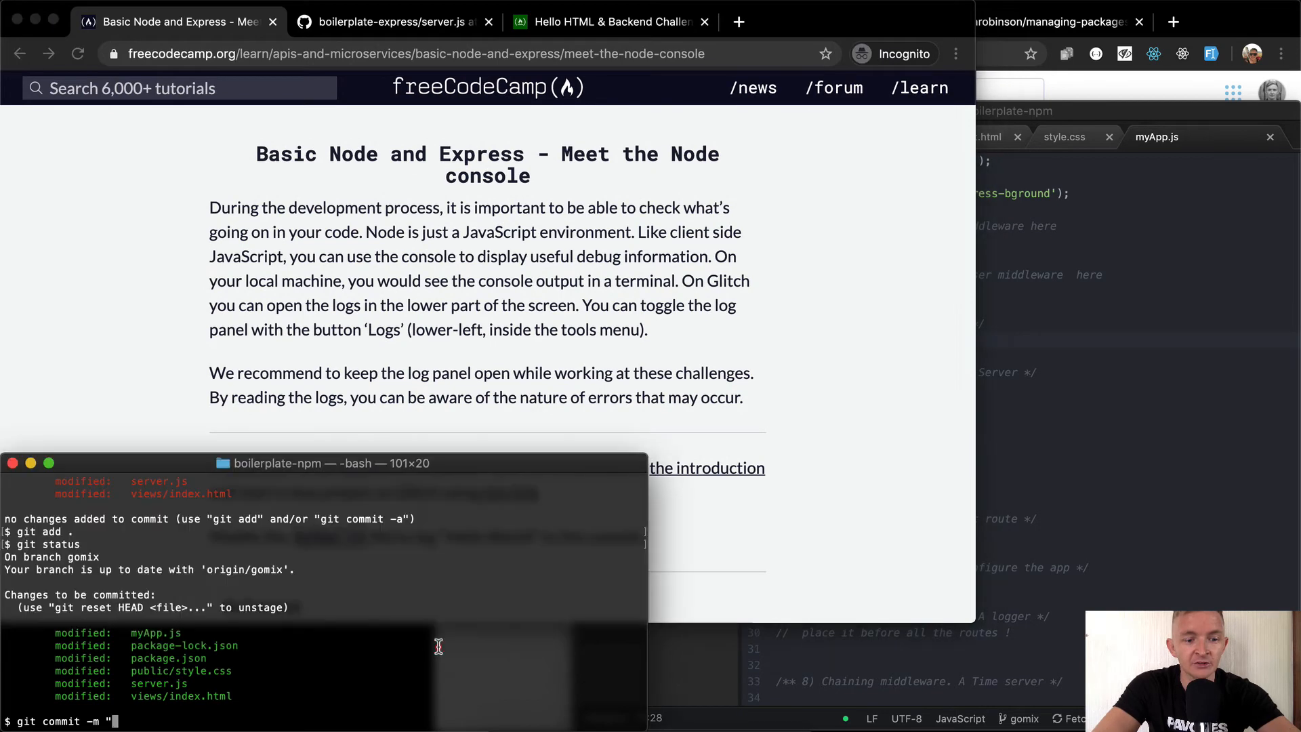
text(Setting up app for basic node and expres)
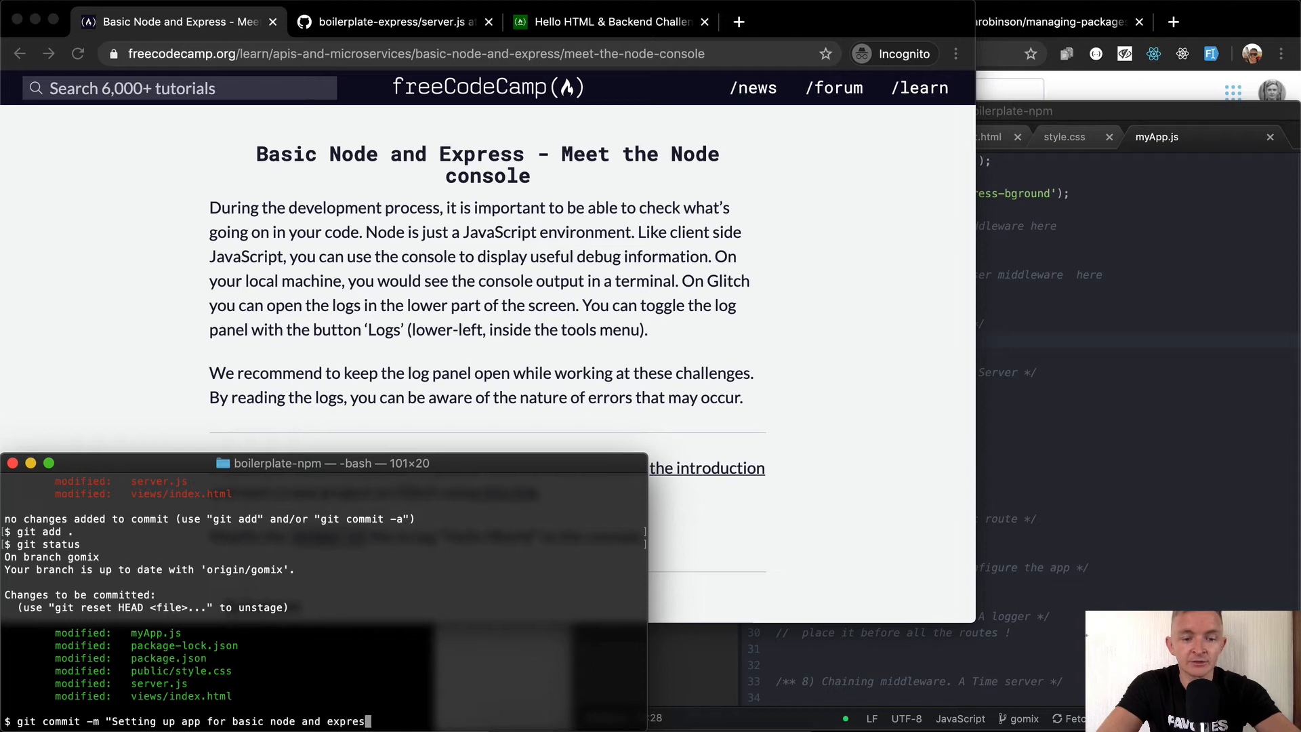
text(tutorial")
text(git status)
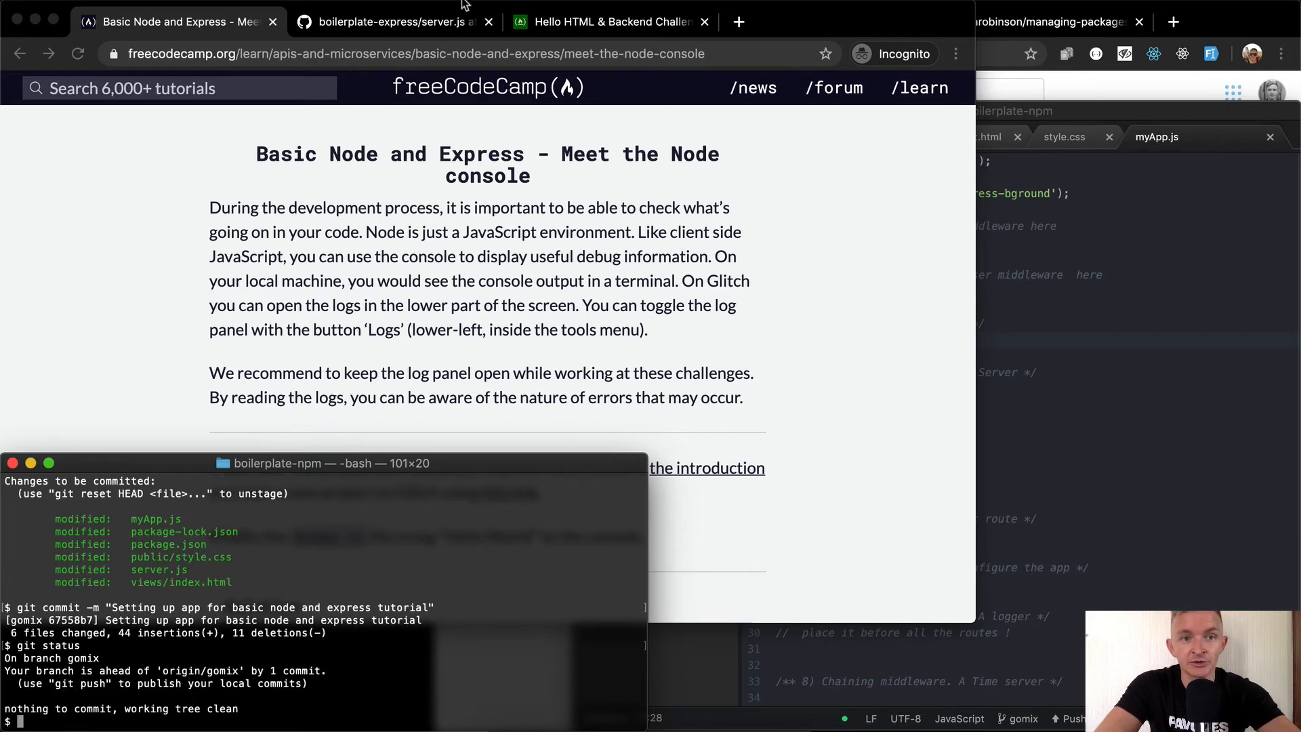
Compare the local app with the deployed frozen-ocean-58616 page, copy its URL, and move to the GitHub repo
click(396, 22)
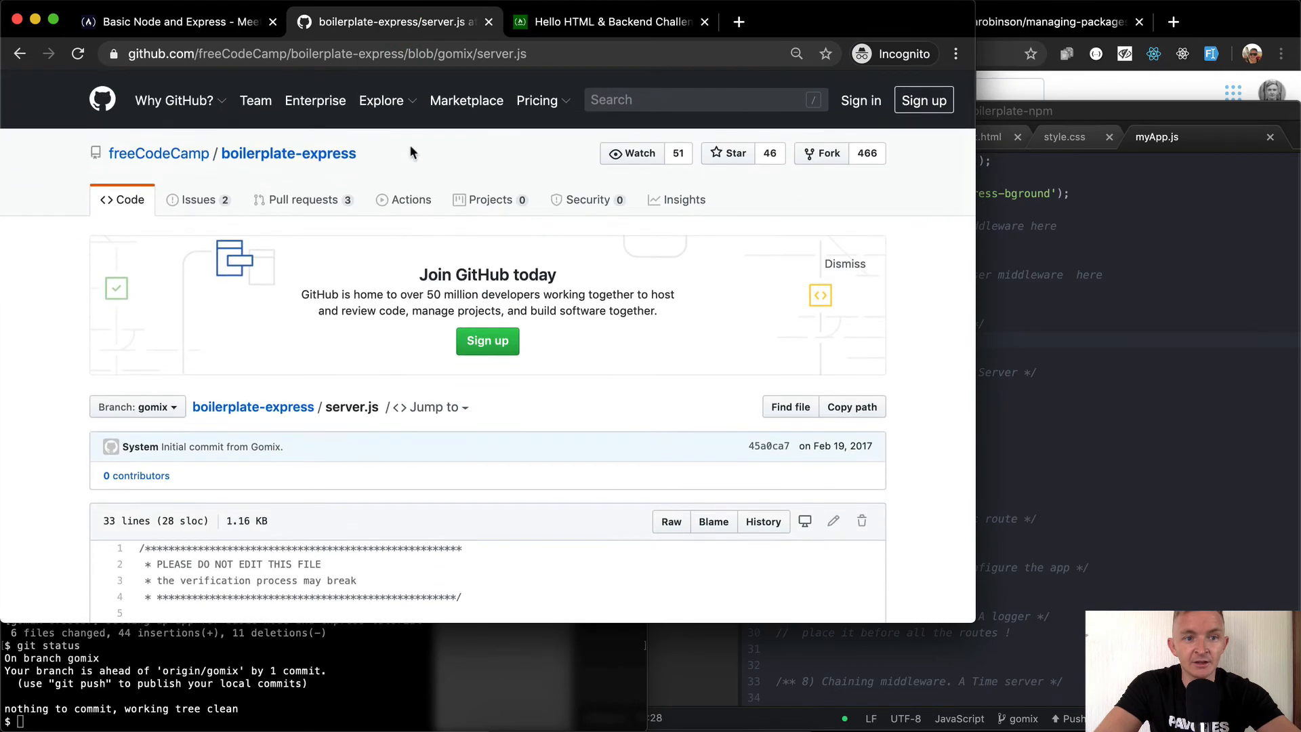
click(610, 22)
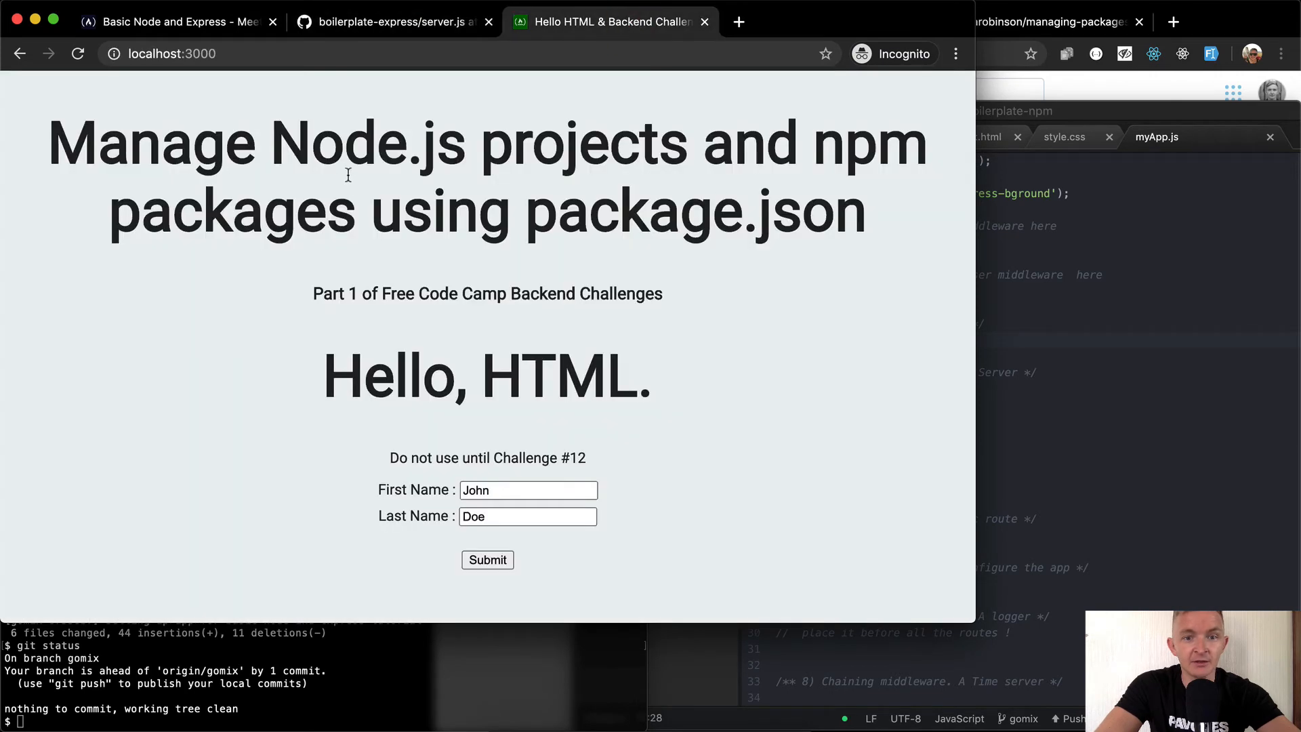
mouse_move(1205, 27)
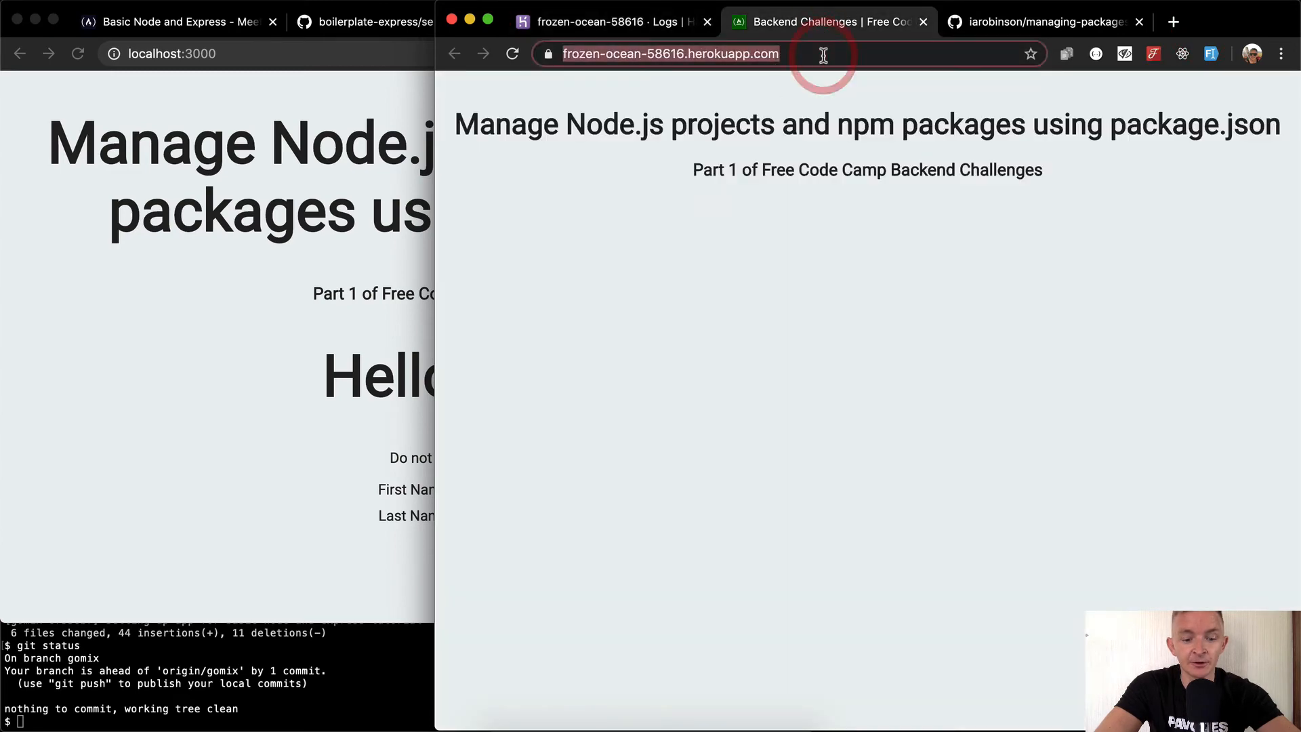
key(Enter)
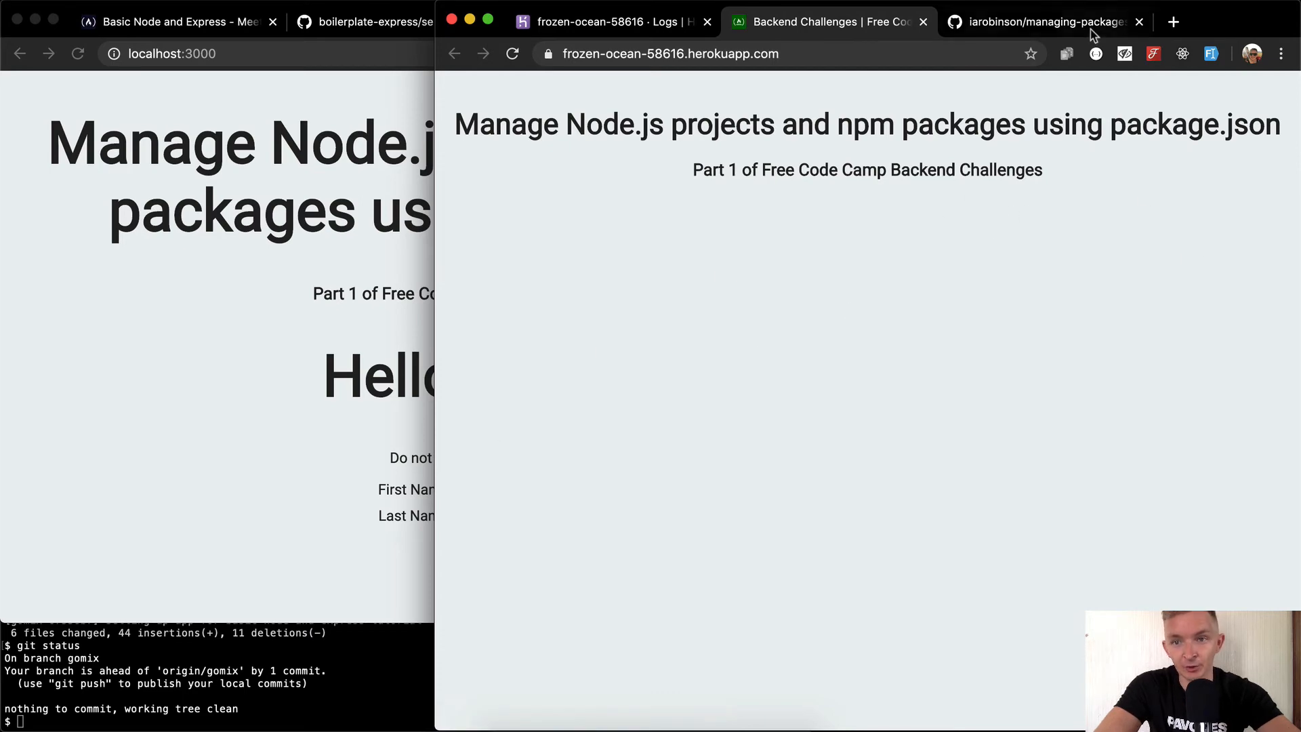
click(1047, 22)
text(git push)
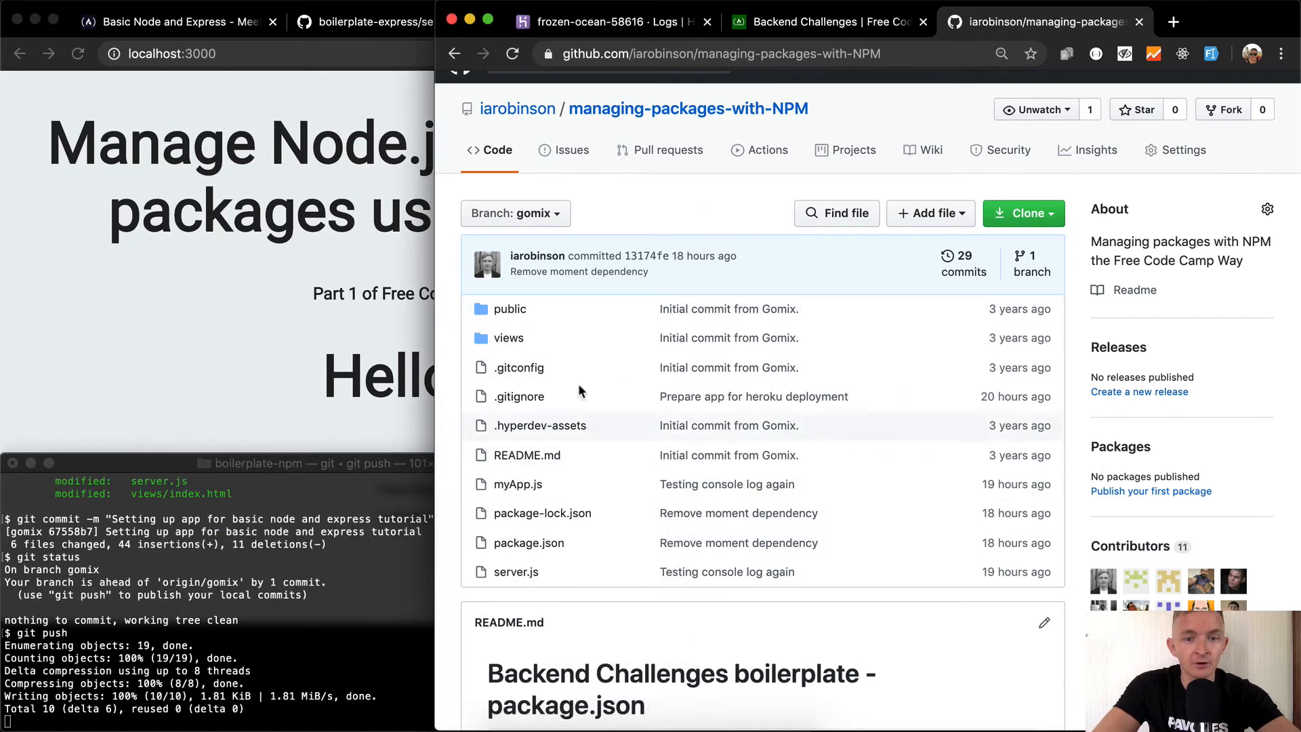
View myApp.js at the new 'Setting up app' commit in the managing-packages-with-NPM repo
click(517, 484)
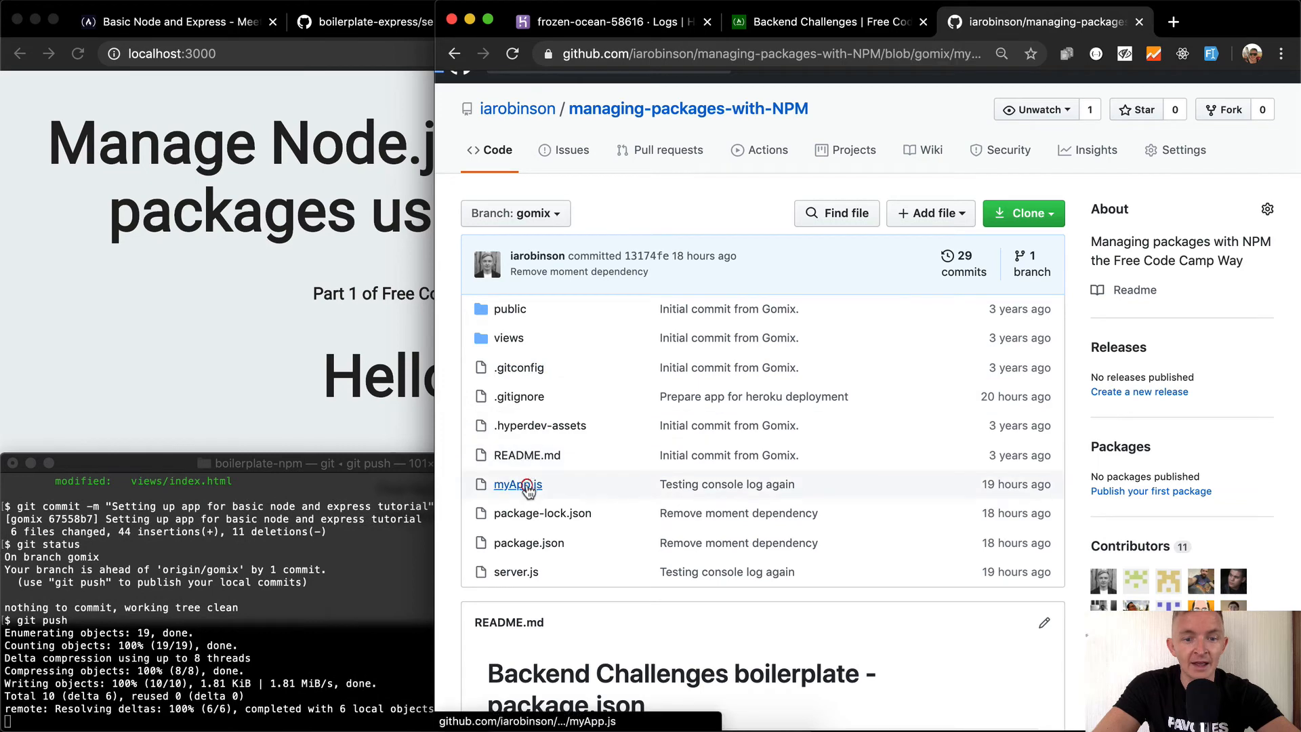
click(517, 485)
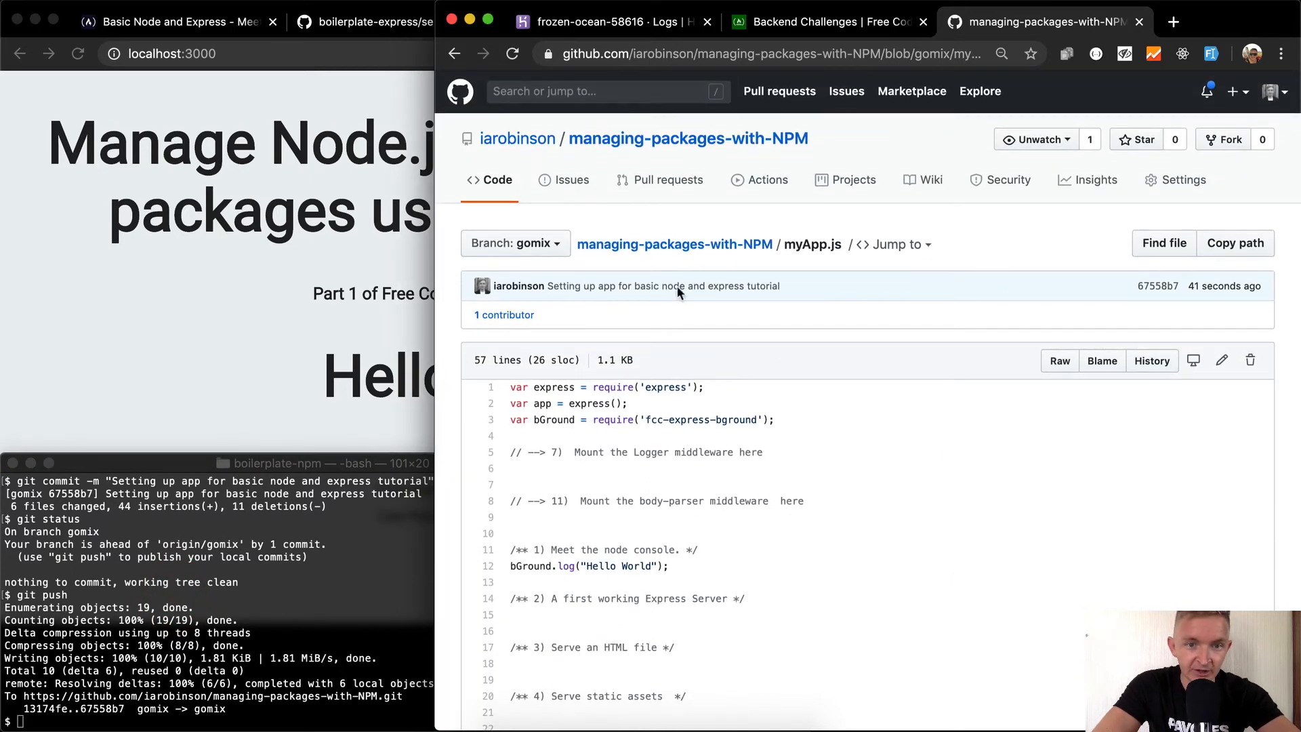
mouse_move(736, 244)
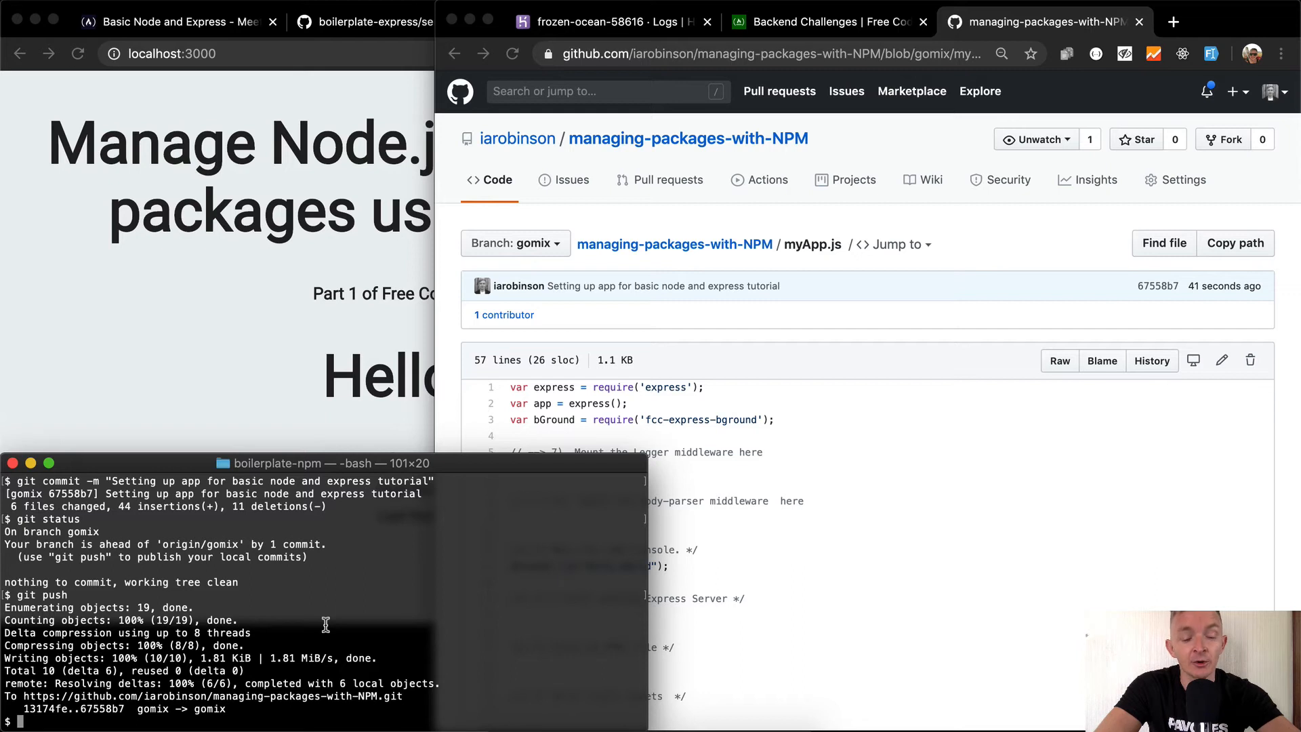
Run git push heroku HEAD:master, watch the build release v18, and select the deployed URL
text(git push)
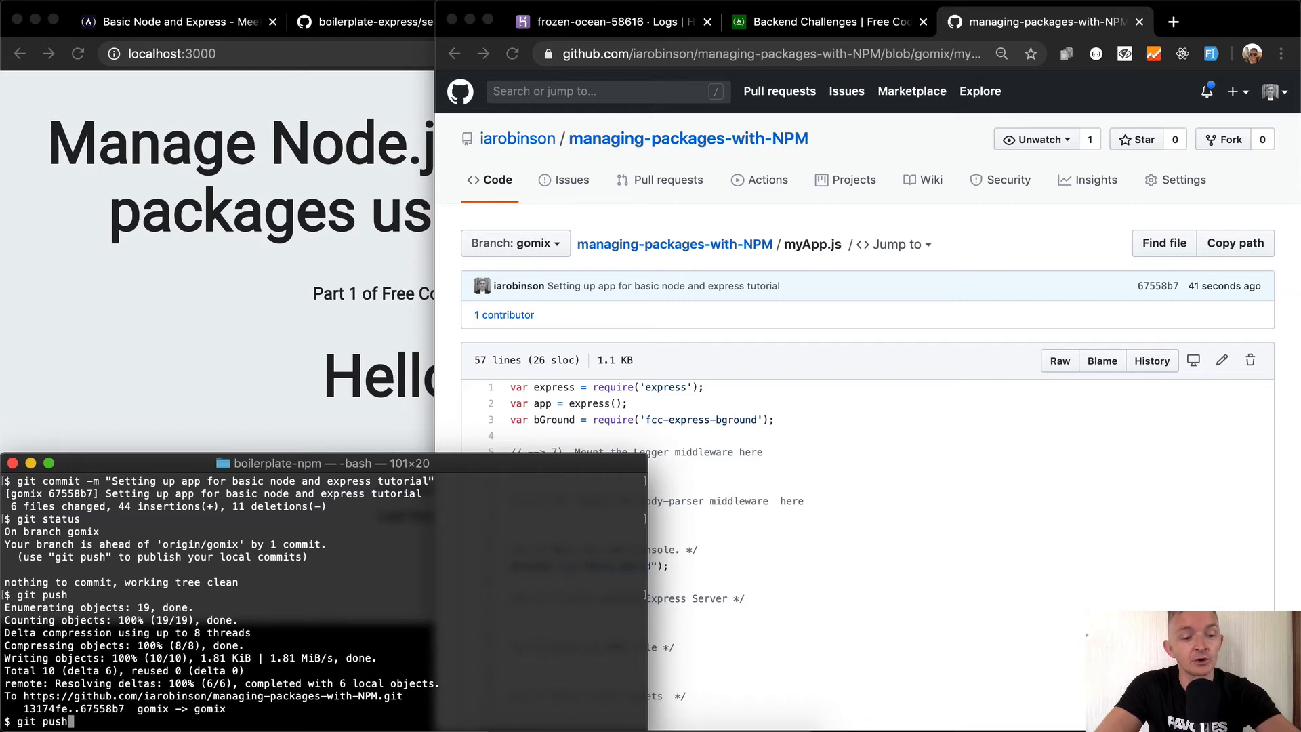
text(heroku HEAD:master)
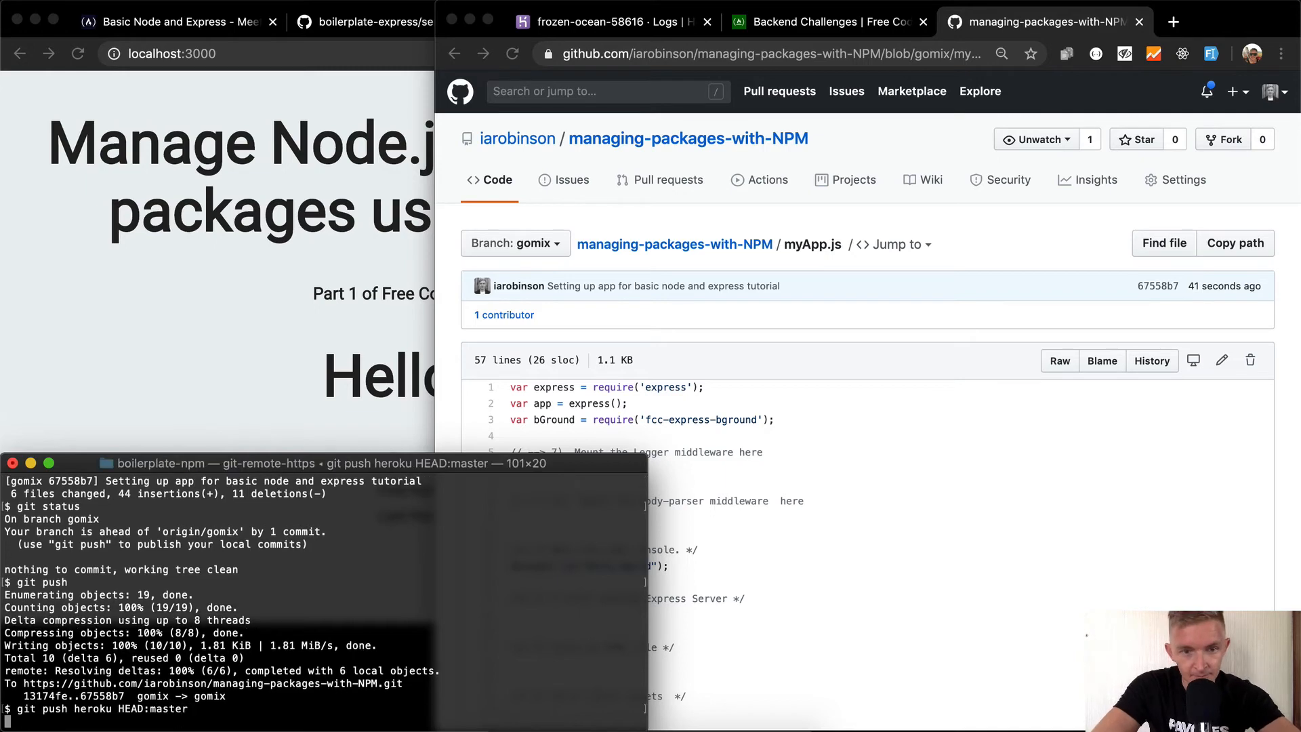
click(791, 21)
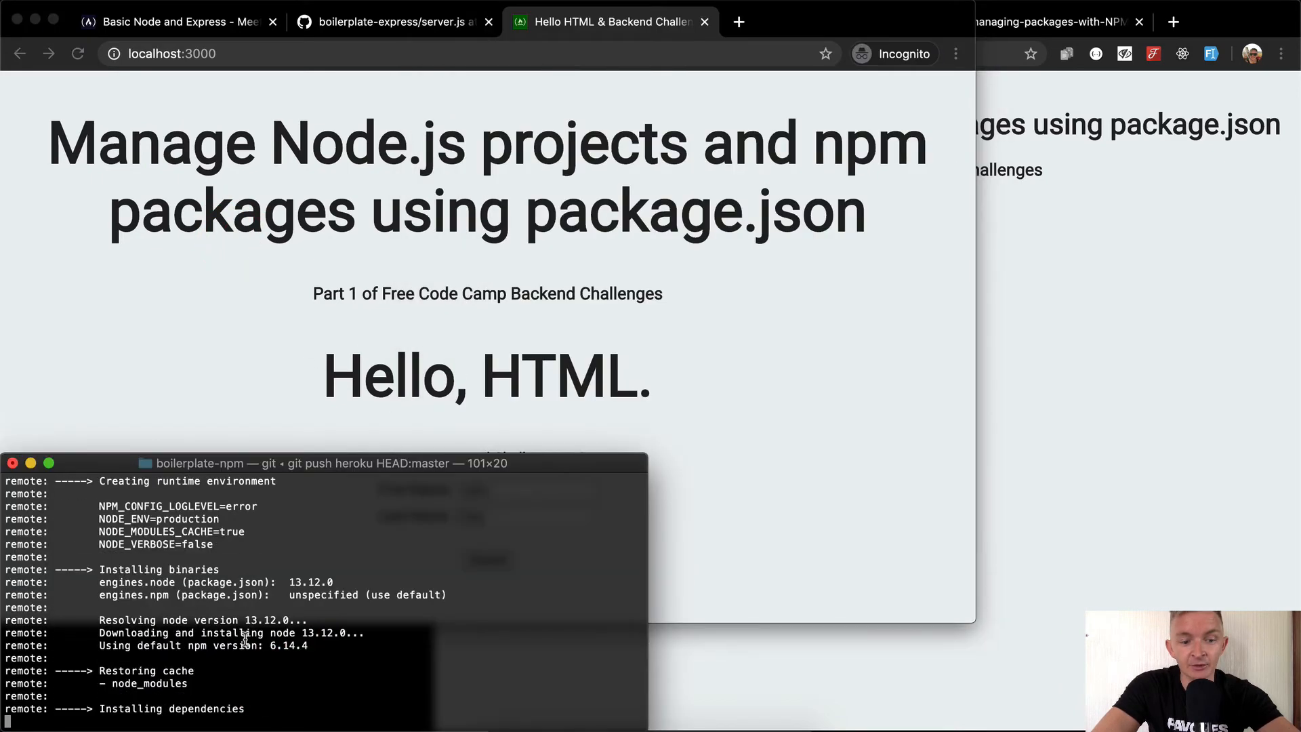
scroll(down, 3)
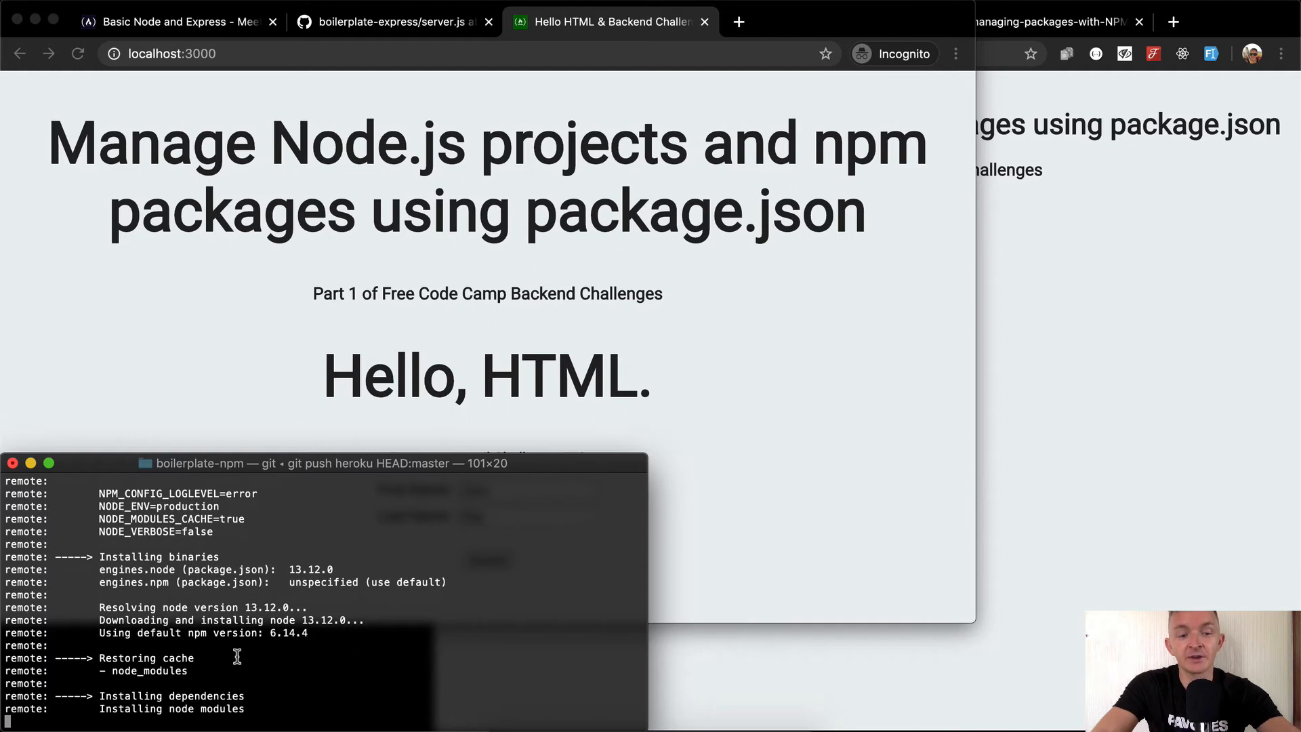
scroll(down, 3)
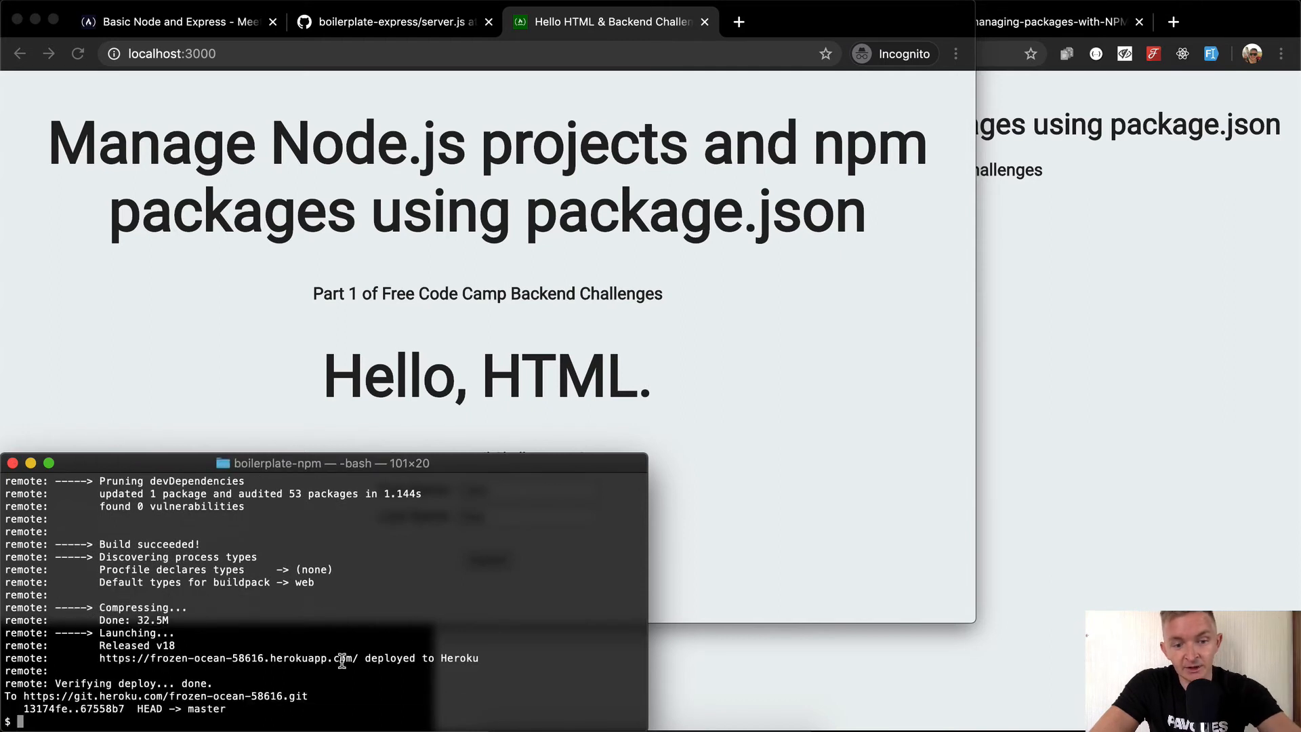
double_click(262, 658)
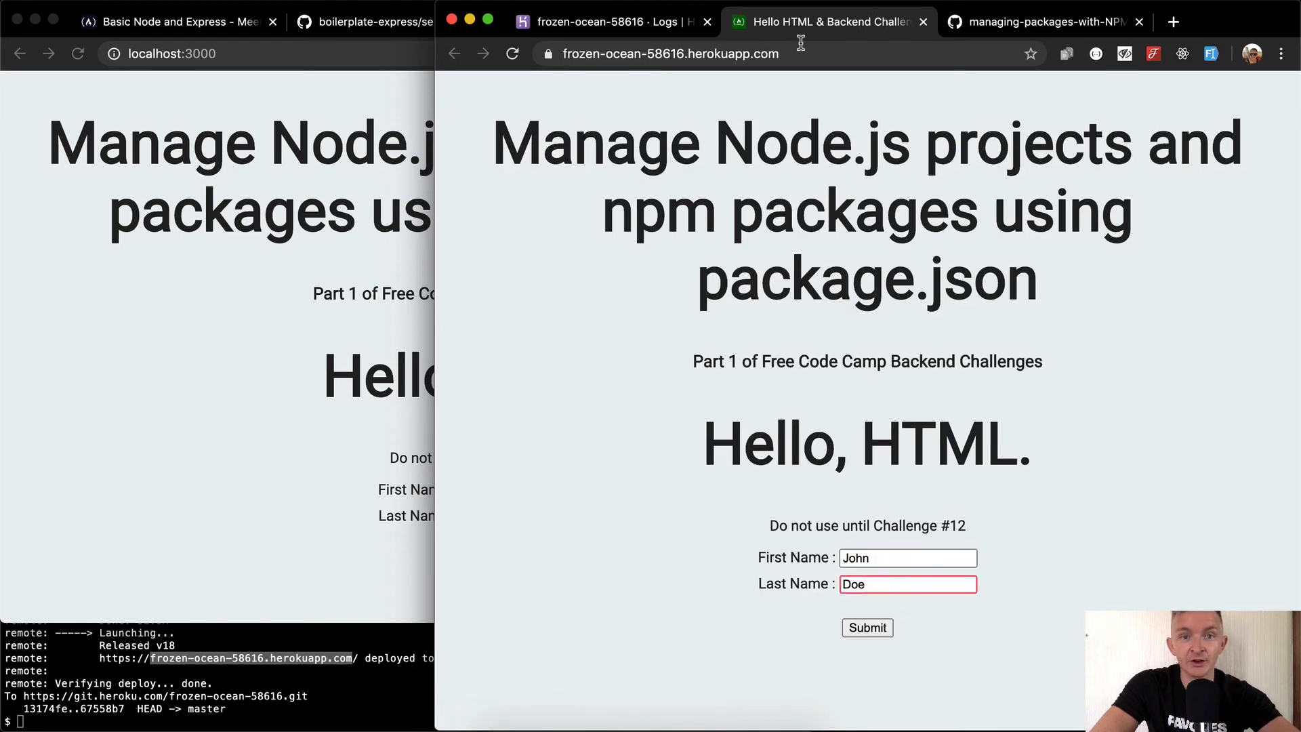
View the frozen-ocean-58616 application logs and select the Hello World line from node server.js
click(612, 21)
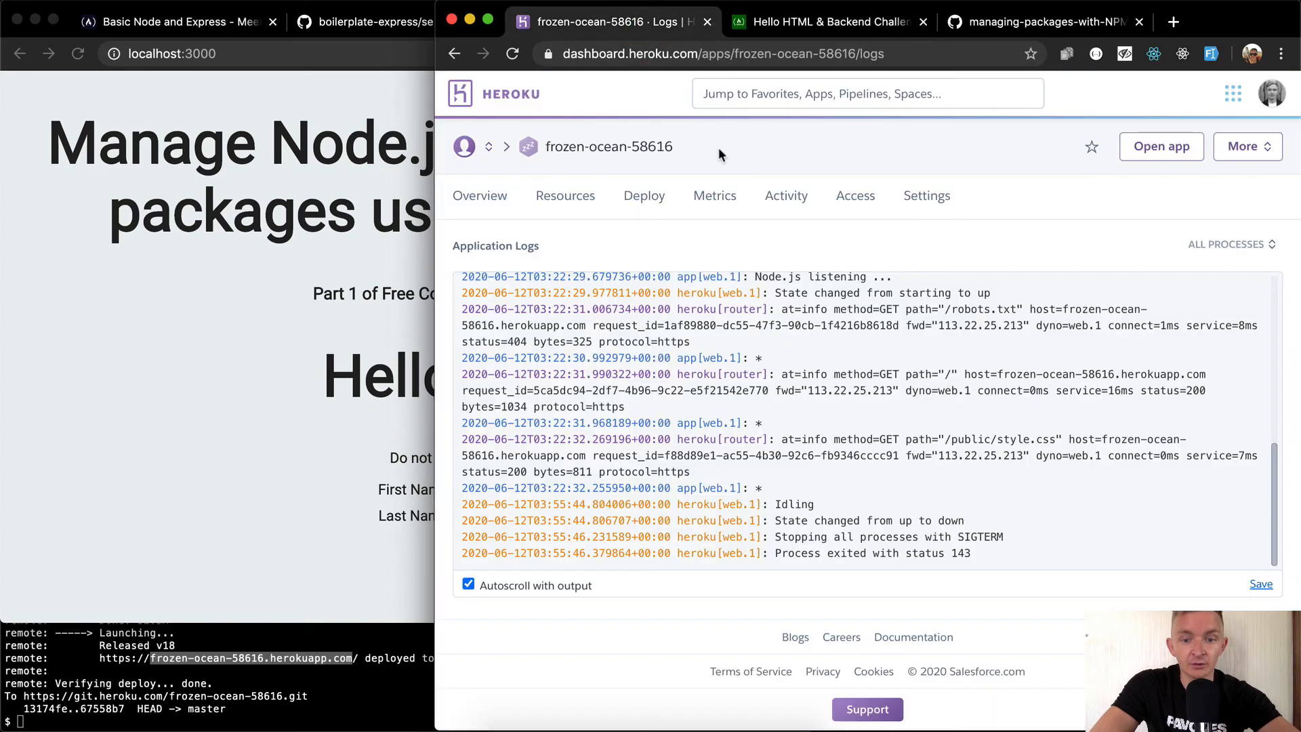
mouse_move(1163, 288)
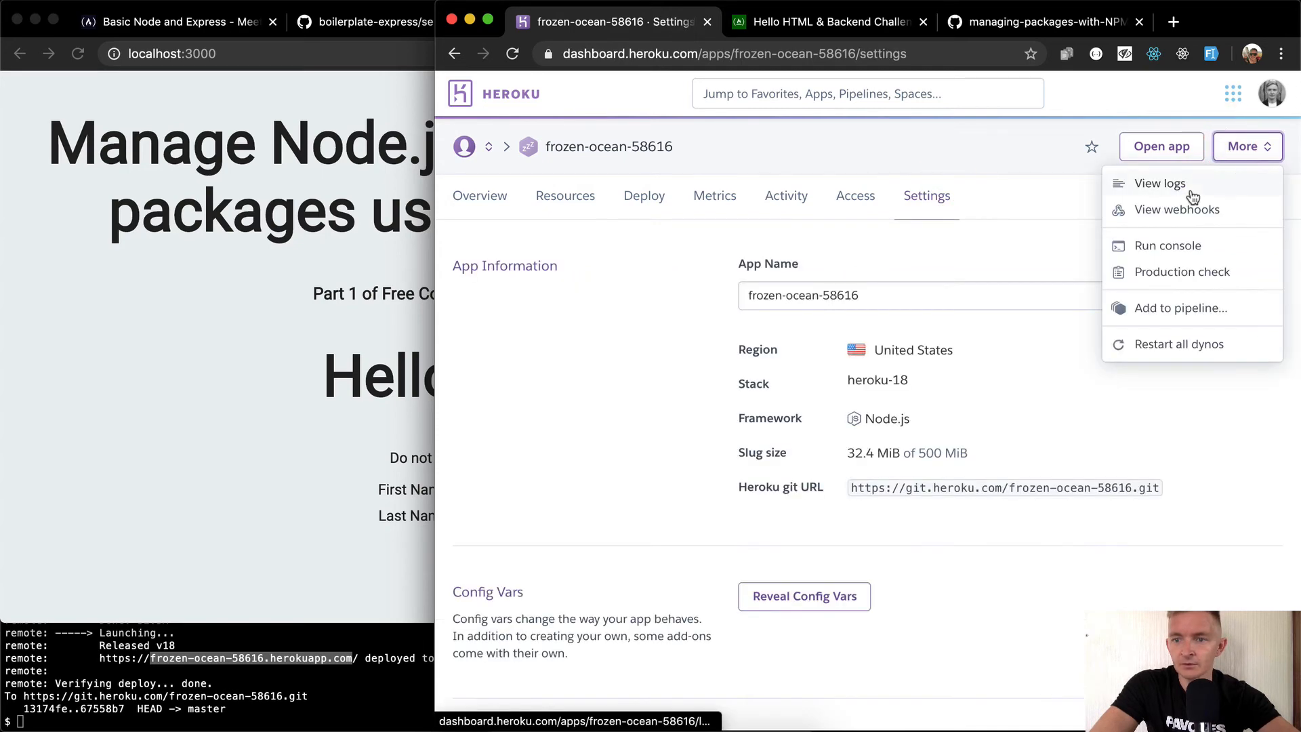
click(1158, 183)
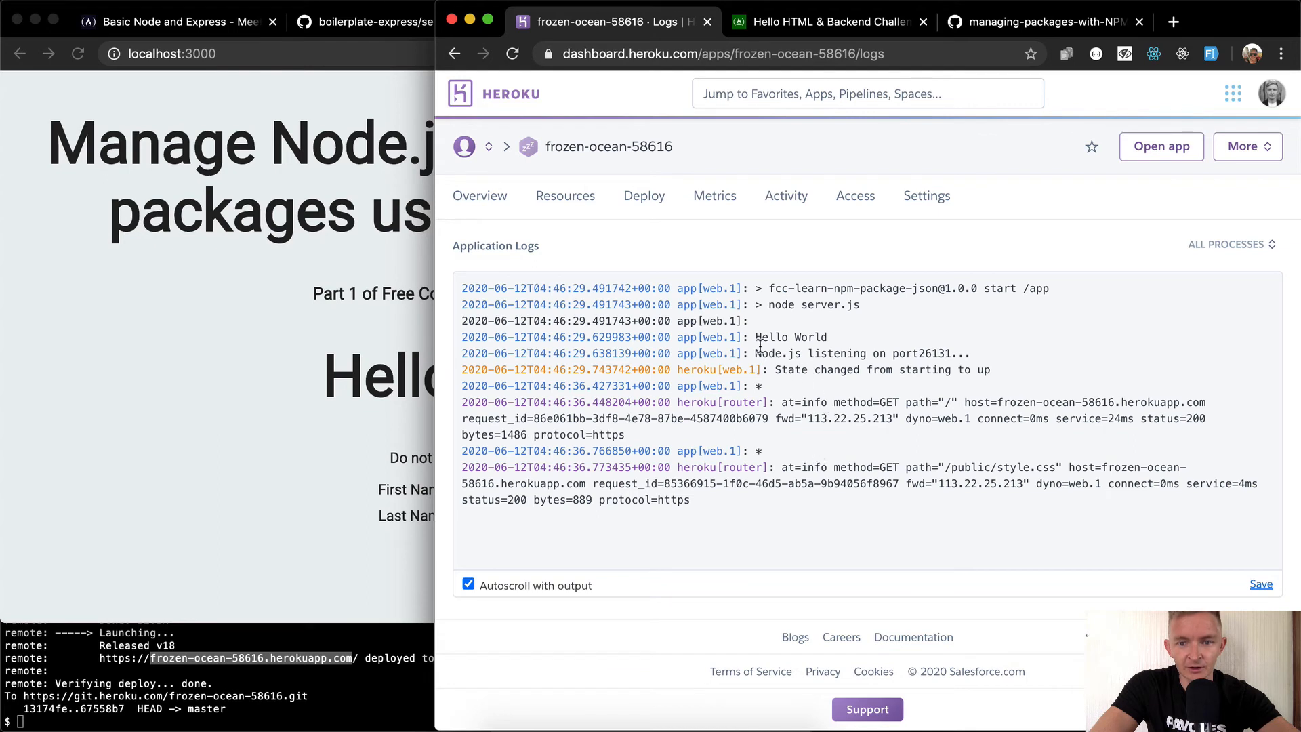
double_click(807, 337)
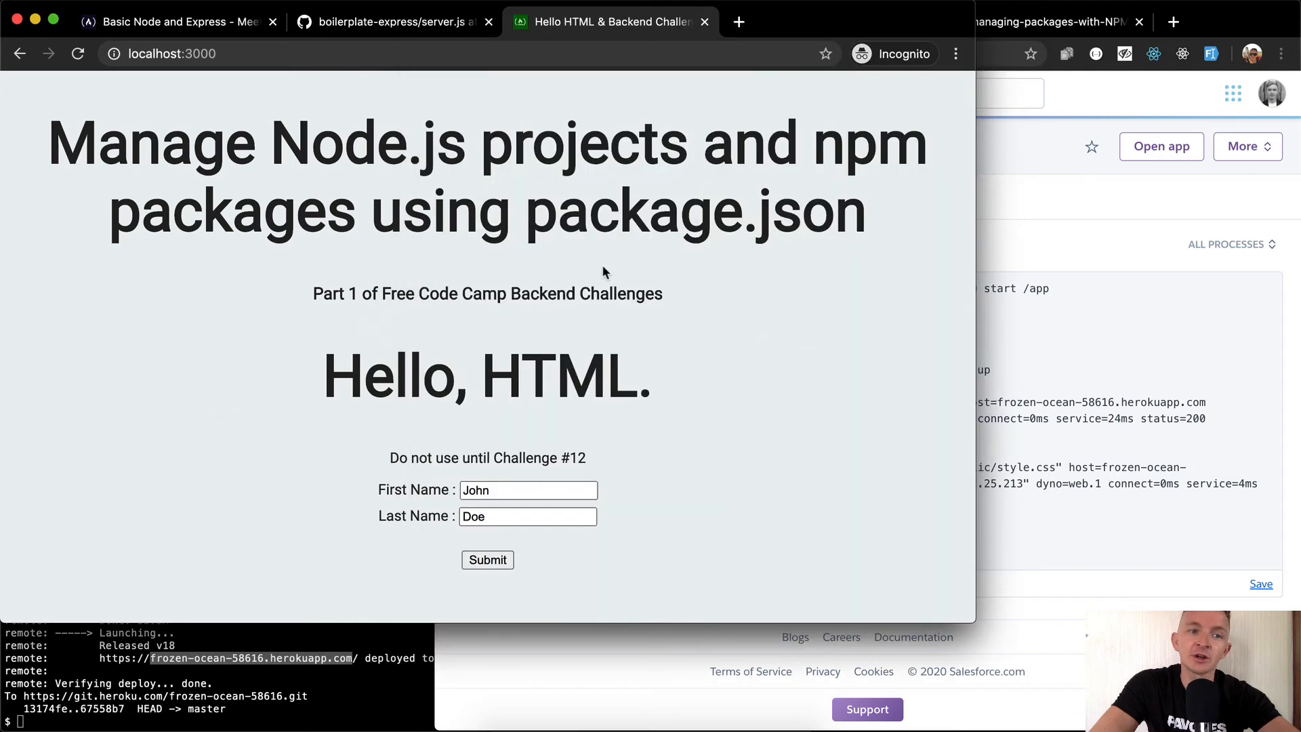
Submit the herokuapp.com URL to the Meet the Node console challenge and check Heroku logs for the failing test request
click(169, 23)
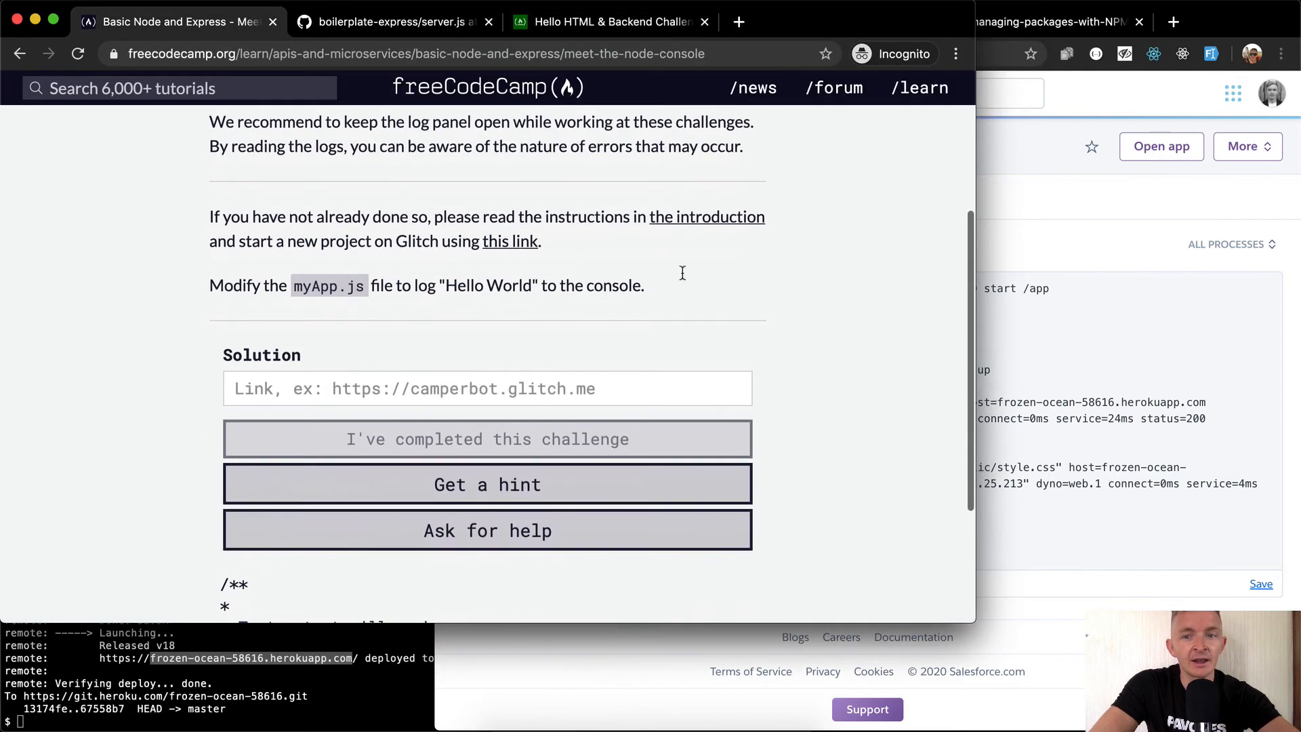
click(1053, 22)
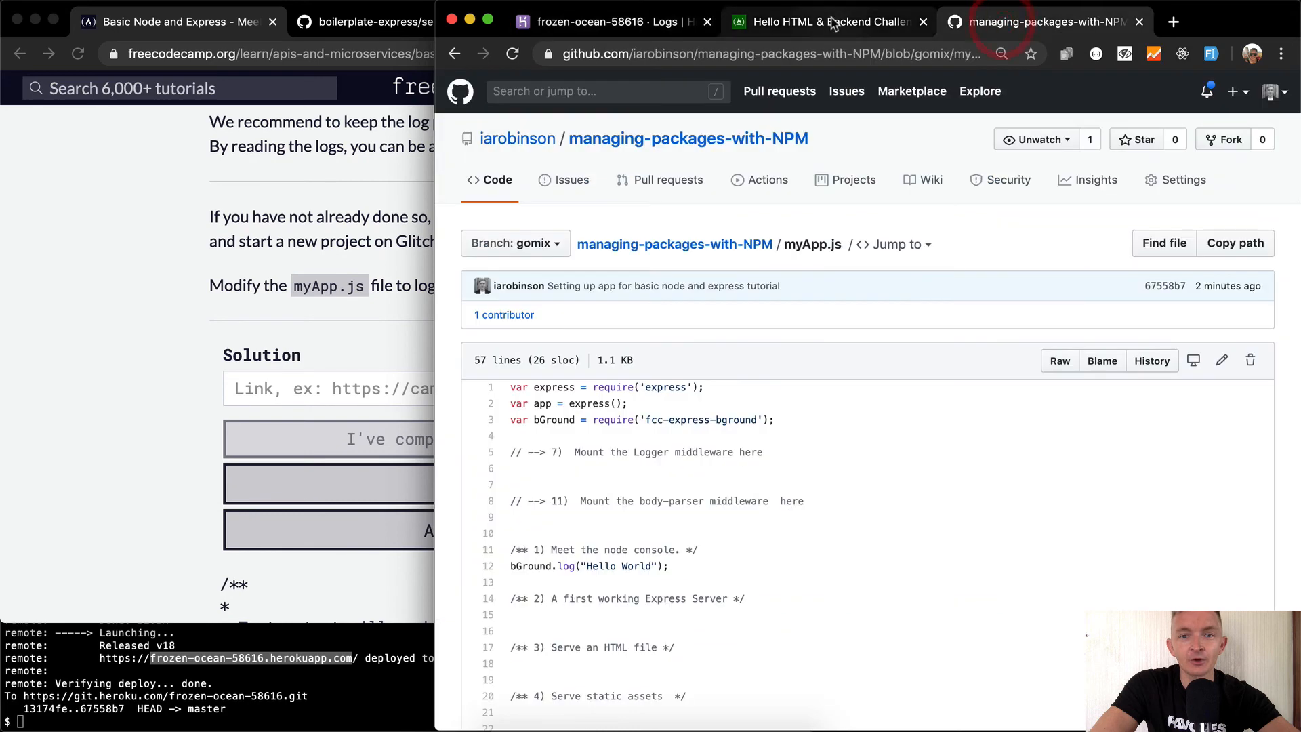
click(833, 22)
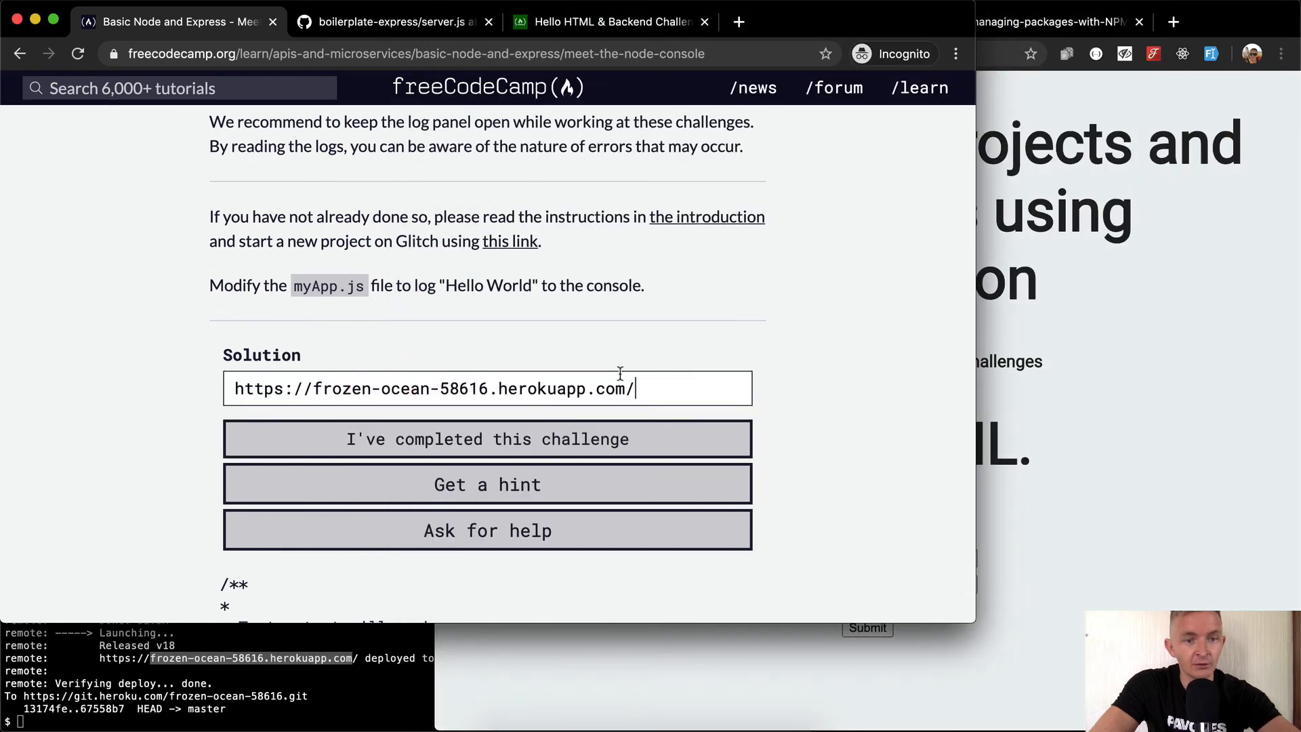
click(486, 439)
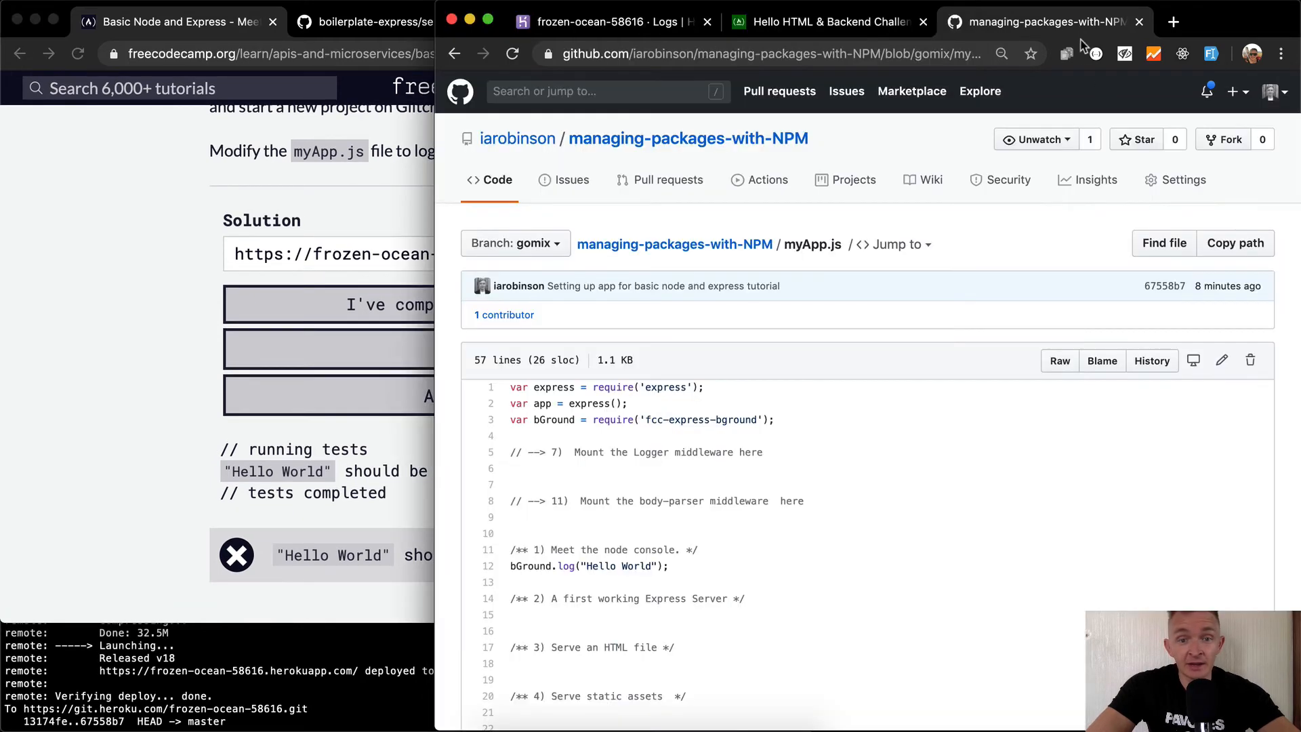
click(626, 22)
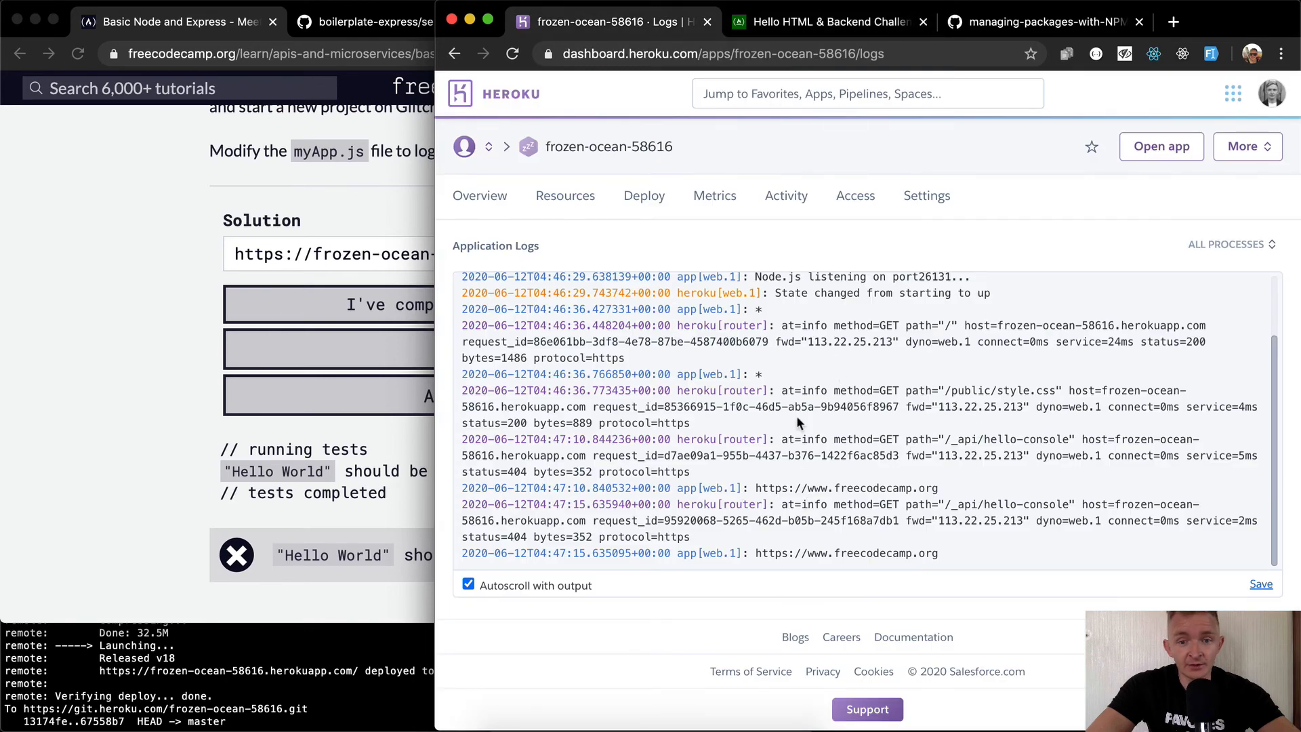
mouse_move(803, 359)
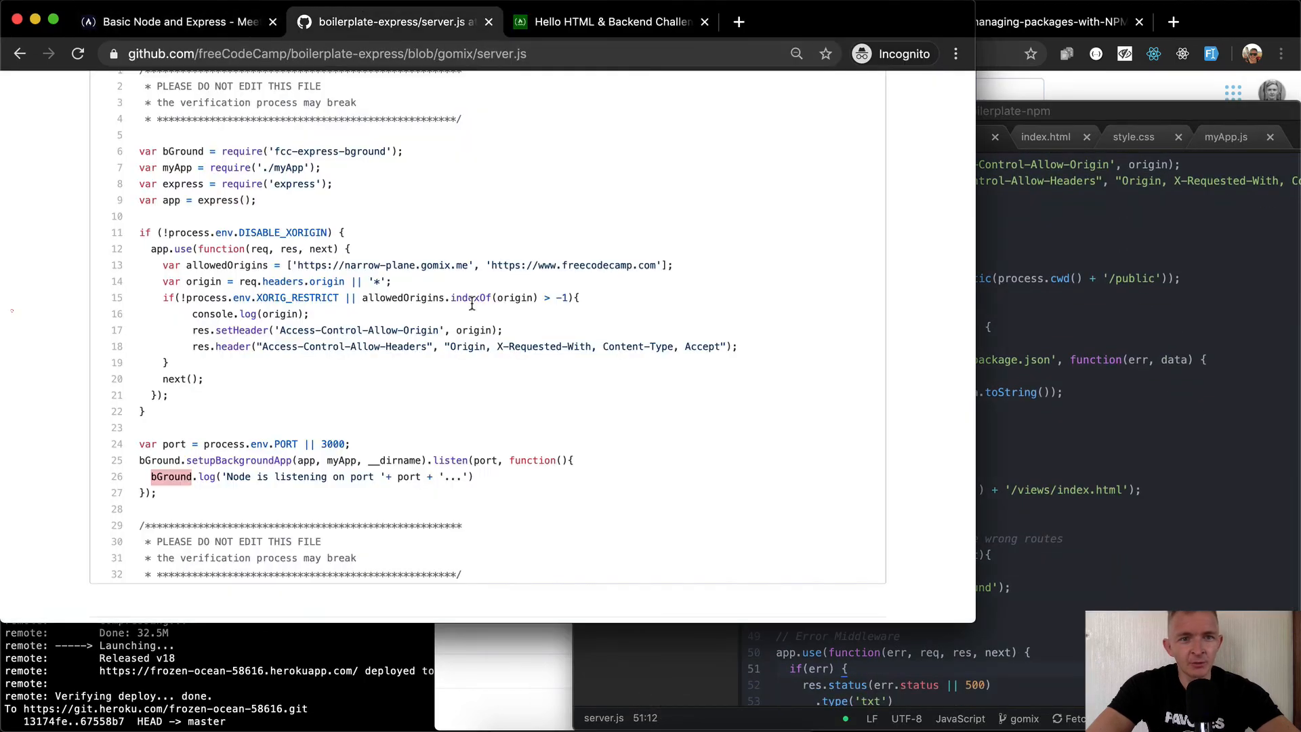
mouse_move(324, 409)
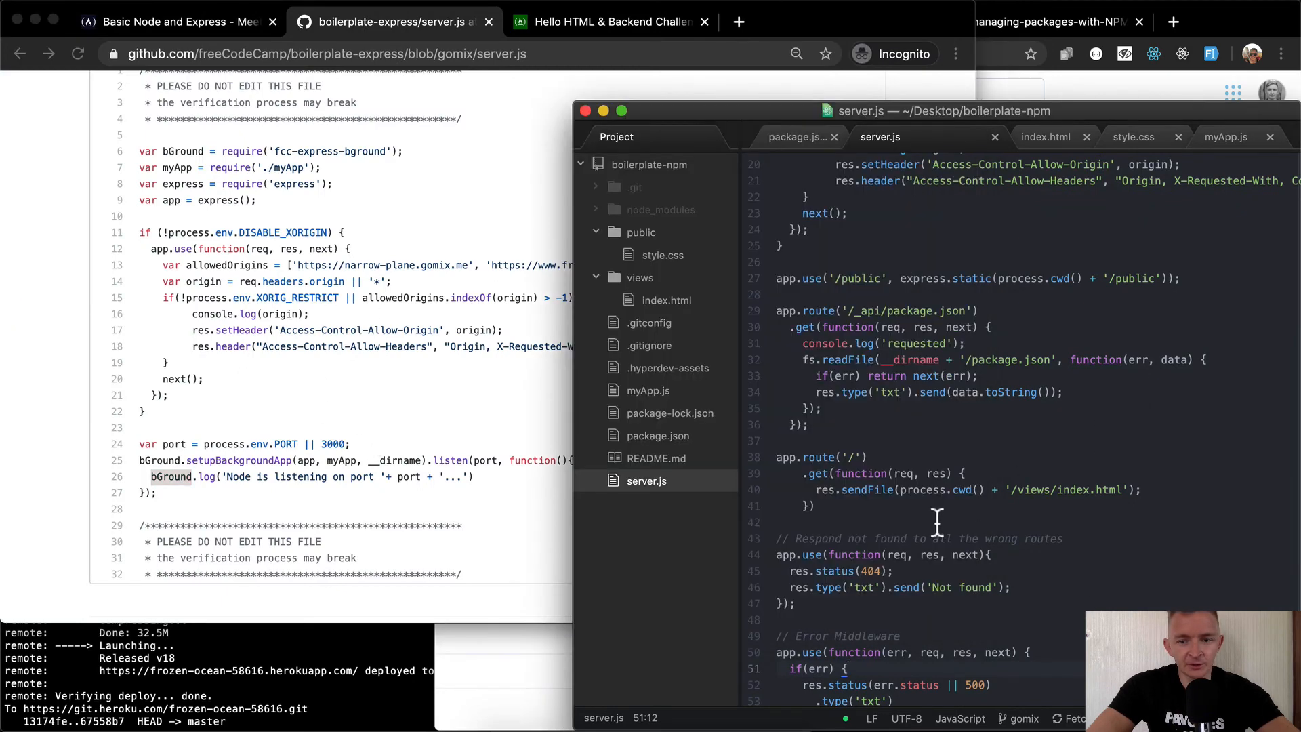
Reorder server.js requires and comment out 'use strict', the fs require and the extra route middleware
scroll(down, 3)
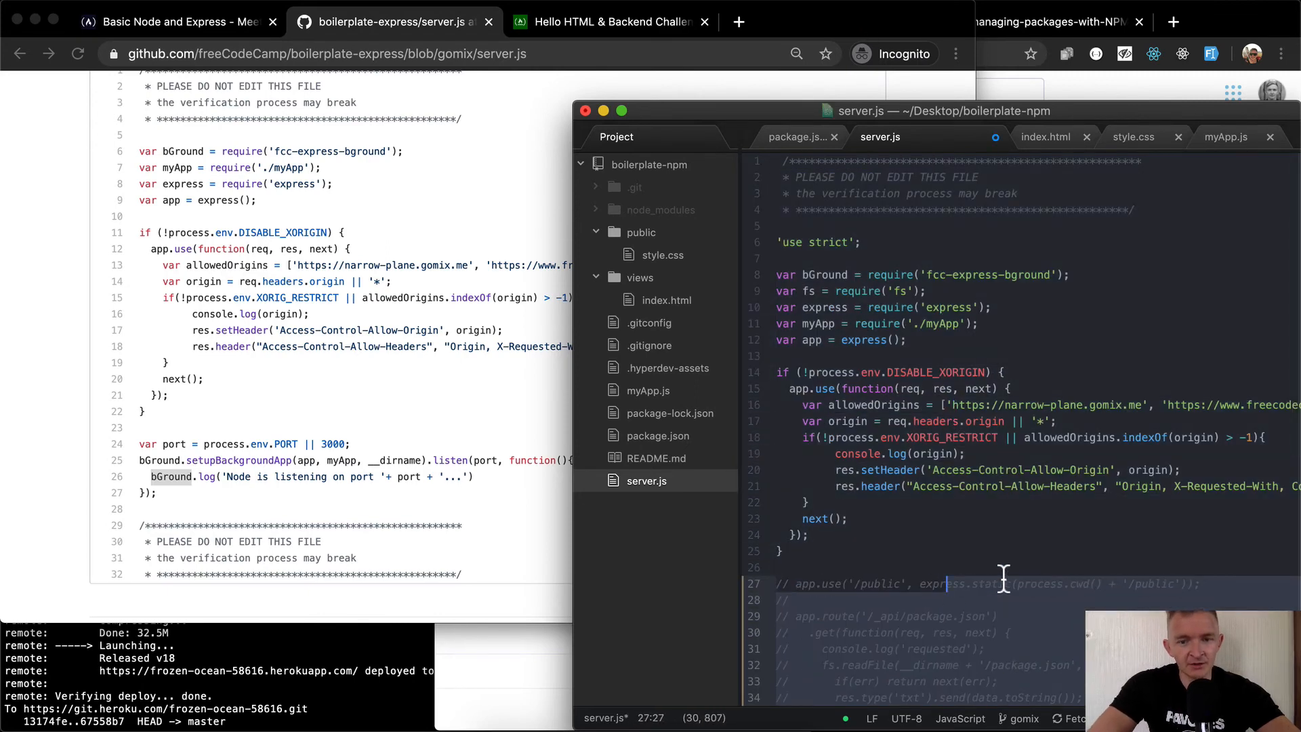
scroll(down, 3)
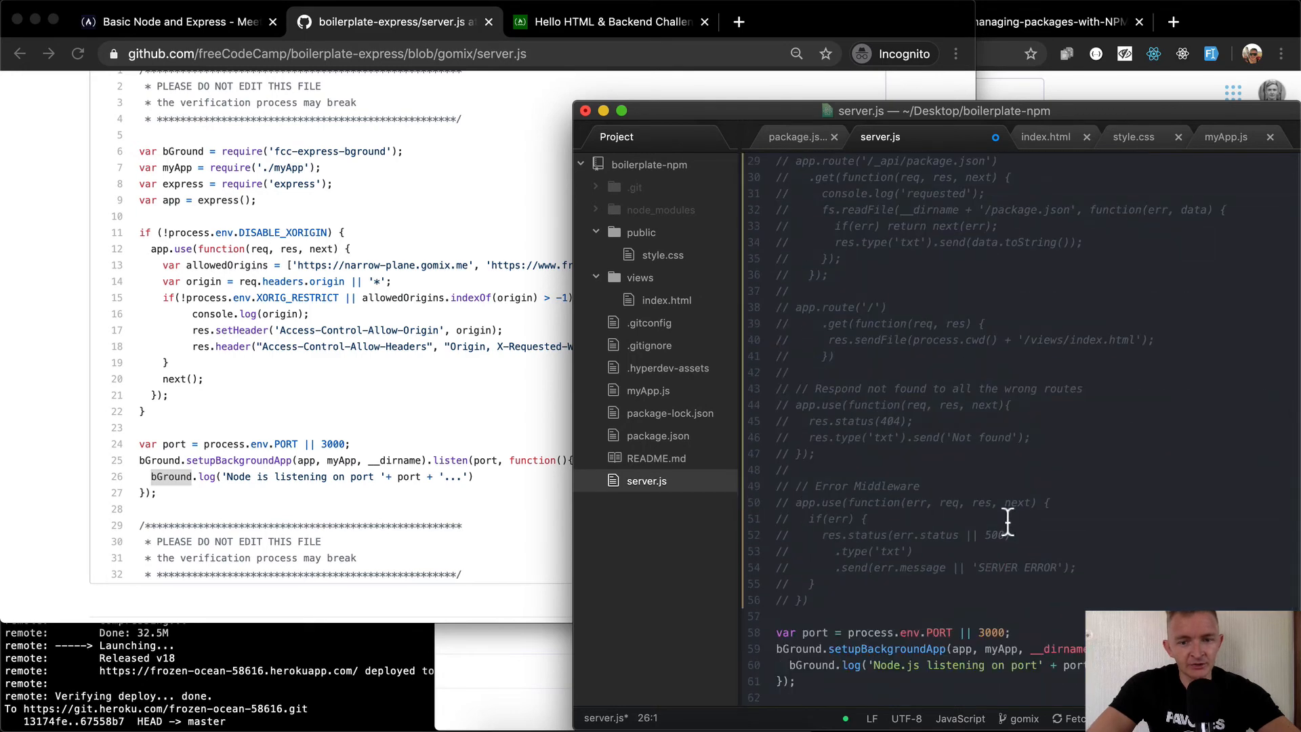
mouse_move(910, 595)
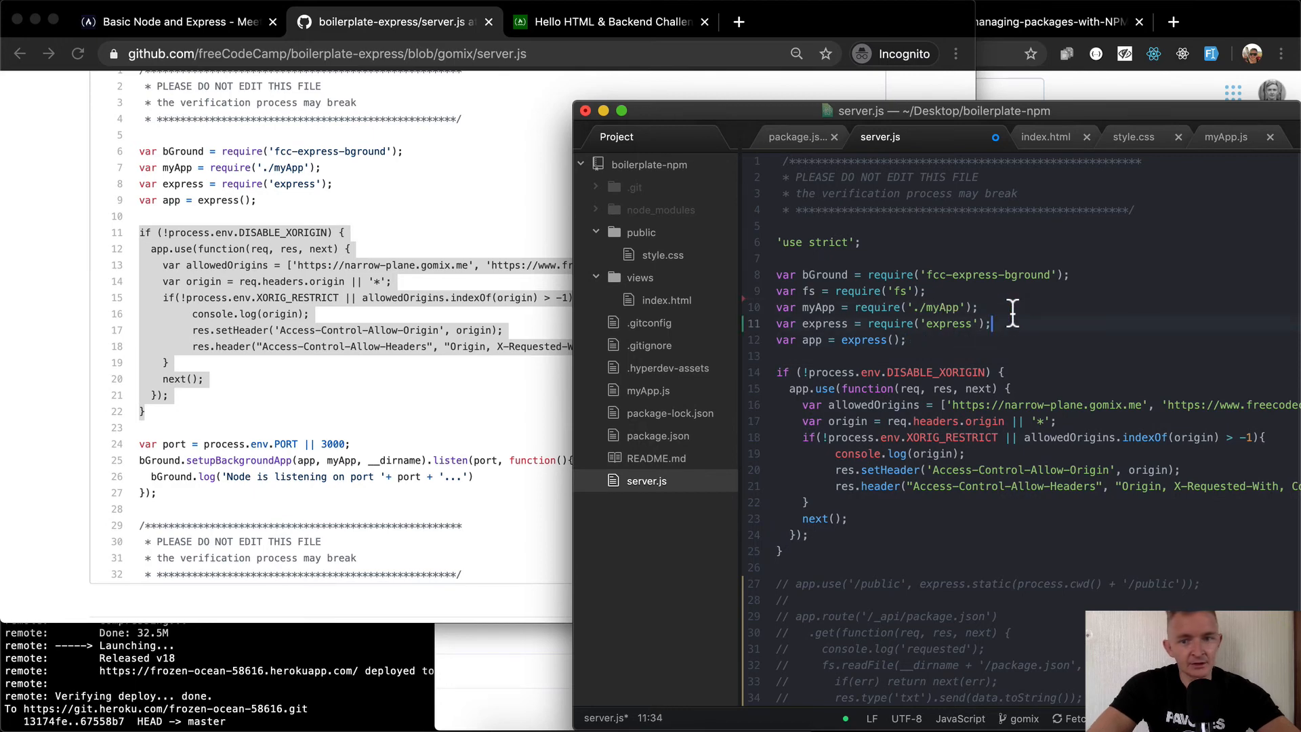
click(979, 308)
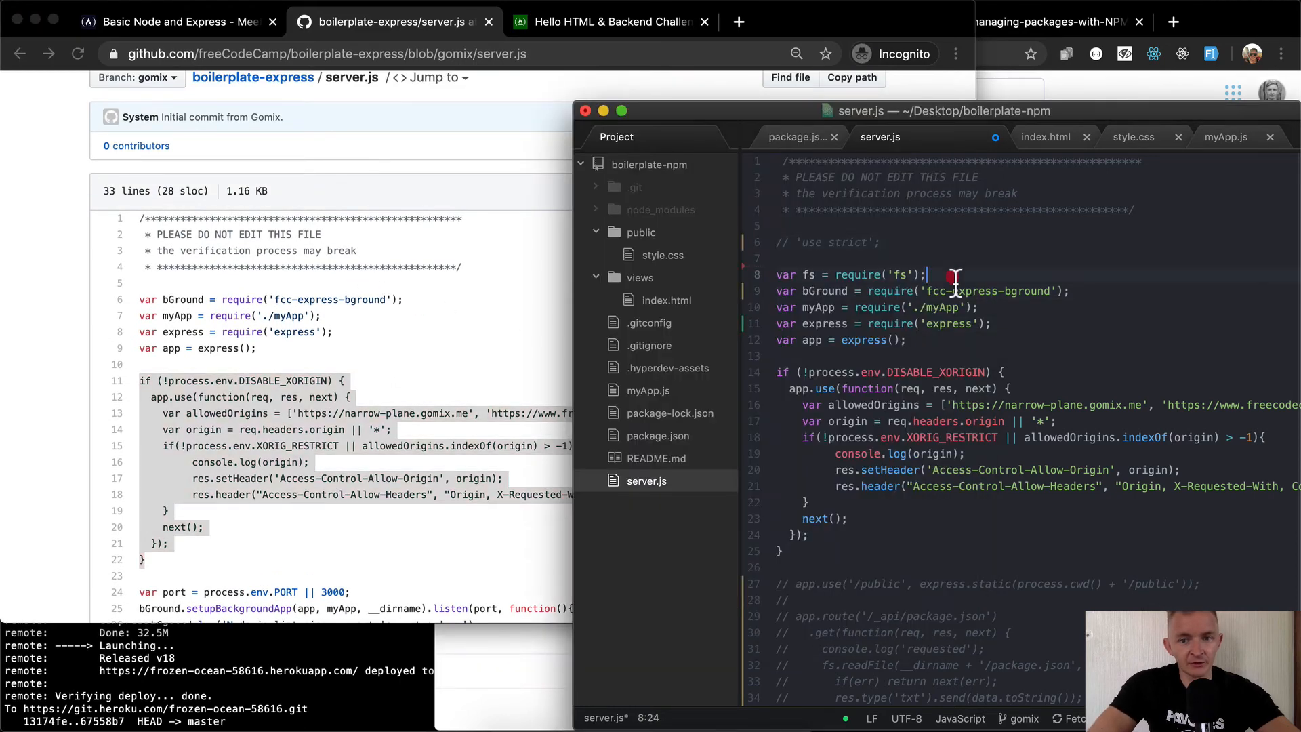
text(//)
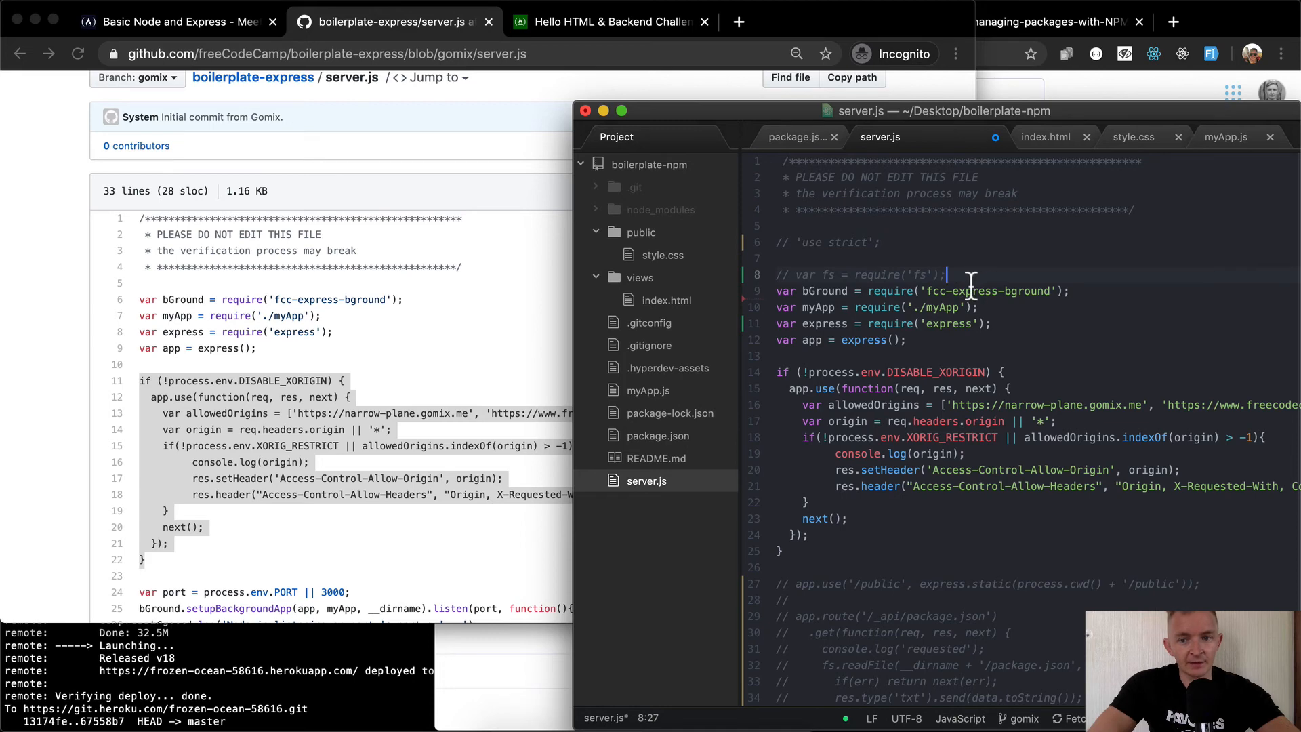
scroll(down, 3)
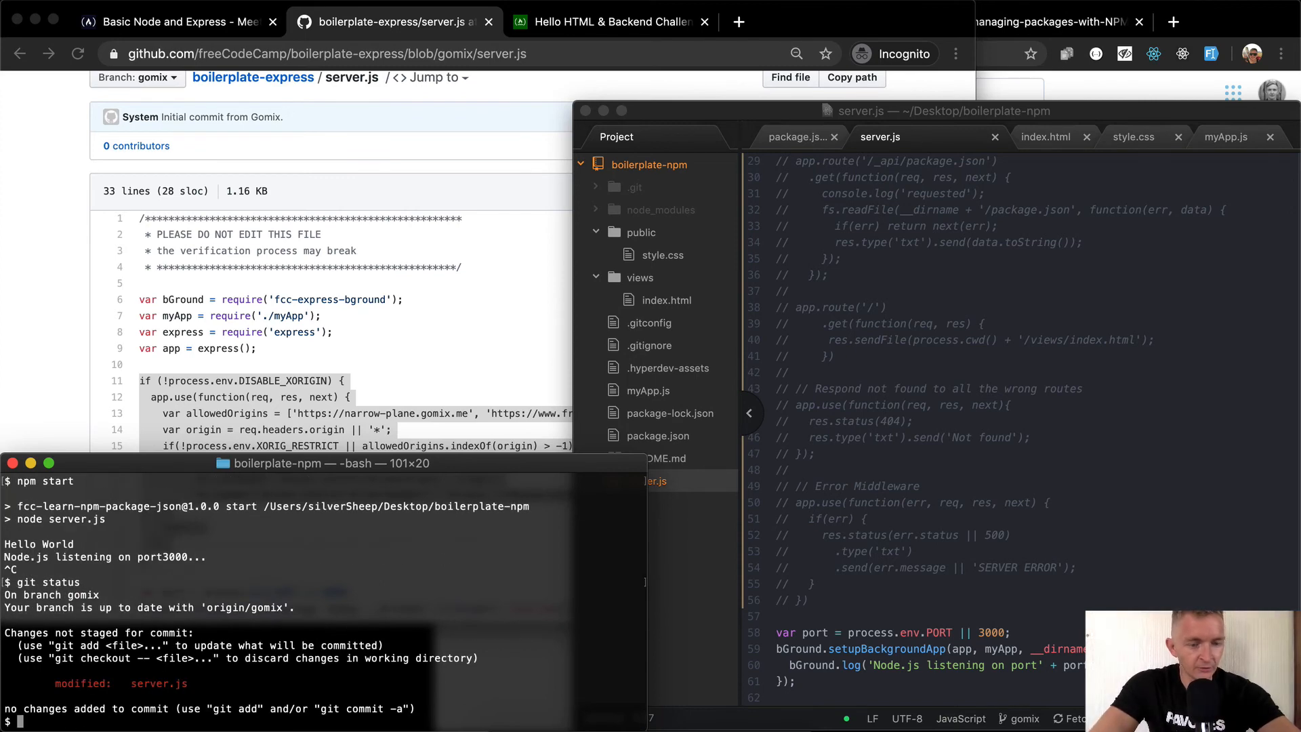
Stage and commit server.js as 'Commenting out server process start app more closely'
text(npm start)
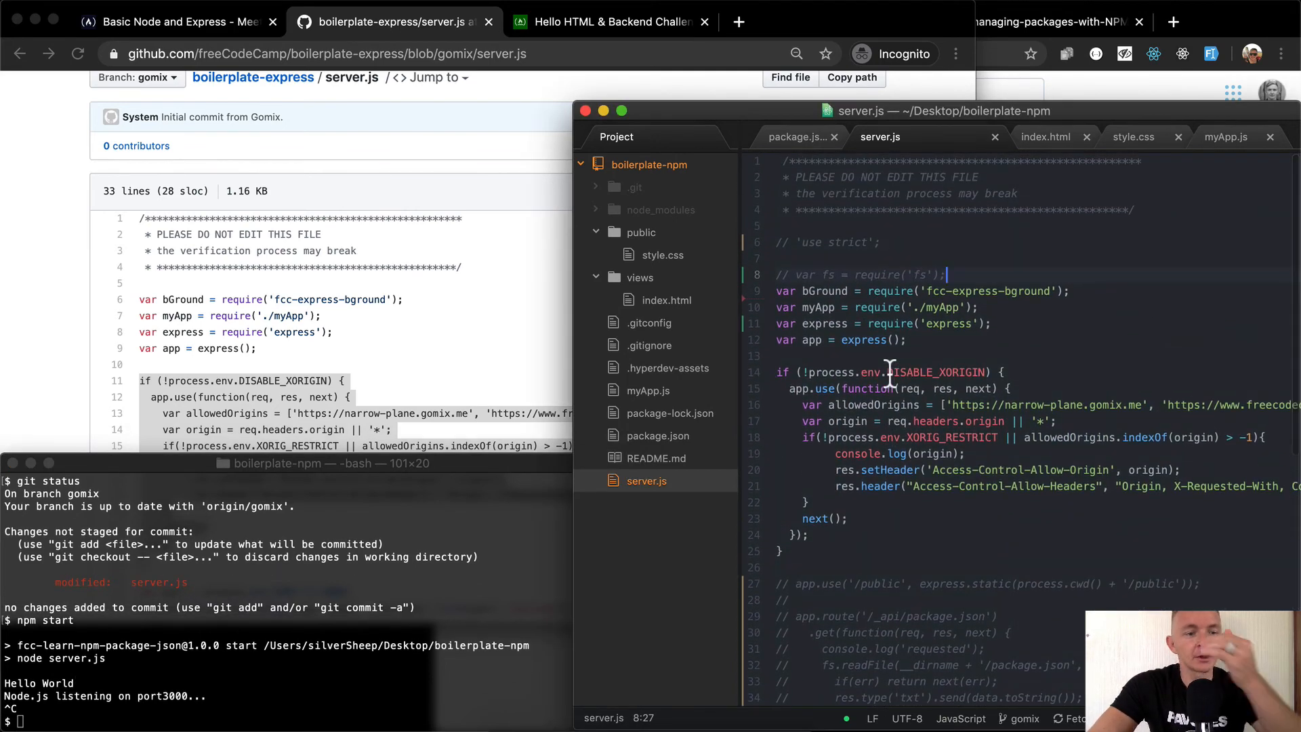
text(git add .)
text(git commit -m ")
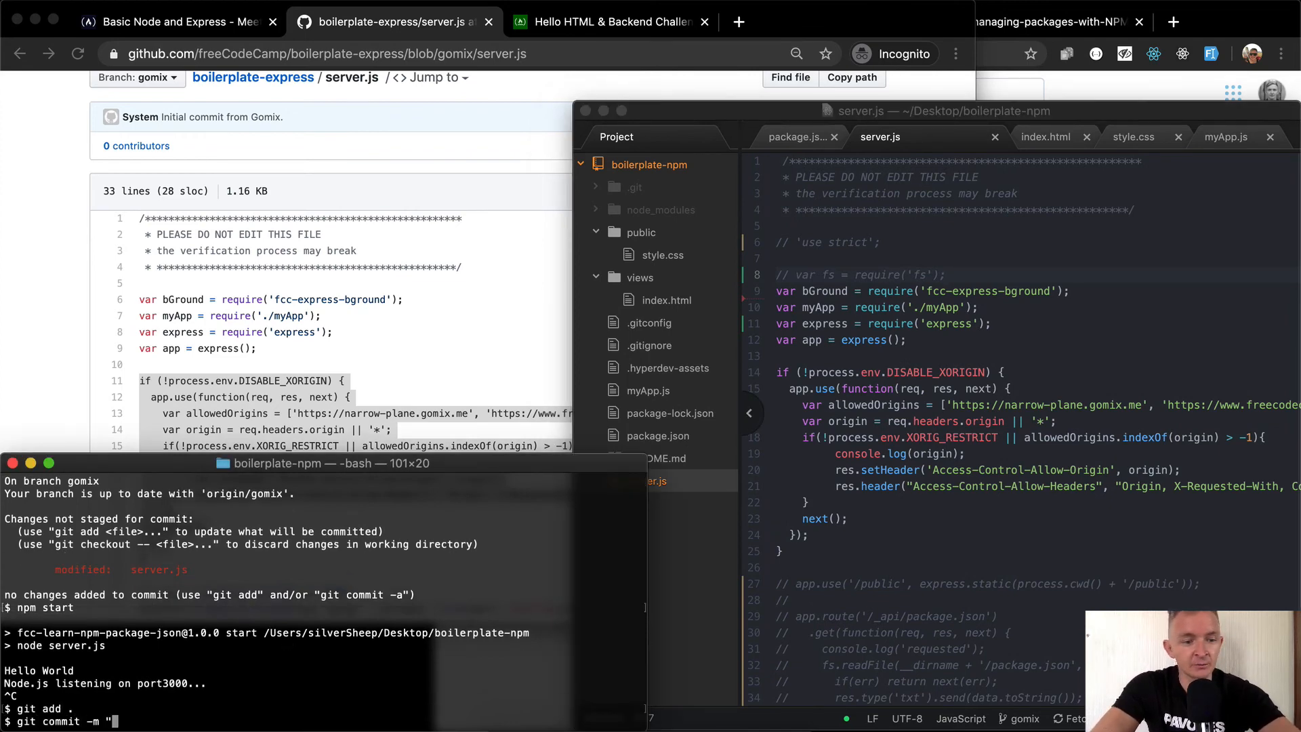
text(Commenting out)
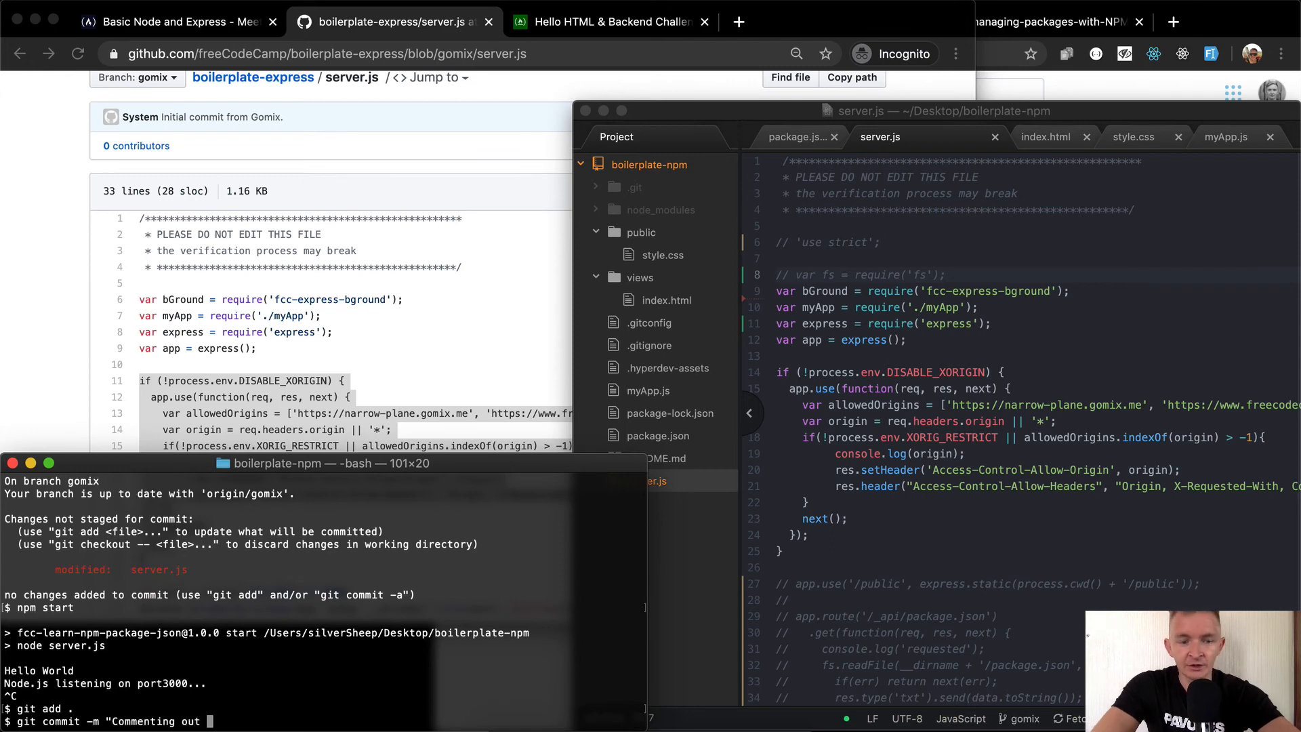
text(server processes to match the)
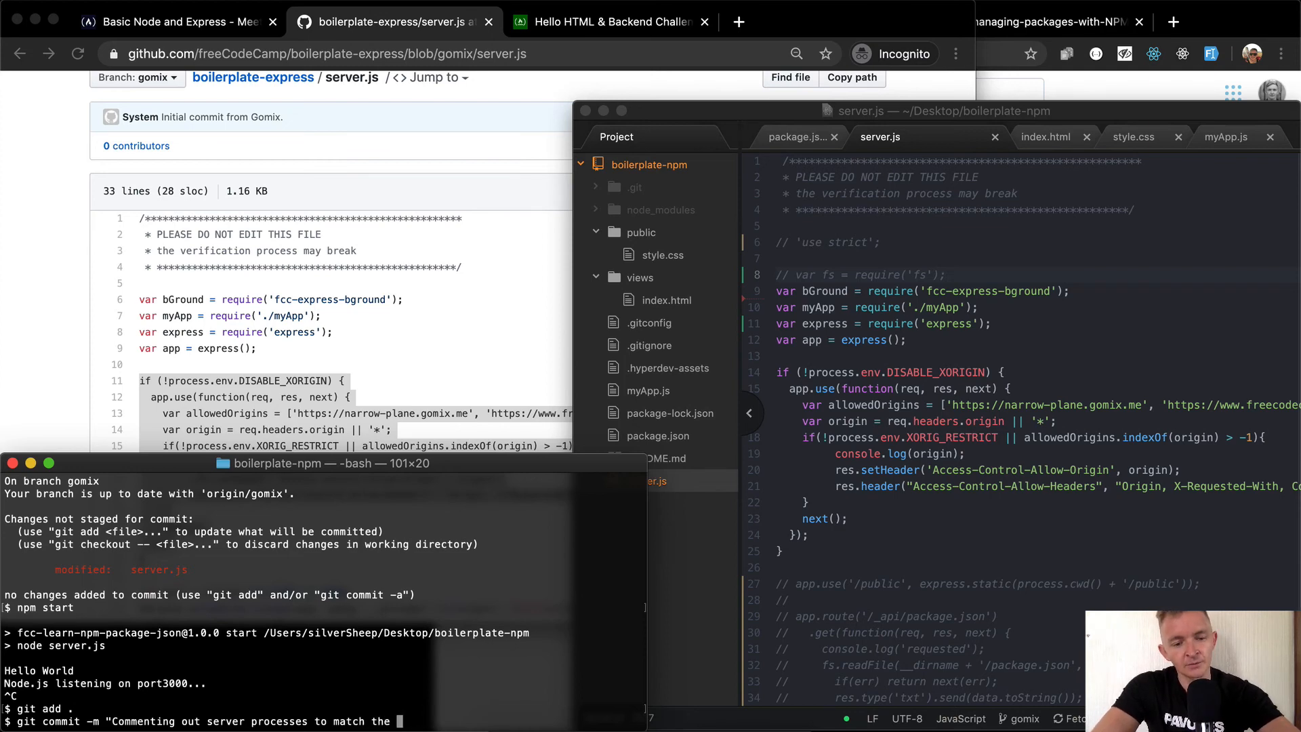
text(start app more)
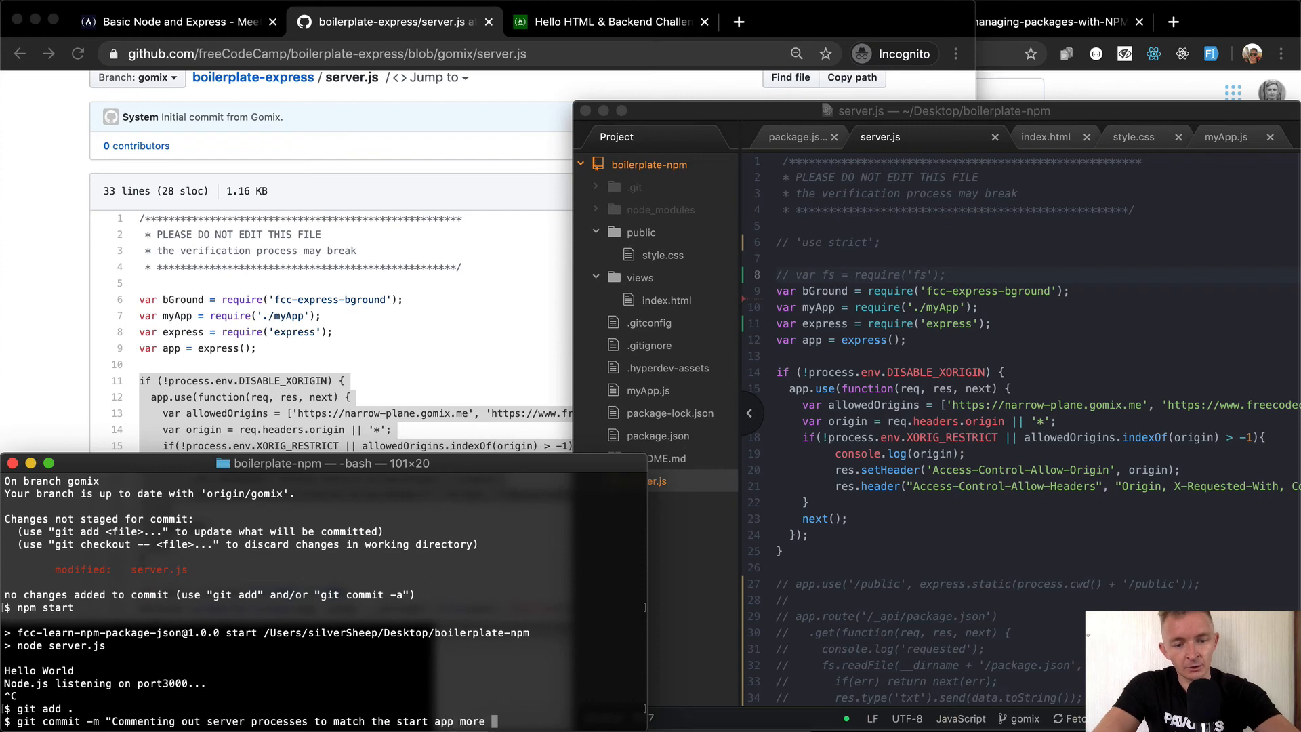
text(closely)
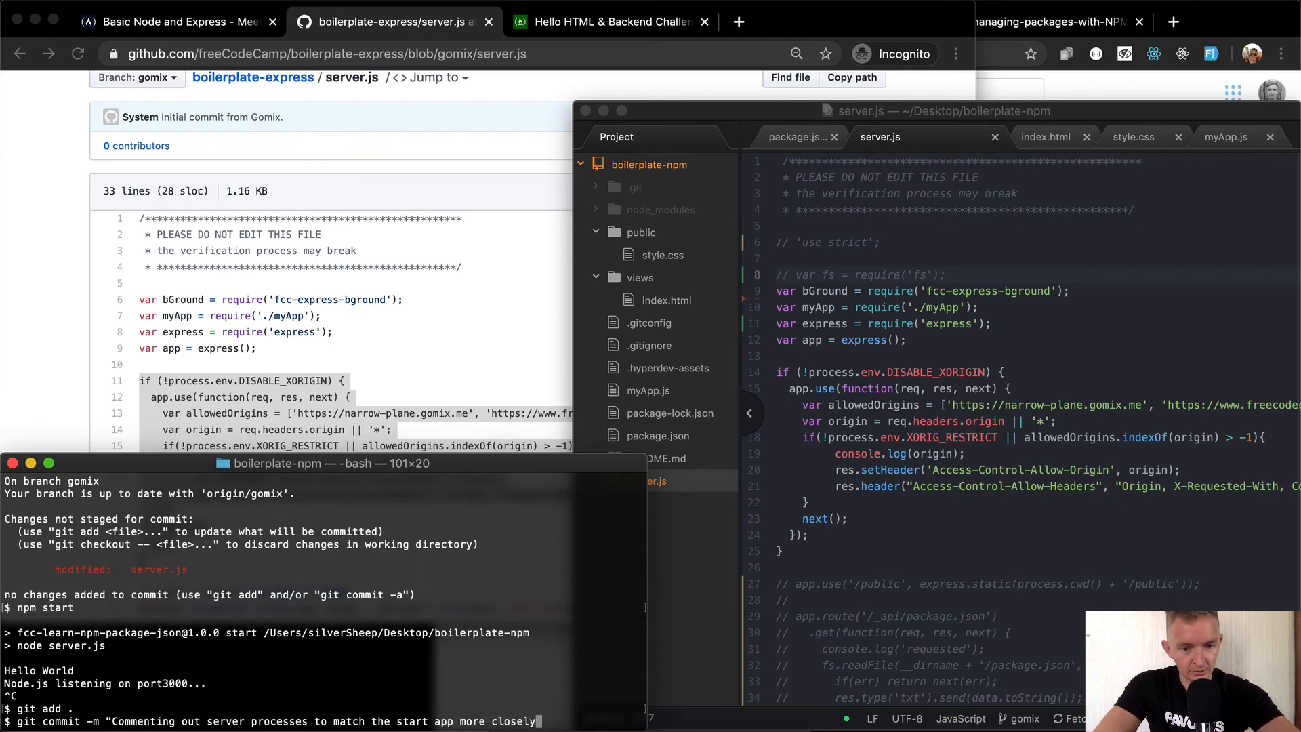
key(Enter)
text(git push heroku HEAD:)
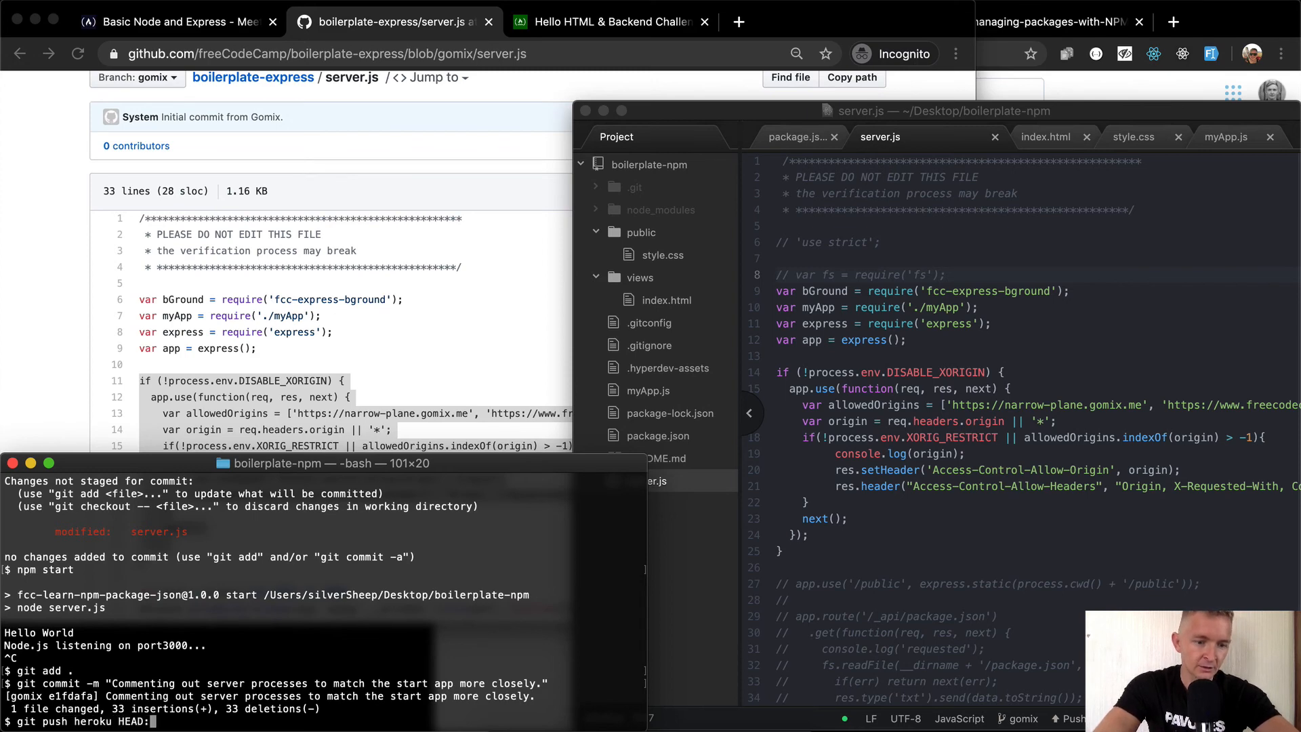
Push the commit to Heroku, releasing v19, and bring up the app logs
text(master)
key(Enter)
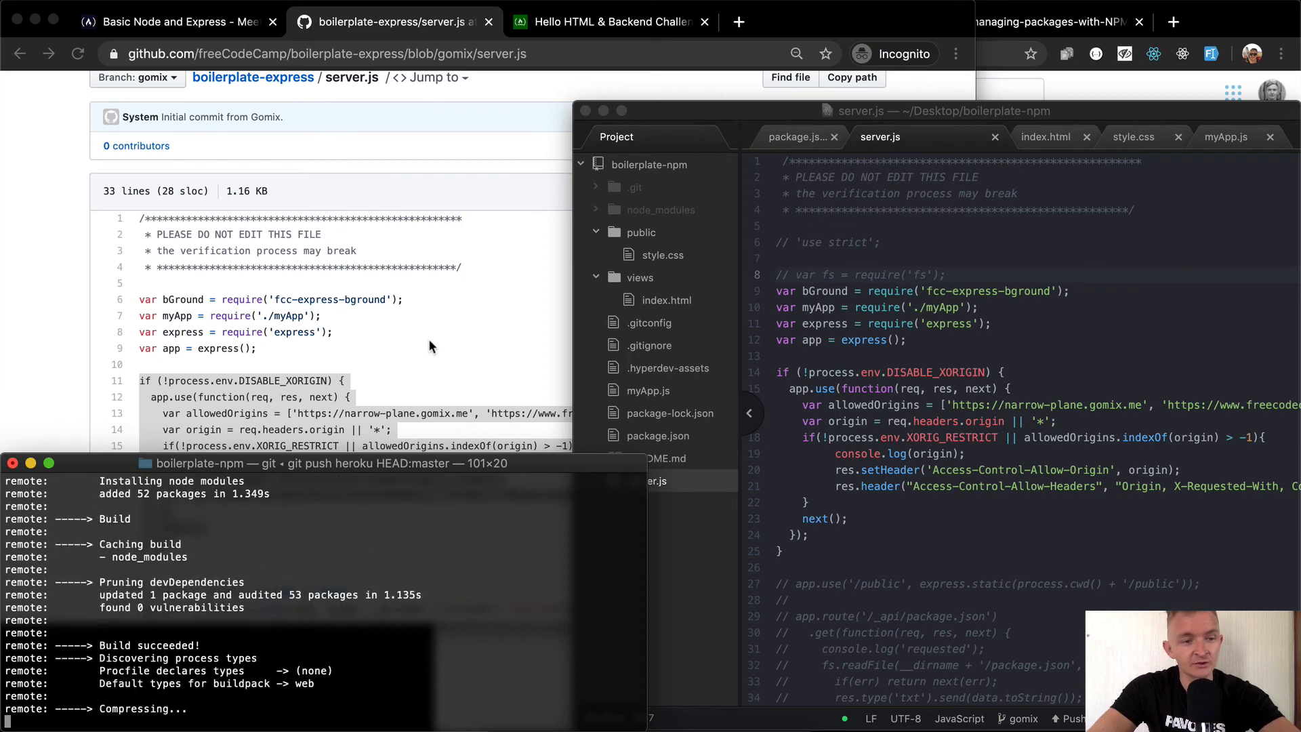
mouse_move(453, 335)
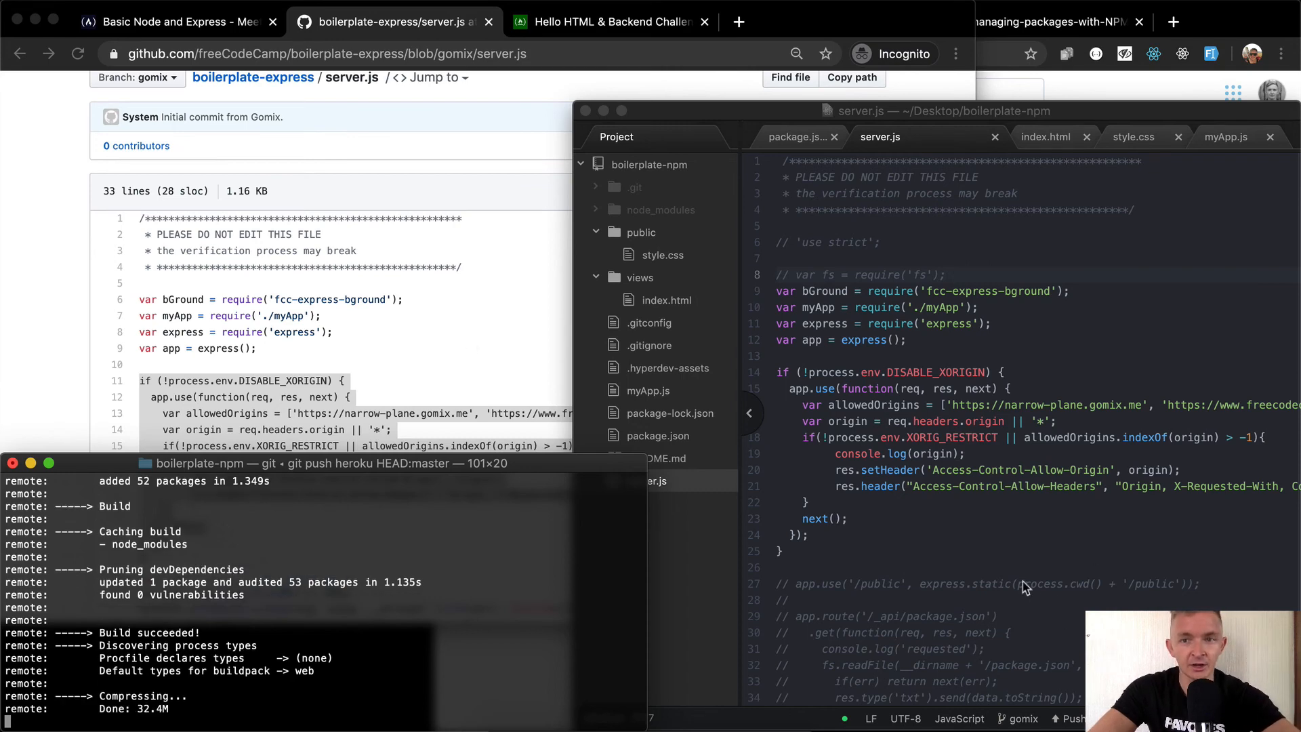
click(603, 22)
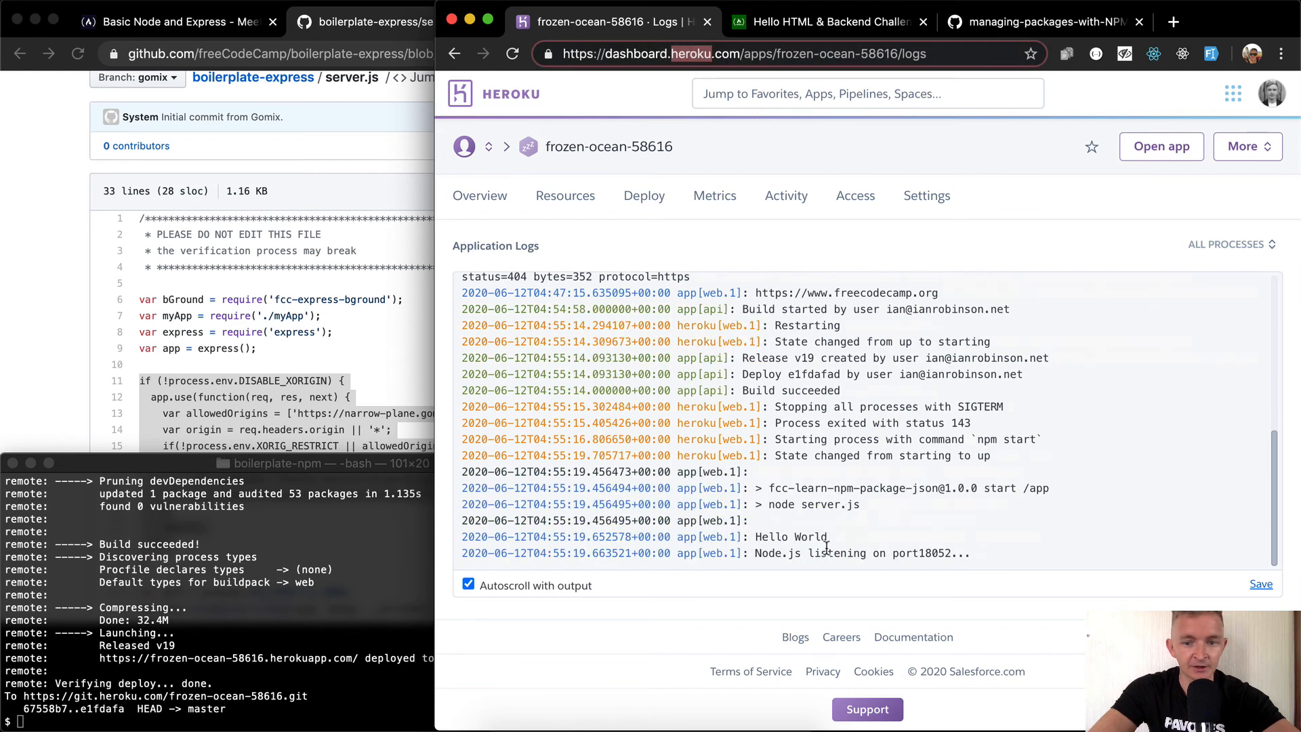
Mark Hello World in the Heroku logs, recheck the still-failing freeCodeCamp test, and find the /_api/hello-console 200 request
double_click(791, 536)
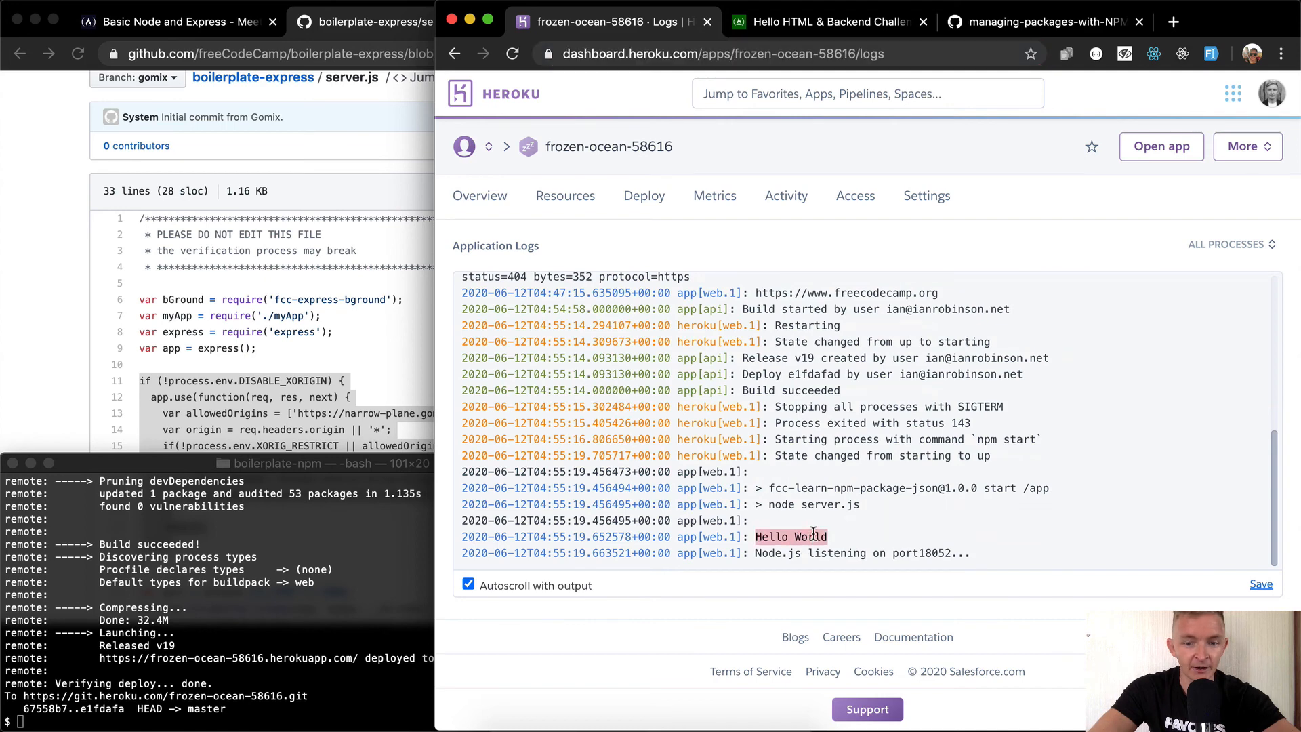
mouse_move(762, 553)
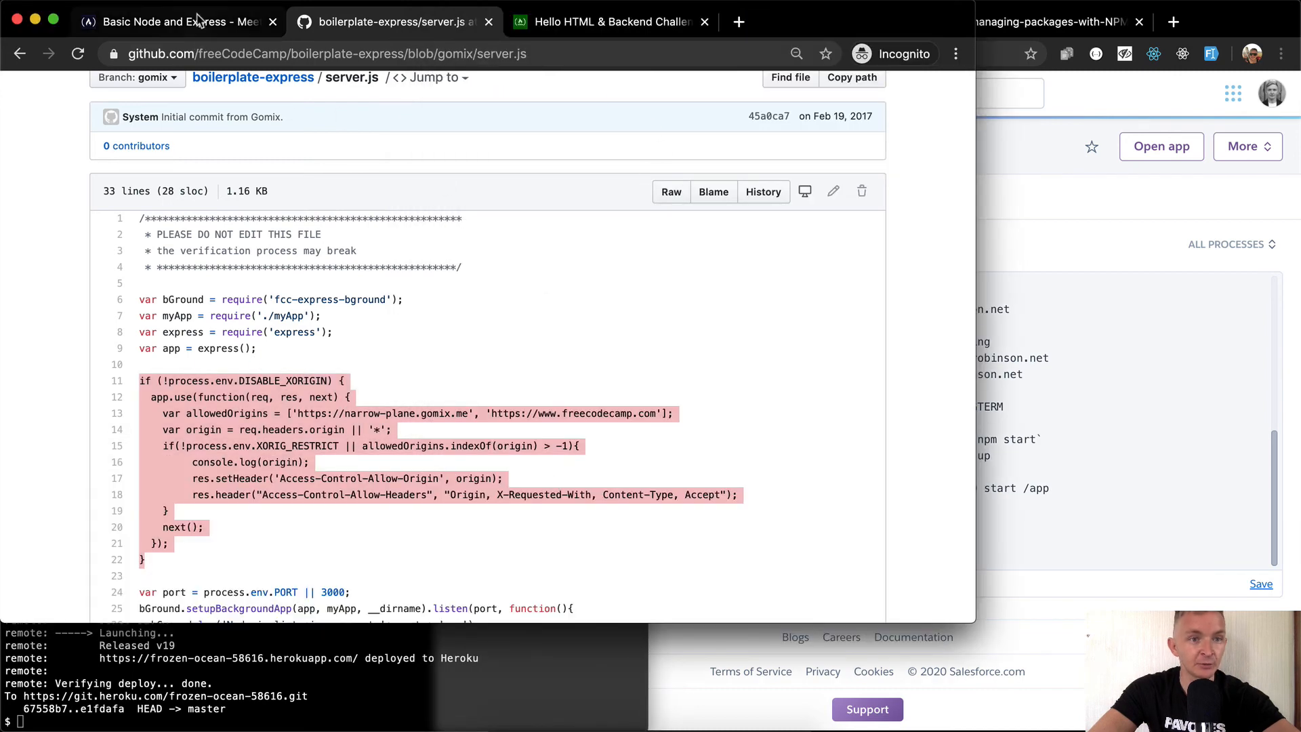
click(176, 21)
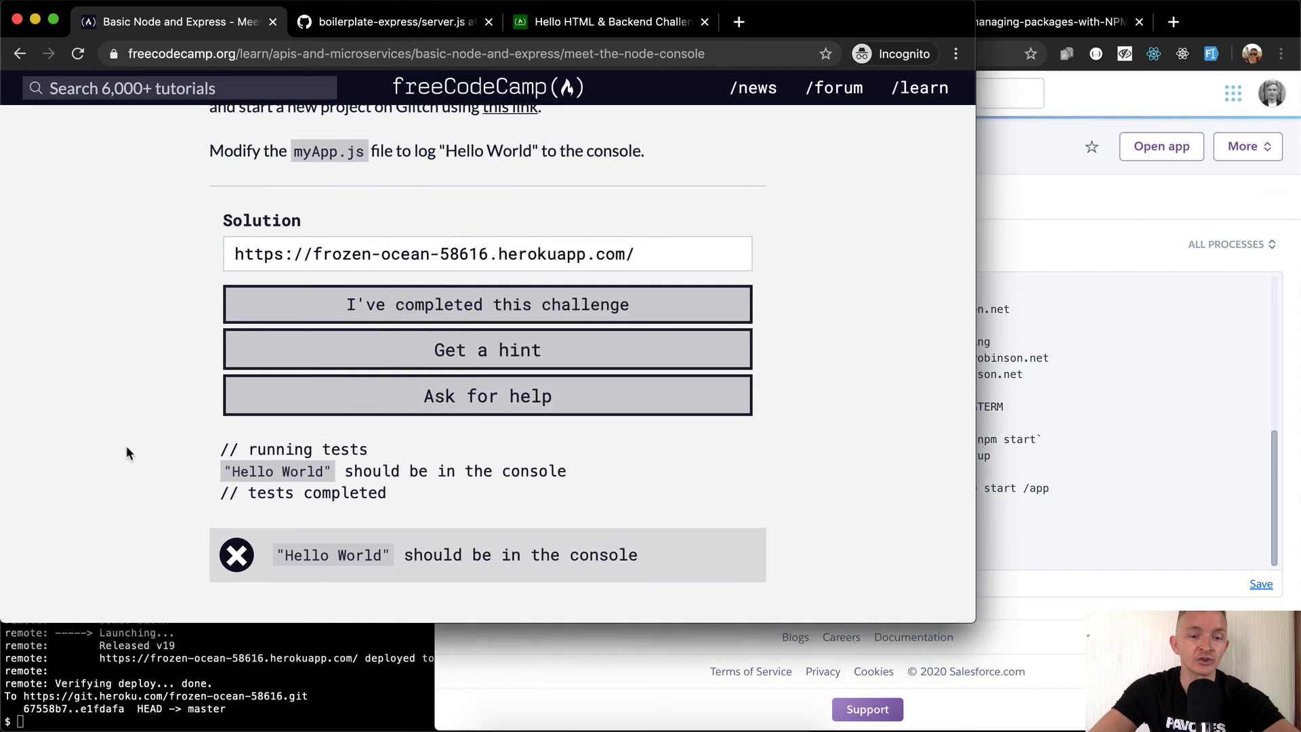
mouse_move(625, 316)
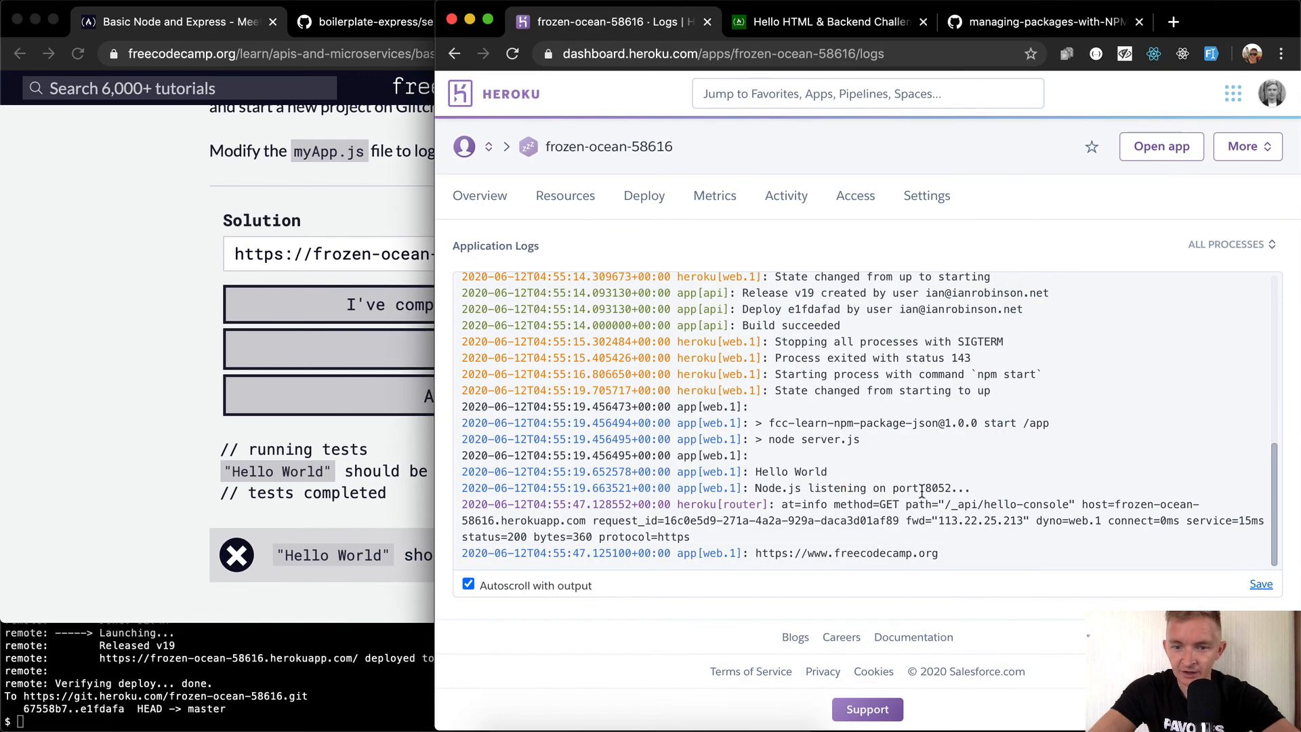
mouse_move(1050, 511)
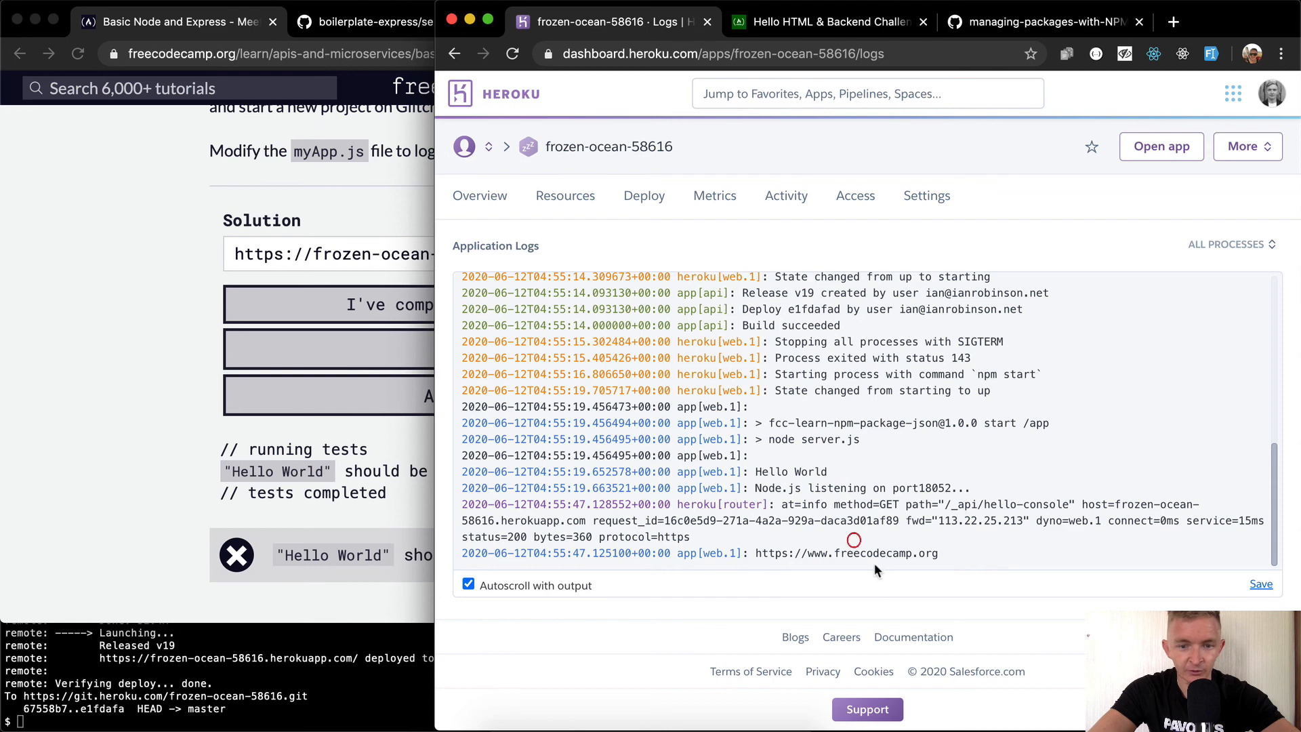
mouse_move(1109, 573)
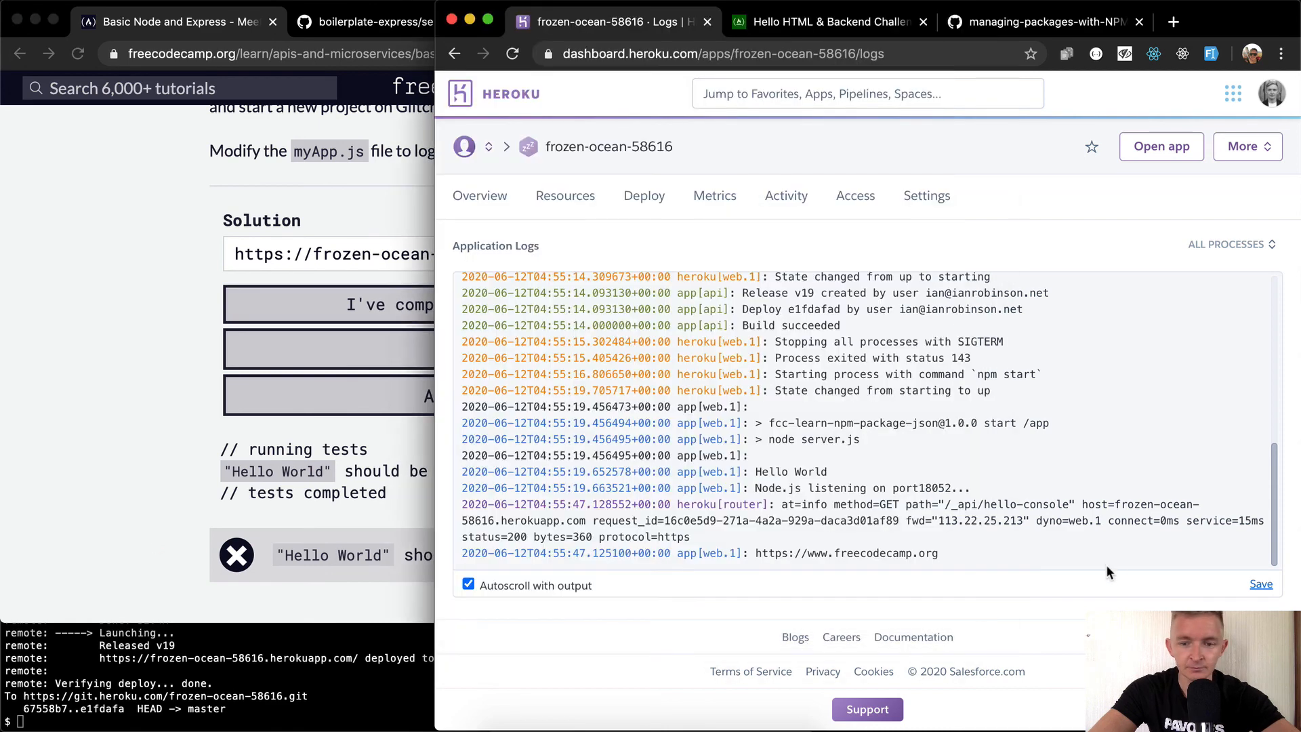
mouse_move(753, 471)
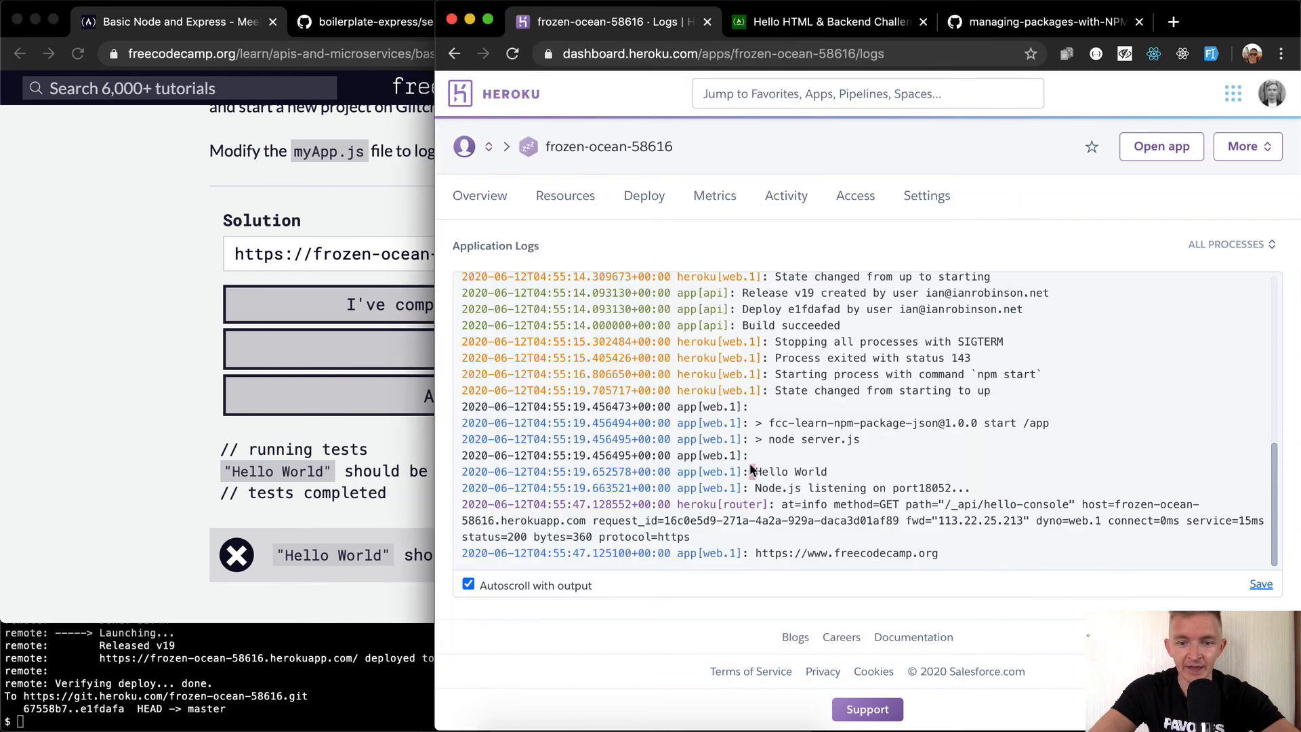
double_click(789, 471)
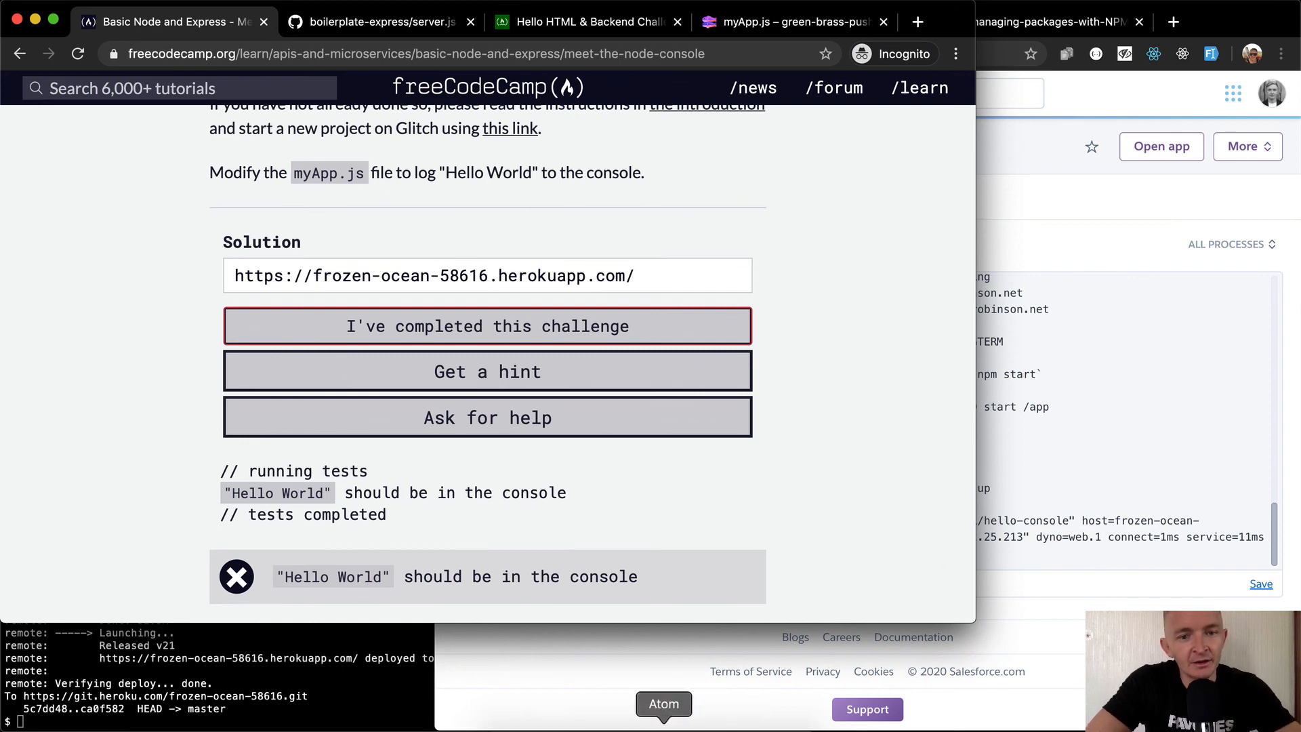
Add console.log("Hello World") on line 13 of myApp.js under bGround.log
text(console.log(")
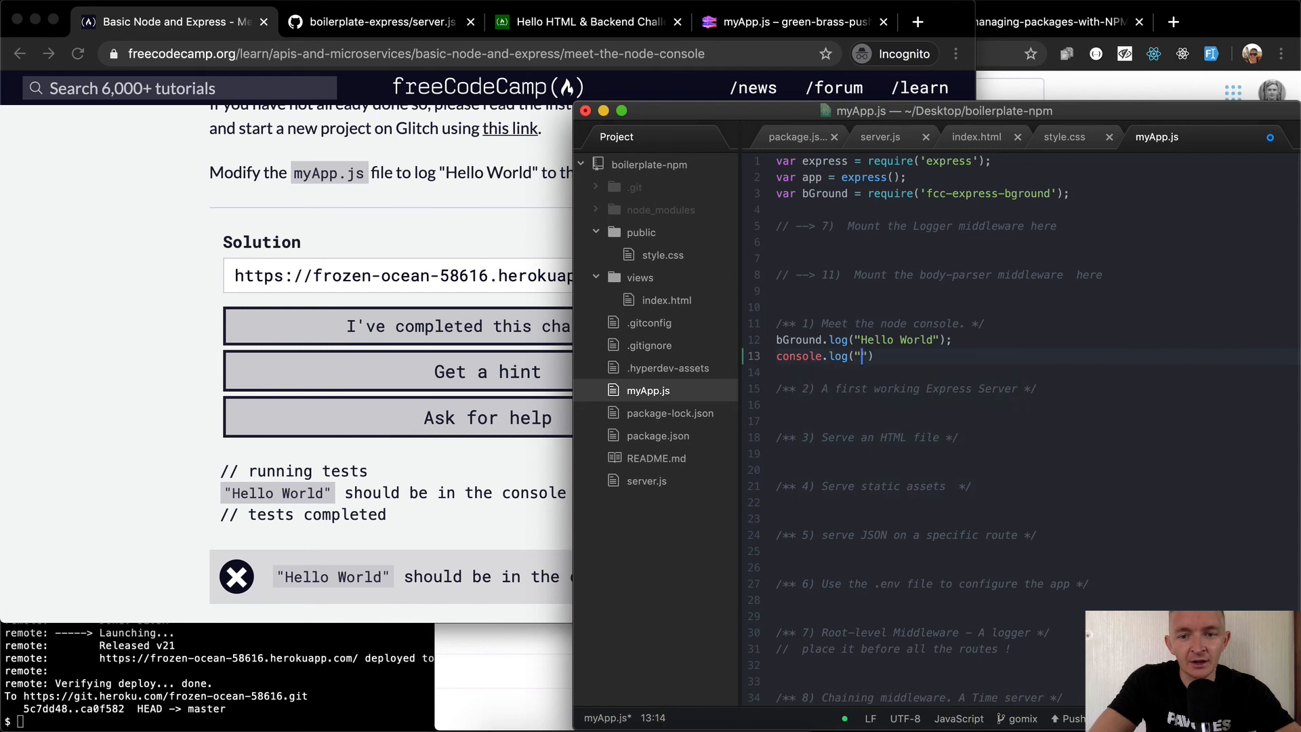
text(Hello W)
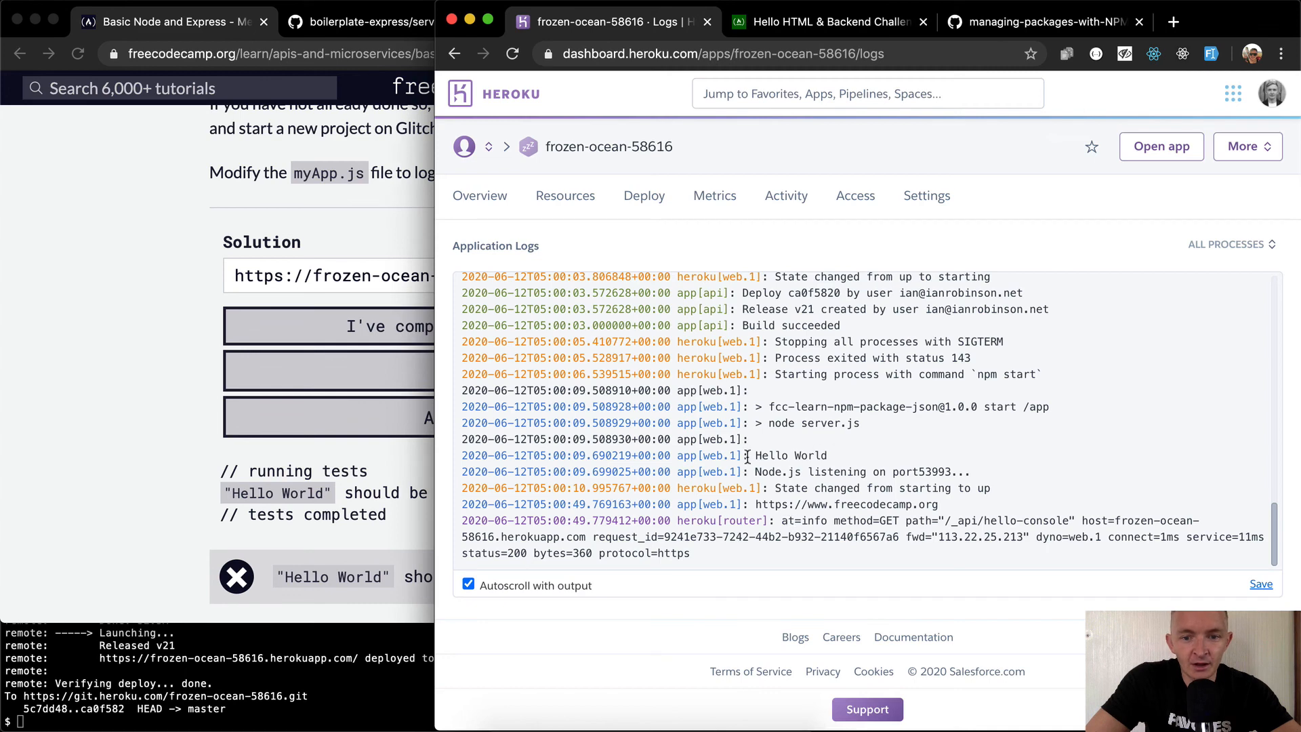
mouse_move(115, 689)
text(git add .)
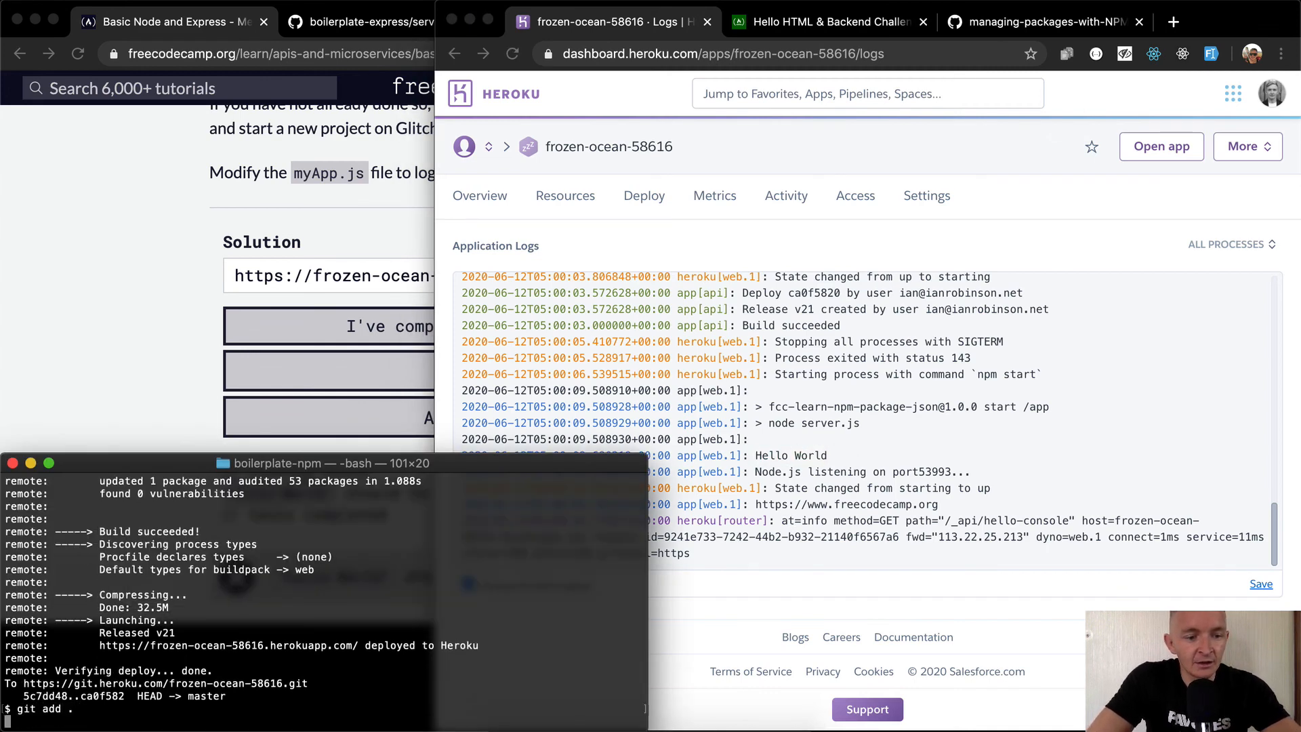
Commit myApp.js as "Add console.log('hello world')" and push it to Heroku as release v22
text(git commit -m ")
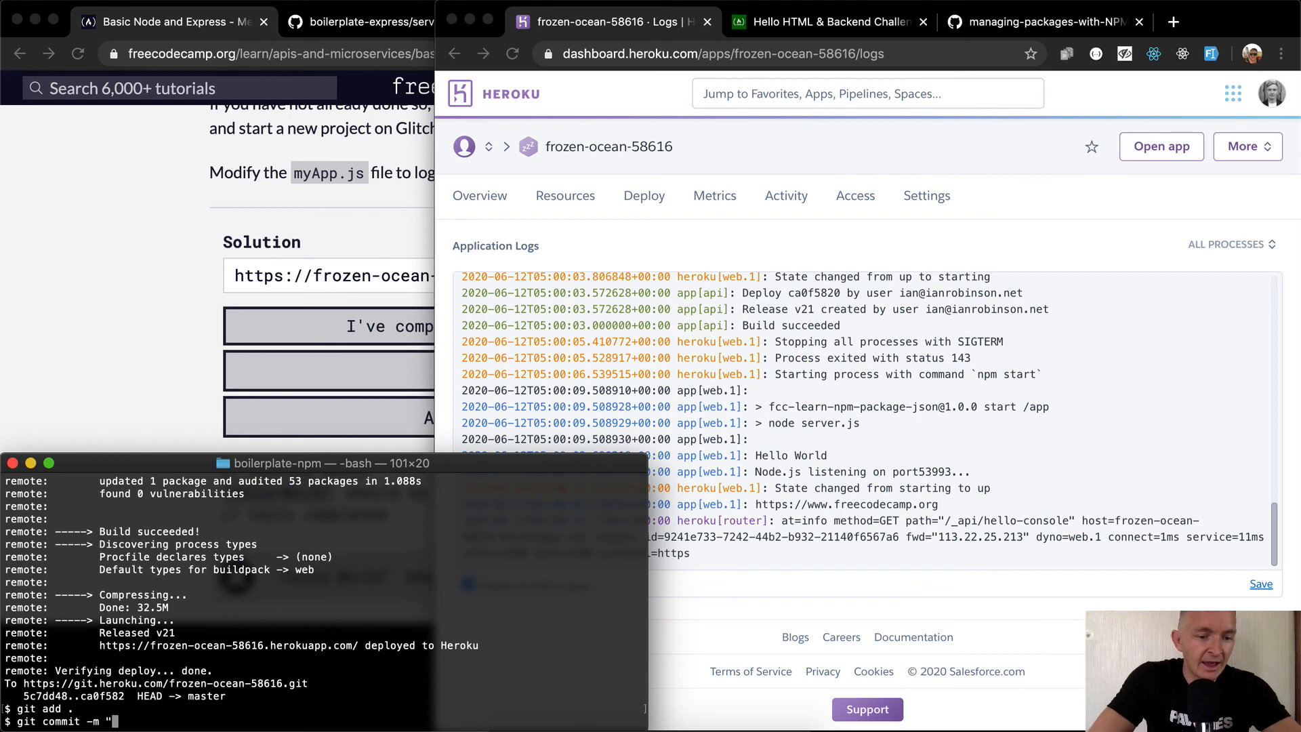
text(Add console.l)
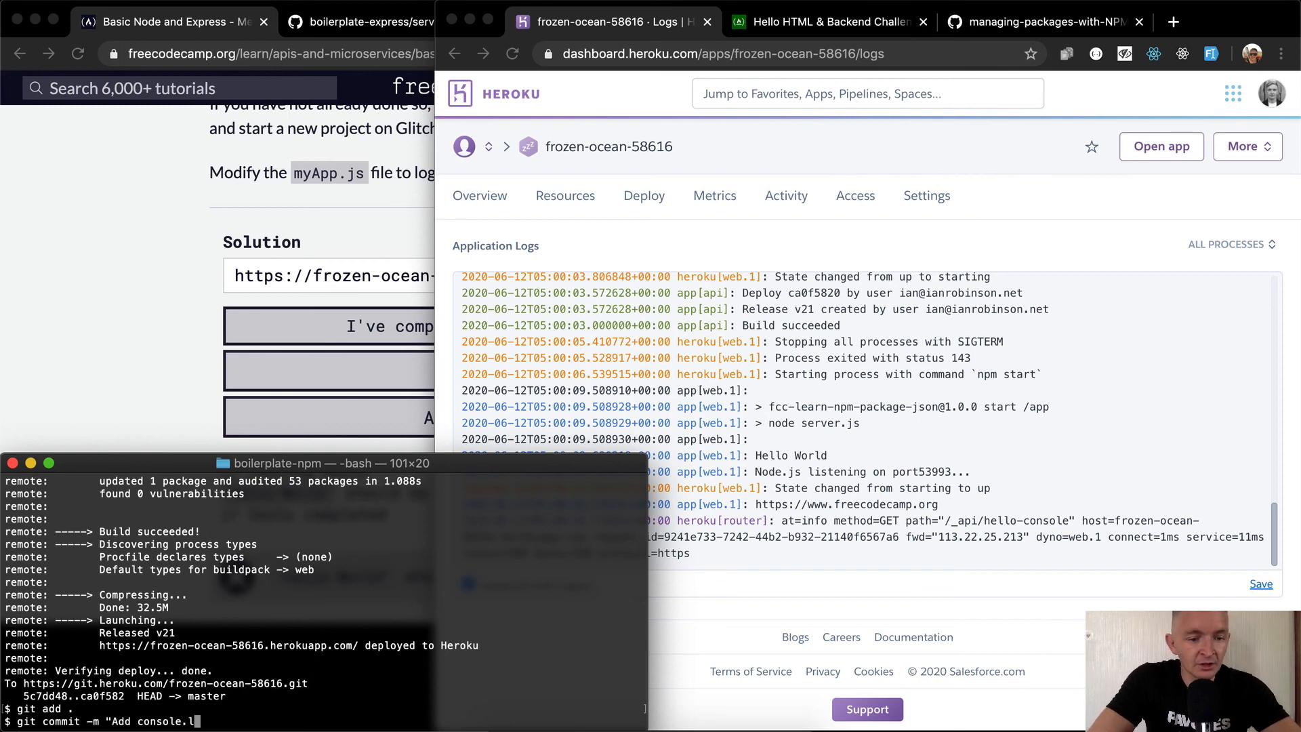
text(og('hello)
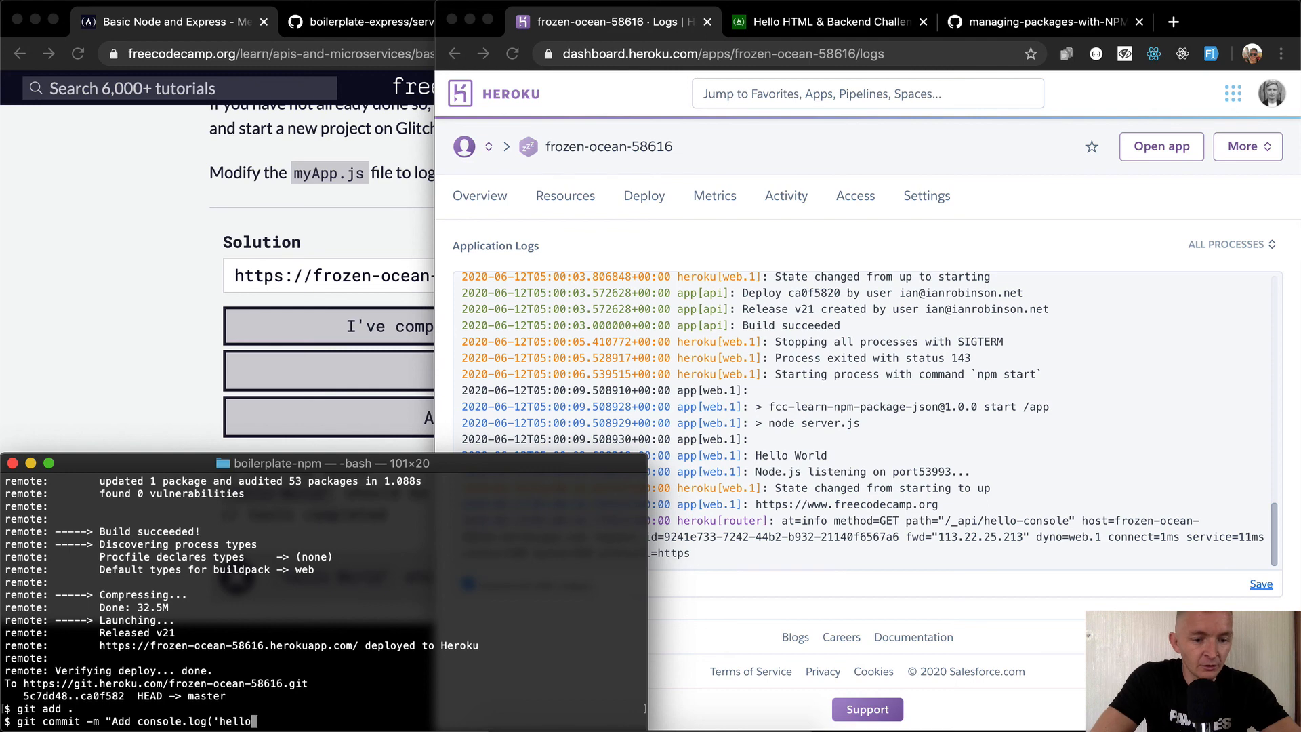
text(world')")
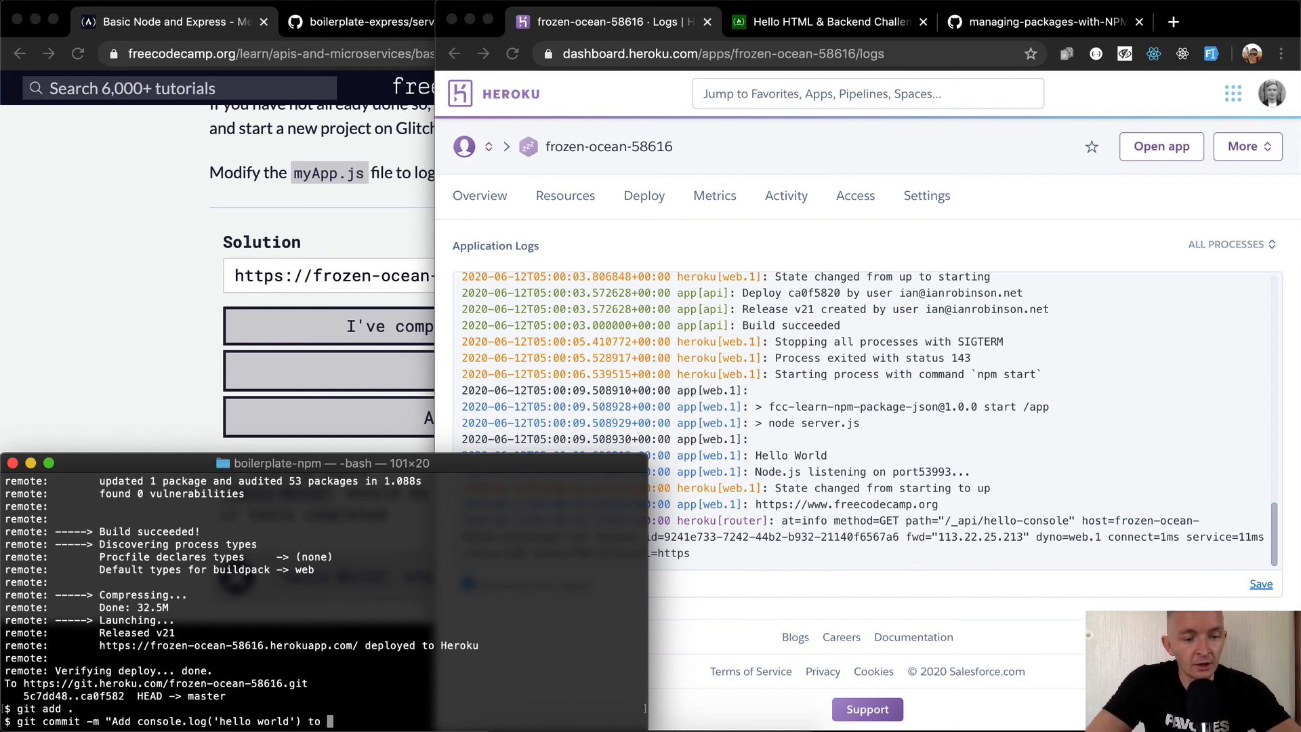
text(myApp.js)
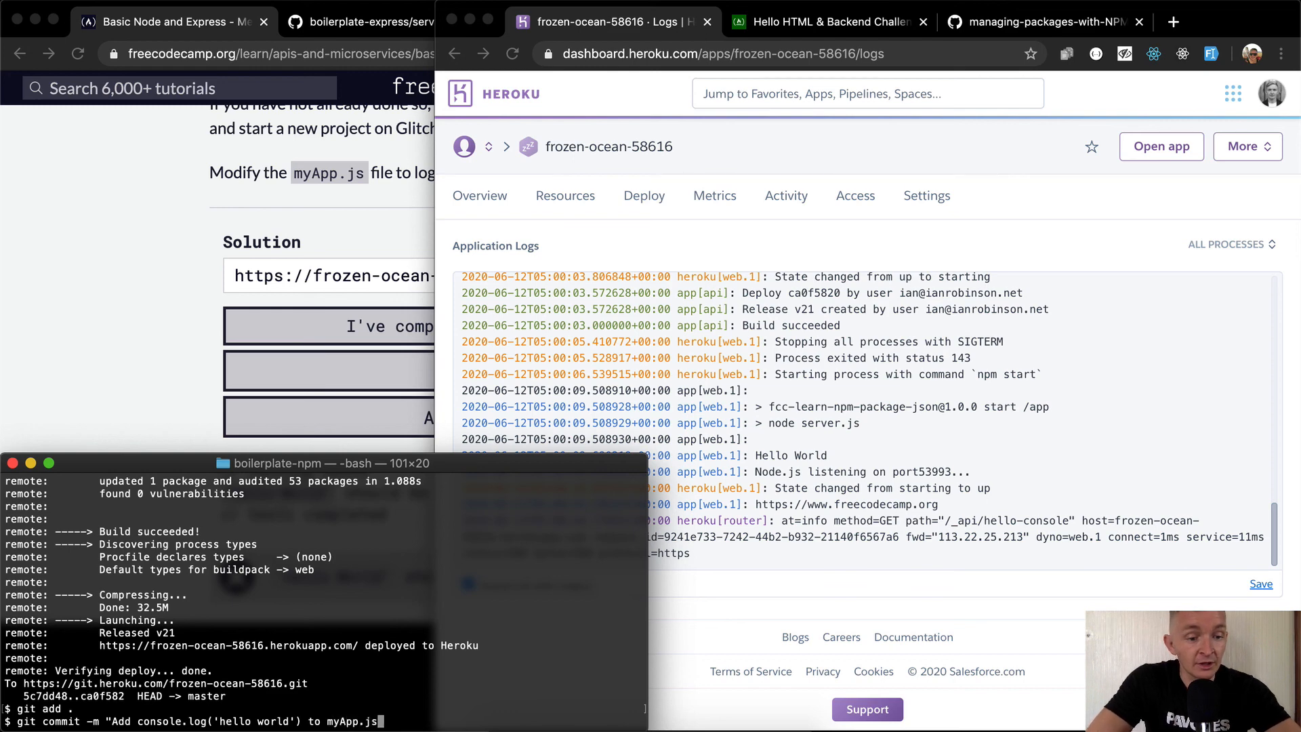
text(git push)
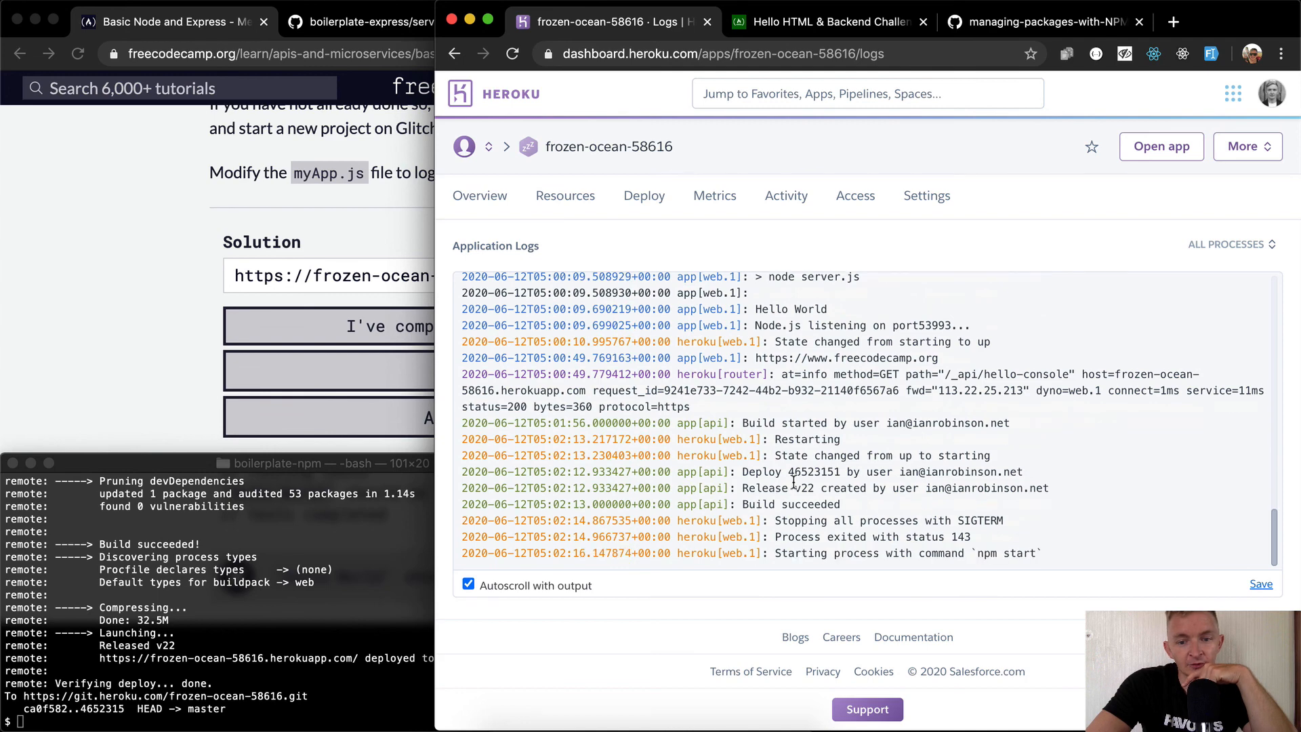
Scroll Heroku's v22 logs to the newest Hello World entries and submit the challenge for testing
scroll(down, 3)
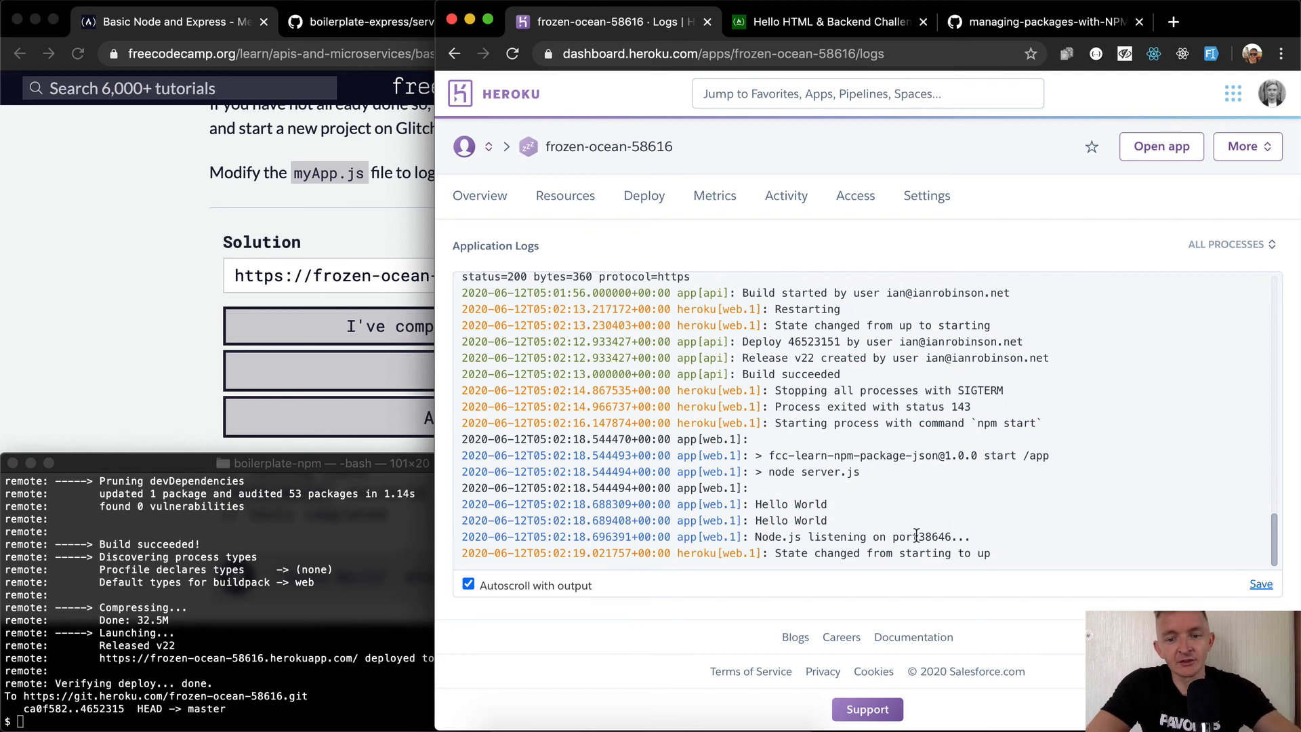
click(488, 347)
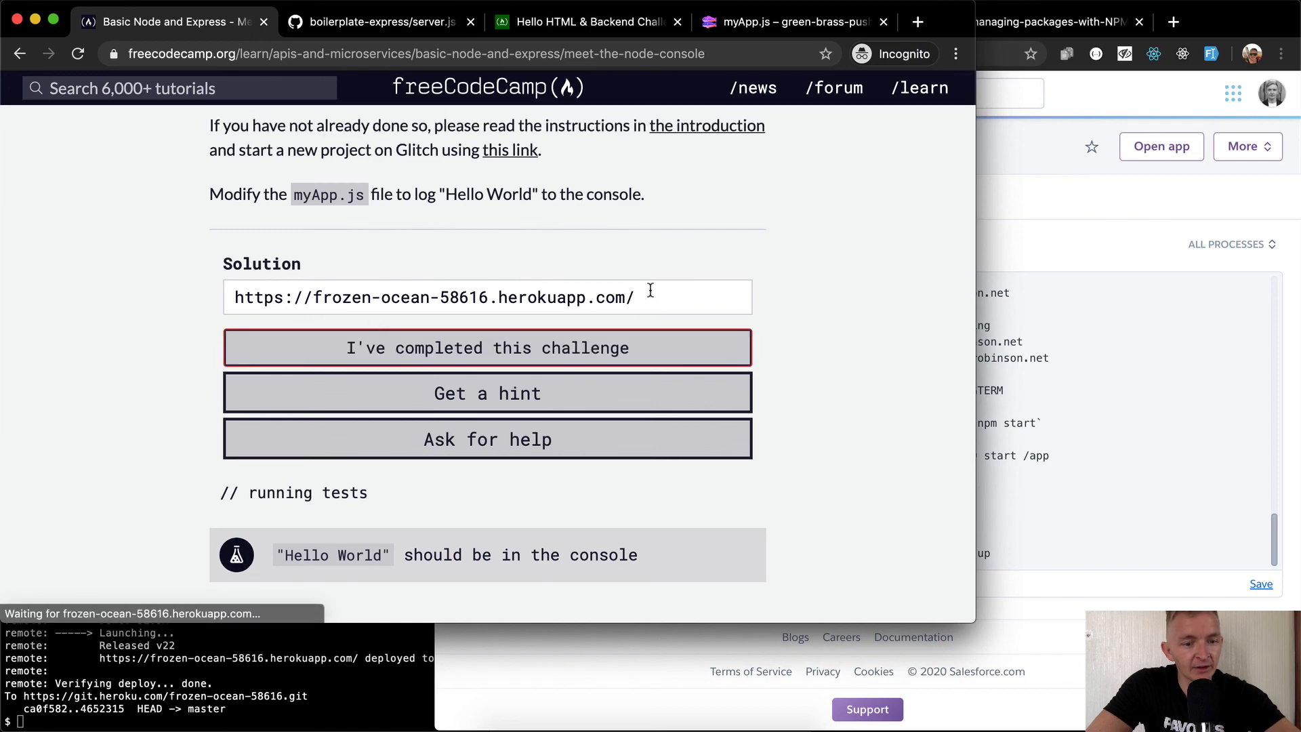
Pass the Meet the Node console challenge, reaching 8% of Basic Node and Express
click(487, 348)
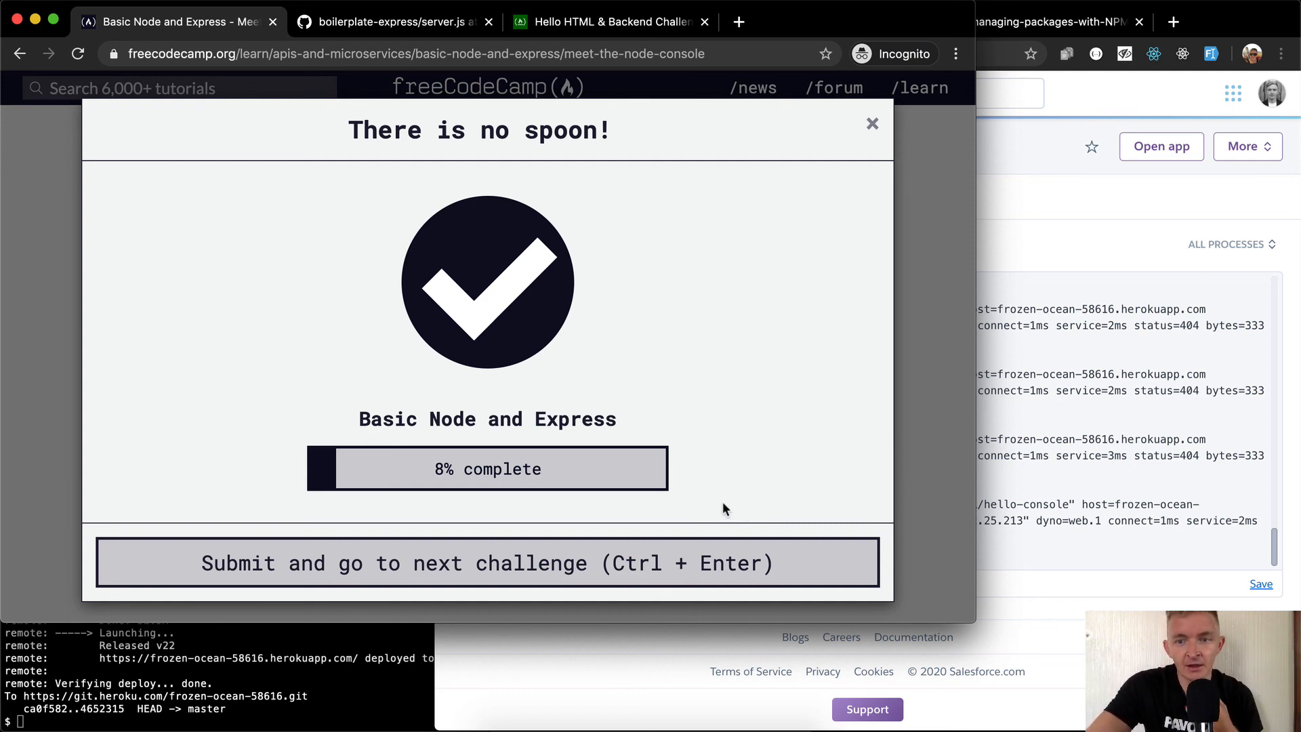
mouse_move(701, 564)
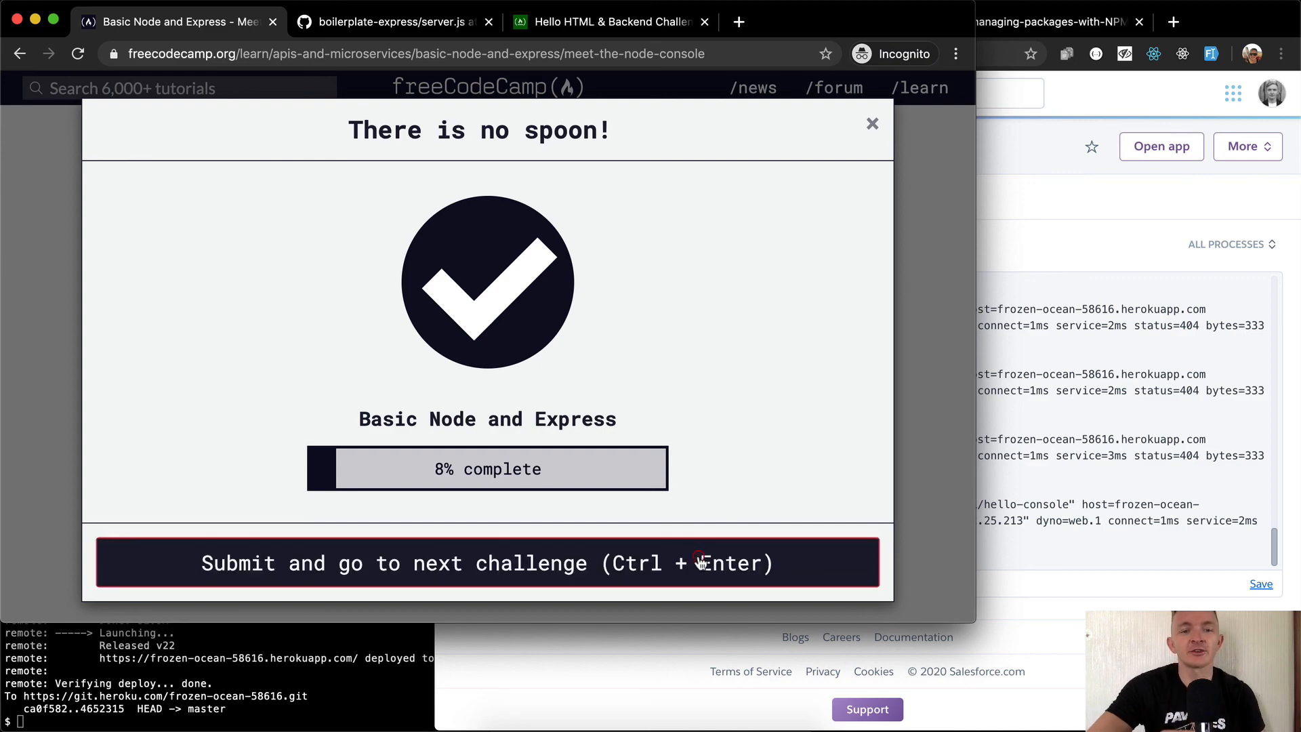